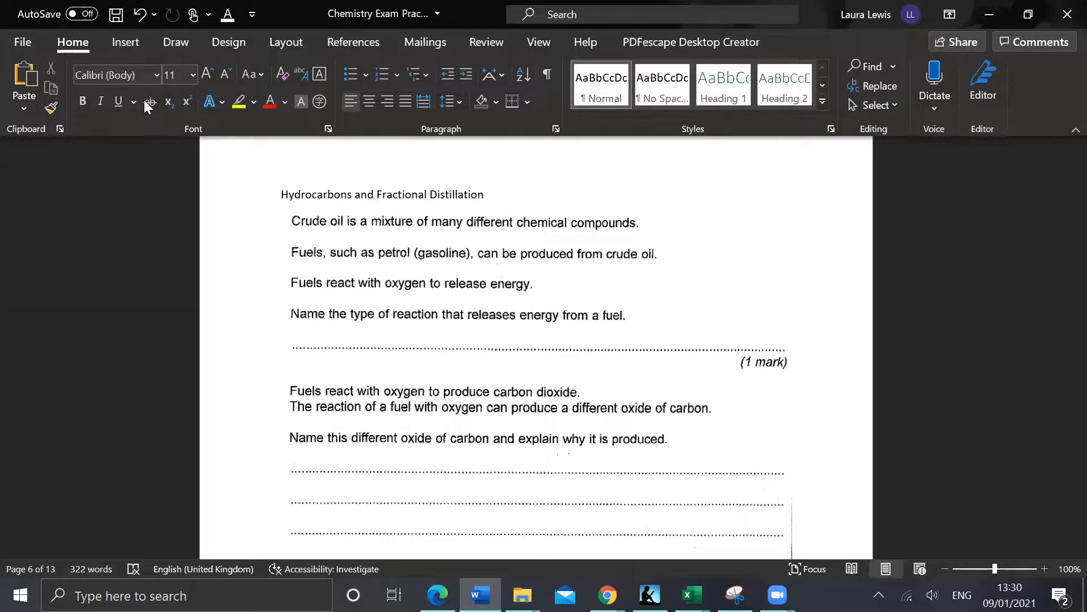
pyautogui.moveTo(251, 251)
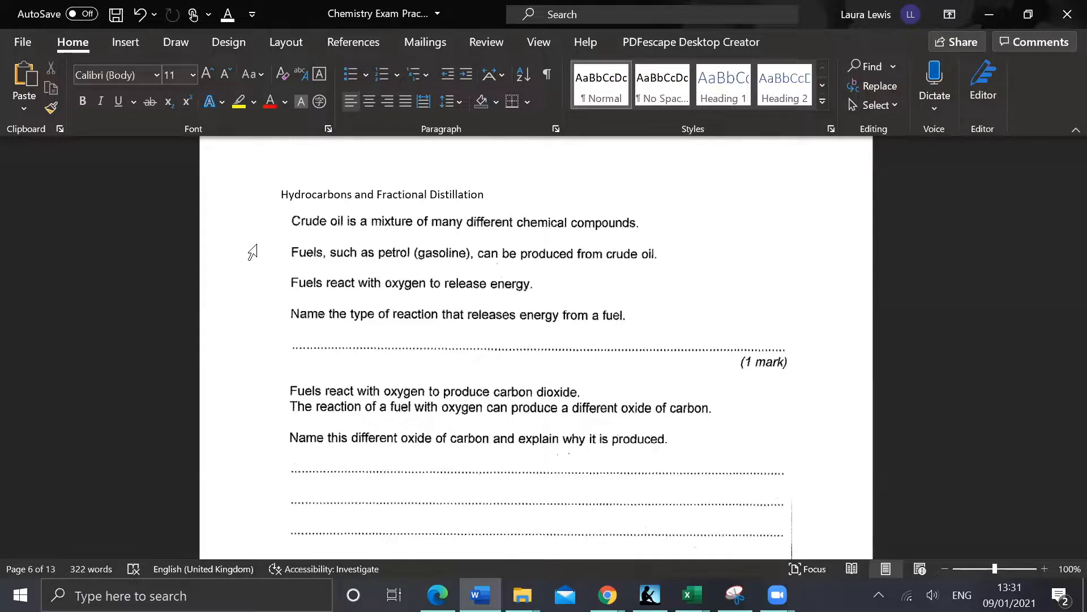
pyautogui.moveTo(262, 242)
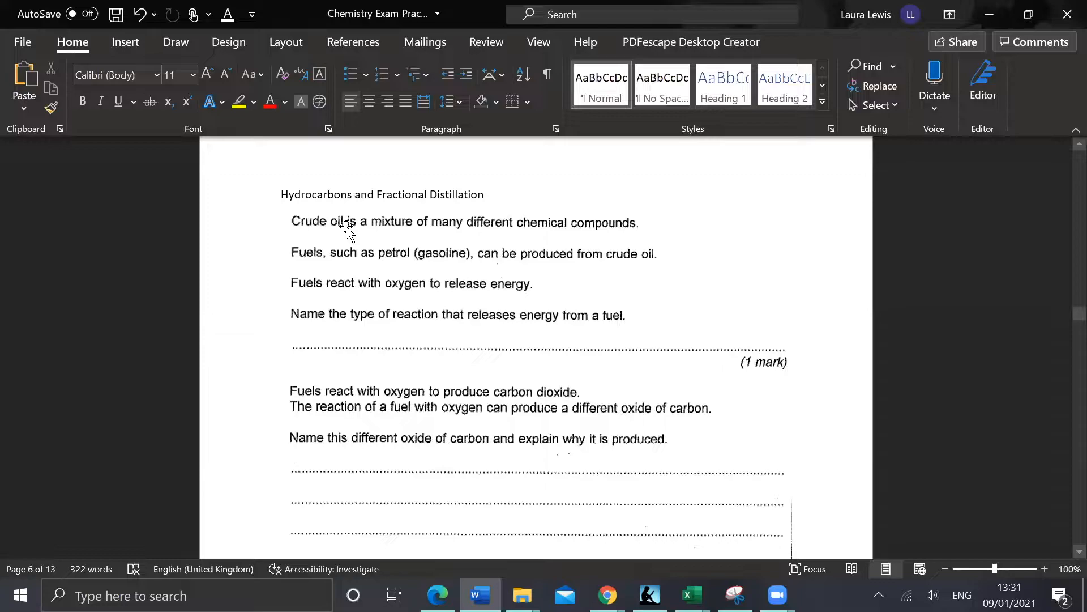
pyautogui.moveTo(340, 259)
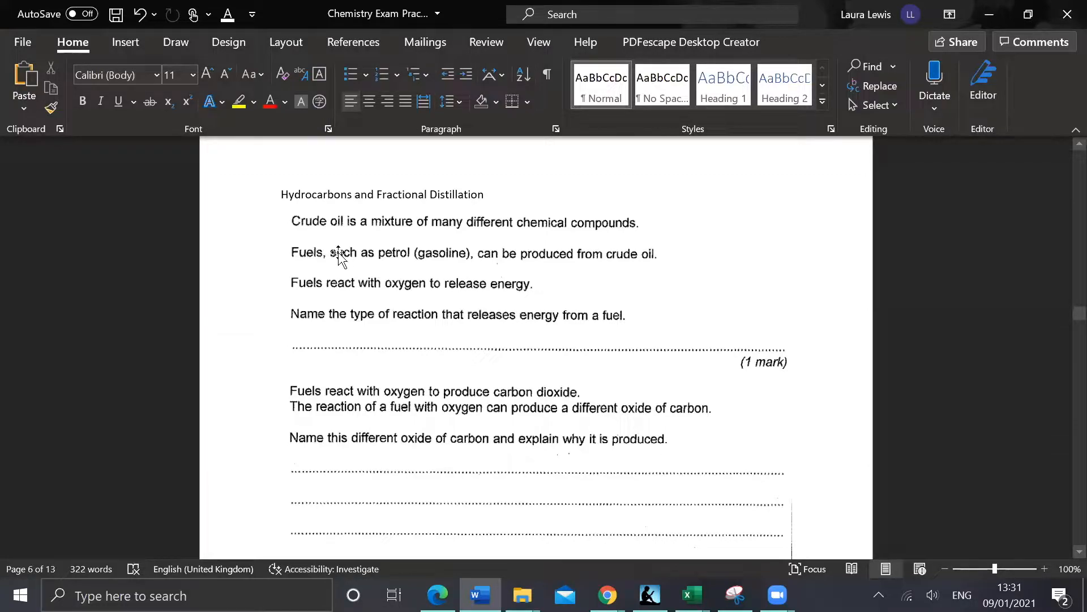
pyautogui.moveTo(422, 250)
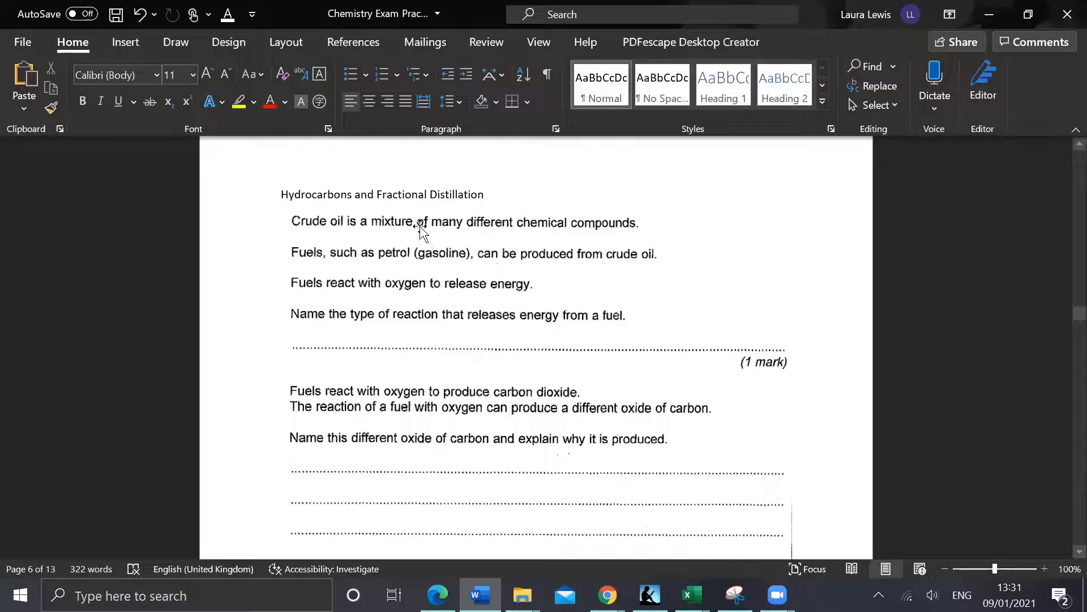
pyautogui.moveTo(441, 232)
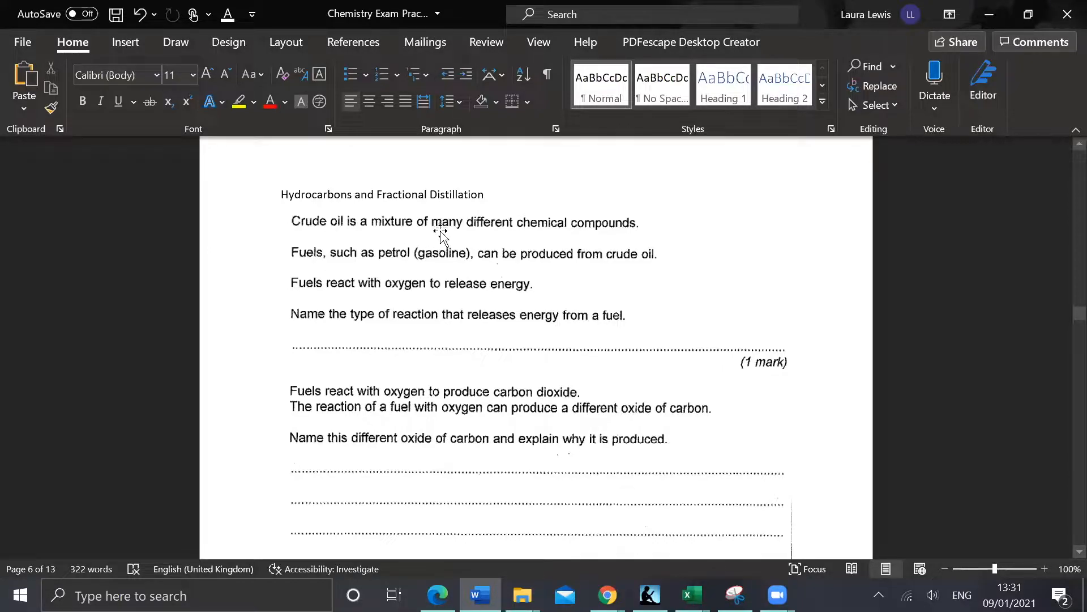
pyautogui.moveTo(373, 270)
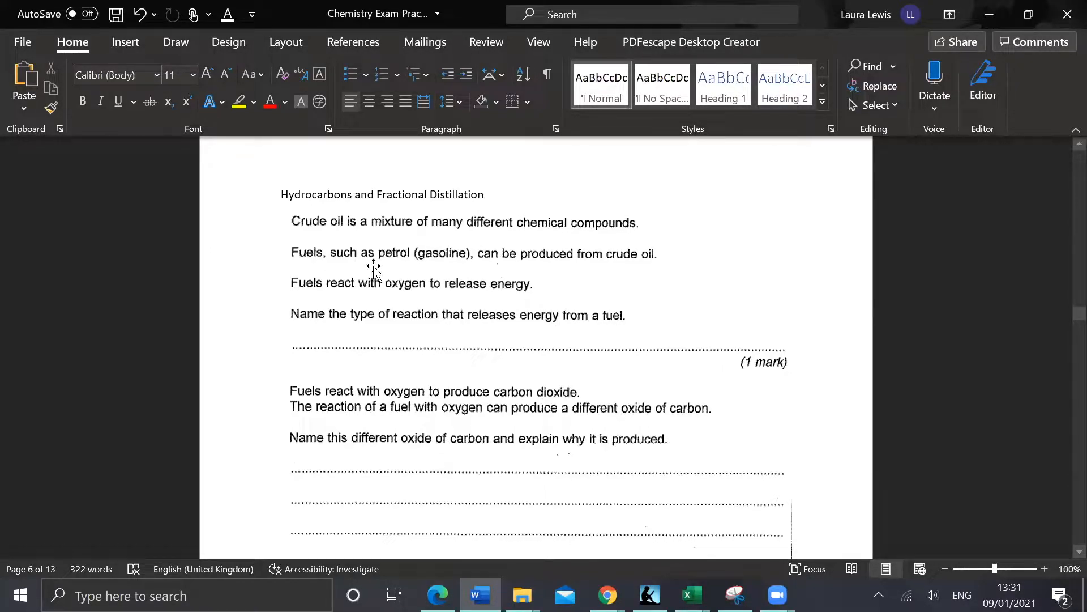
pyautogui.moveTo(458, 258)
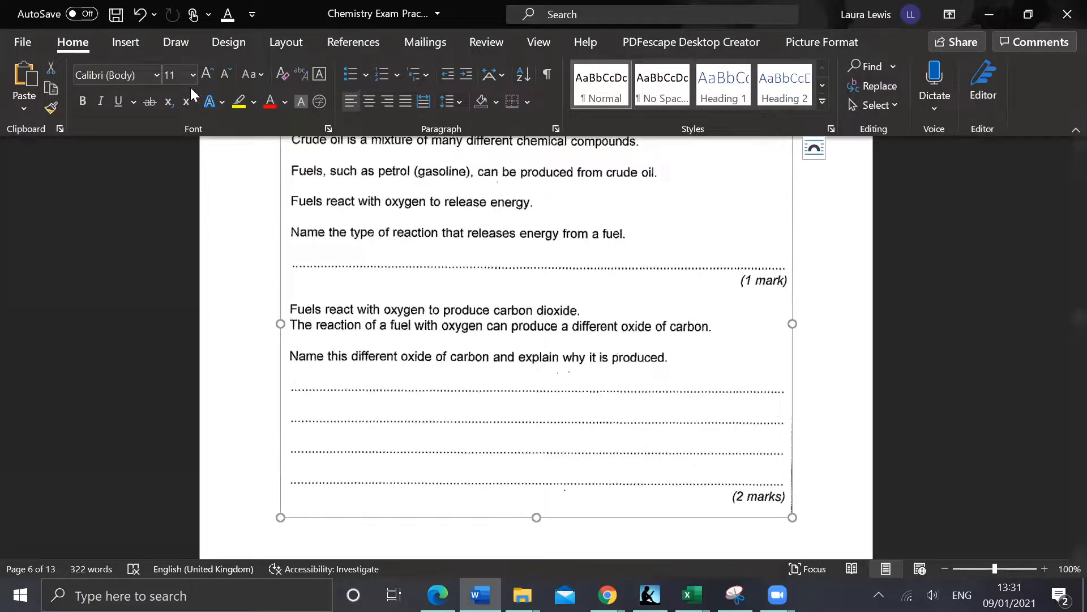
# Step: Place a text box on the first answer line and fill it with "Combustion"
pyautogui.click(126, 42)
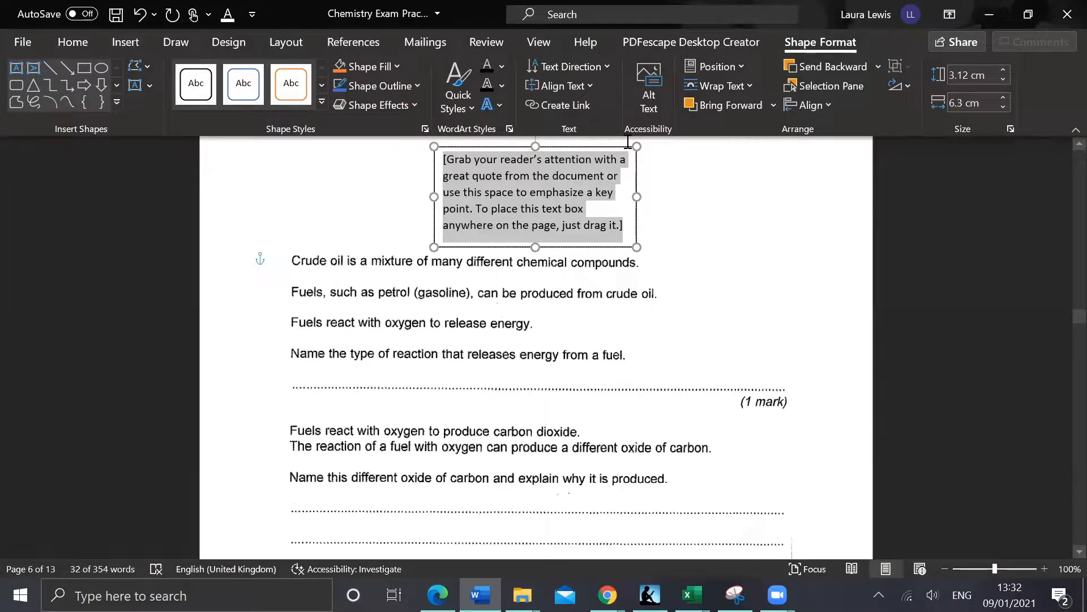
pyautogui.click(722, 85)
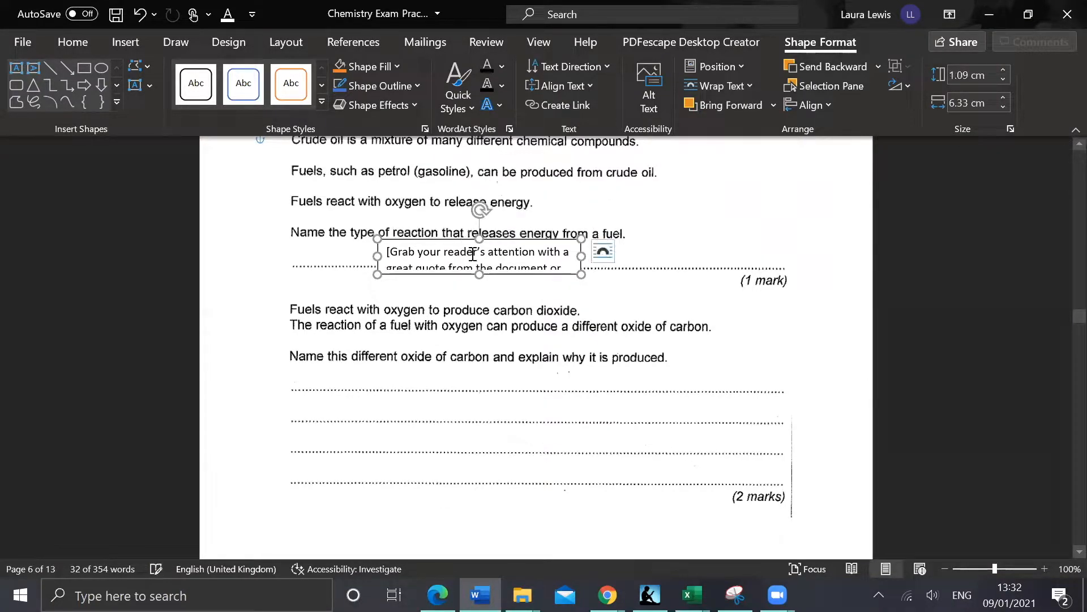
pyautogui.click(478, 255)
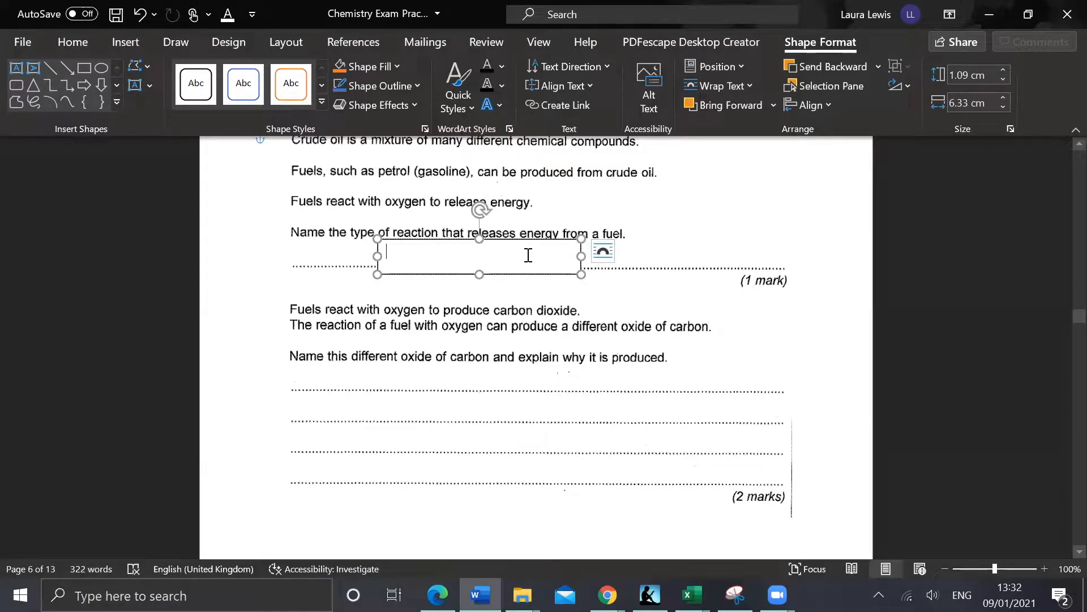
pyautogui.write('Combus')
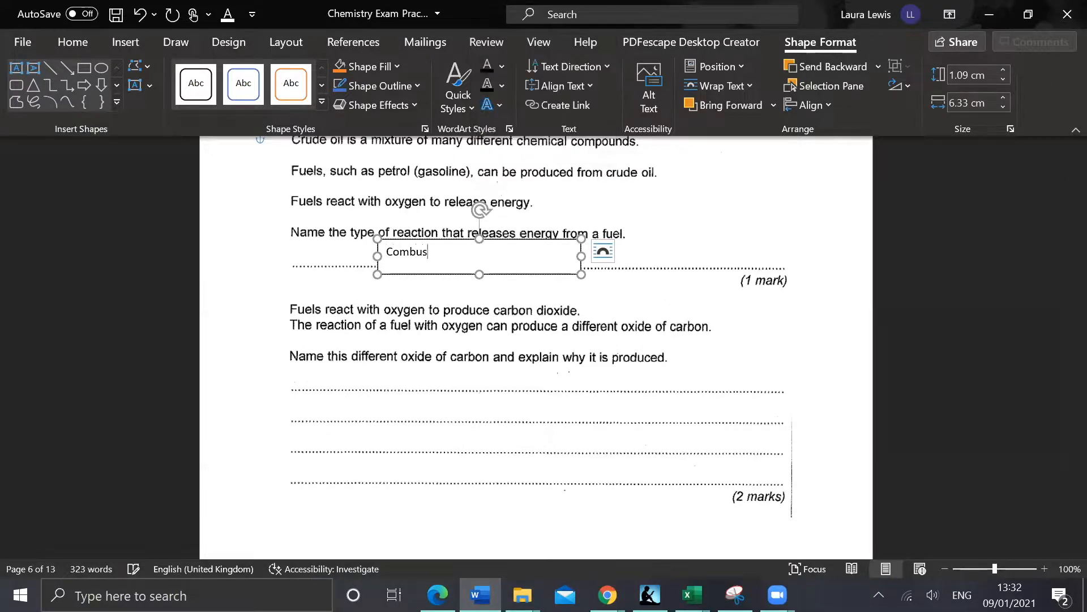
pyautogui.write('tion')
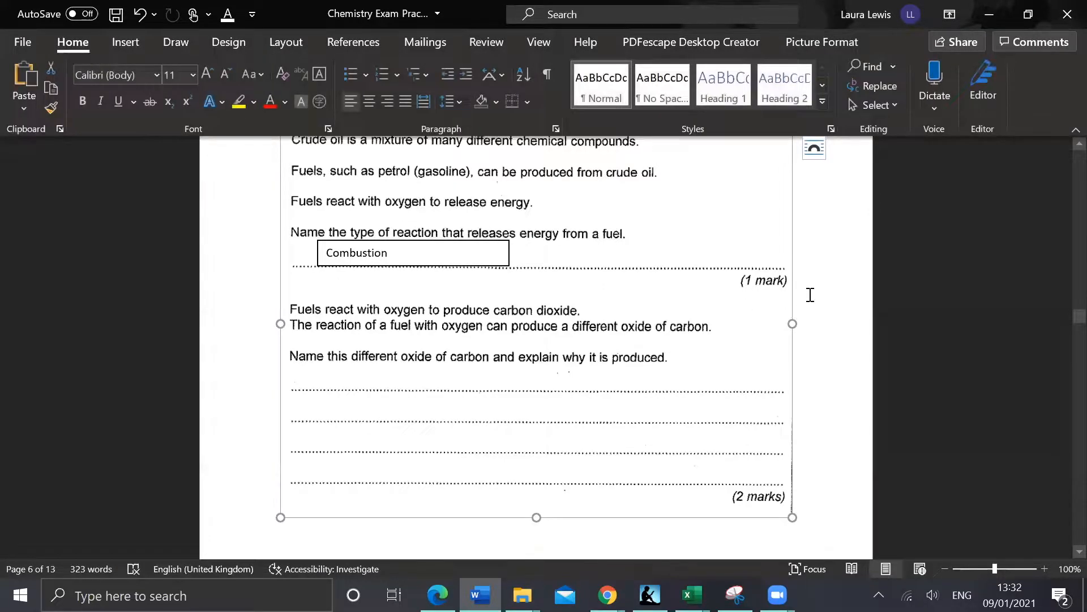
# Step: Copy the Combustion box and paste a duplicate onto the page
pyautogui.rightClick(412, 252)
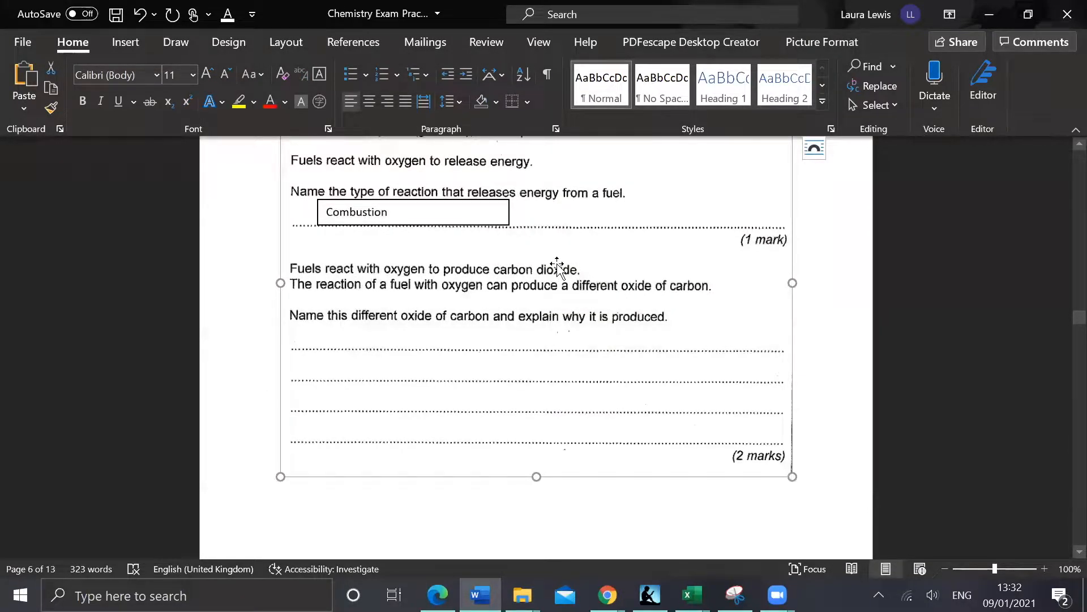
pyautogui.moveTo(326, 297)
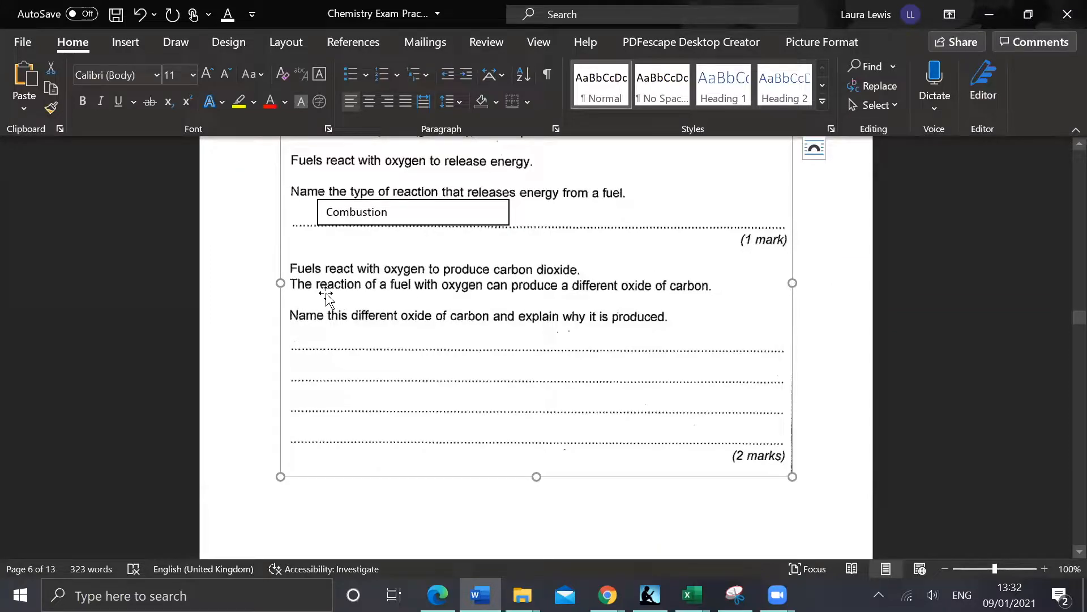
pyautogui.moveTo(376, 291)
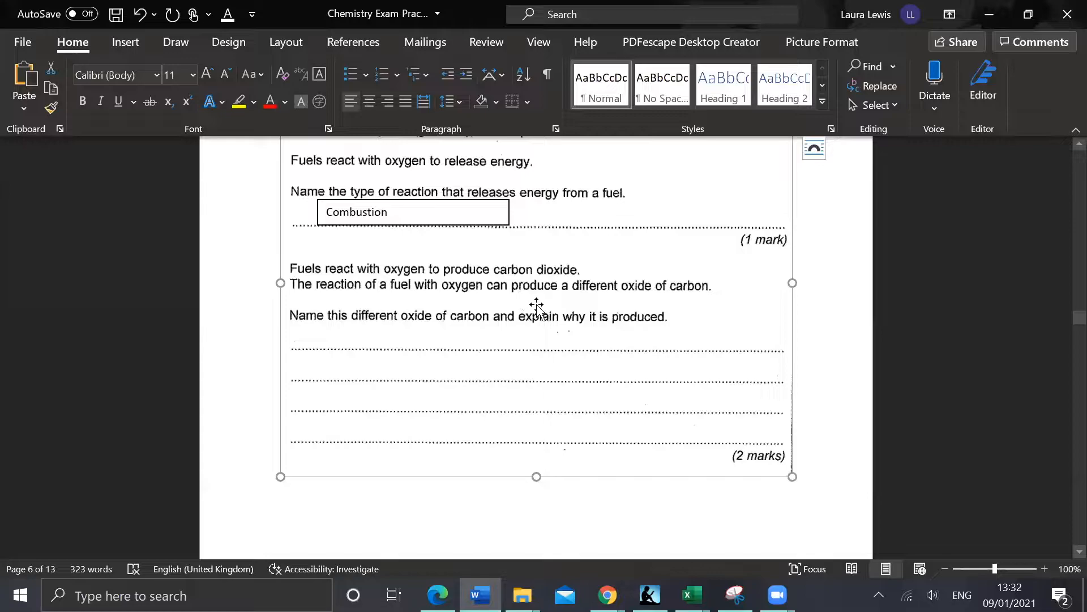
pyautogui.moveTo(628, 291)
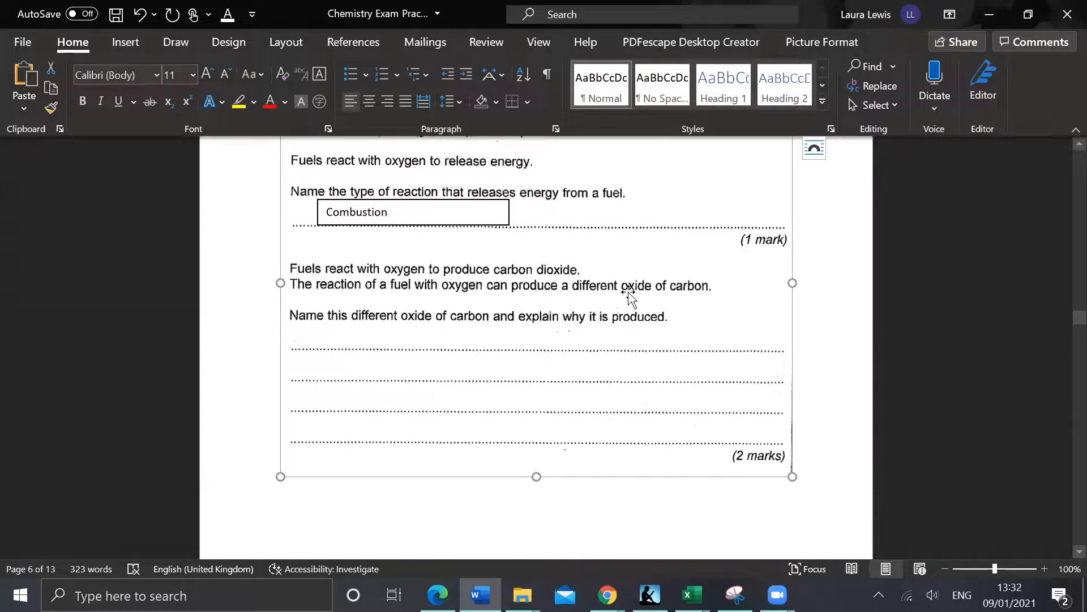
pyautogui.moveTo(323, 326)
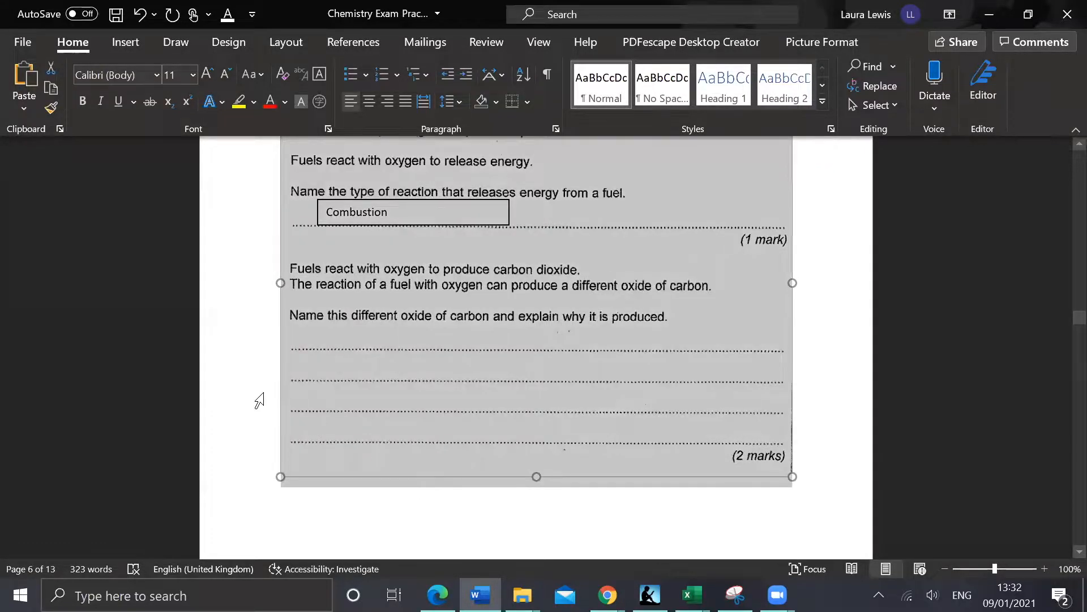
pyautogui.rightClick(413, 211)
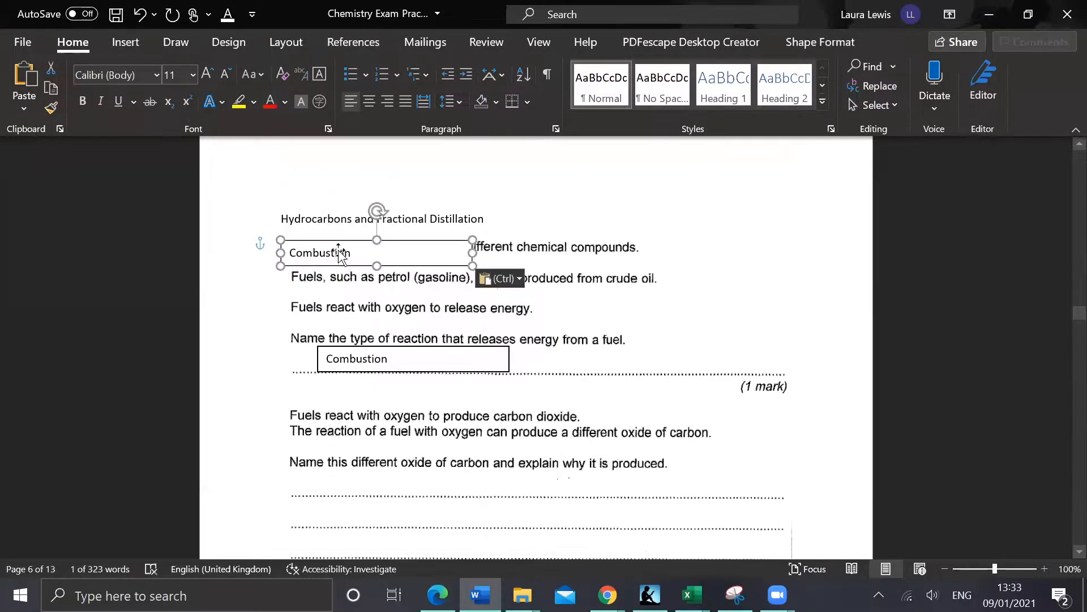
# Step: Move the pasted box onto the oxide question's answer lines and enlarge it to cover them
pyautogui.moveTo(376, 253); pyautogui.dragTo(444, 503)
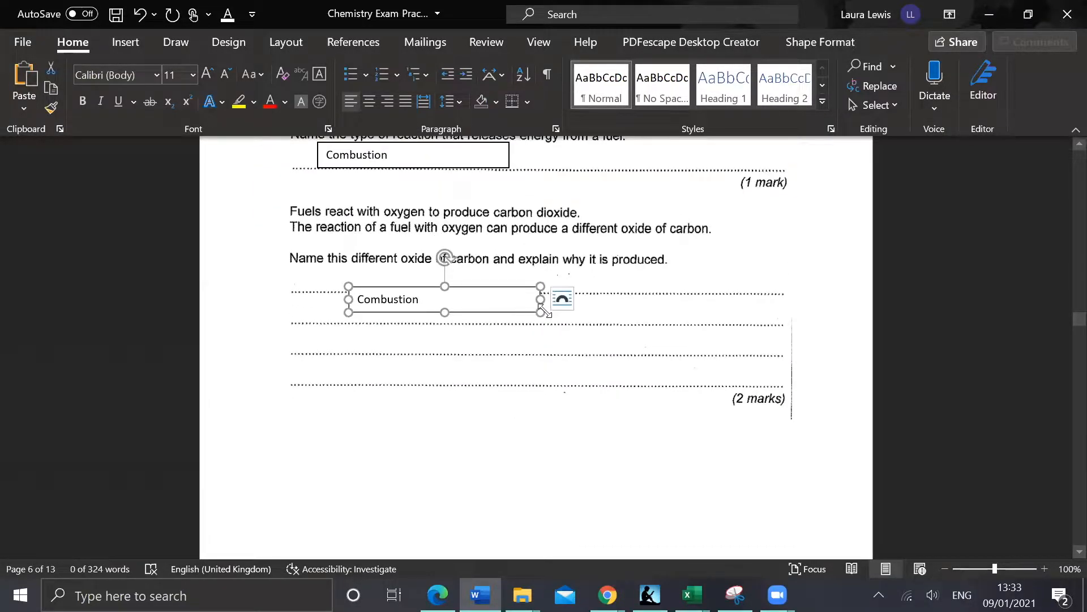
pyautogui.moveTo(542, 313); pyautogui.dragTo(682, 380)
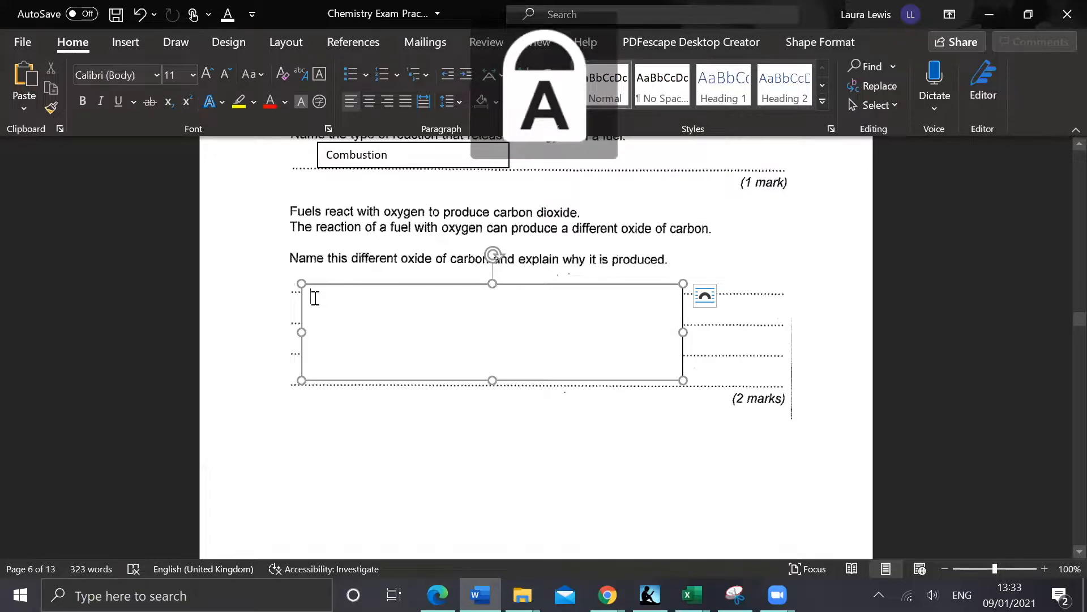
# Step: Write that fuel combusting with insufficient (not enough) oxygen produces carbon monoxide
pyautogui.write('If a fuel combusts with insufficient')
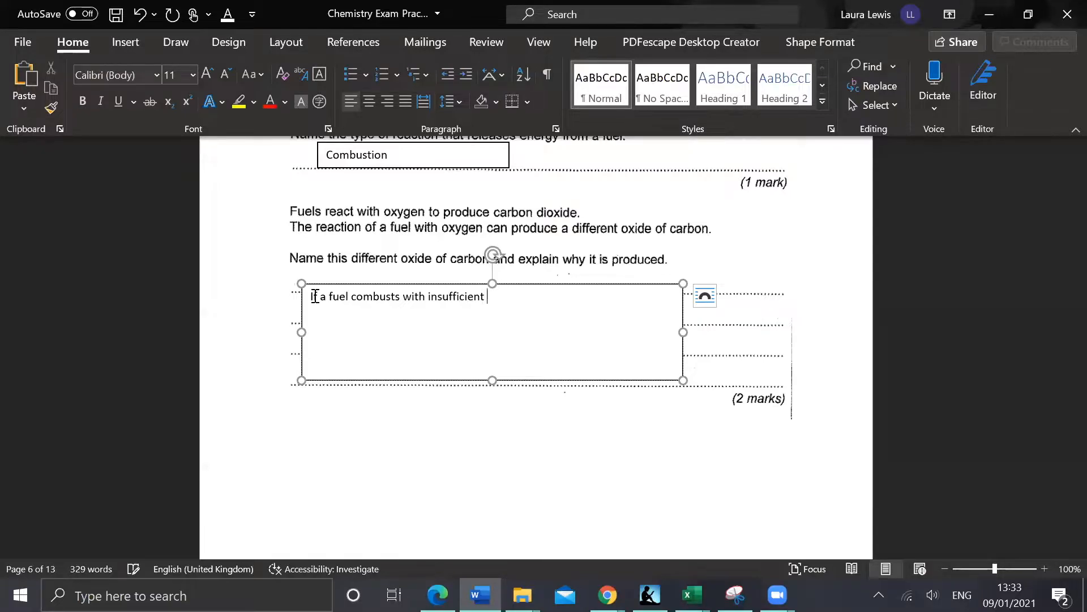
pyautogui.write('(not e')
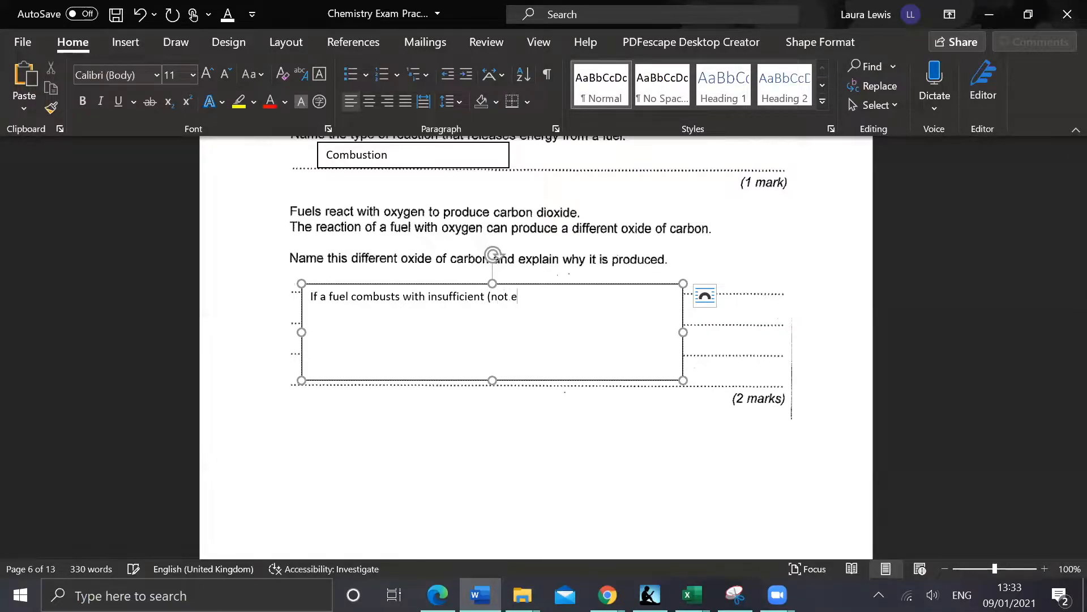
pyautogui.write('nough')
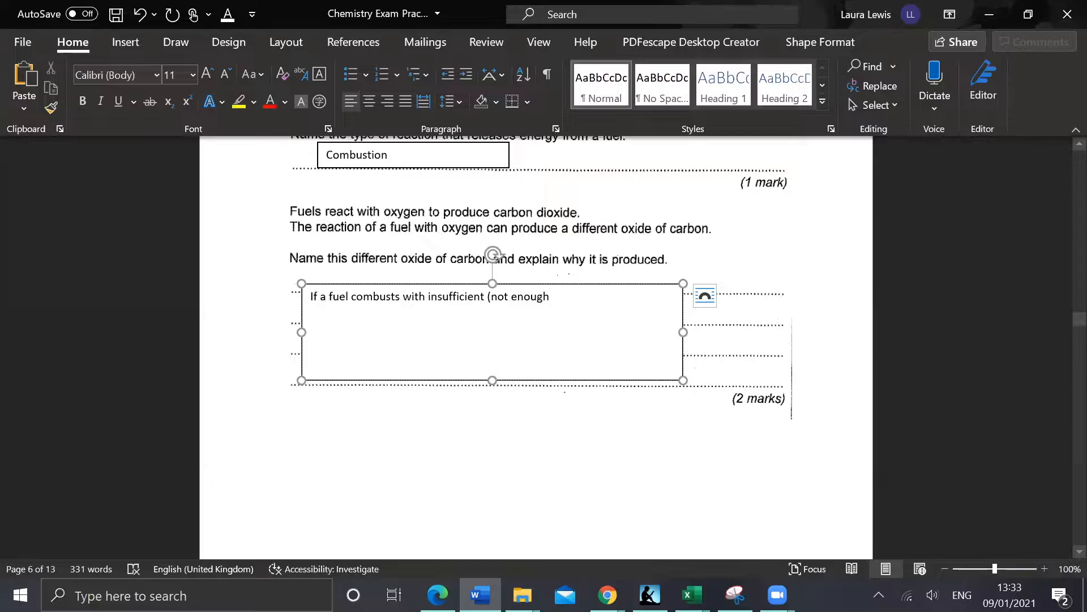
pyautogui.write('oxygem')
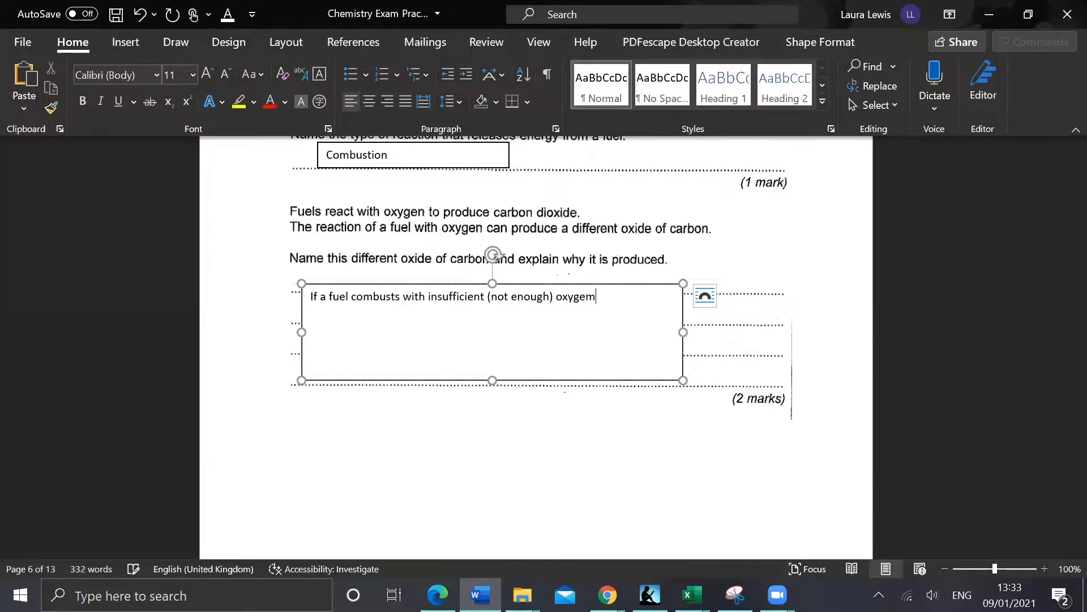
pyautogui.write(', car')
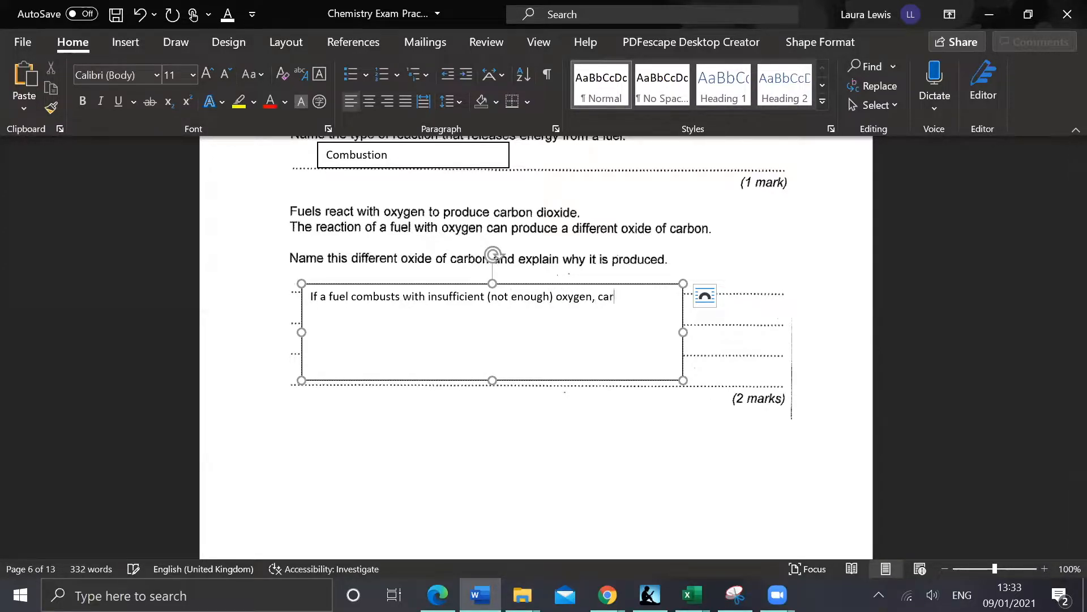
pyautogui.write('bon monoxide will be pro')
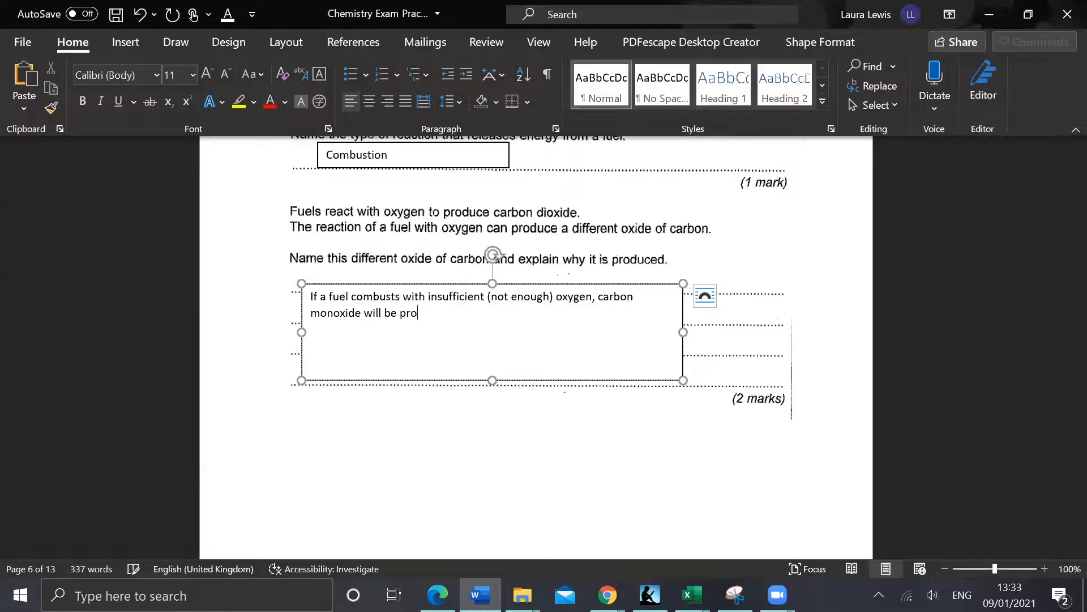
pyautogui.write('duced')
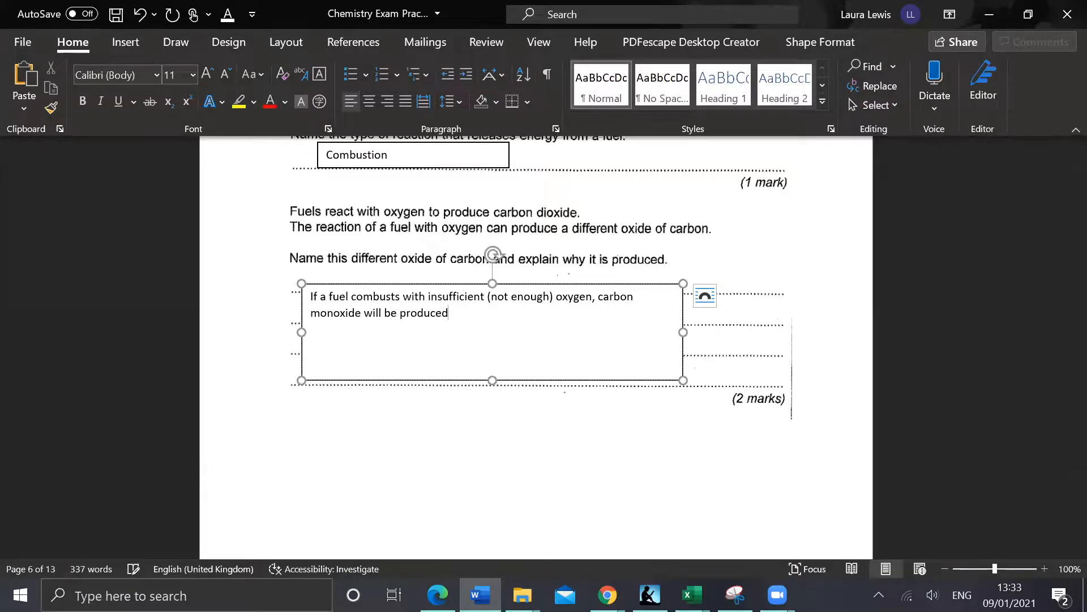
# Step: End the carbon monoxide answer with a full stop and scroll to the fractionating column page
pyautogui.write('.')
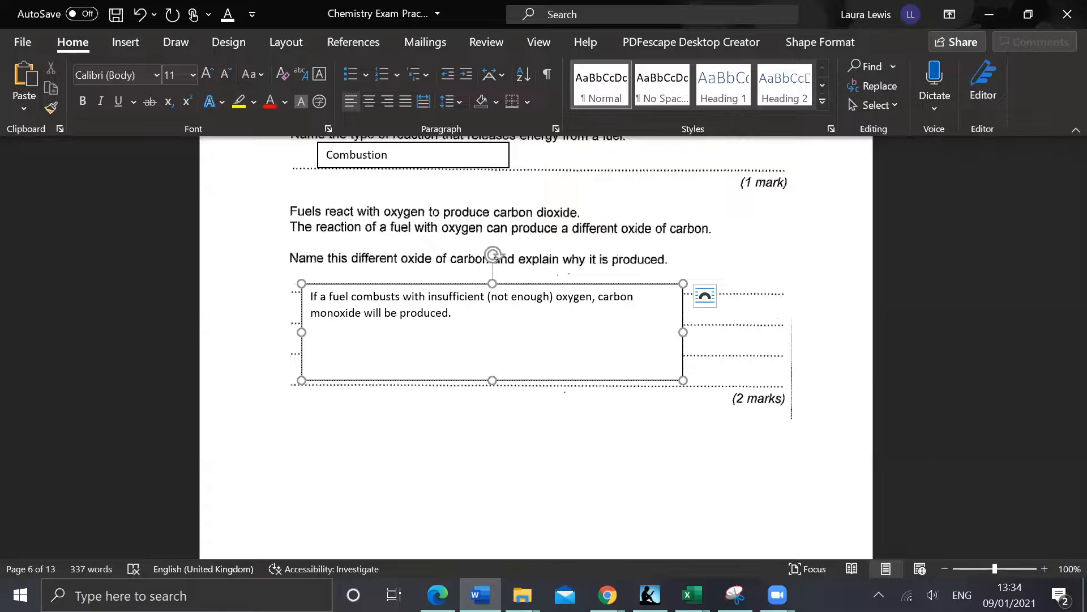
pyautogui.scroll(-3)
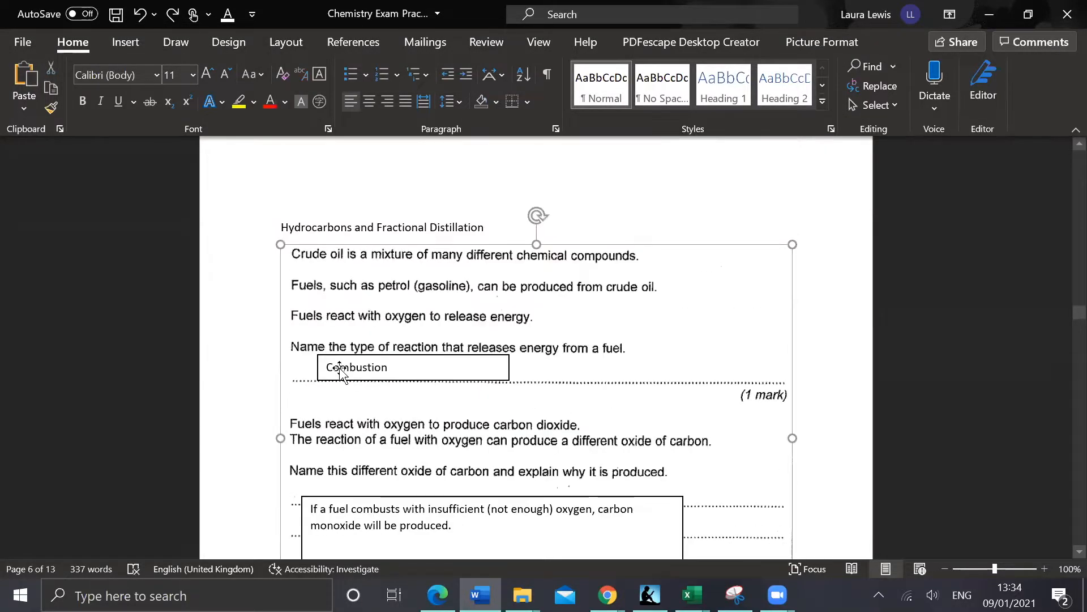
pyautogui.scroll(-3)
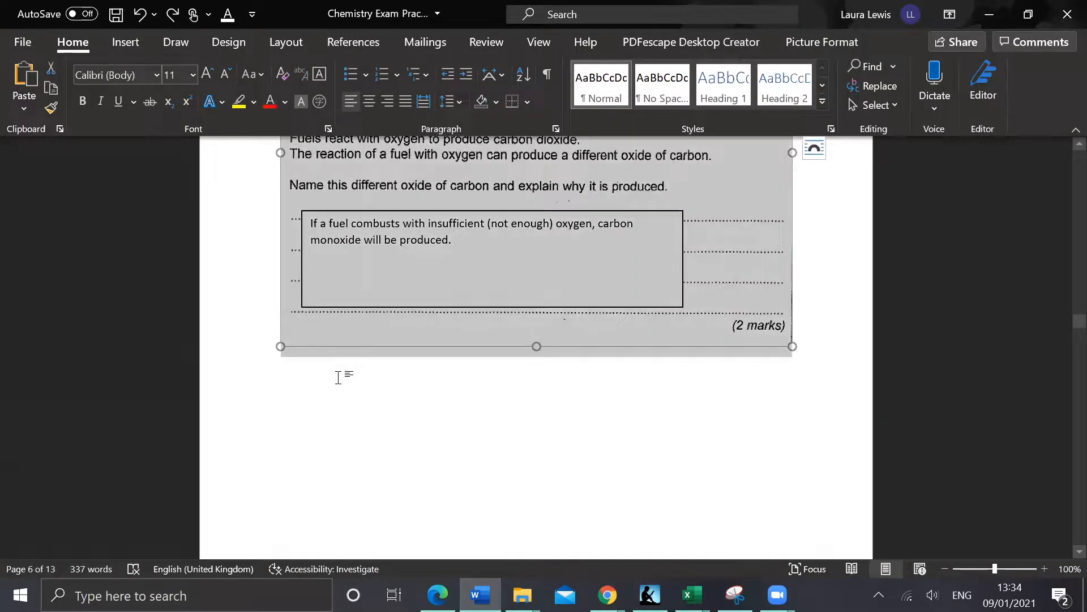
pyautogui.scroll(-3)
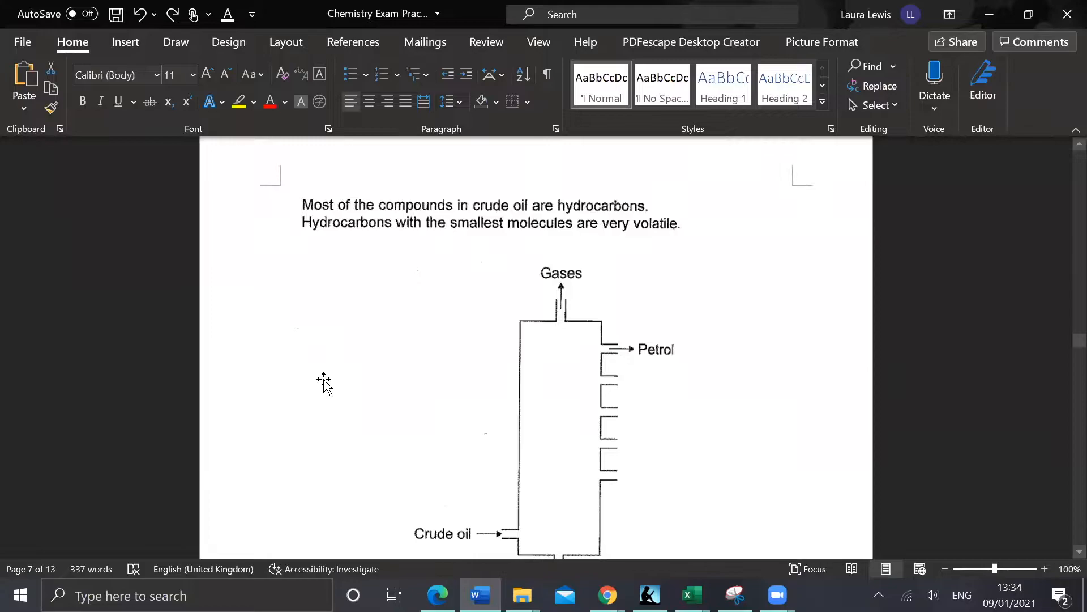
# Step: Scroll past the distillation diagram to the petrol separation question
pyautogui.scroll(-3)
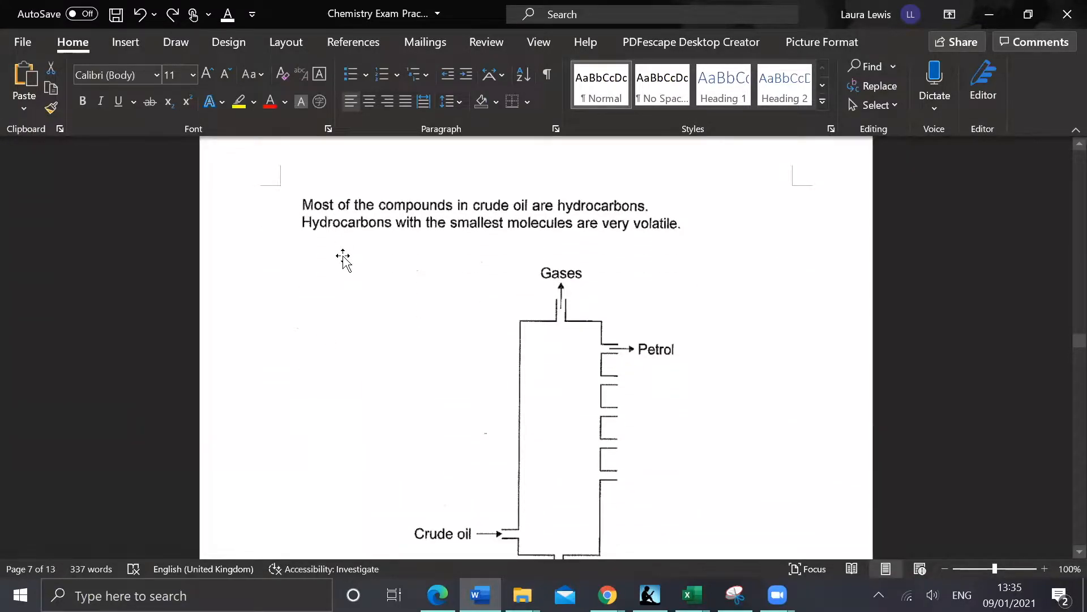
pyautogui.moveTo(537, 212)
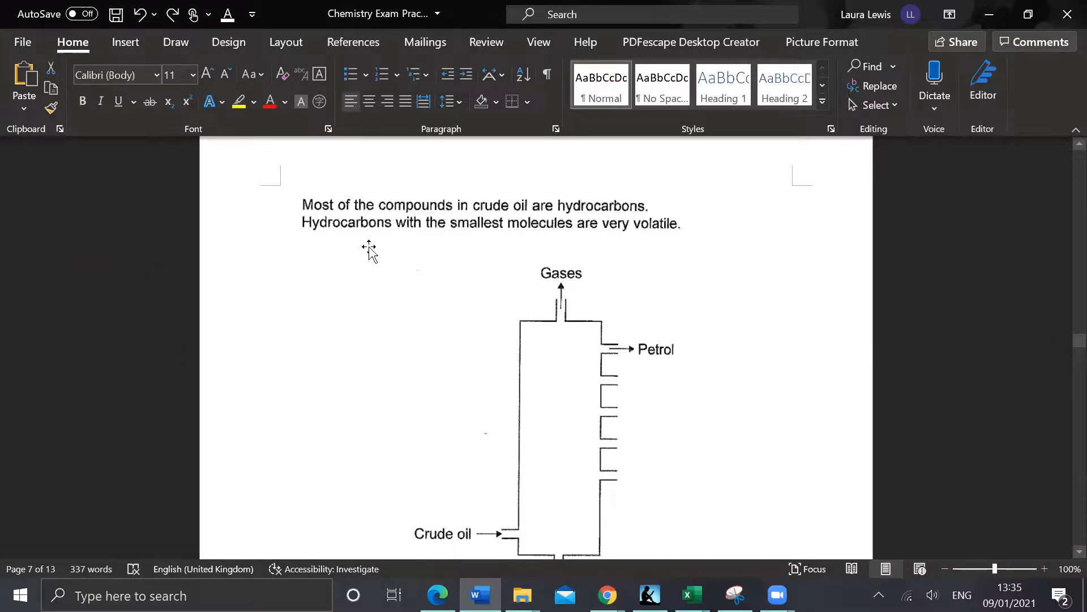
pyautogui.moveTo(459, 248)
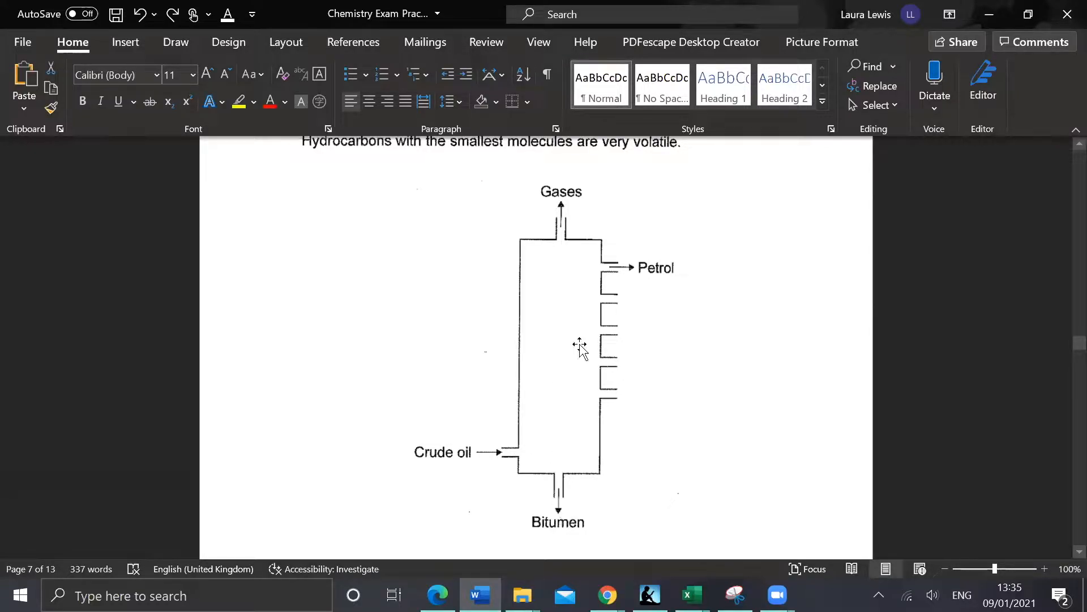
pyautogui.moveTo(548, 246)
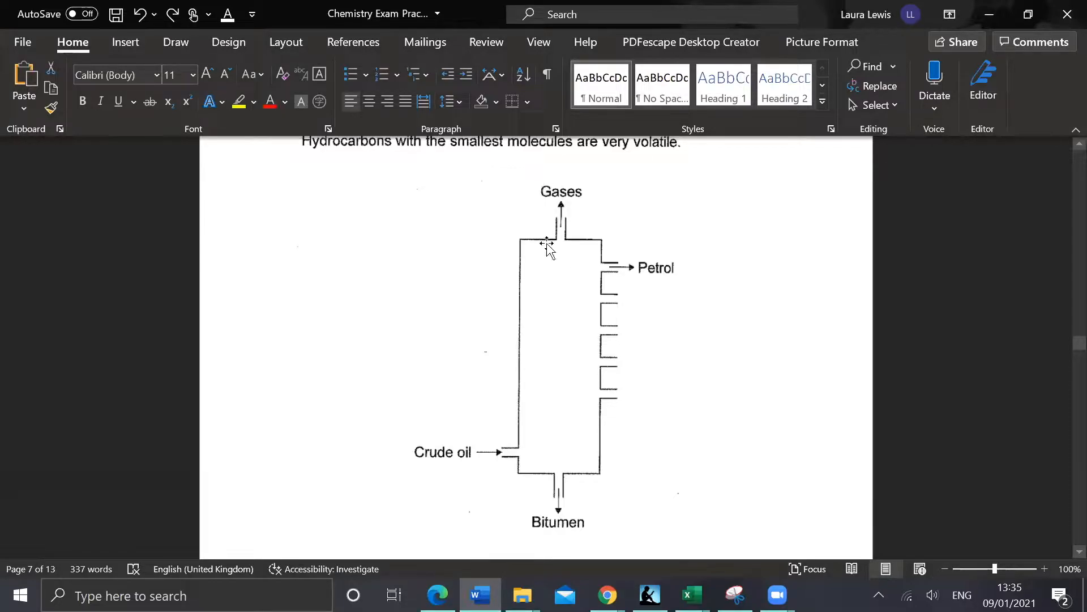
pyautogui.moveTo(505, 354)
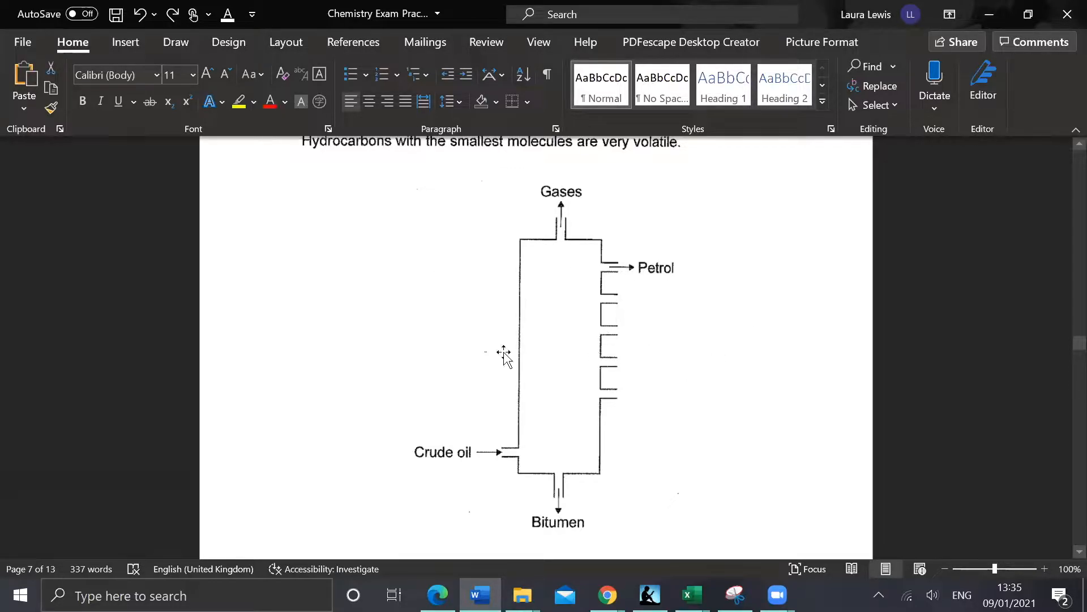
pyautogui.scroll(-3)
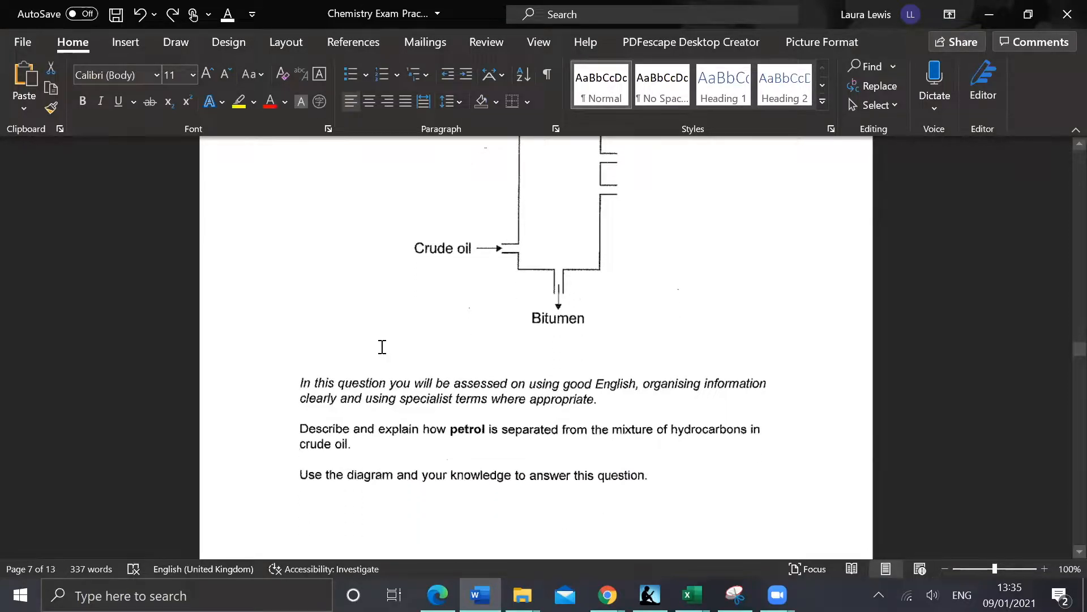
pyautogui.scroll(-3)
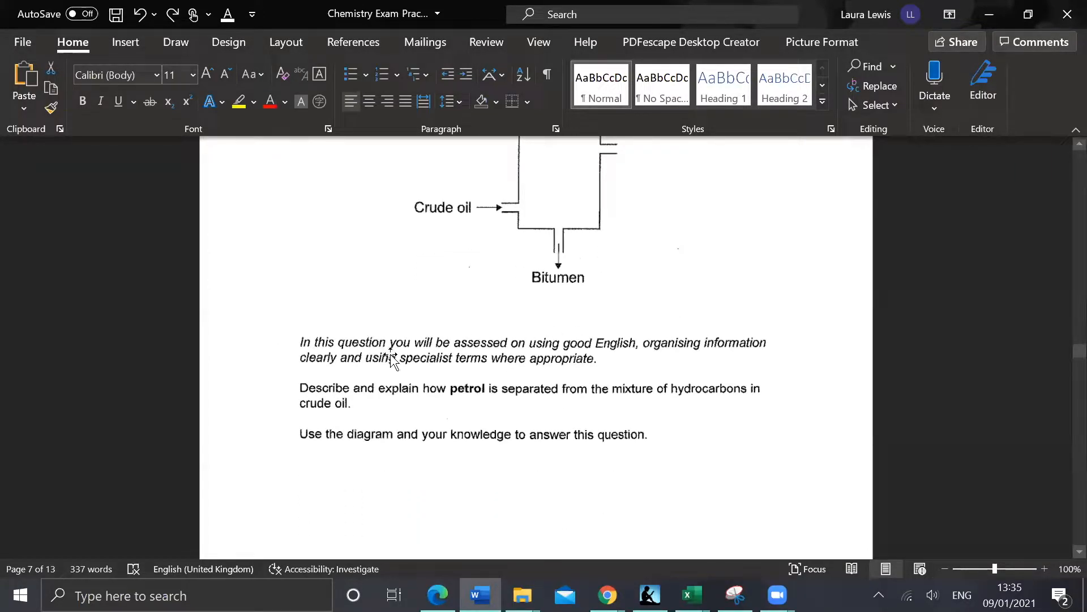
pyautogui.moveTo(376, 320)
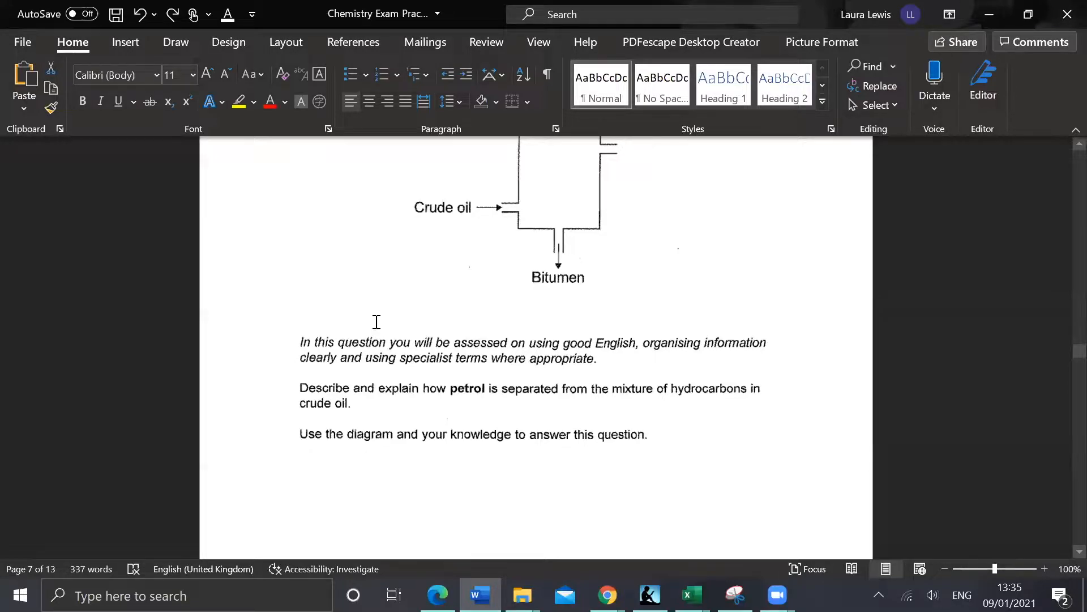
pyautogui.moveTo(529, 355)
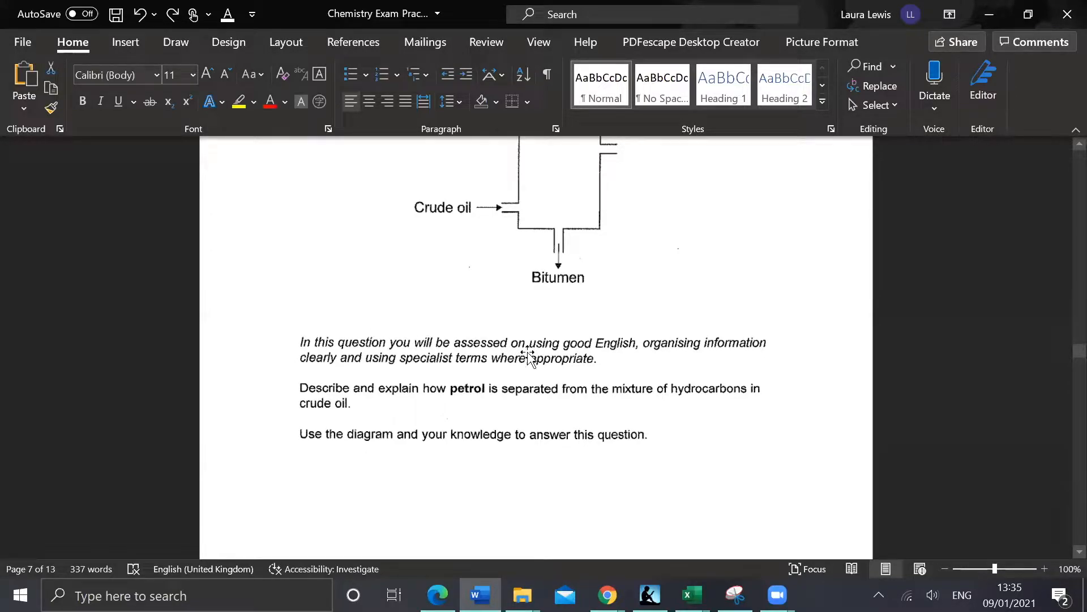
pyautogui.moveTo(644, 363)
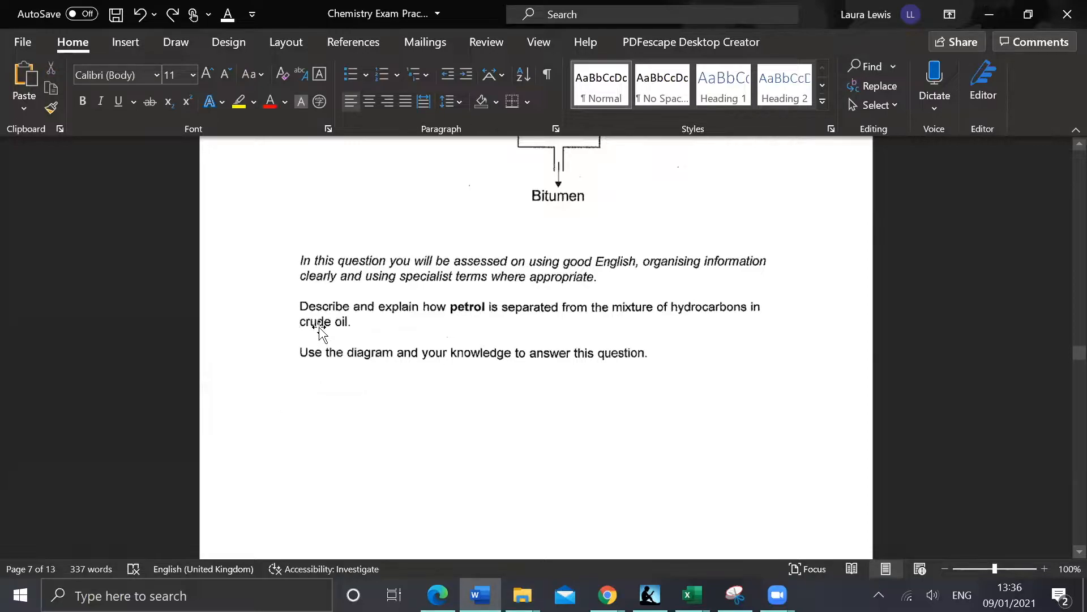
# Step: Write that in fractional distillation crude oil is heated until it all evaporates
pyautogui.click(281, 403)
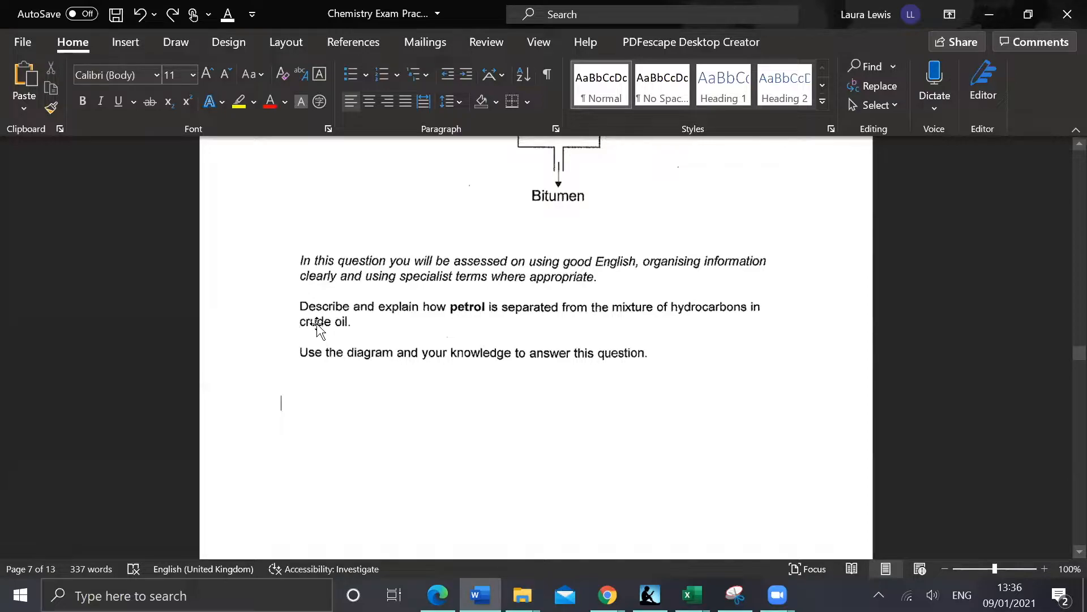
pyautogui.moveTo(320, 319)
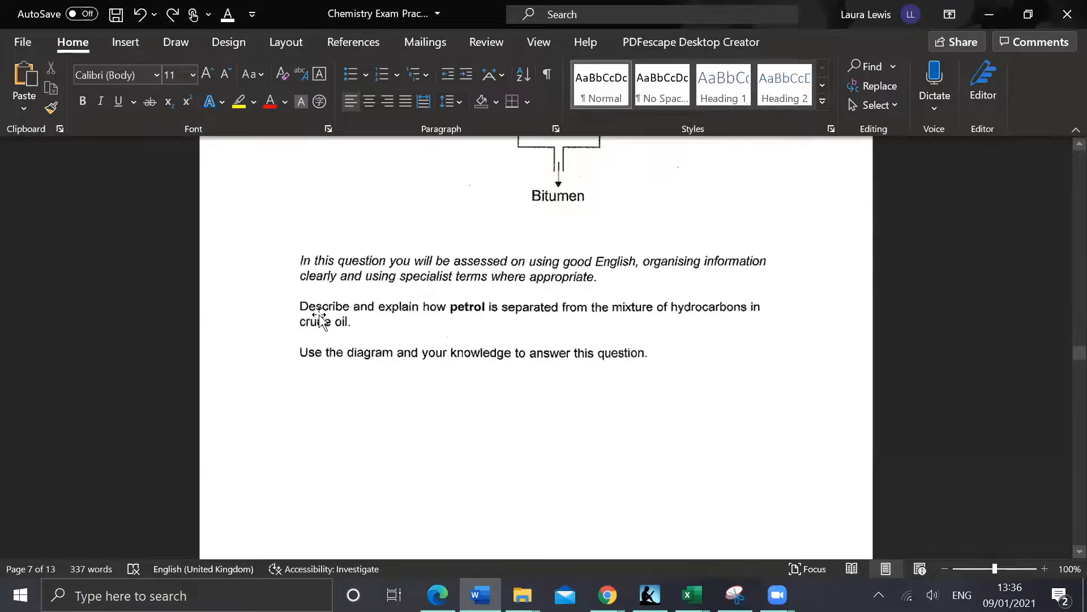
pyautogui.write('In a')
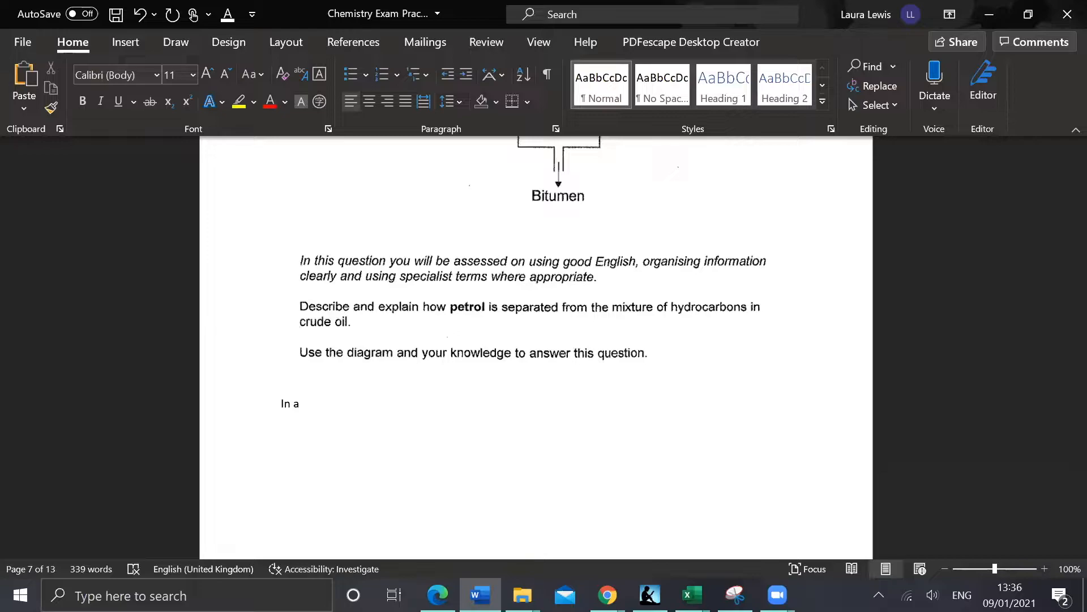
pyautogui.write('fractional c')
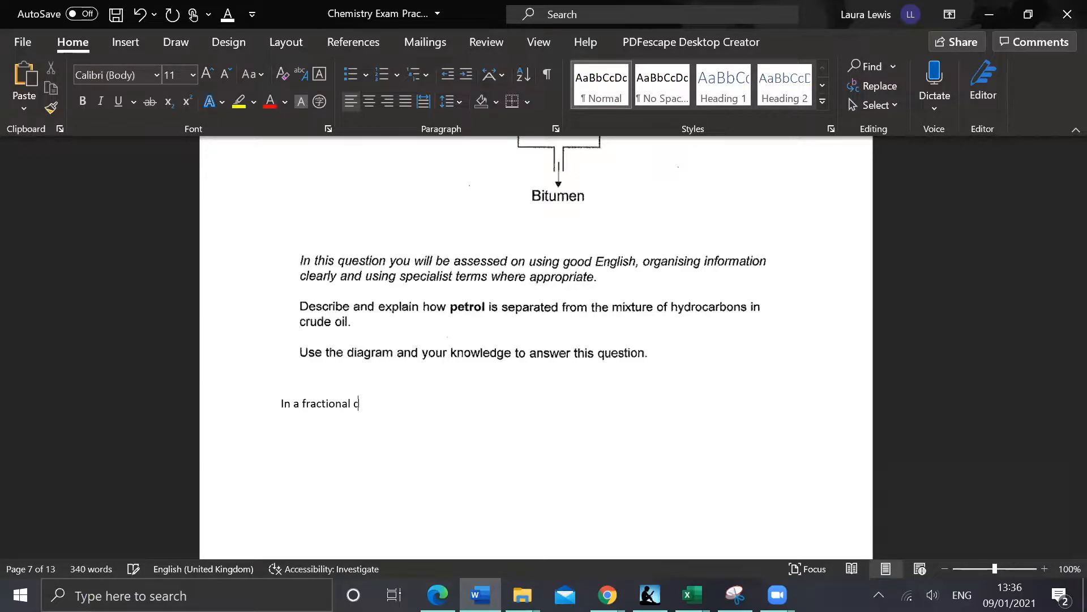
pyautogui.write('istillatio')
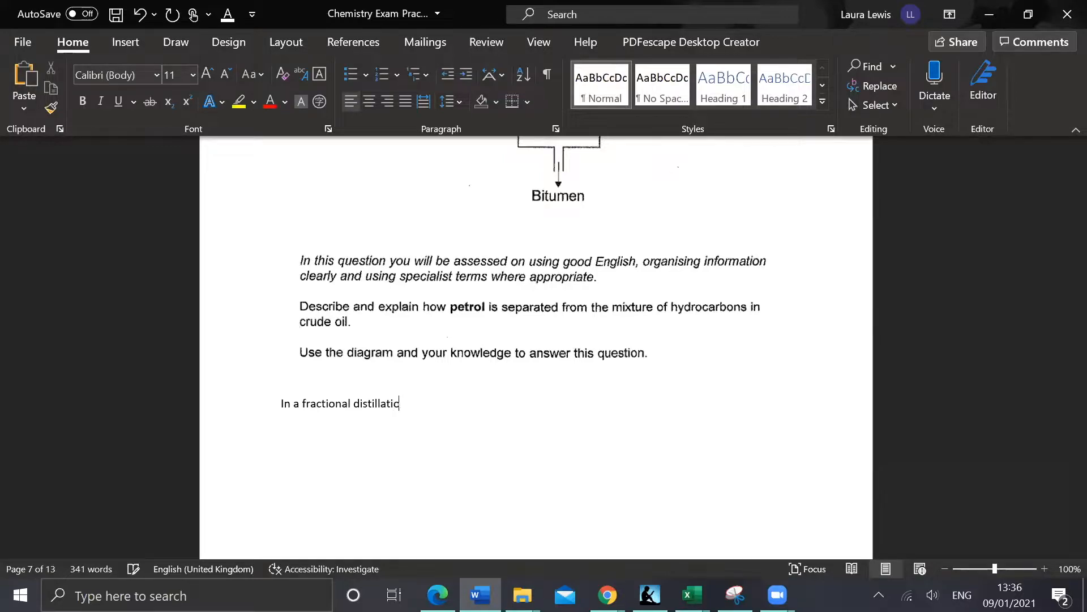
pyautogui.write(',')
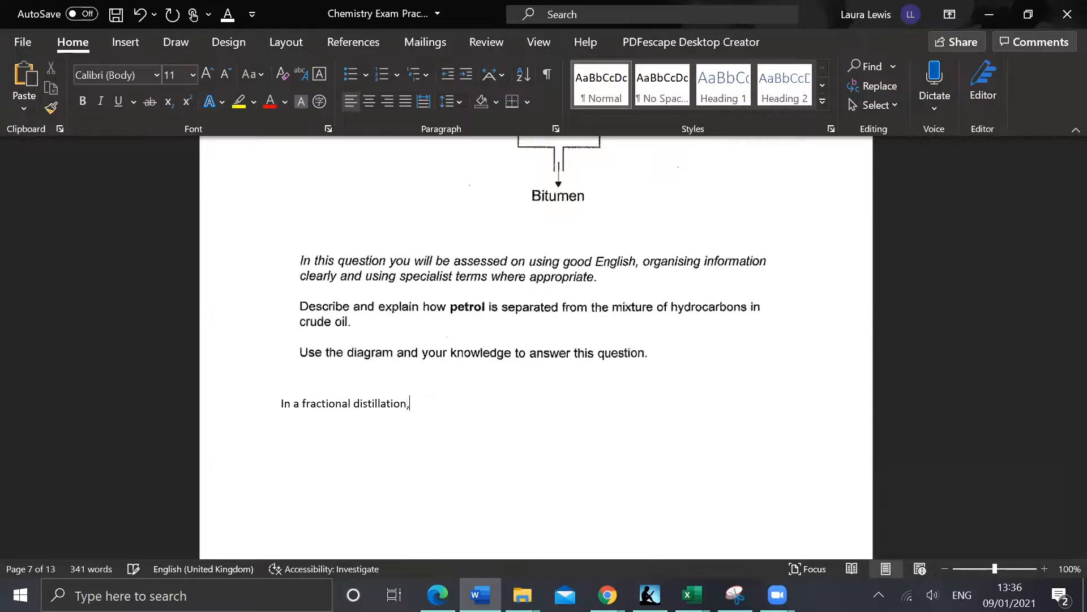
pyautogui.write('" "')
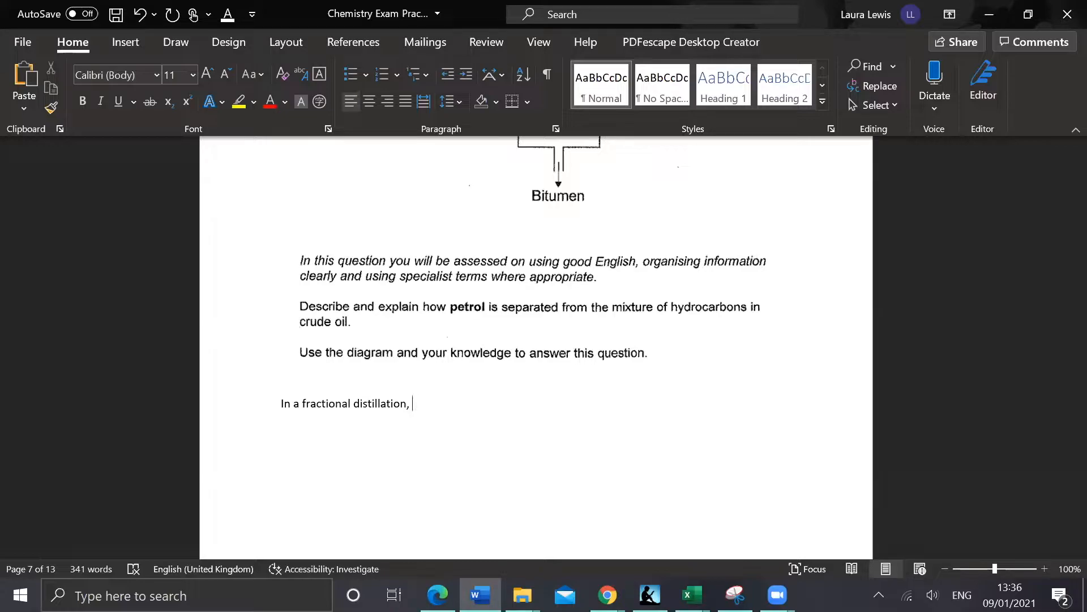
pyautogui.write('crude oil is')
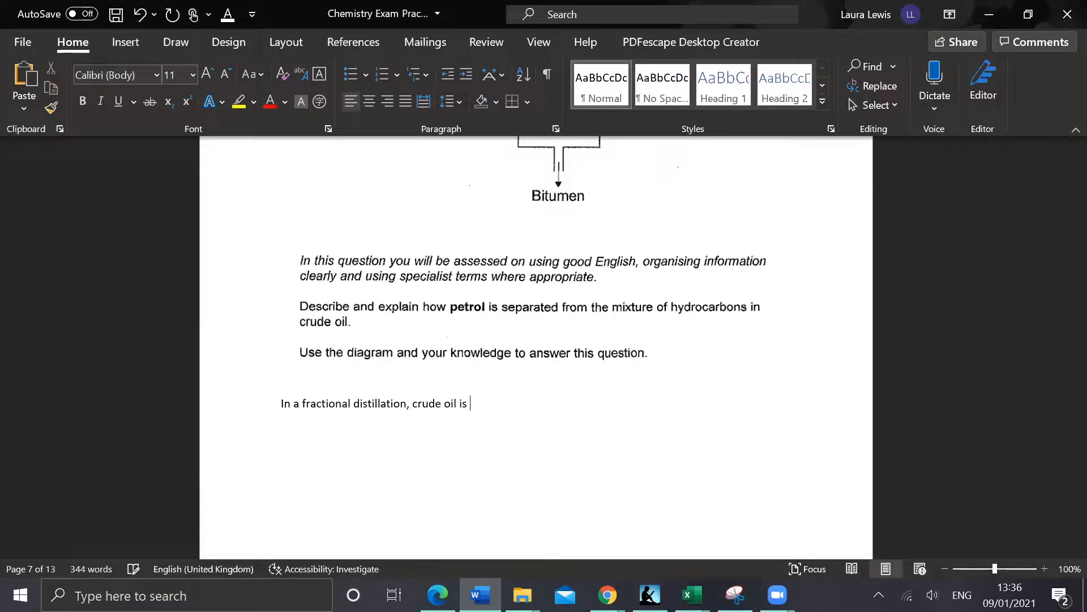
pyautogui.write('heated')
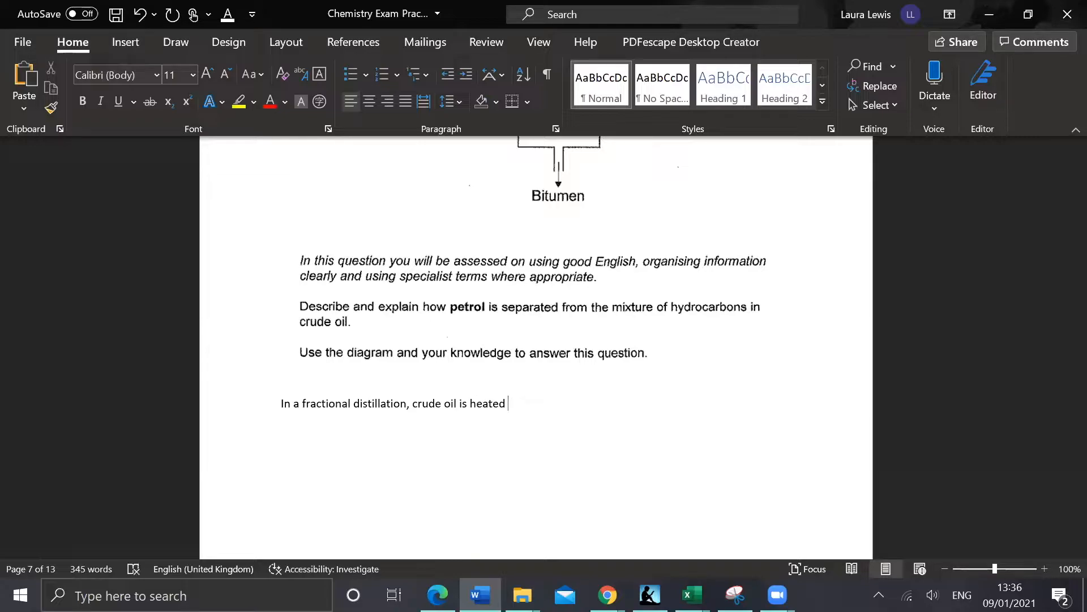
pyautogui.write('" "')
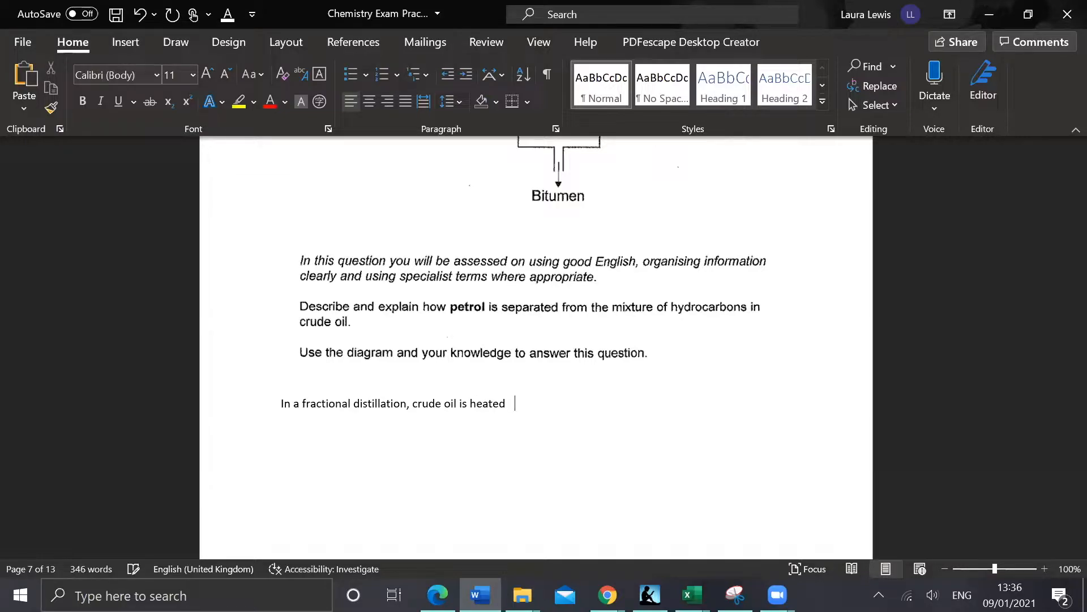
pyautogui.write('until all of it ha')
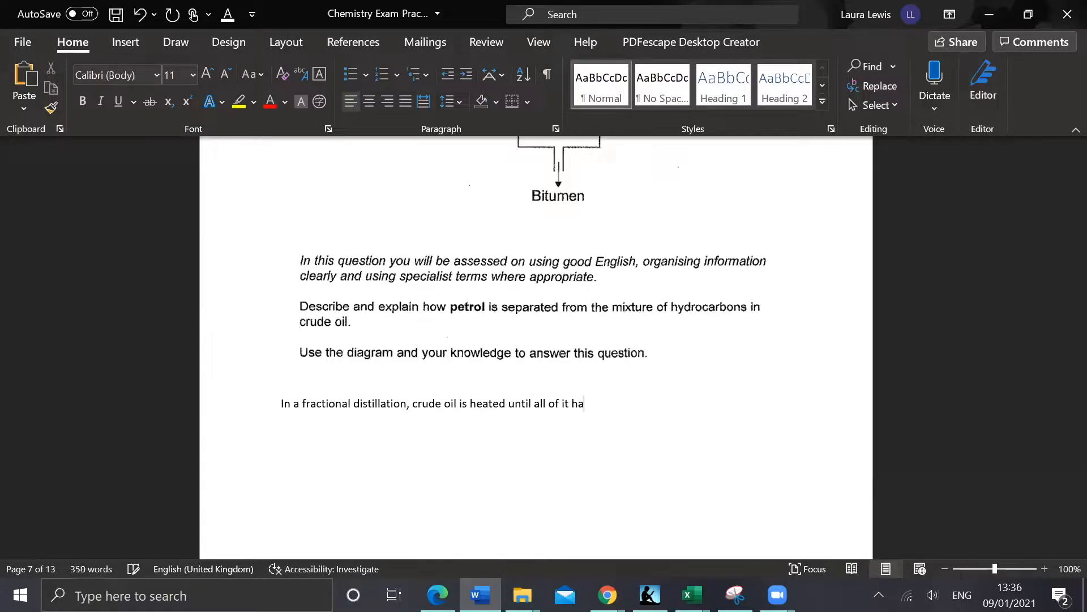
pyautogui.write('s evapor')
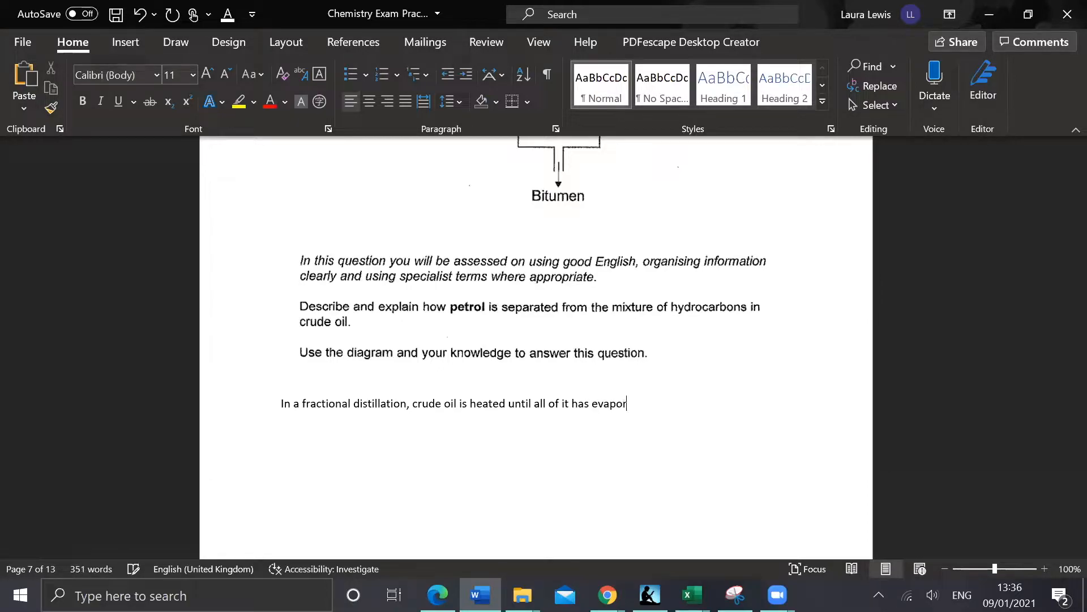
pyautogui.write('ated. t')
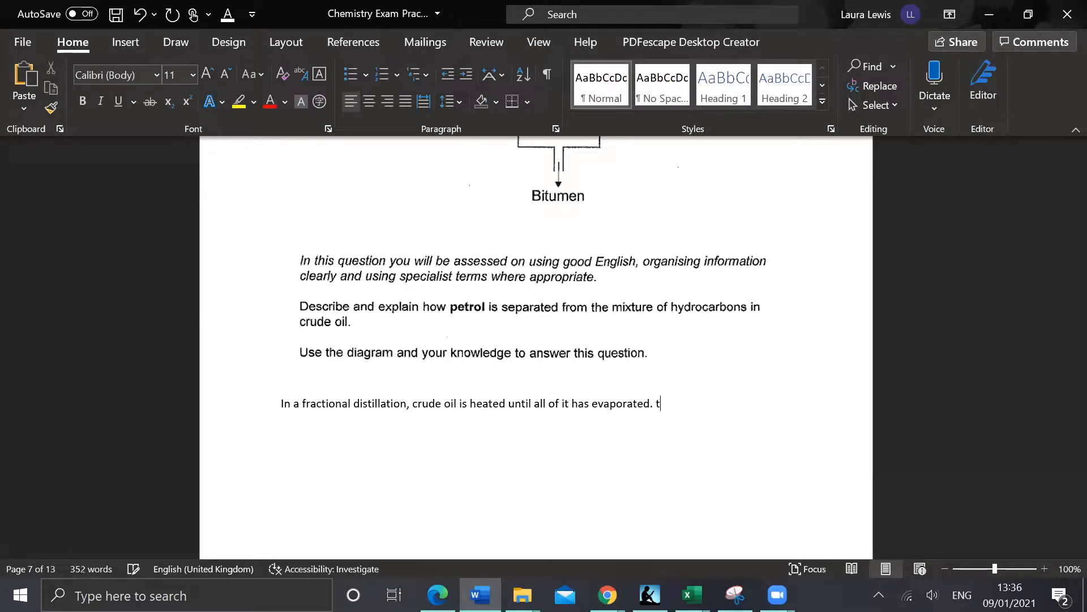
# Step: Continue that the different compounds (fractions) in the crude oil then condense out at different points
pyautogui.write('he diff')
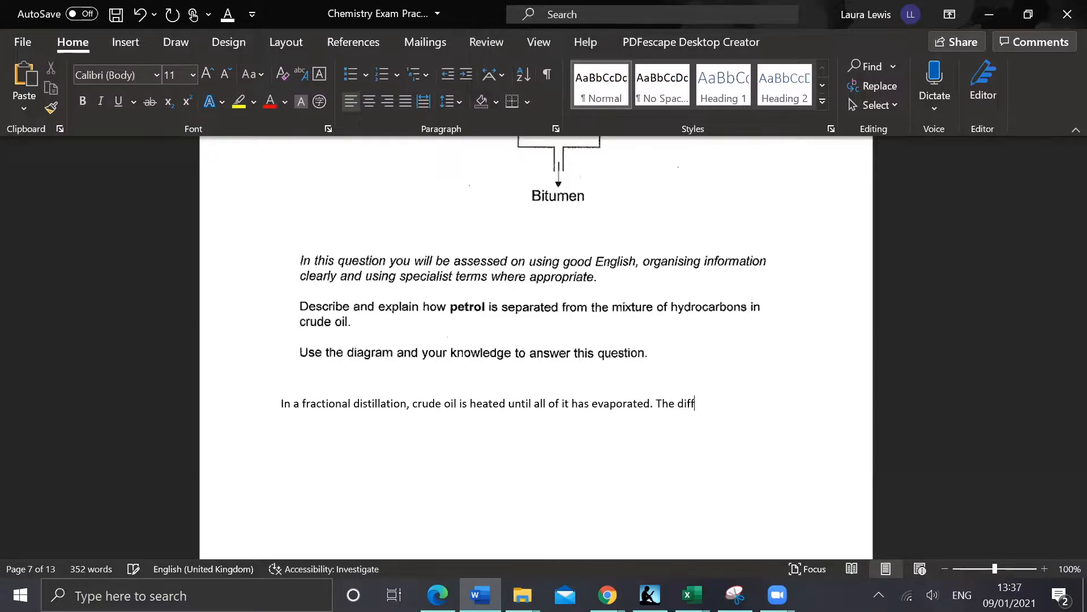
pyautogui.write('erent')
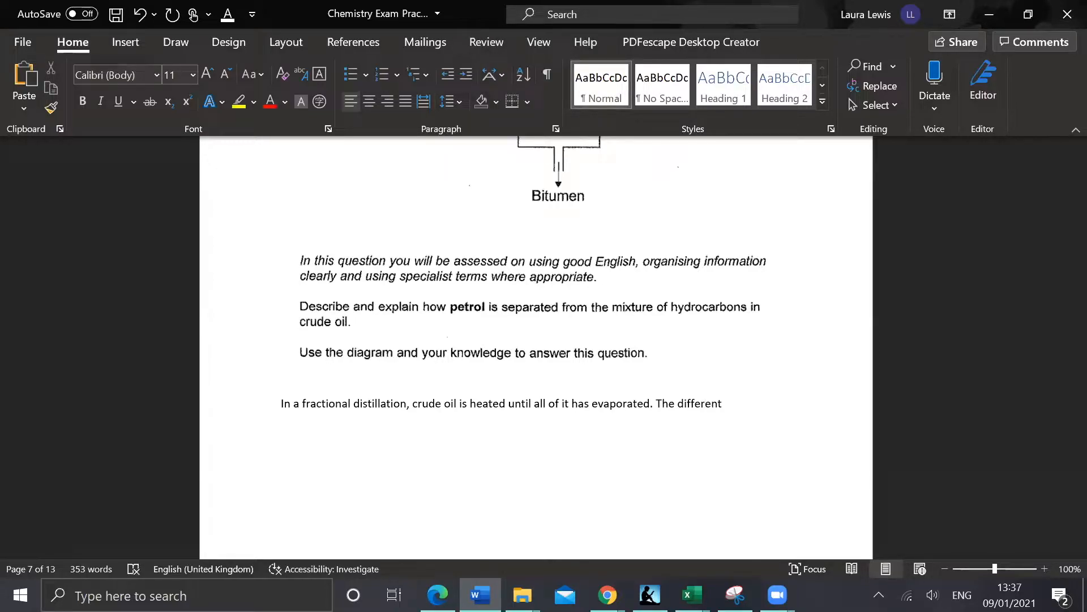
pyautogui.write('compounds')
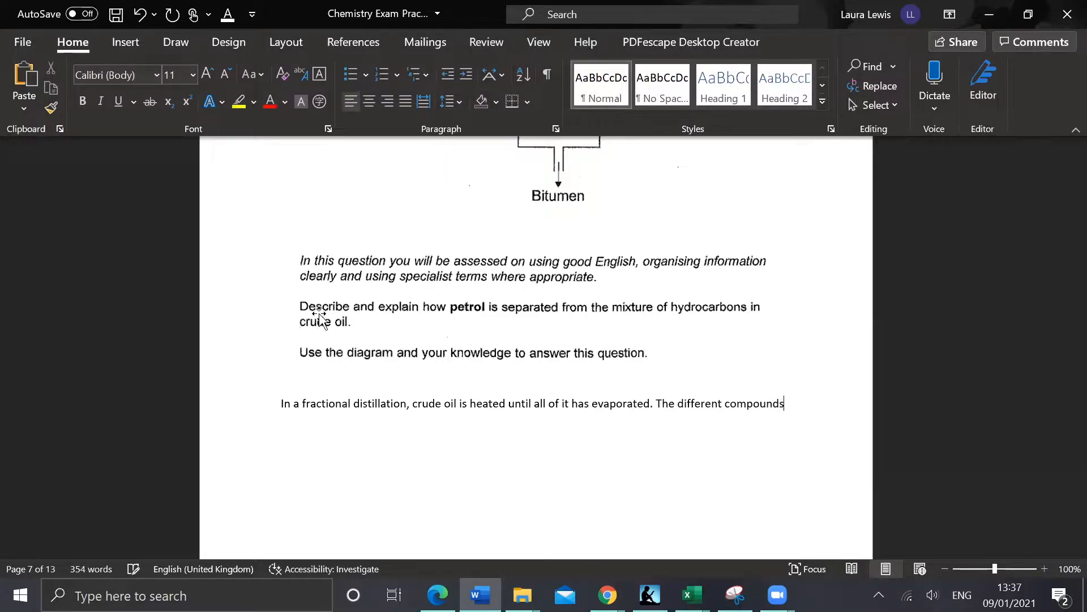
pyautogui.write('(frac')
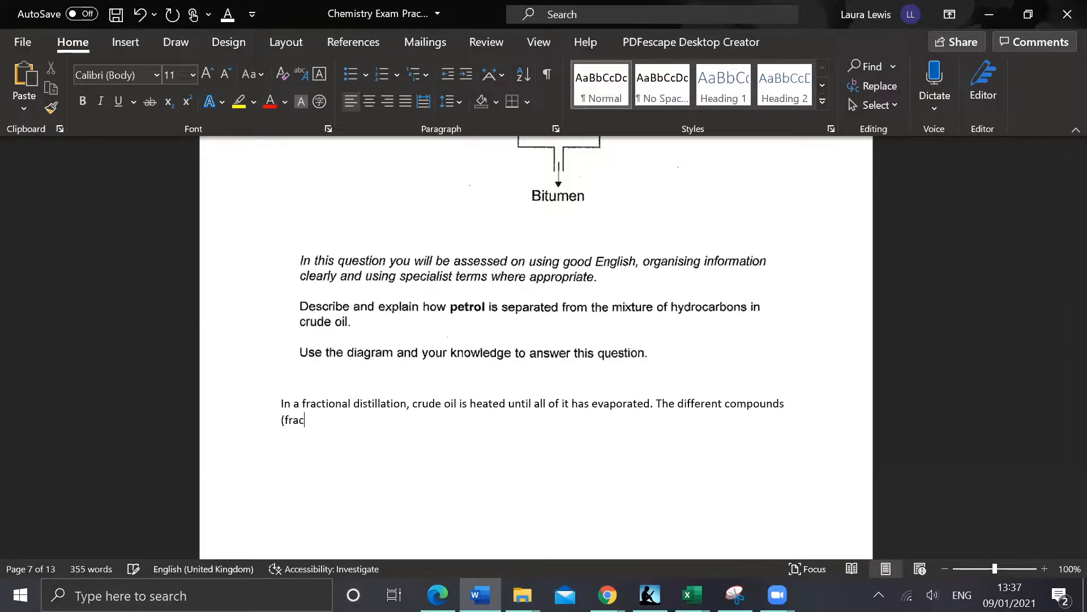
pyautogui.write('tions)')
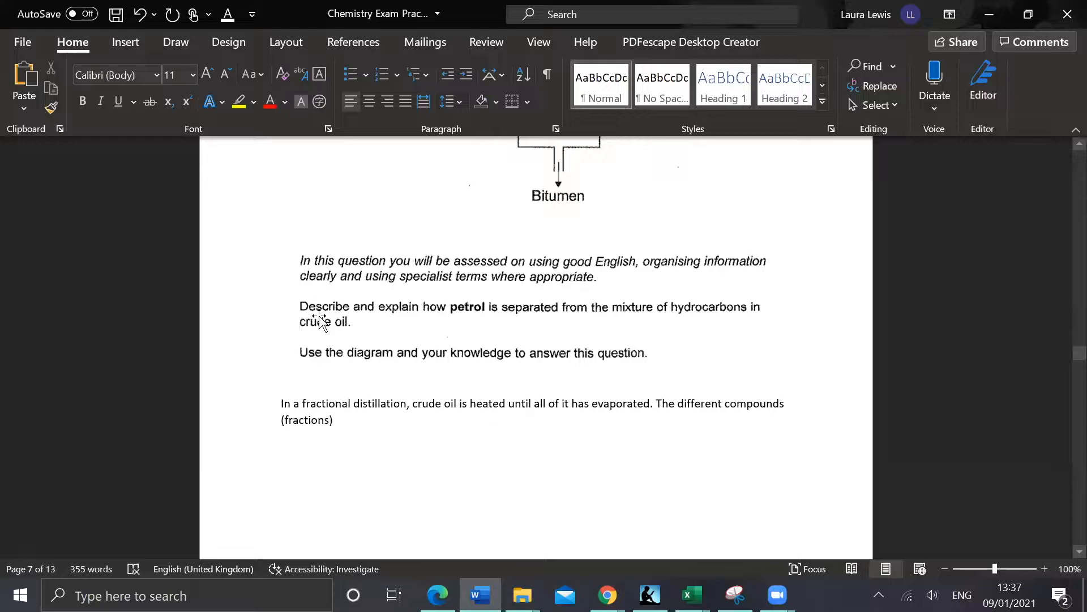
pyautogui.write('with')
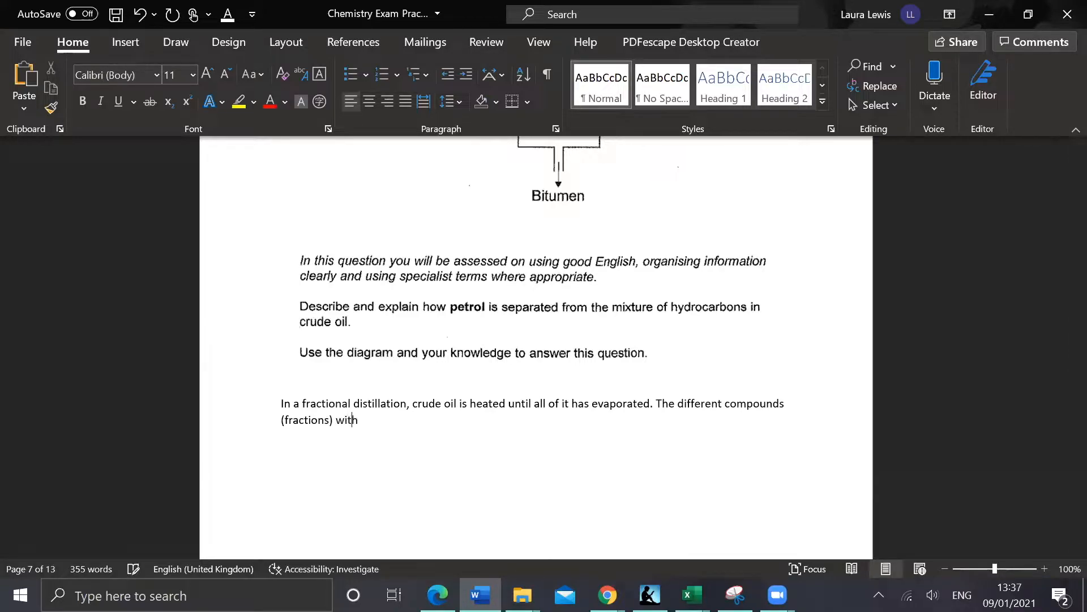
pyautogui.write('in the crud')
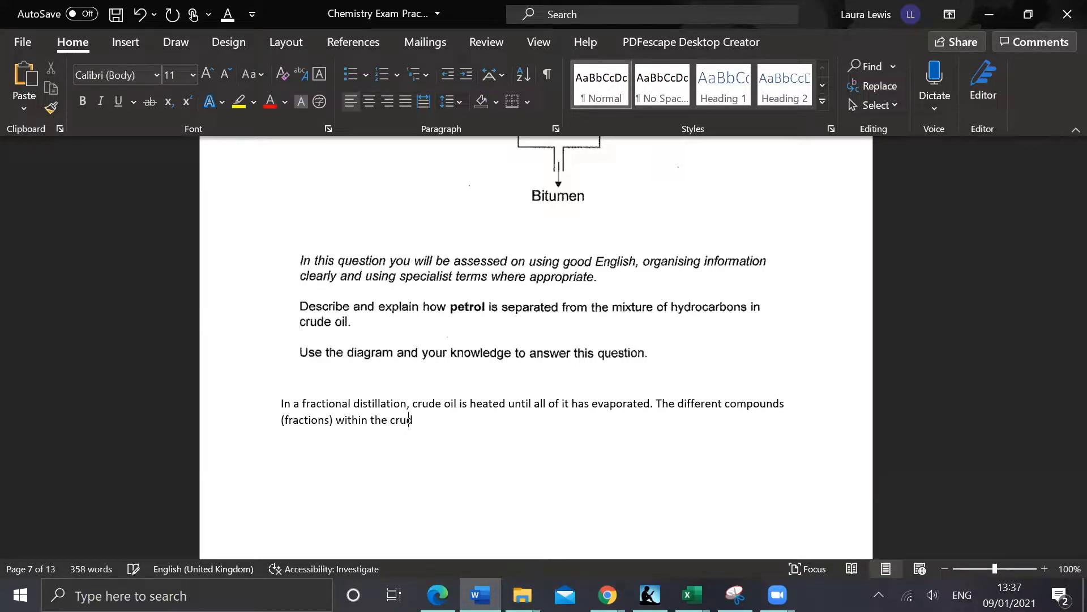
pyautogui.write('e oil')
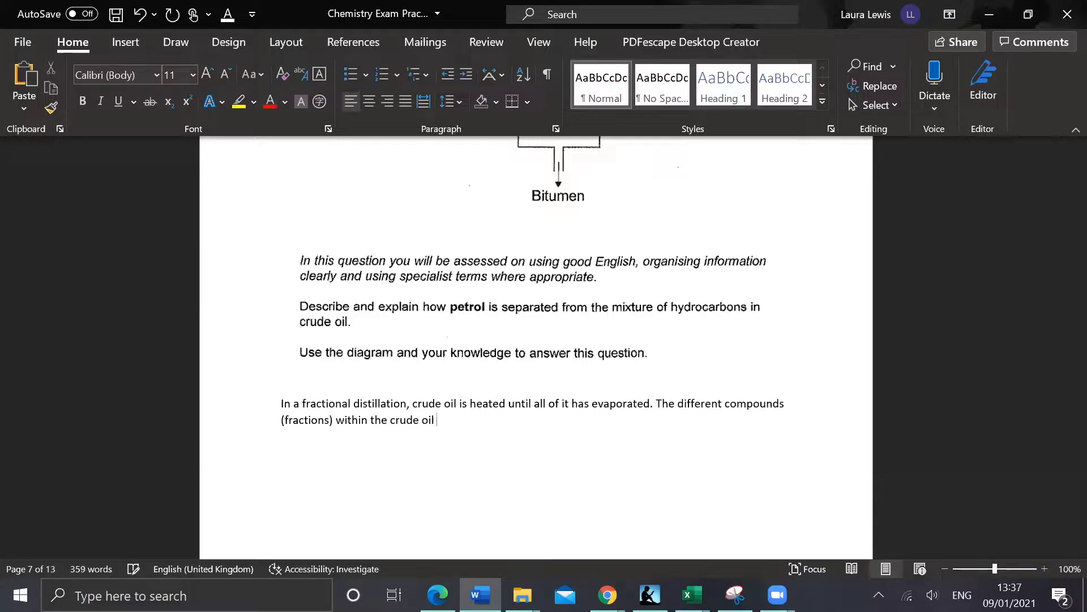
pyautogui.write('then conde')
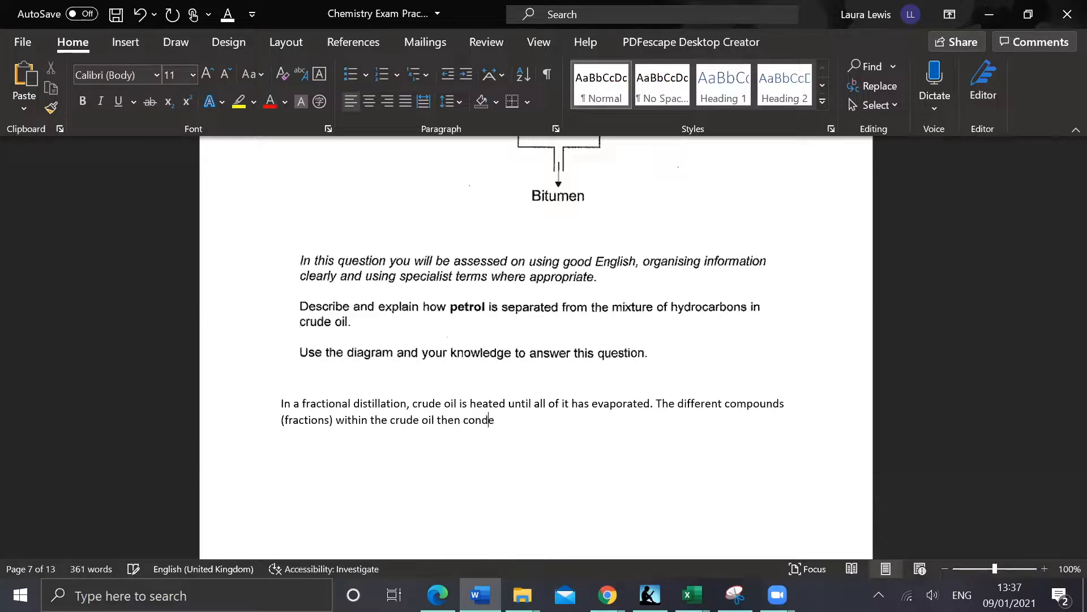
pyautogui.write('se out at d')
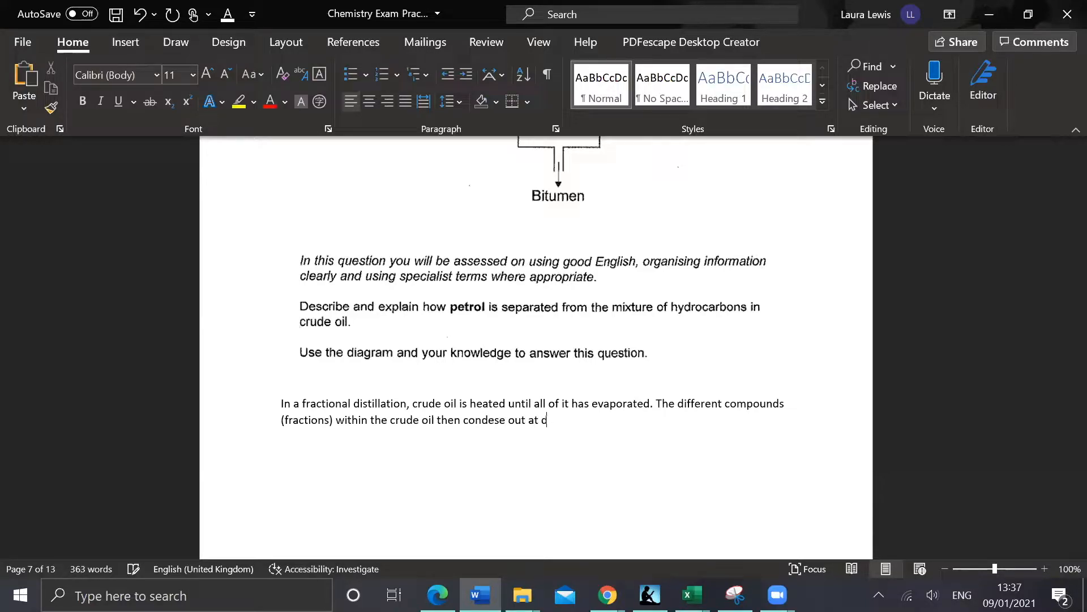
pyautogui.write('ifferent po')
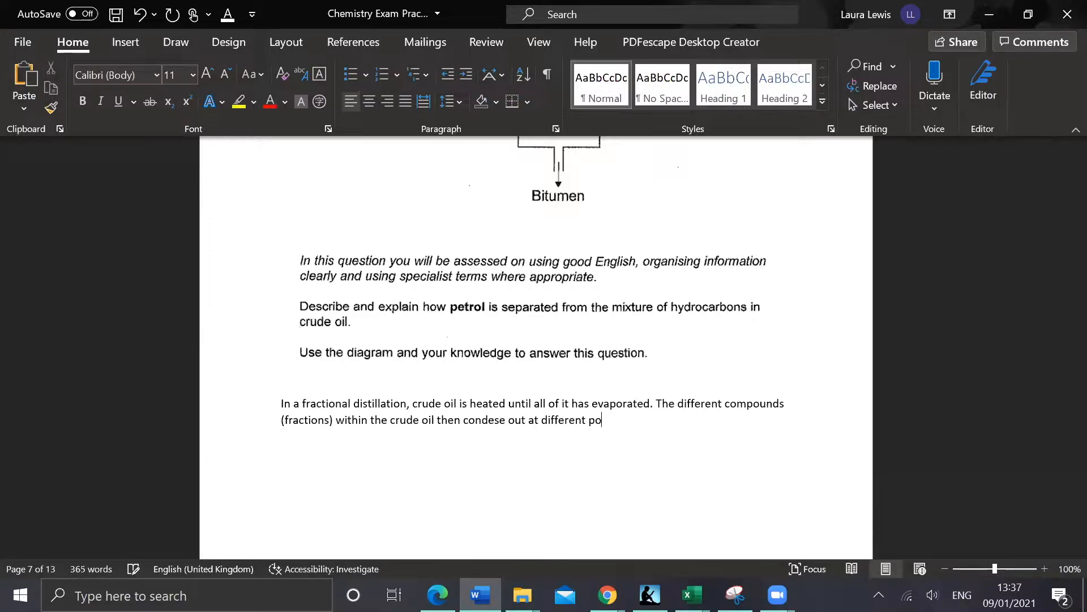
# Step: Finish 'points.' and write that fractions with the highest boiling points will collect
pyautogui.write('ints.')
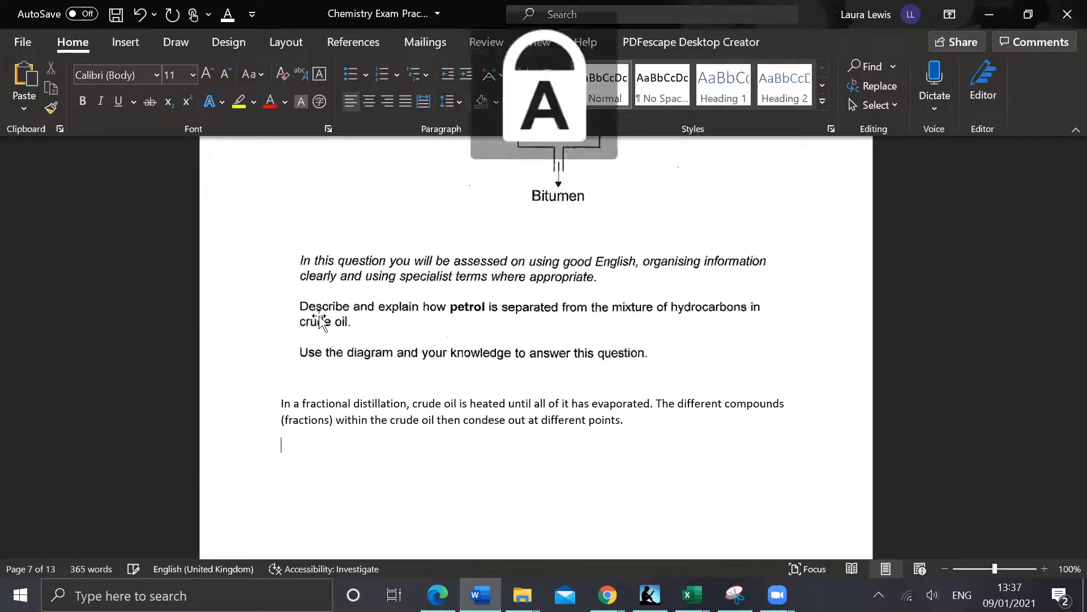
pyautogui.write('The')
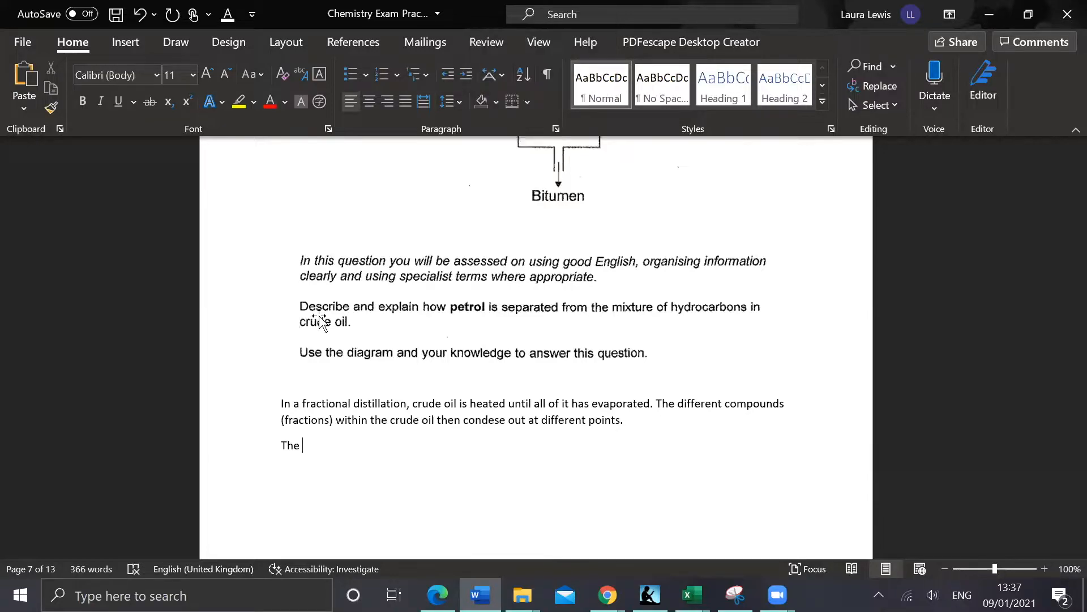
pyautogui.write('fraction')
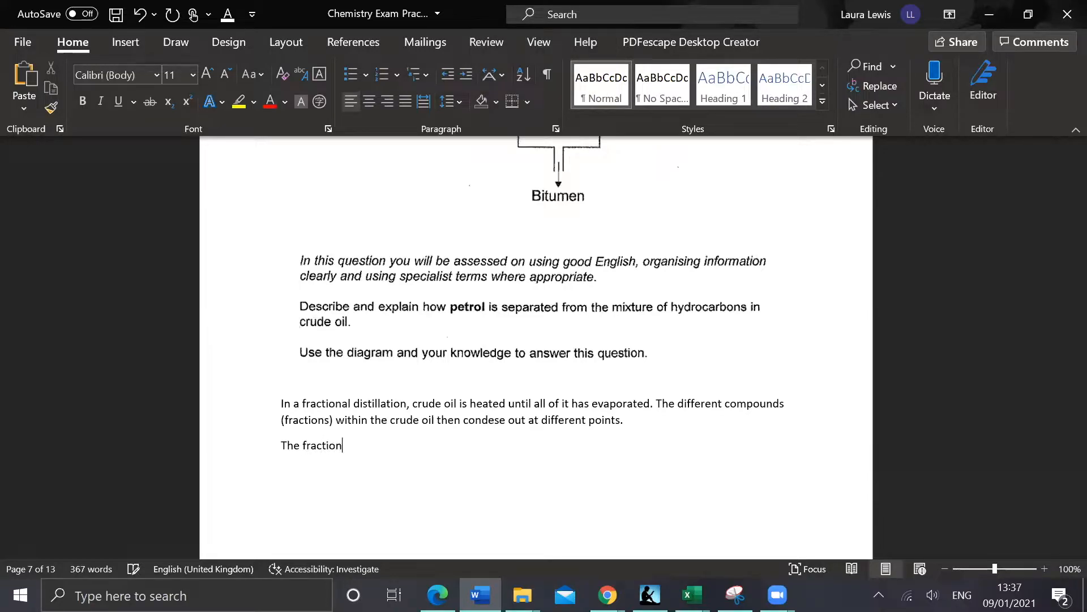
pyautogui.write('s with the')
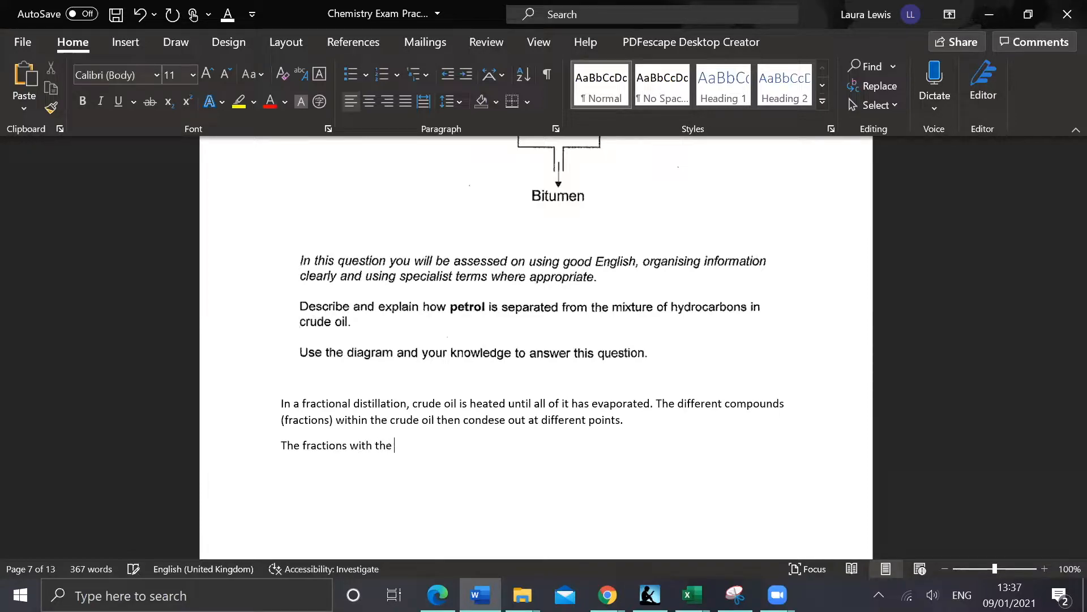
pyautogui.write('highest')
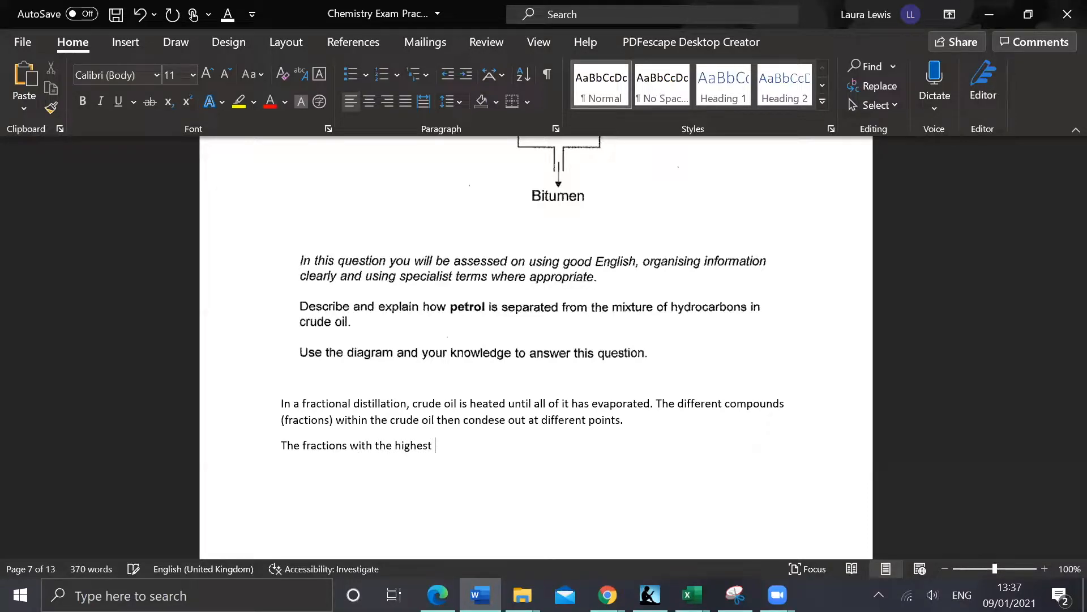
pyautogui.write('boiling')
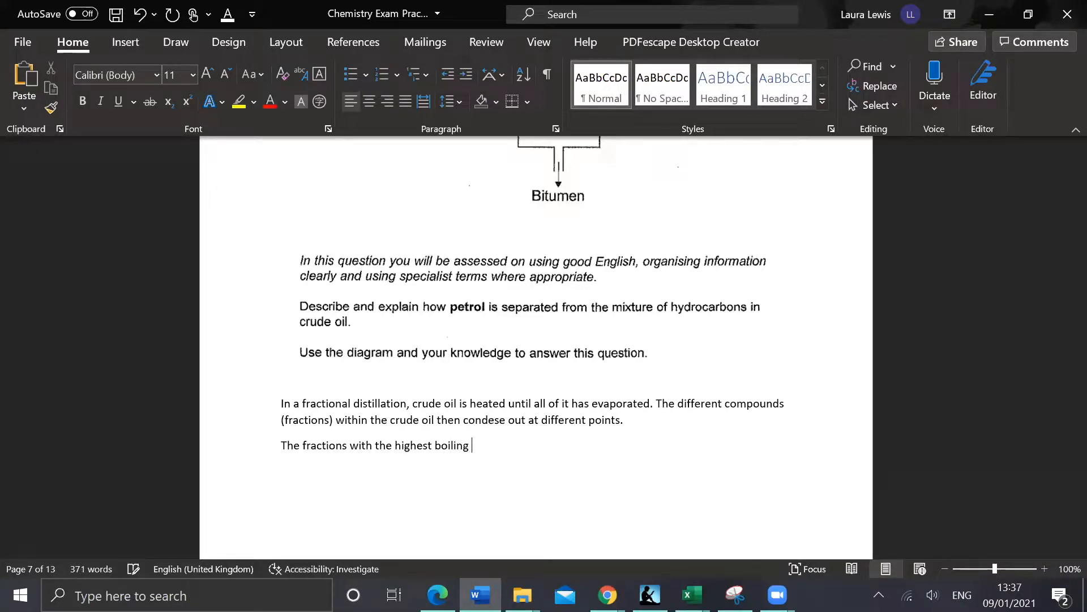
pyautogui.write('points and henc')
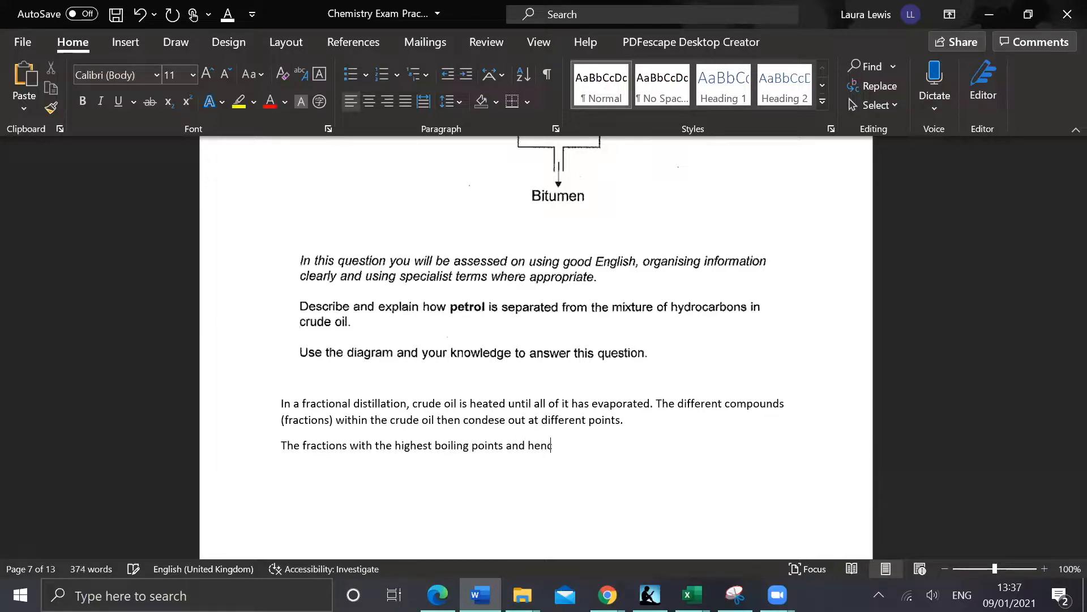
pyautogui.write('e lowest condens')
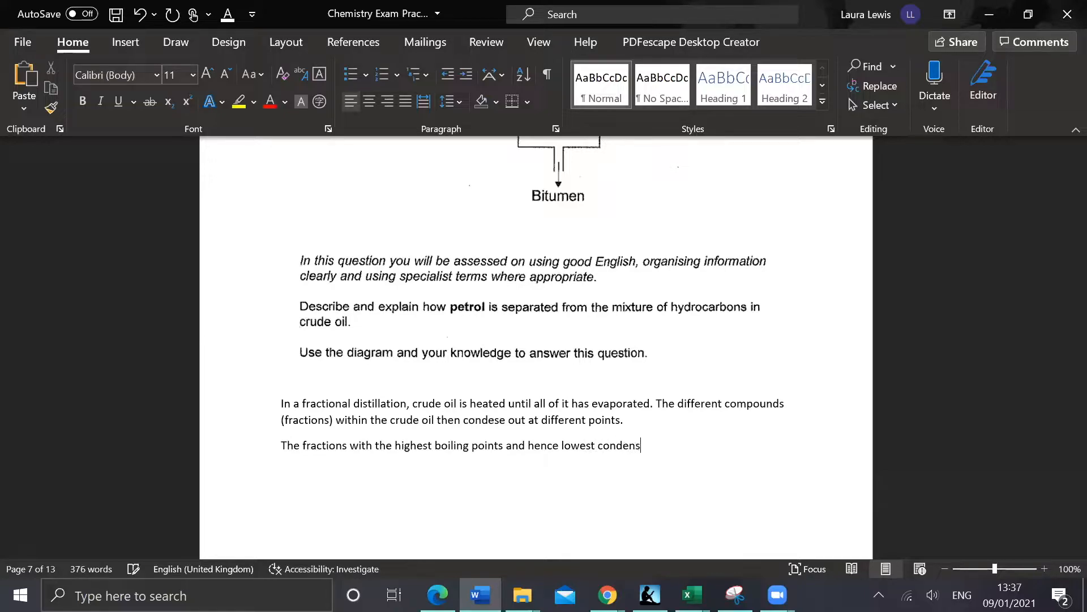
pyautogui.write('ation point')
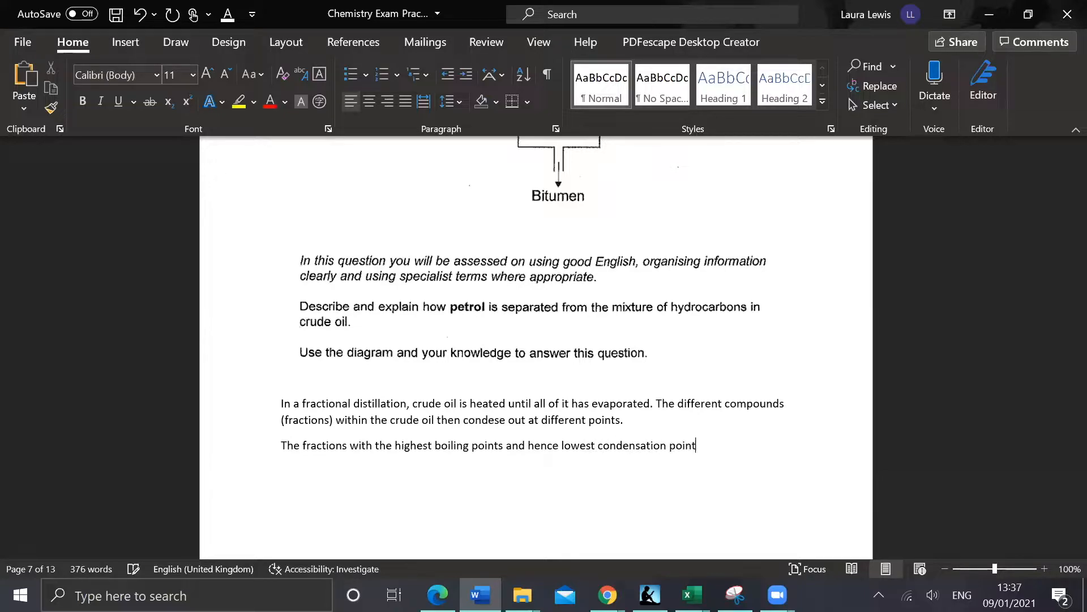
pyautogui.write('s wil')
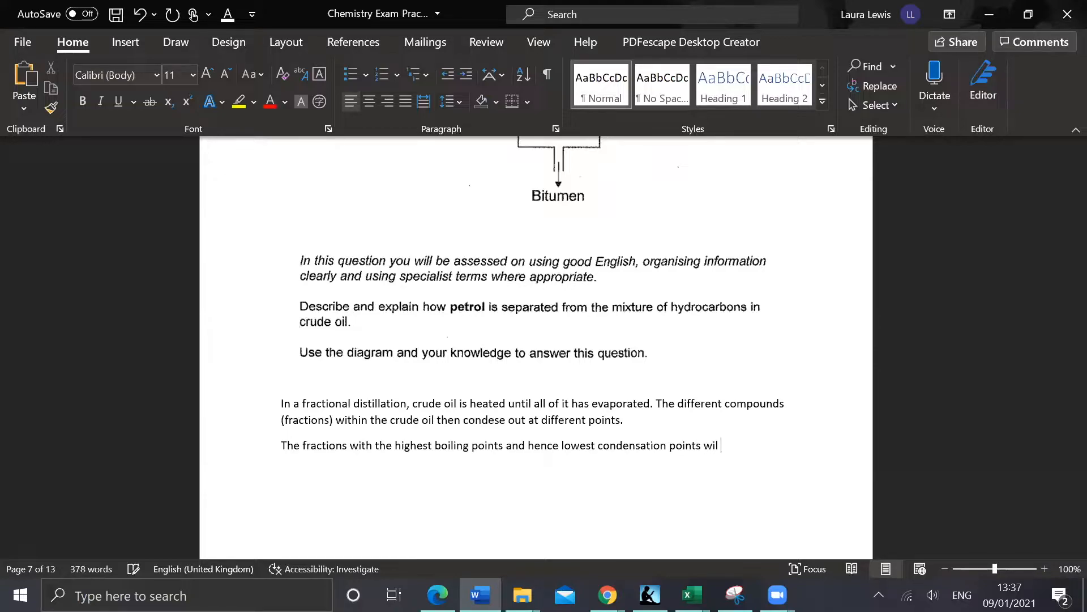
pyautogui.write('l')
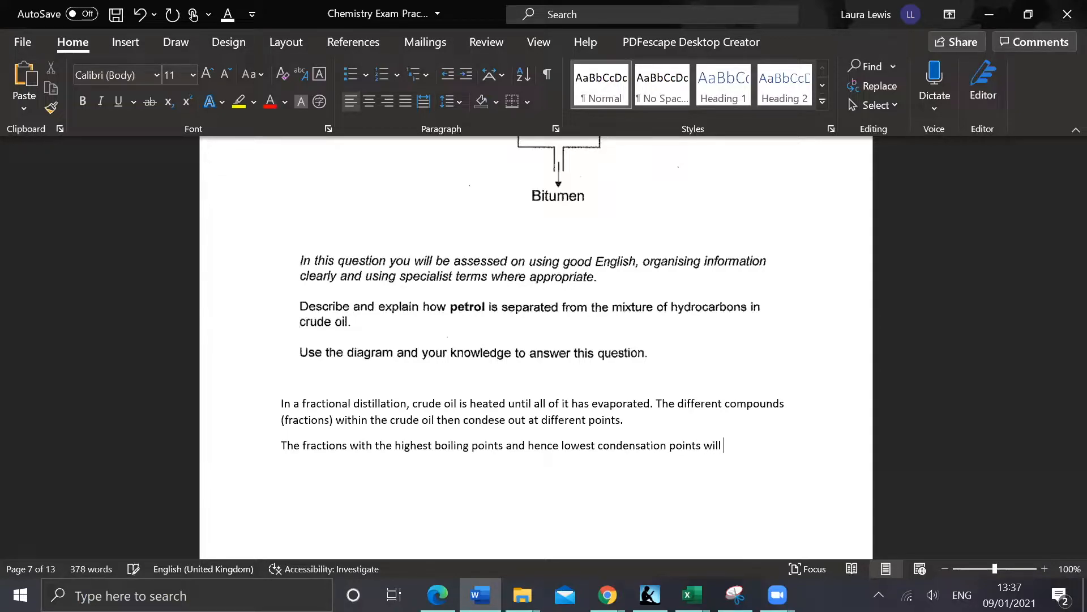
pyautogui.write('collect')
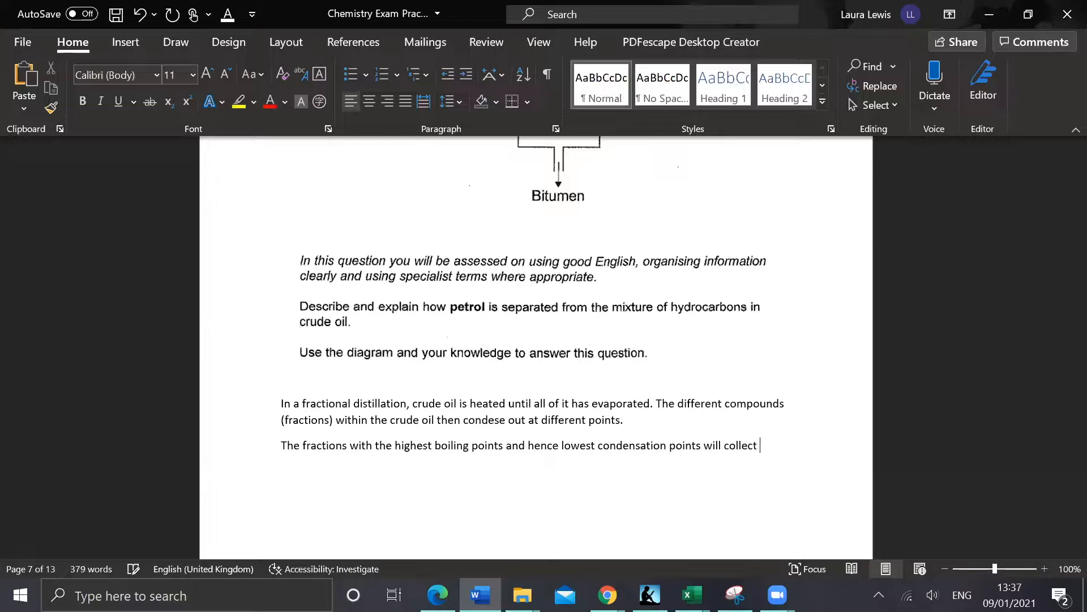
# Step: Complete the sentence: near the bottom of the fractionating column (e.g. the bitumen, paraffin)
pyautogui.write('near the botto')
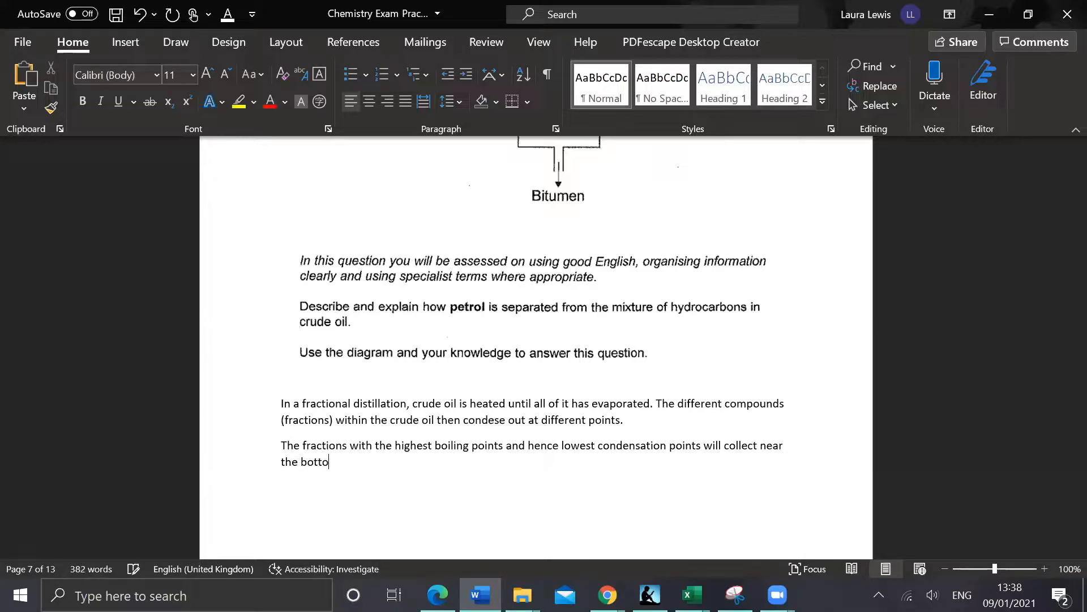
pyautogui.write('m of the')
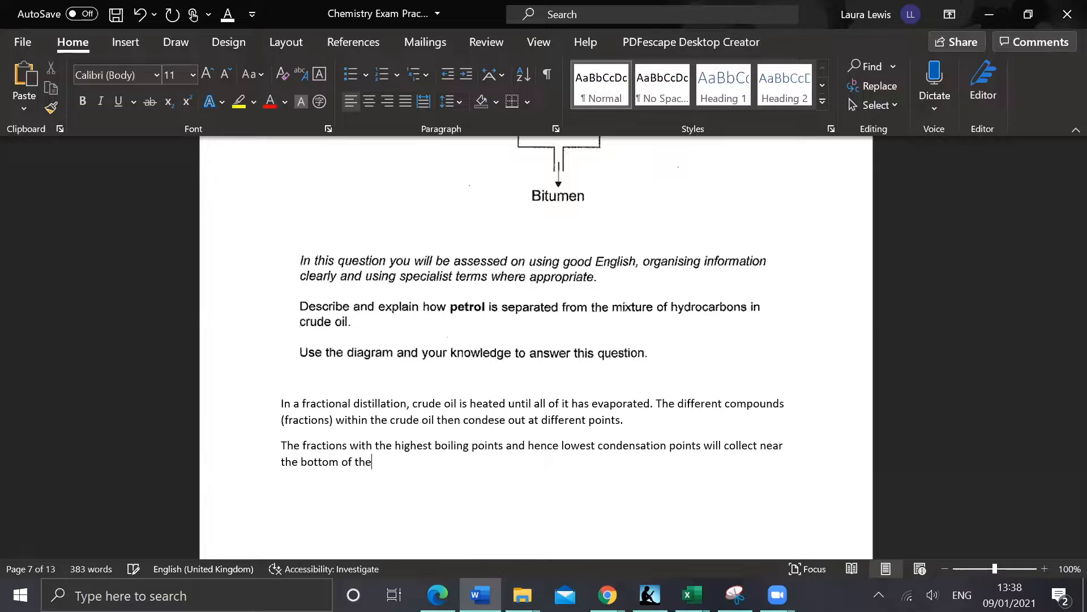
pyautogui.write('frac')
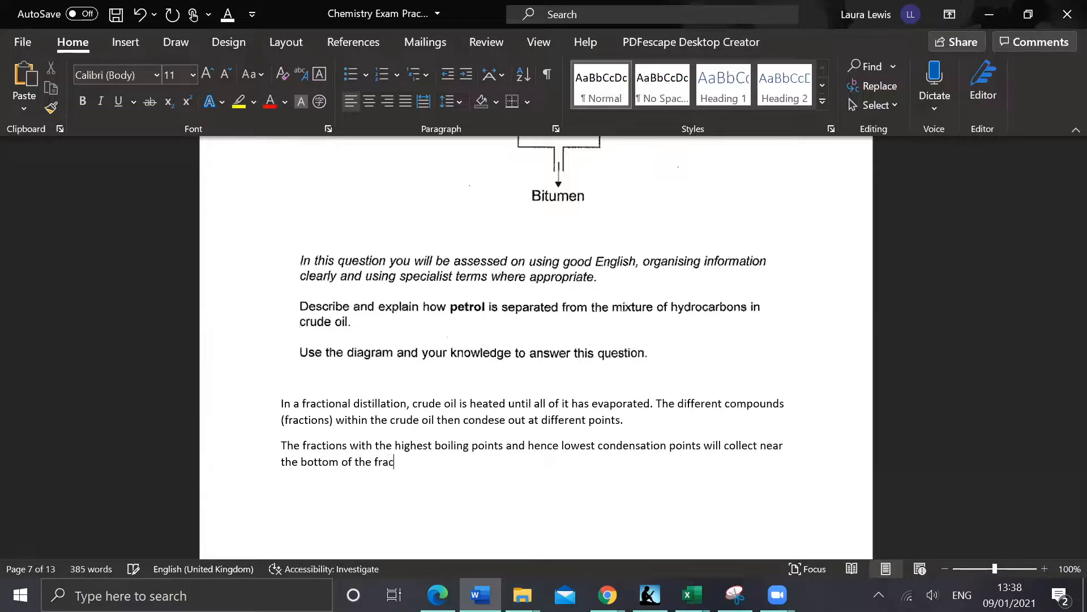
pyautogui.write('ionat')
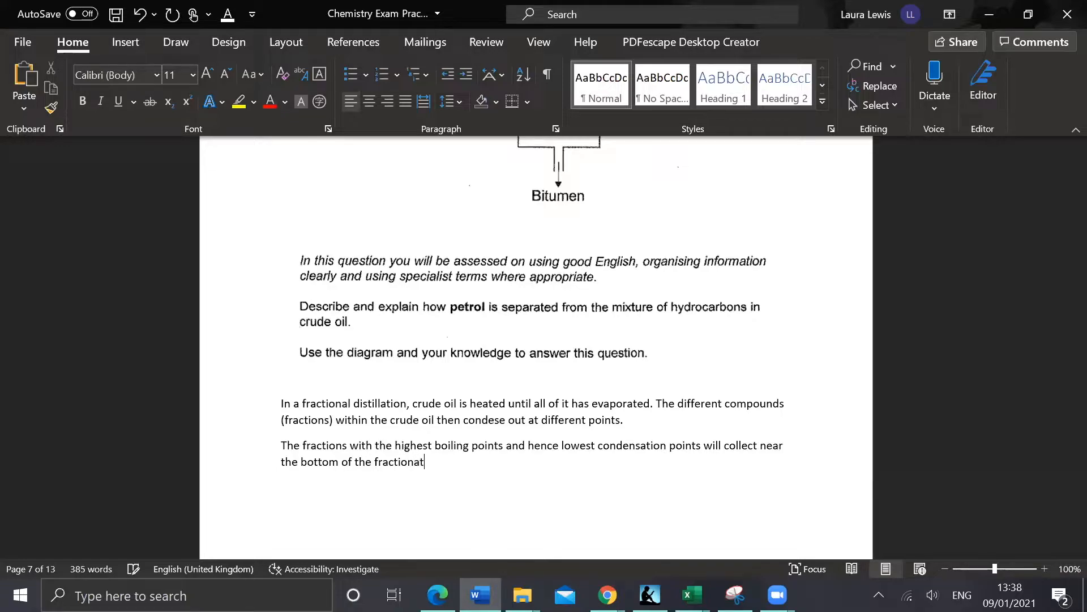
pyautogui.write('ing co')
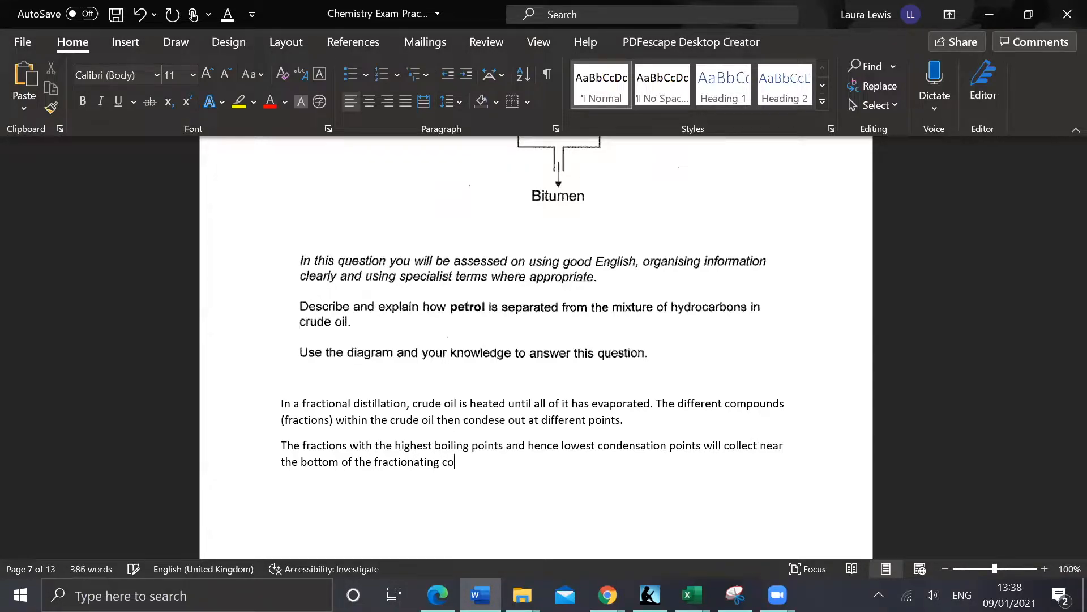
pyautogui.write('lumn')
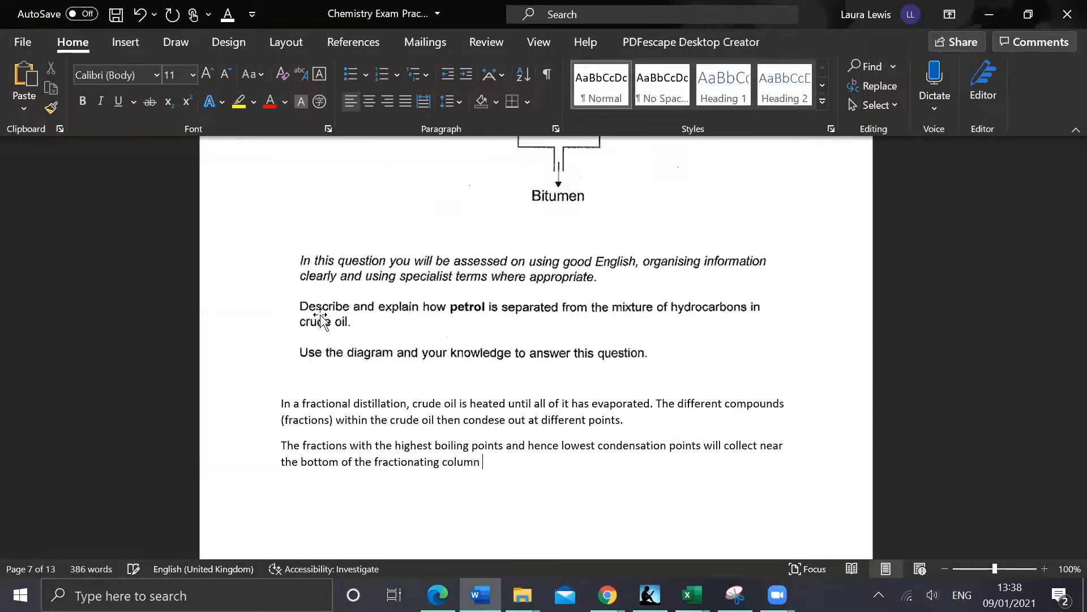
pyautogui.write('(e')
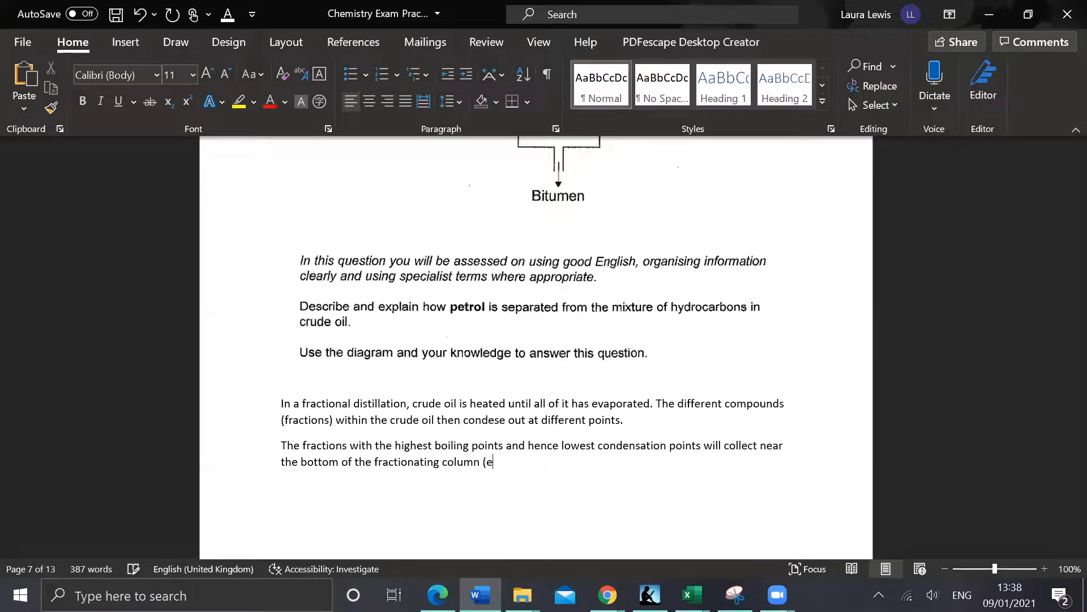
pyautogui.write('g. the')
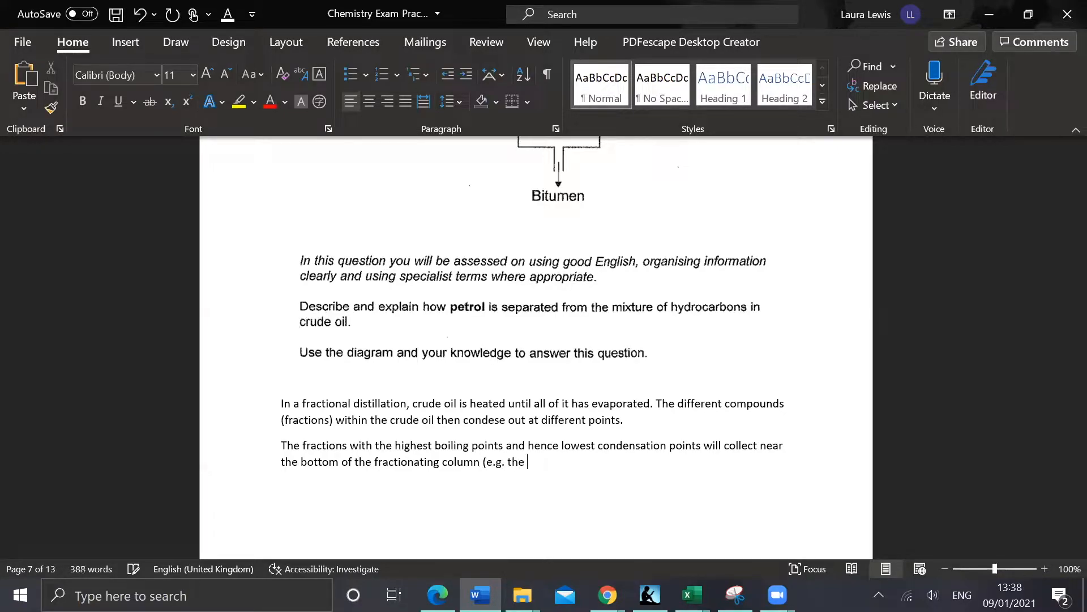
pyautogui.write('bit')
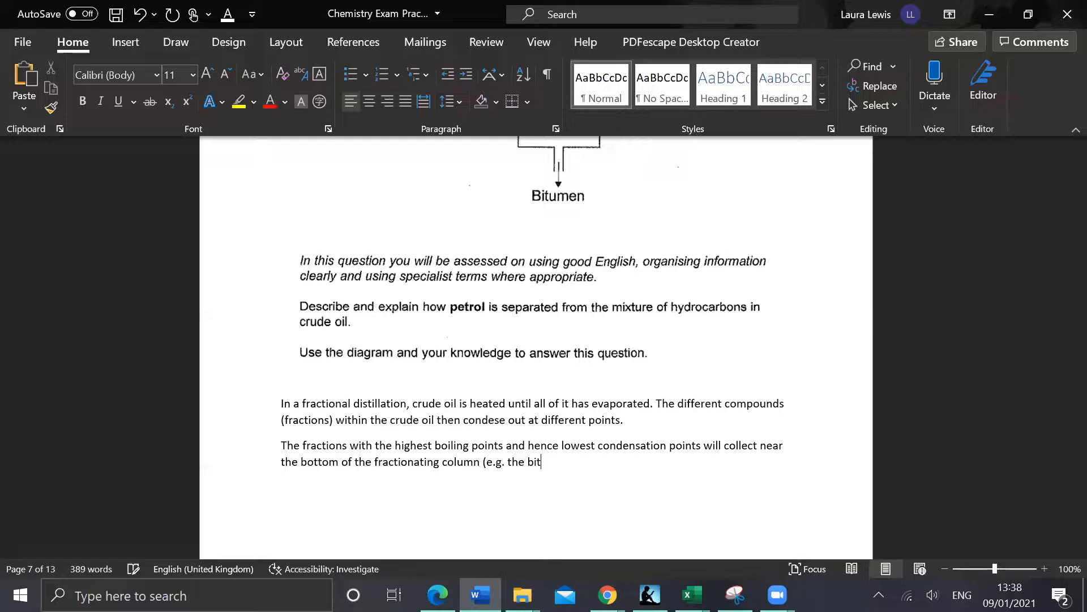
pyautogui.write('umen,')
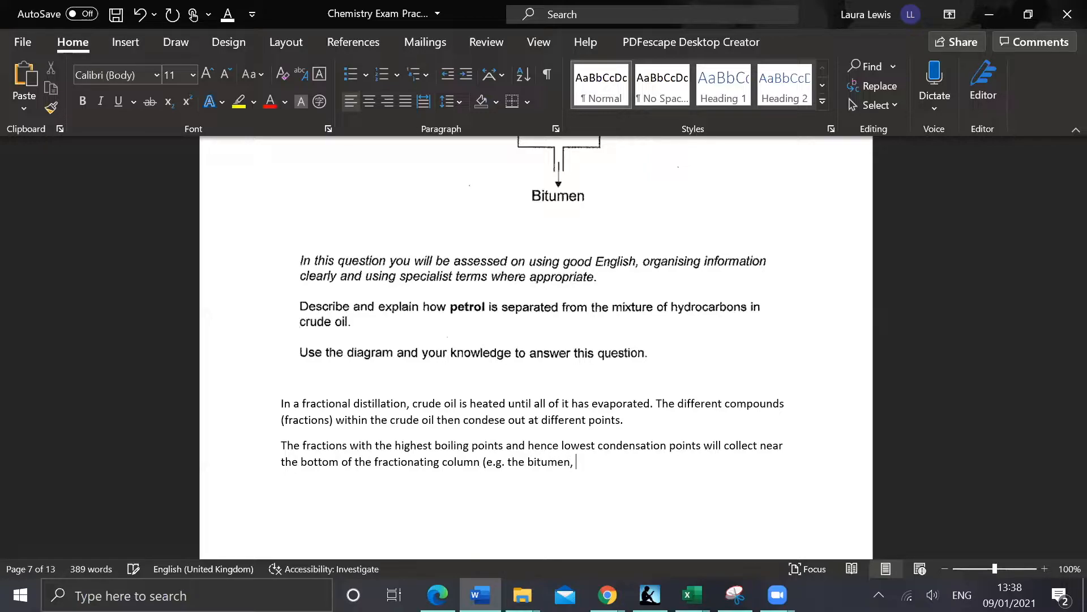
pyautogui.write('paraffin')
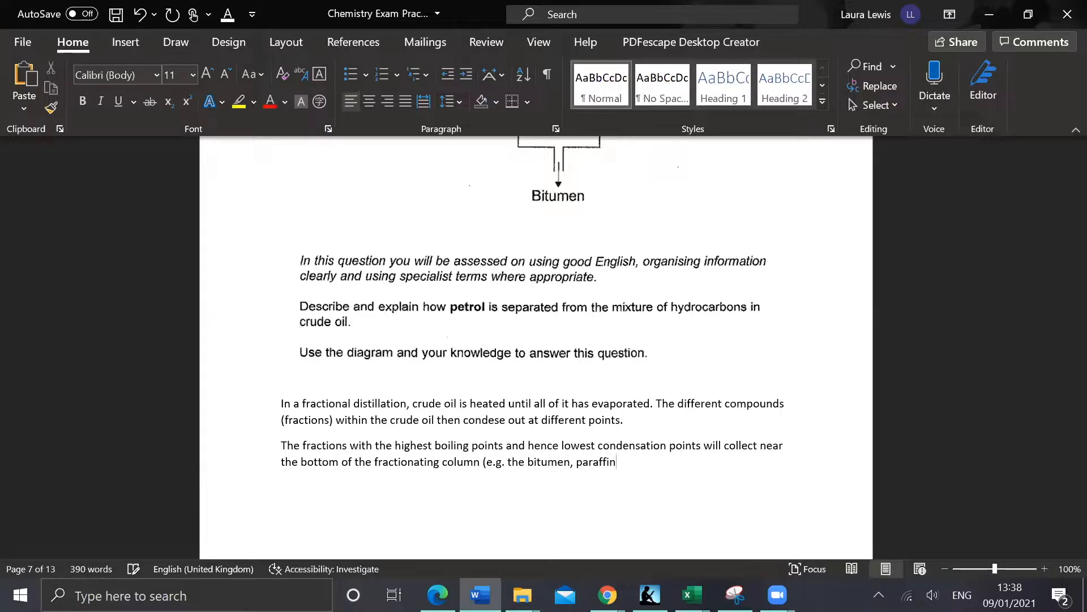
pyautogui.write(')')
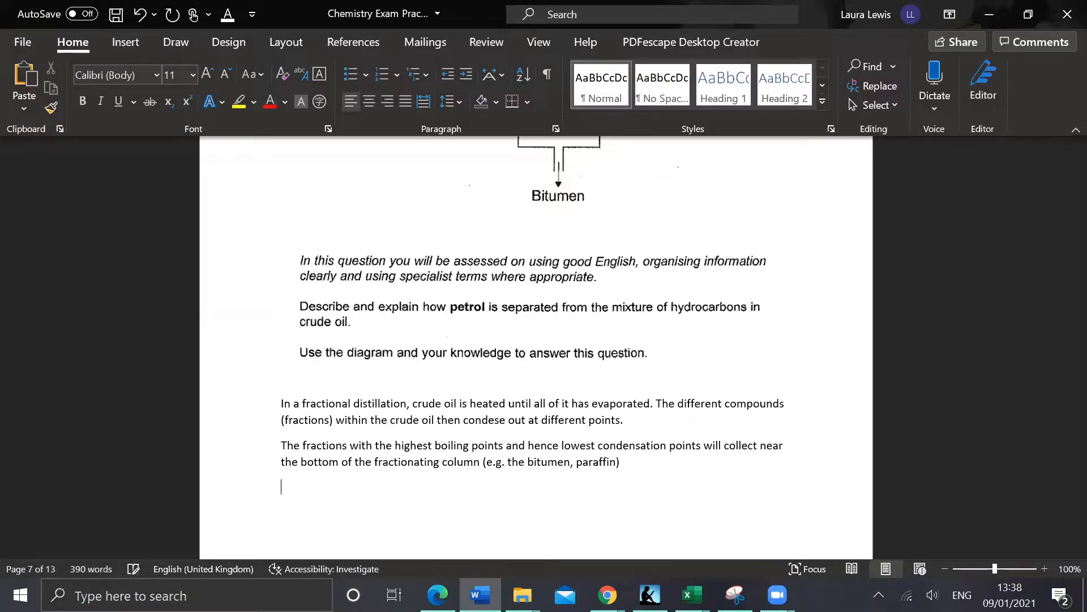
# Step: Write that fractions with relatively low boiling points are collected near the top of the fractionating column
pyautogui.write('The')
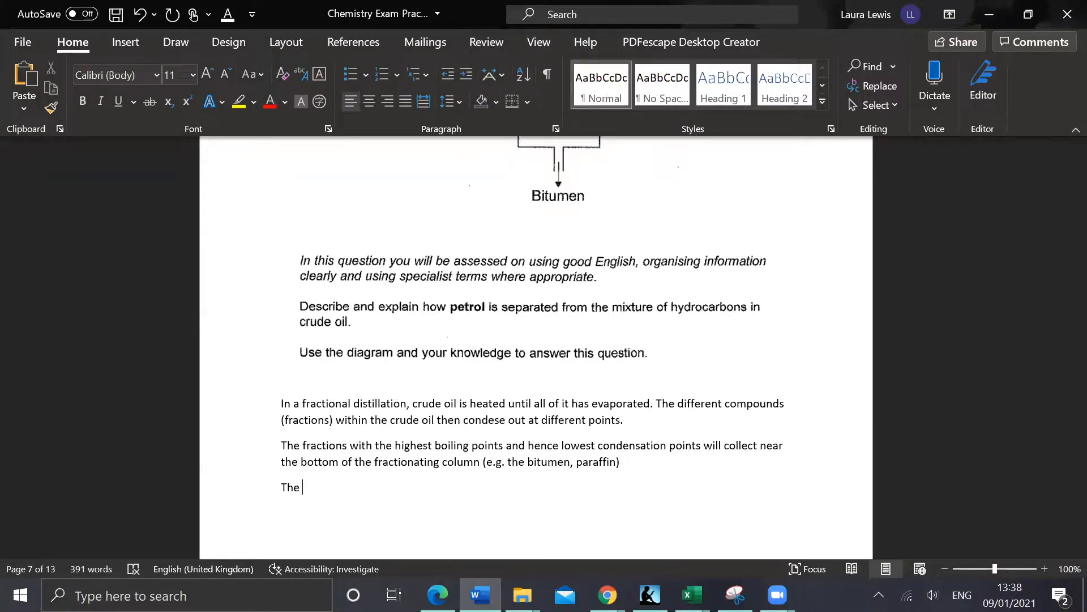
pyautogui.write('fractions')
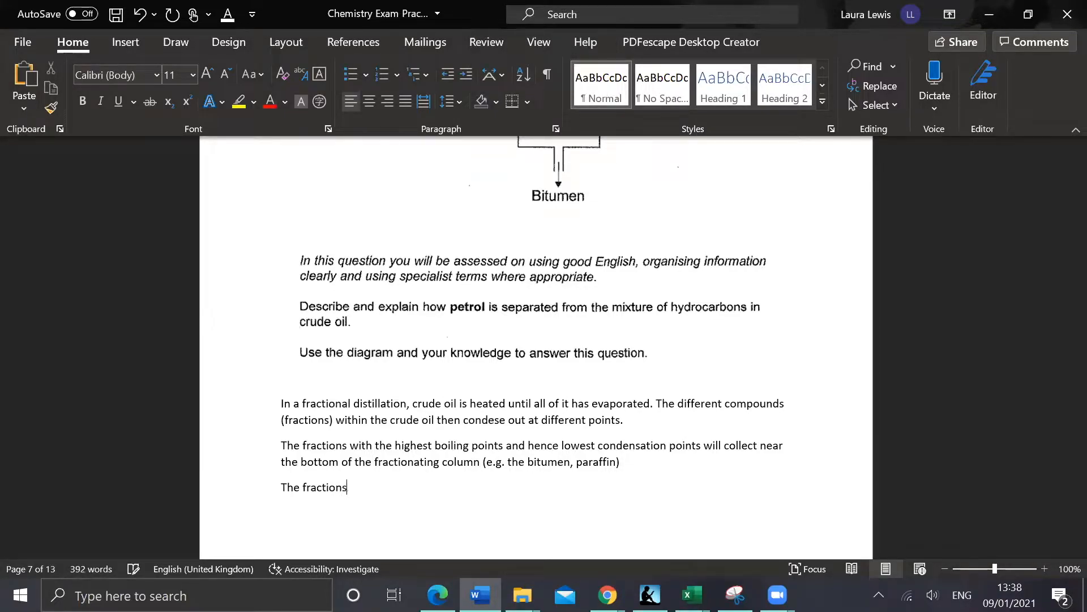
pyautogui.write('with')
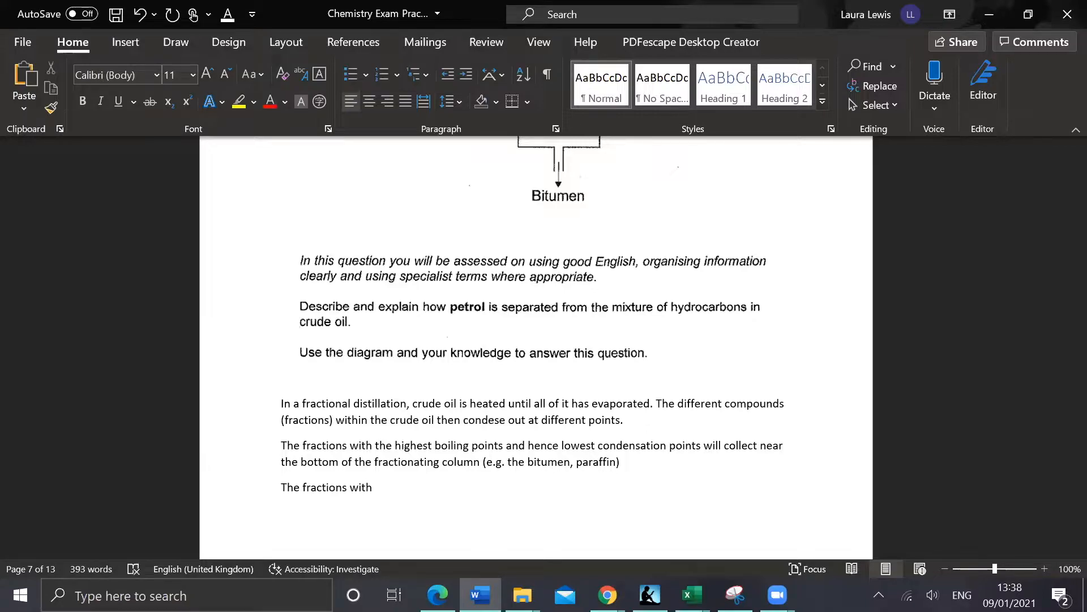
pyautogui.write('rela')
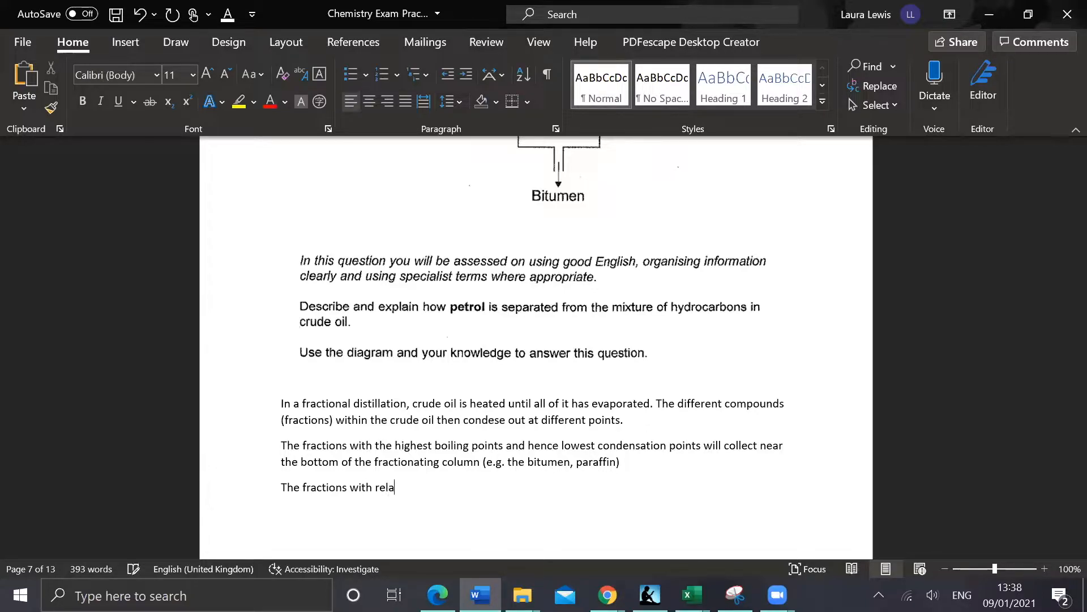
pyautogui.write('tively')
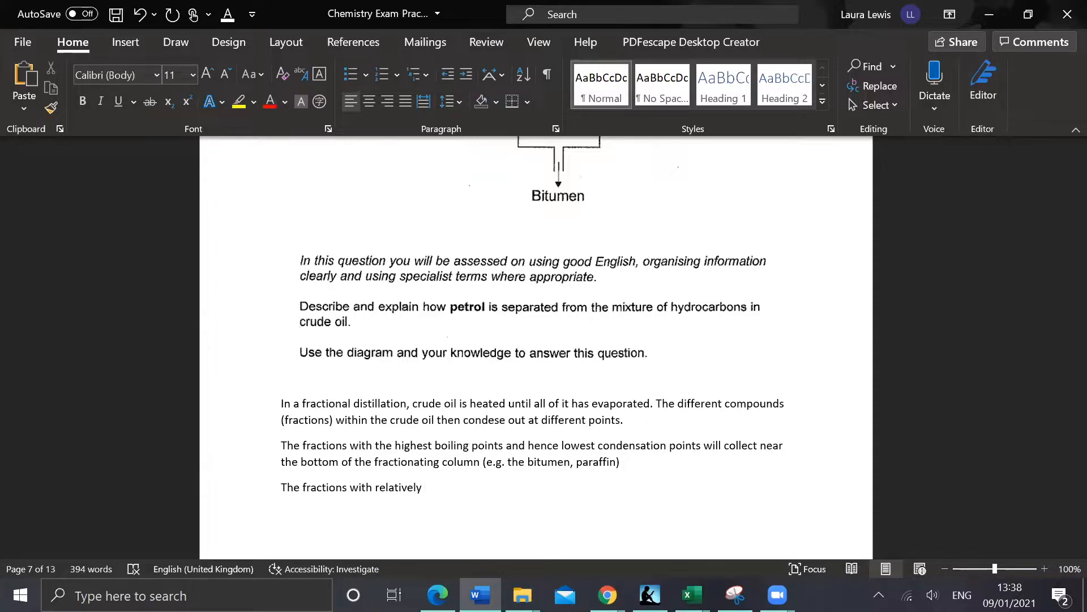
pyautogui.write('low boi')
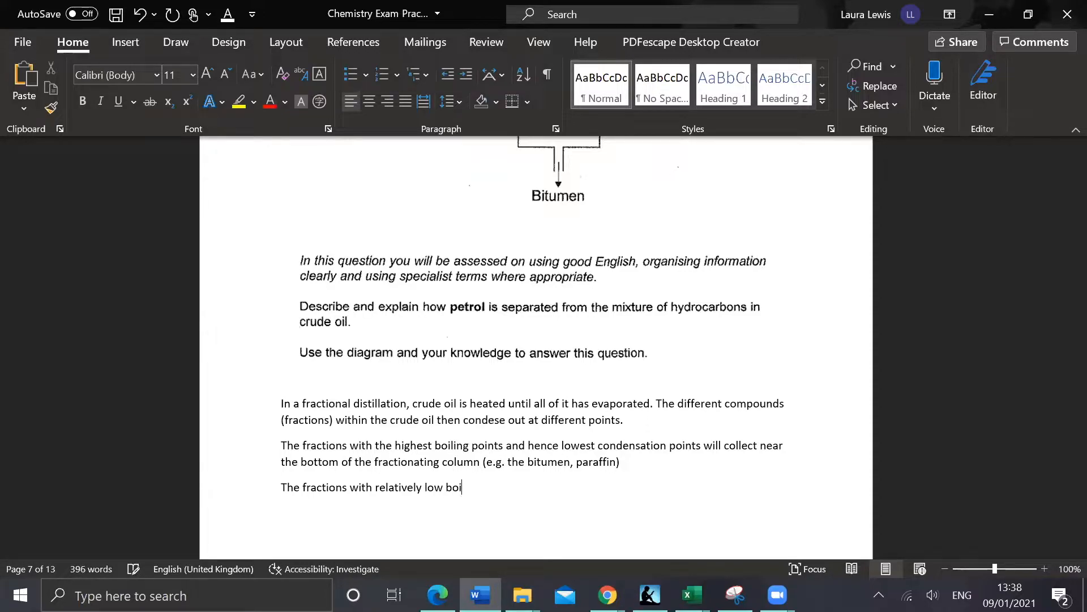
pyautogui.write('ling po')
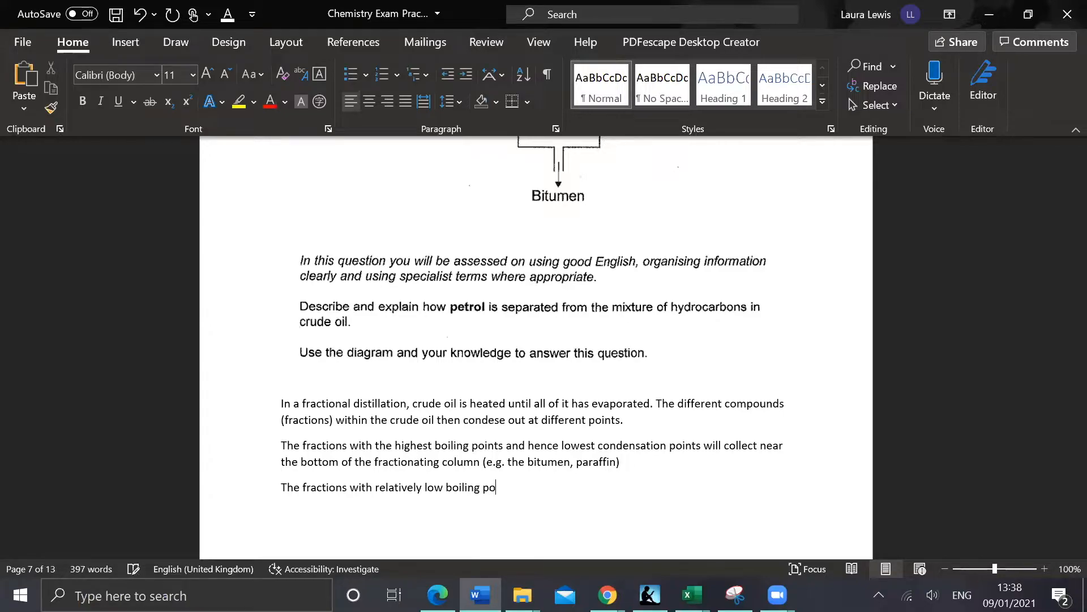
pyautogui.write('ints')
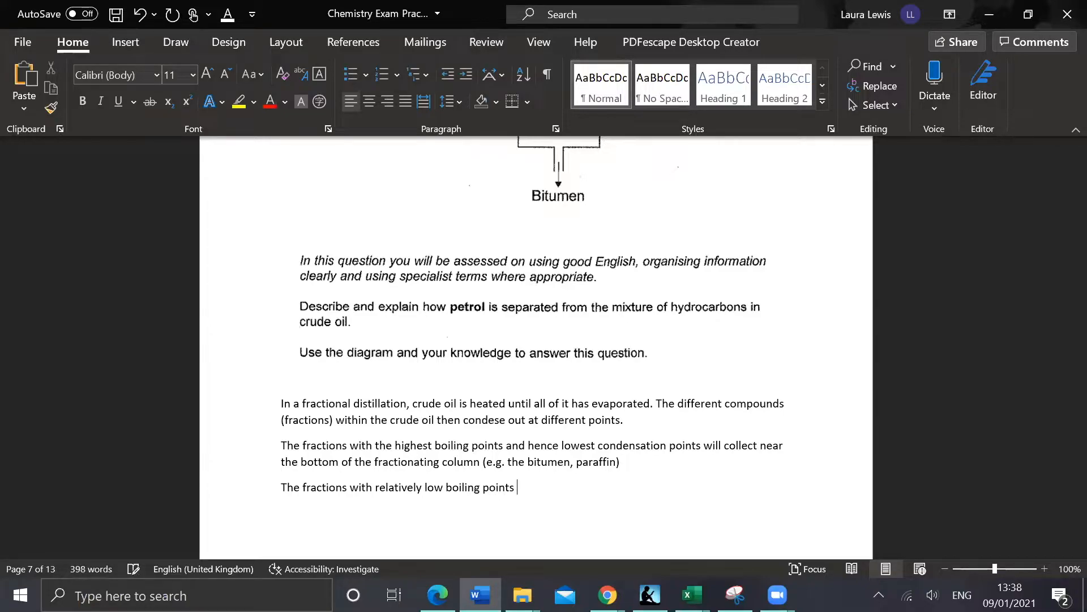
pyautogui.write('are collect')
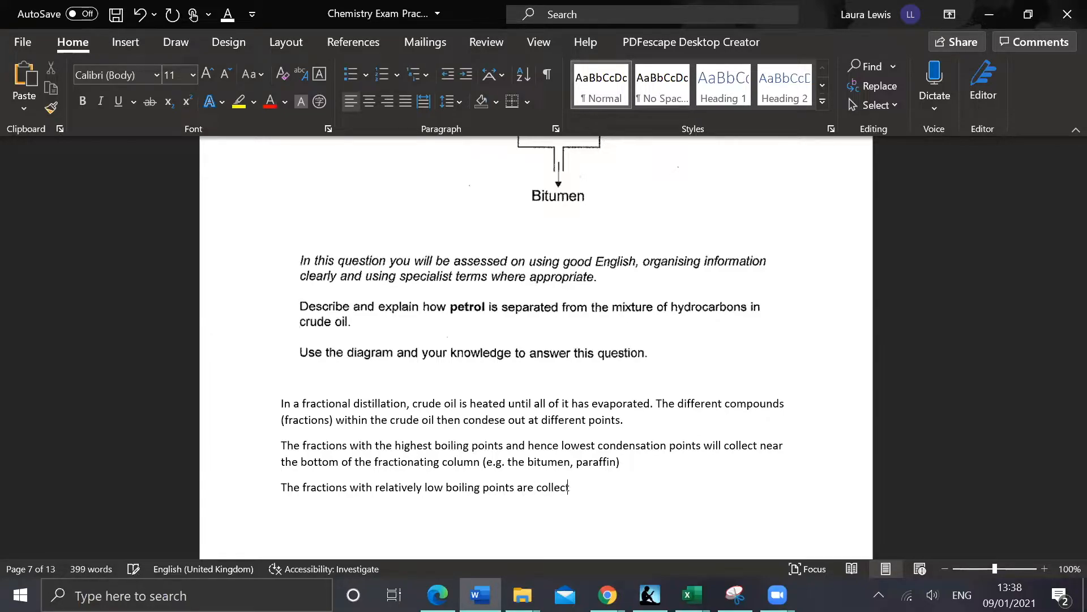
pyautogui.write('ed near the')
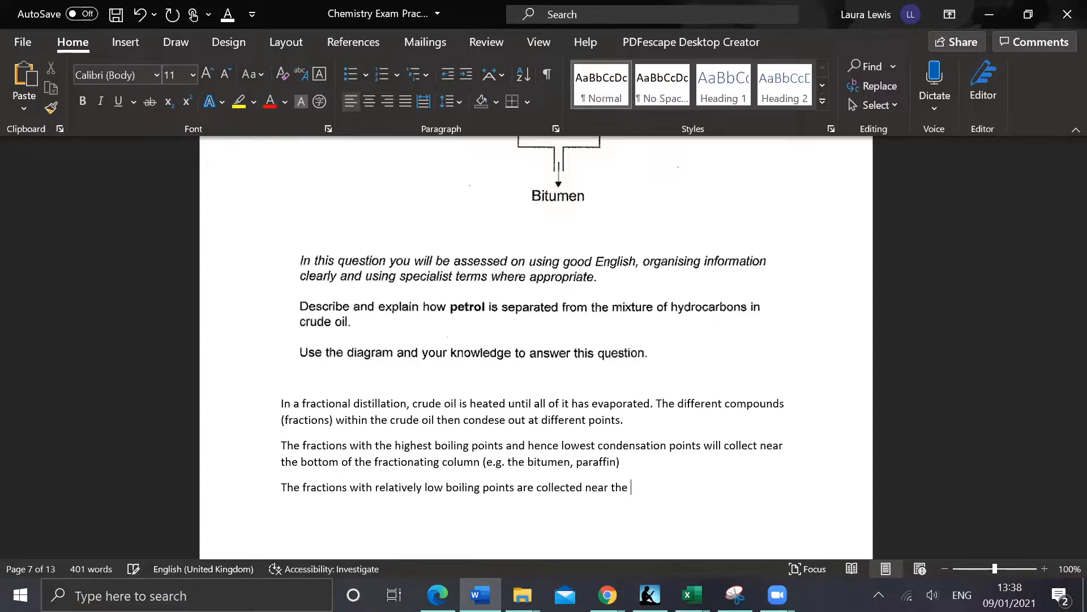
pyautogui.write('top of the')
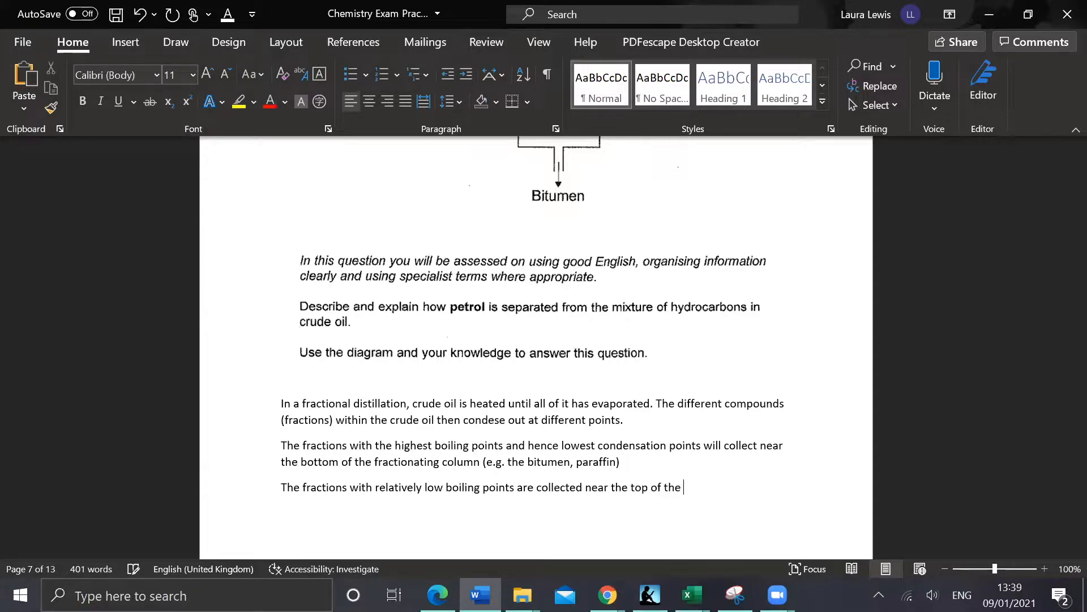
pyautogui.write('frac')
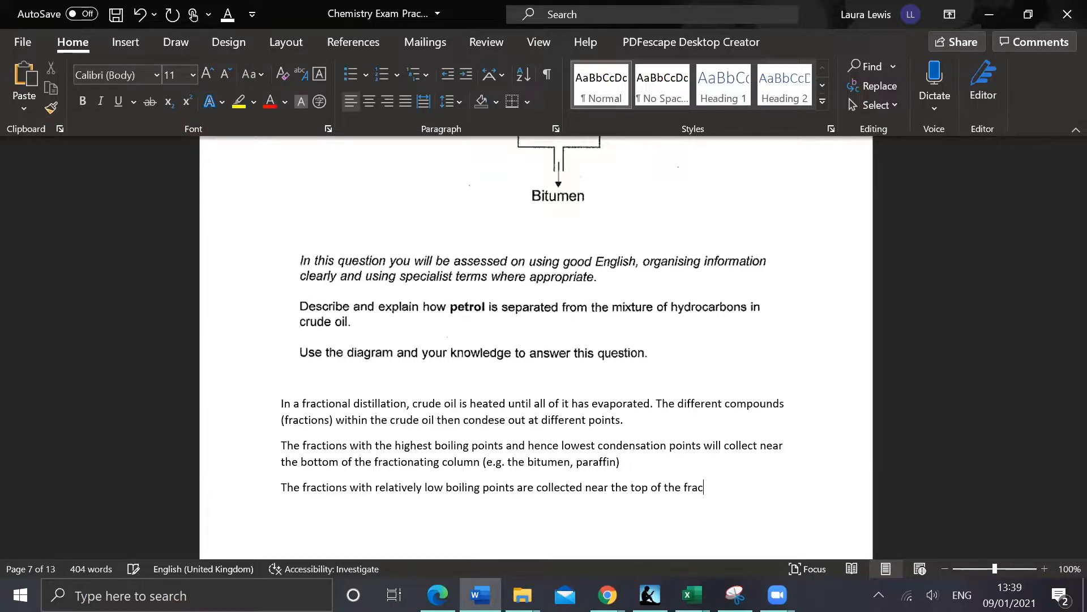
pyautogui.write('tionating')
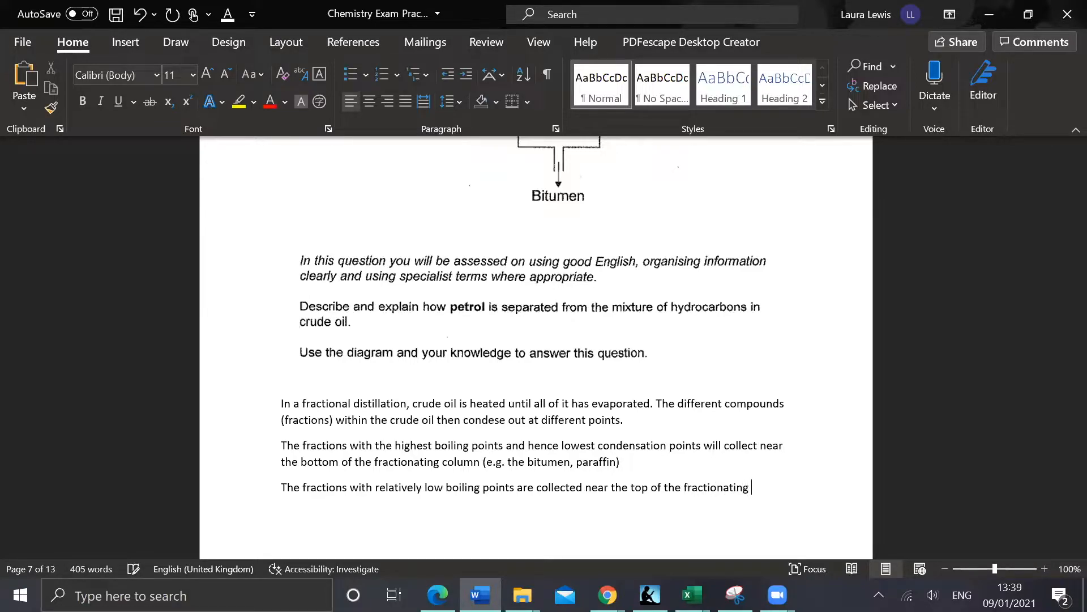
# Step: Finish the sentence saying these would be petrol and other fuel products
pyautogui.write('colo')
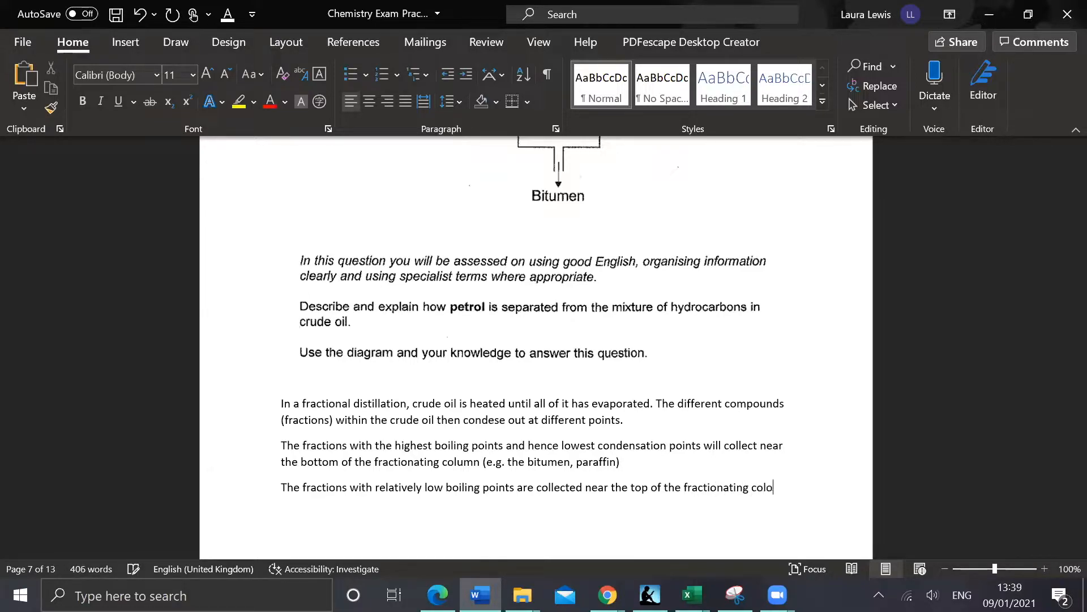
pyautogui.write('mn and')
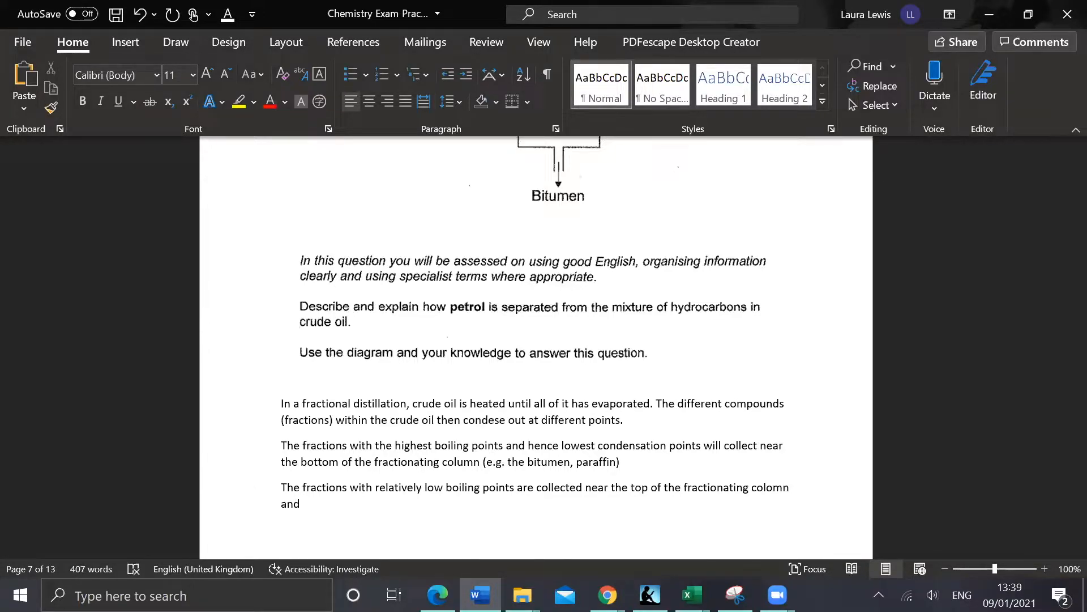
pyautogui.write('these wou')
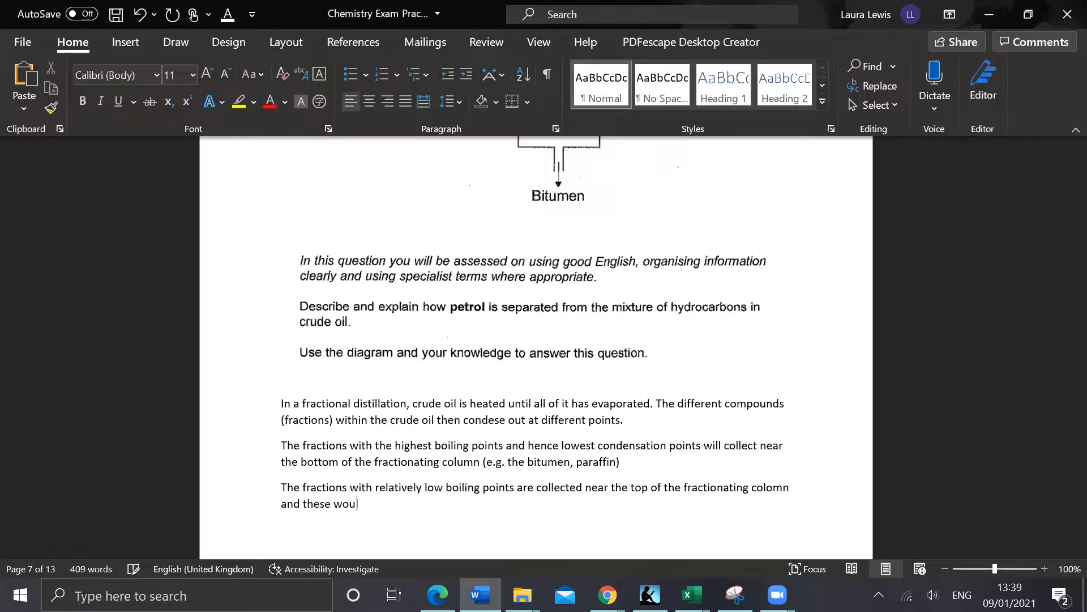
pyautogui.write('ld be')
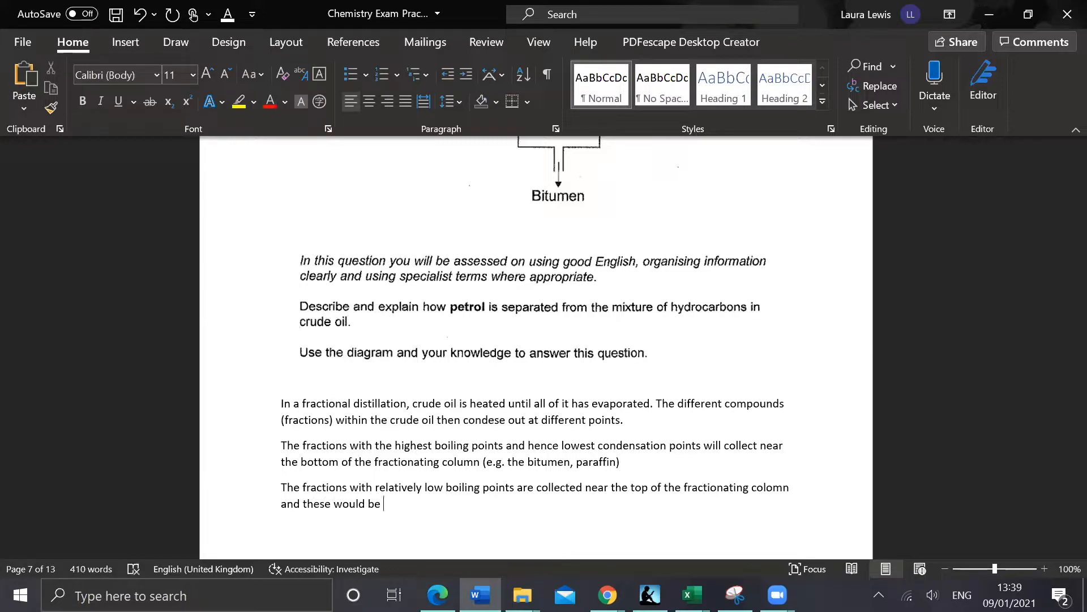
pyautogui.write('petrol')
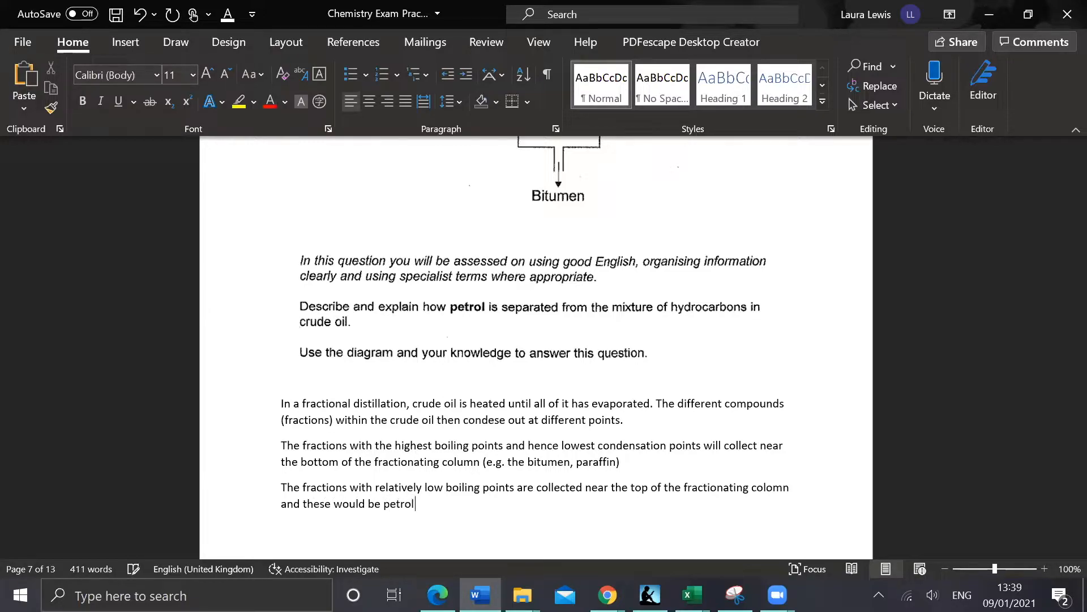
pyautogui.write('and')
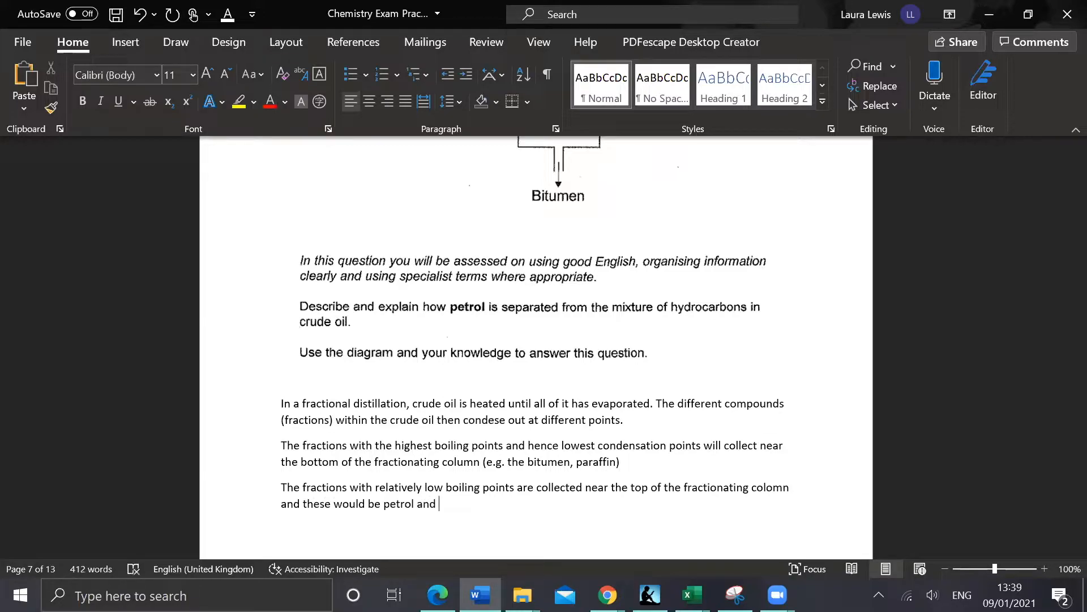
pyautogui.write('other fuel produc')
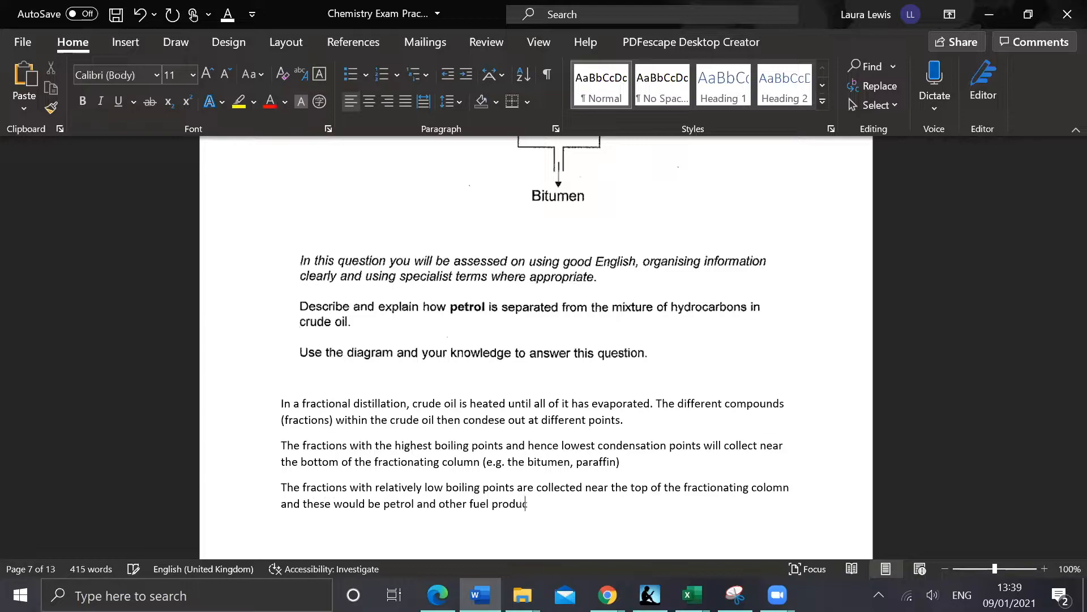
pyautogui.write('tions')
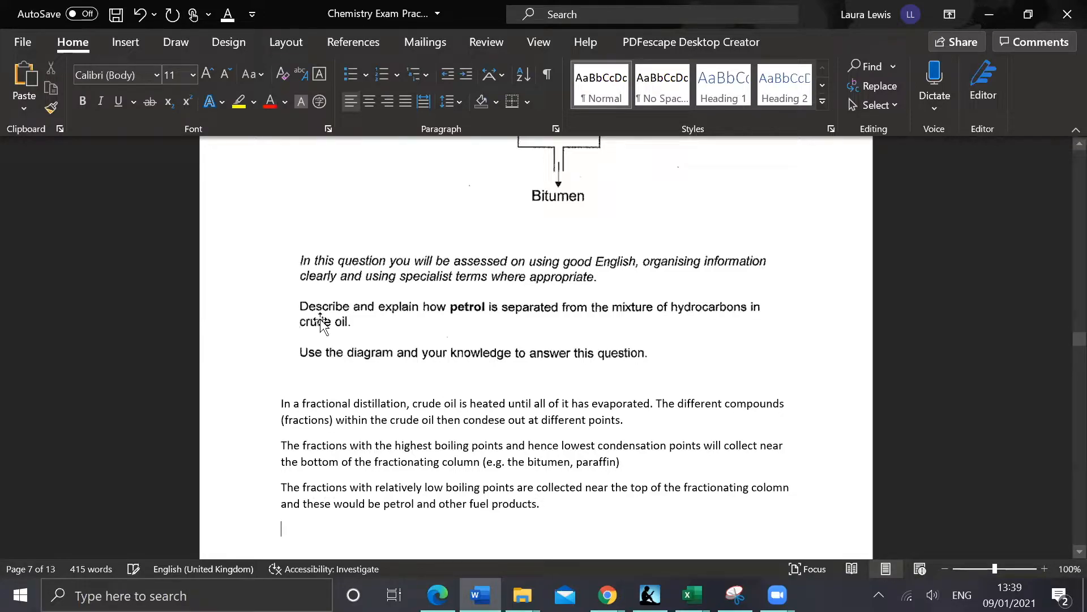
# Step: Write "Gases will remain gases and leave the column right at the top."
pyautogui.write('Gases')
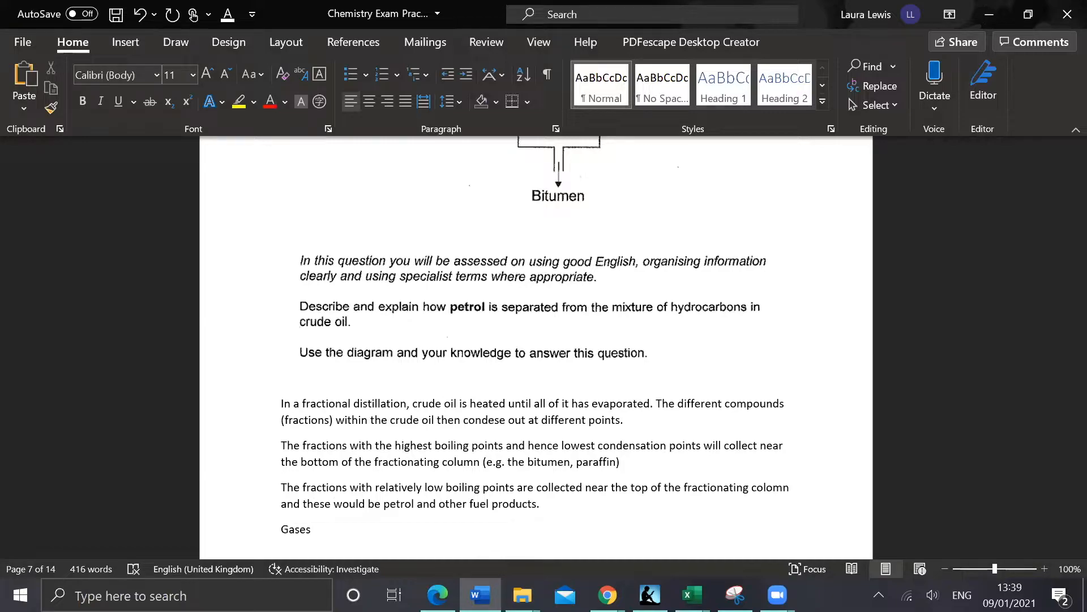
pyautogui.write('will re')
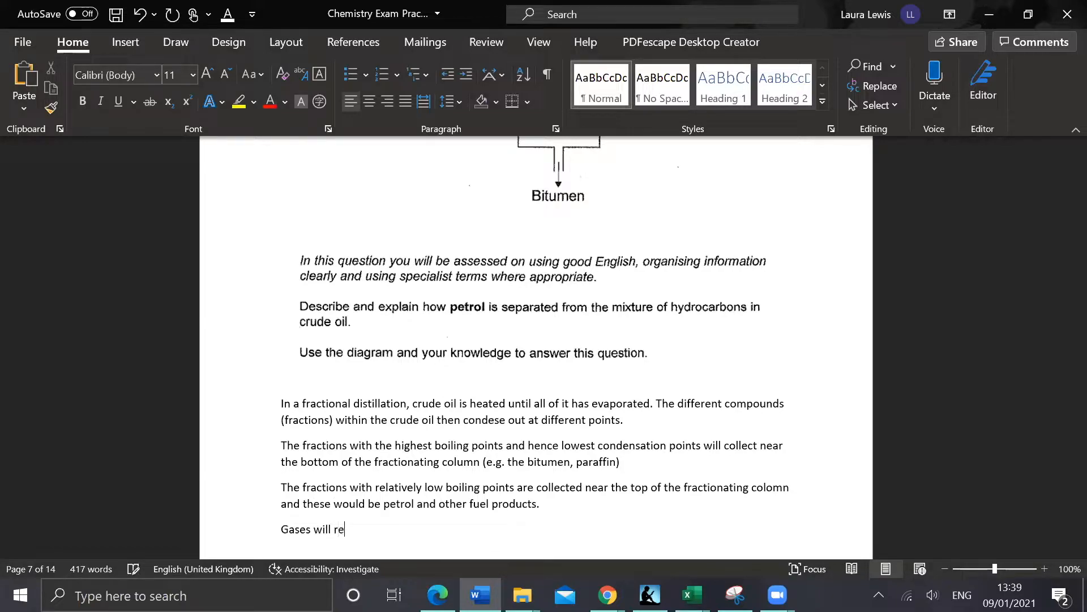
pyautogui.write('main gas')
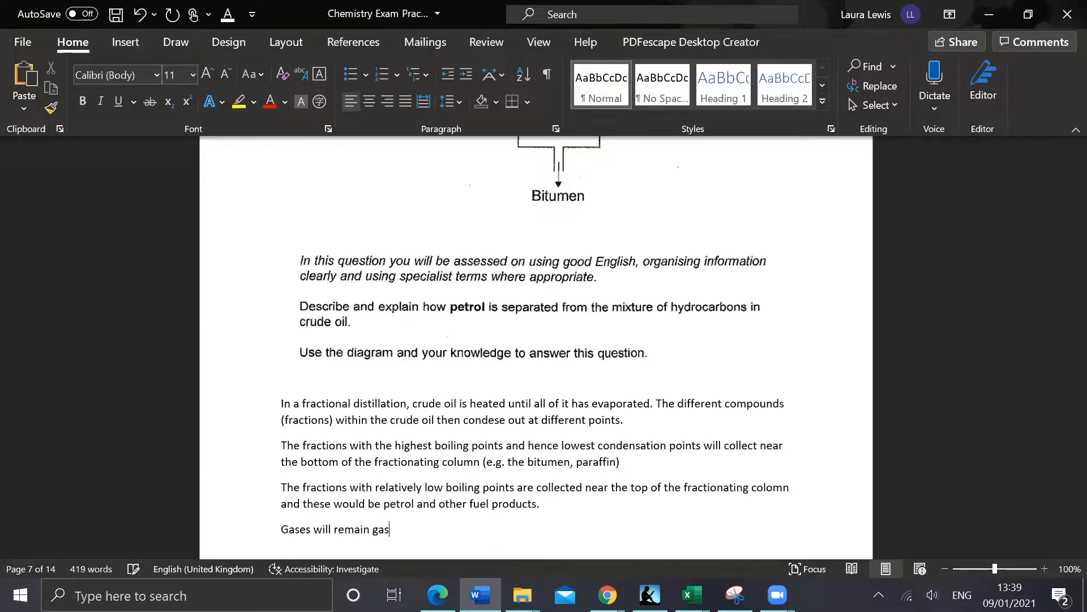
pyautogui.write('es and')
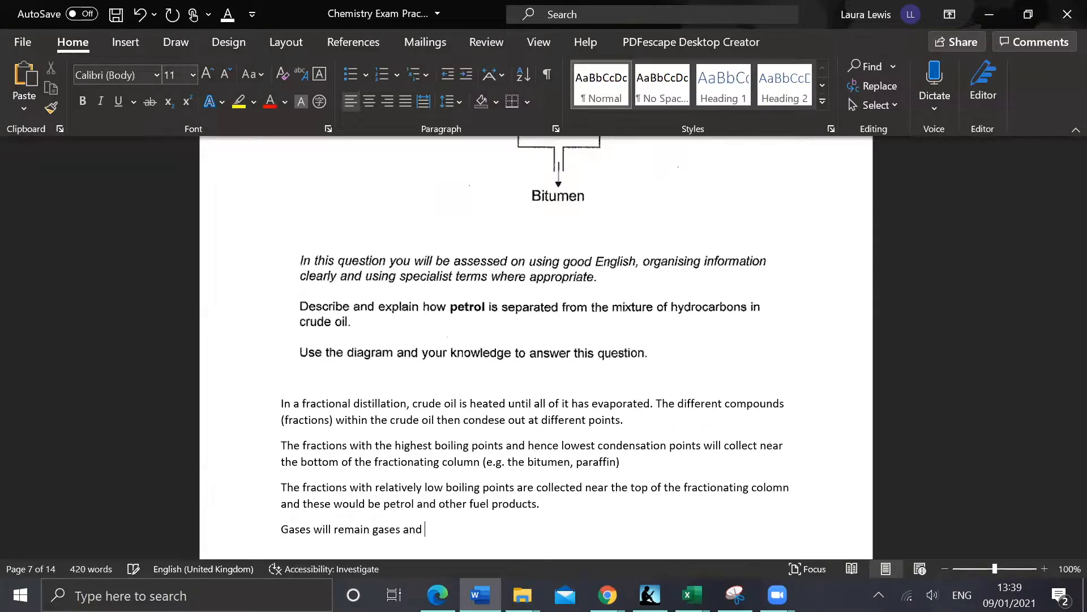
pyautogui.write('leave')
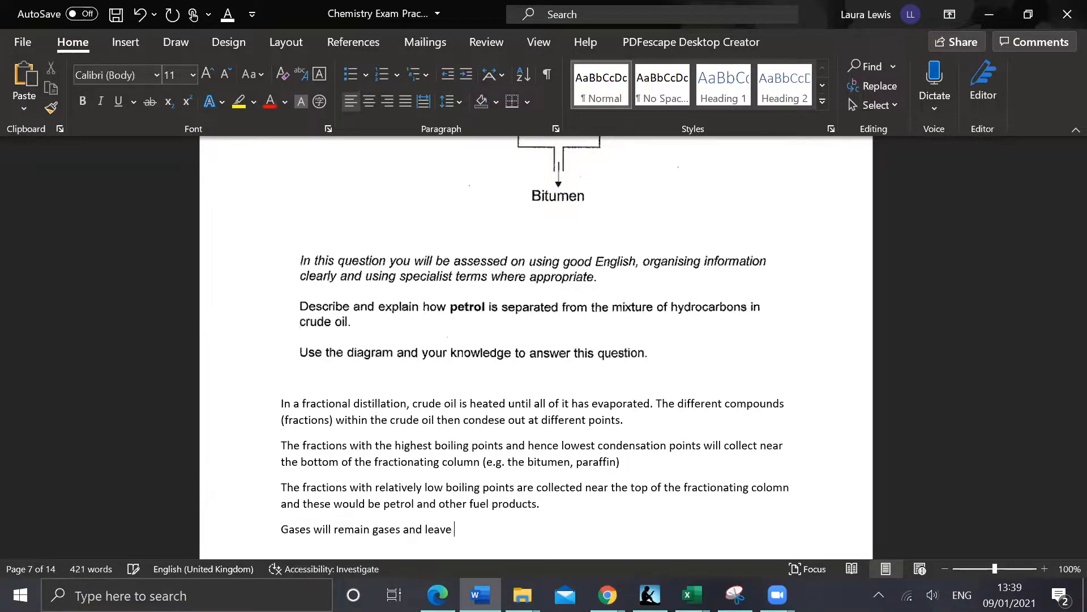
pyautogui.write('the column right at the t')
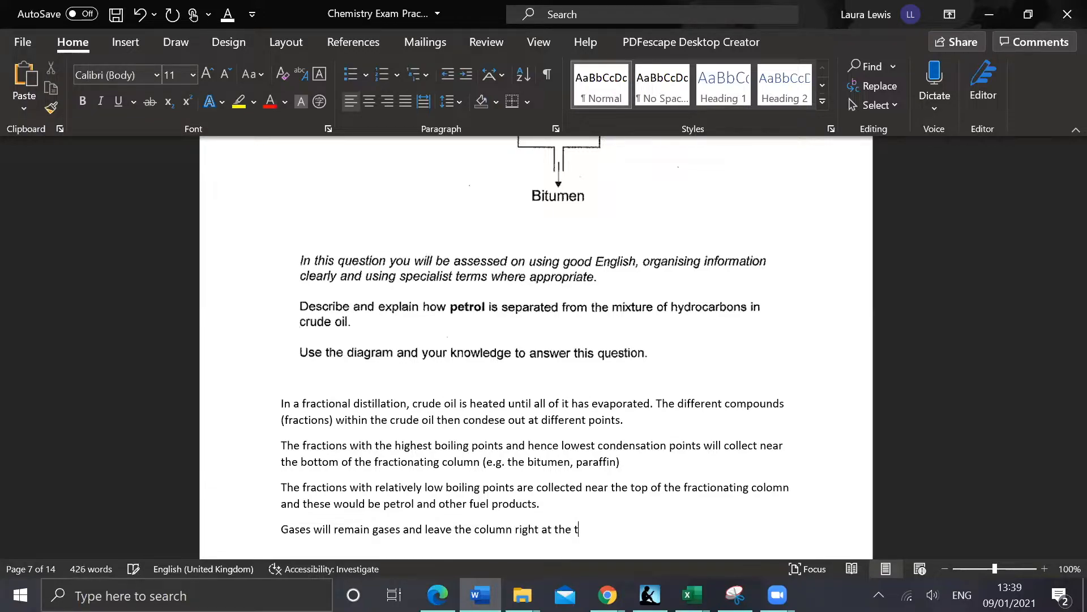
pyautogui.write('op.')
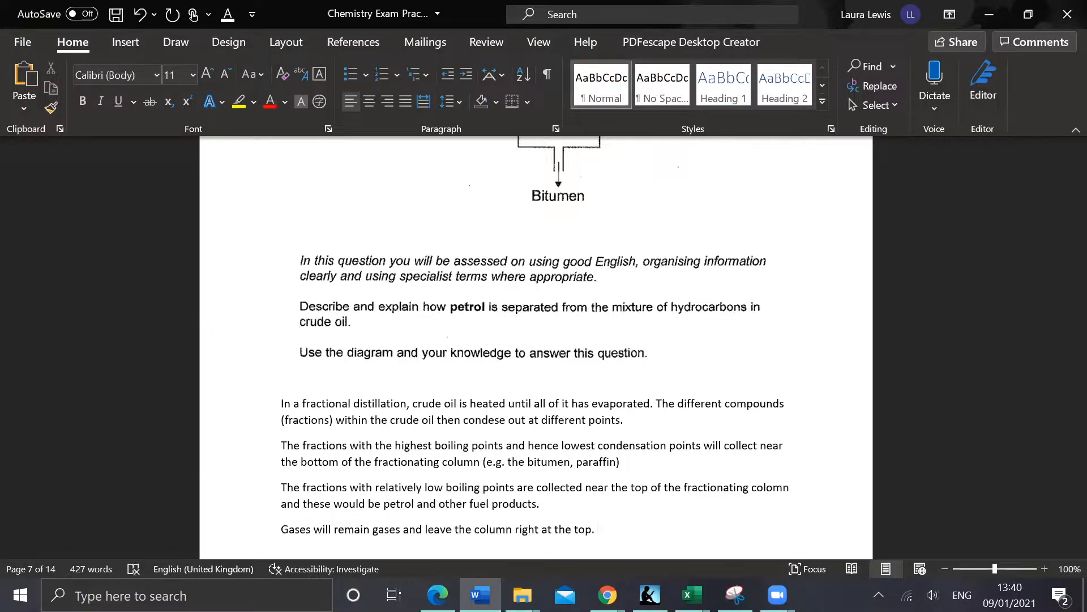
pyautogui.click(595, 529)
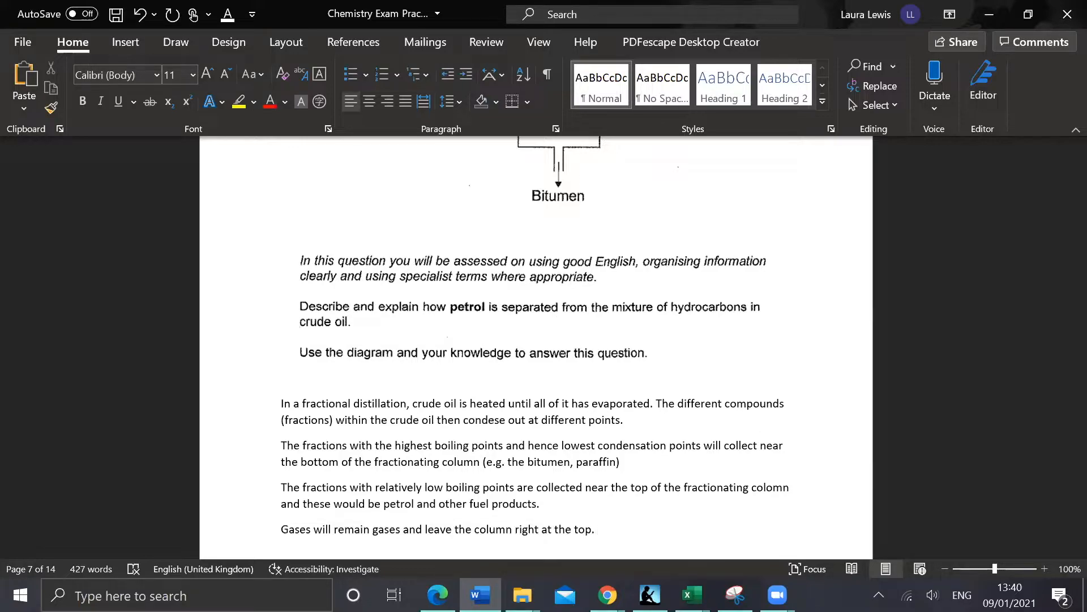
pyautogui.click(594, 529)
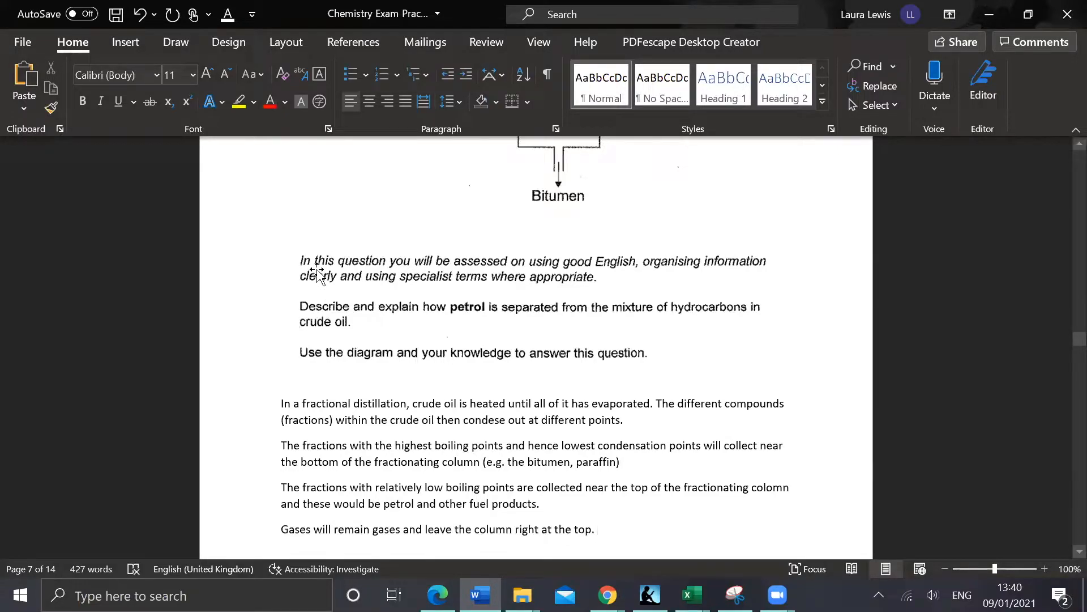
pyautogui.scroll(-3)
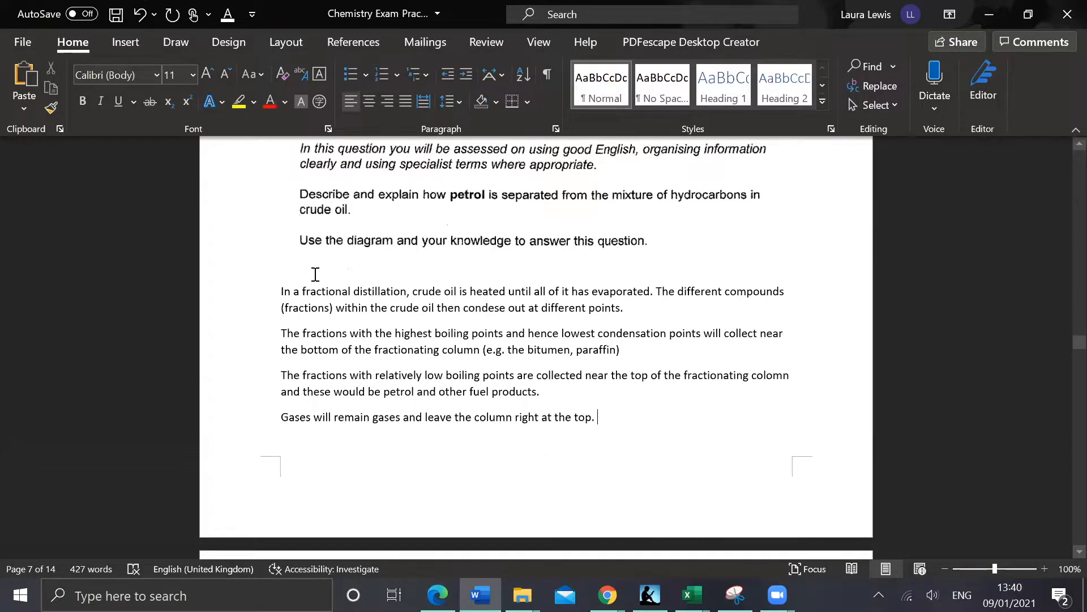
pyautogui.scroll(-3)
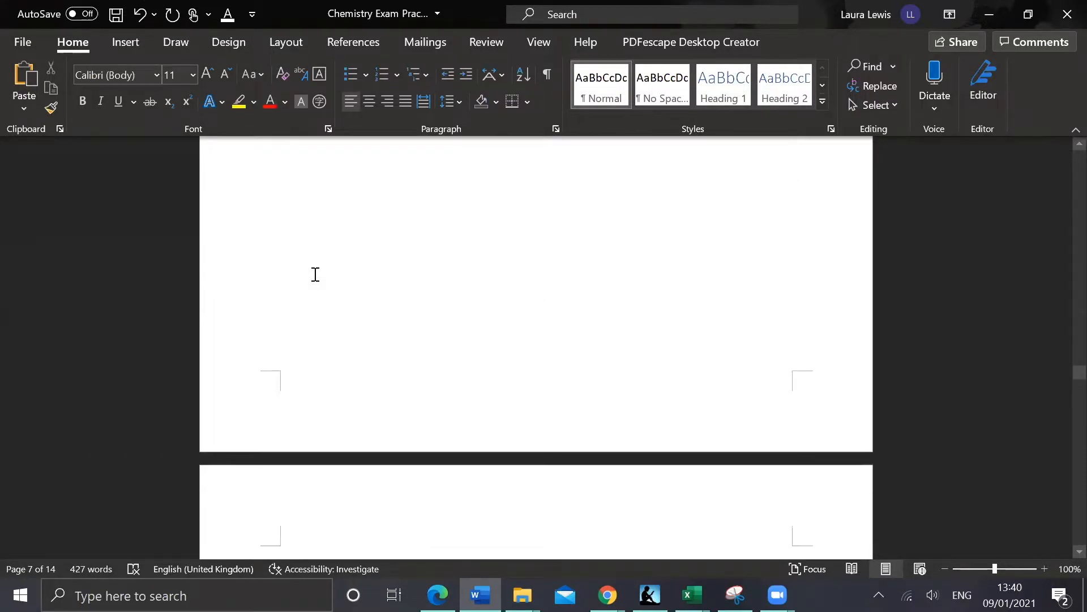
pyautogui.scroll(-3)
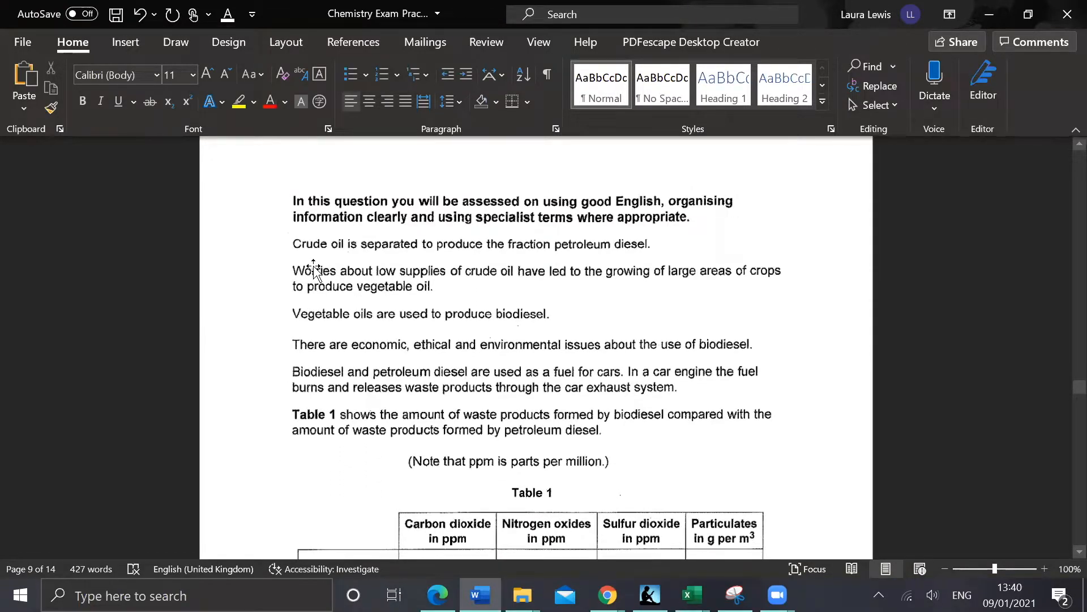
pyautogui.moveTo(236, 260)
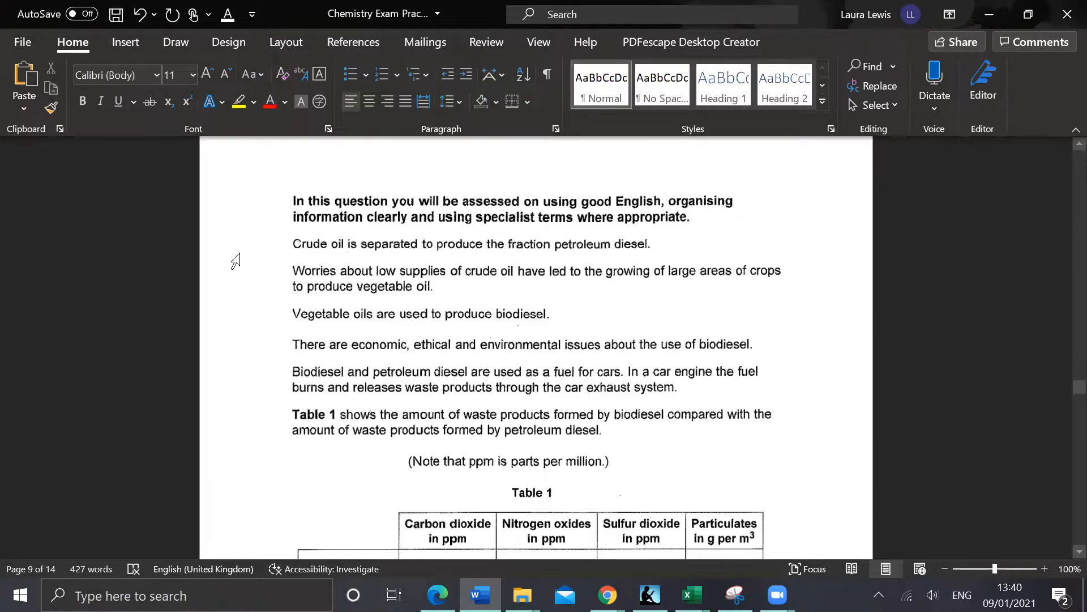
pyautogui.moveTo(234, 249)
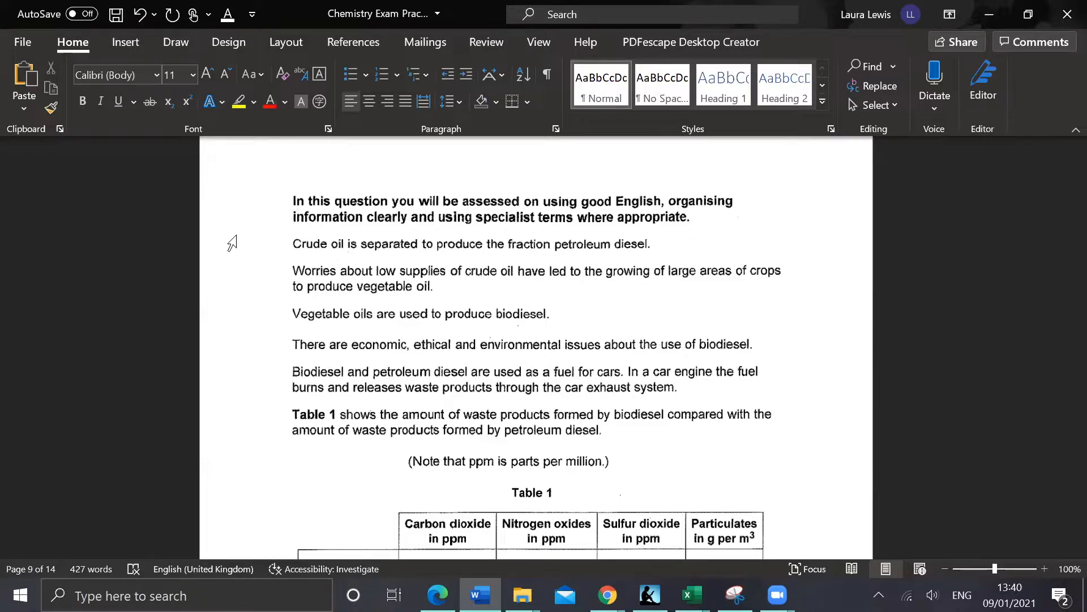
pyautogui.moveTo(412, 248)
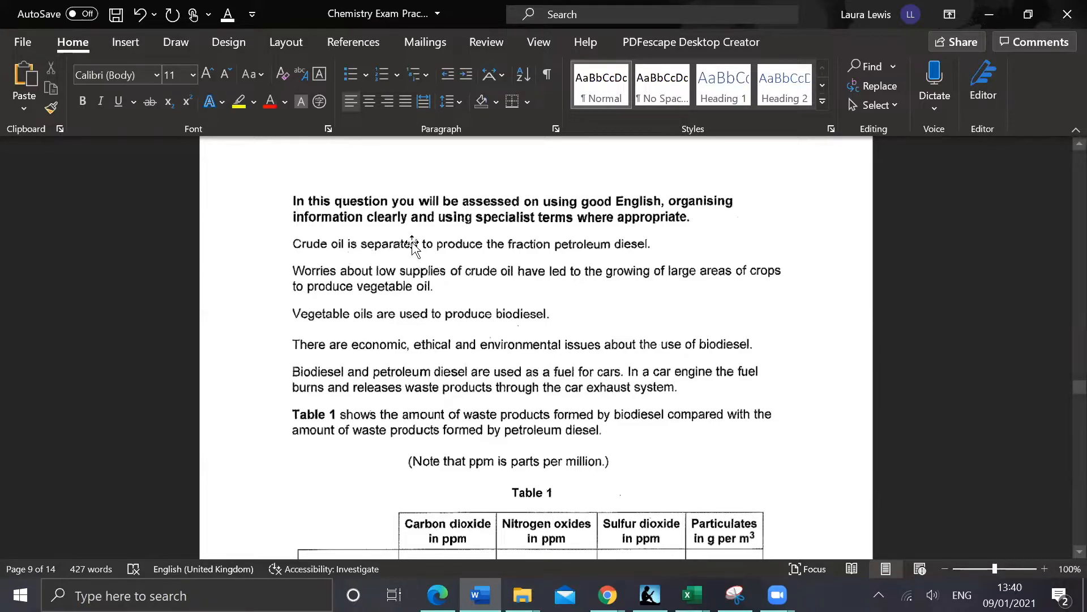
pyautogui.moveTo(600, 252)
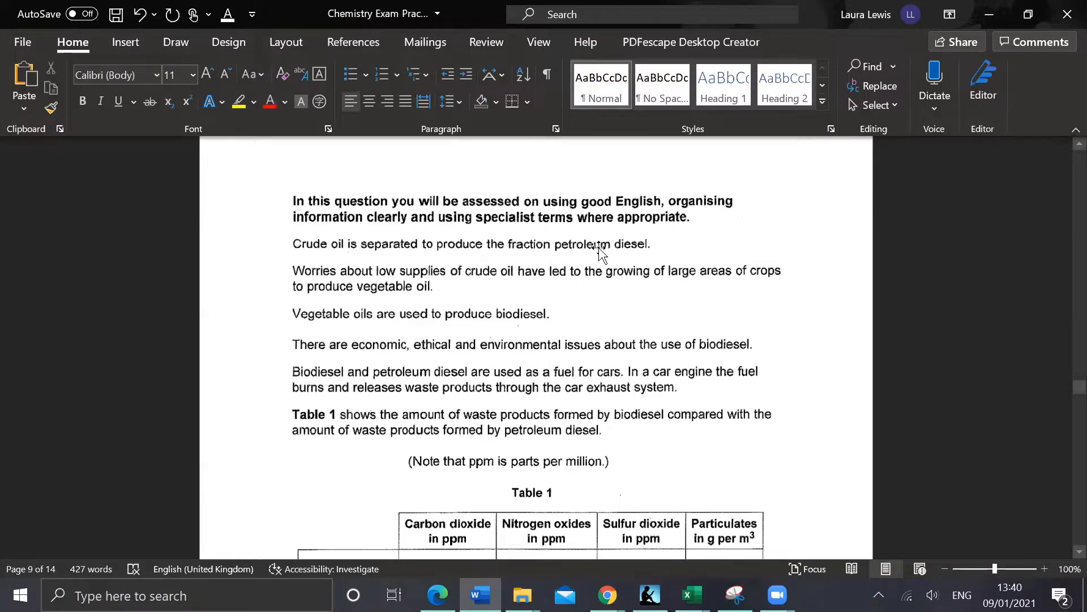
pyautogui.moveTo(641, 249)
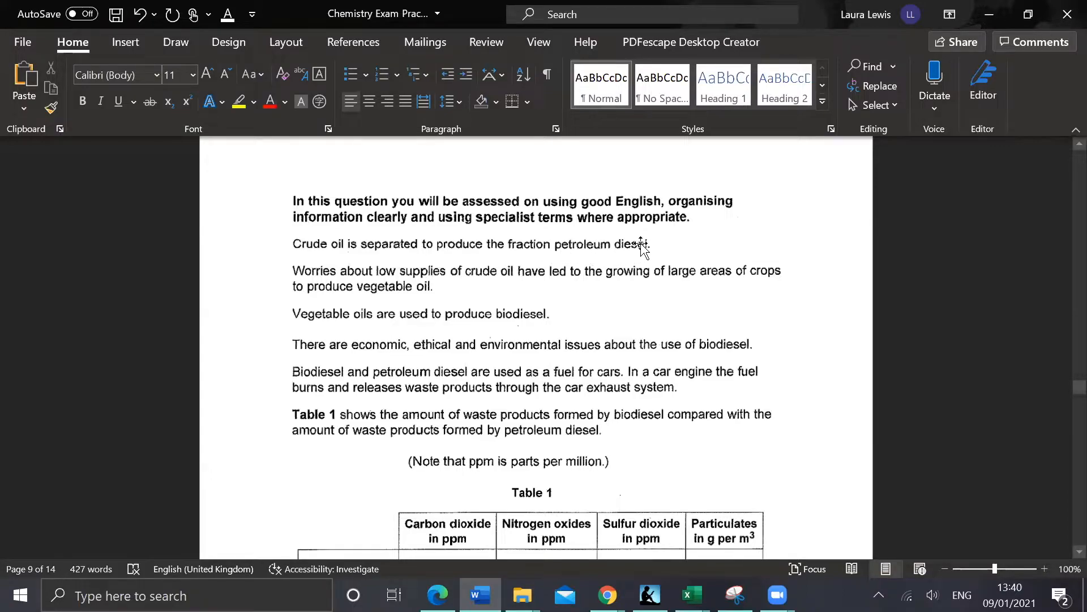
pyautogui.moveTo(464, 288)
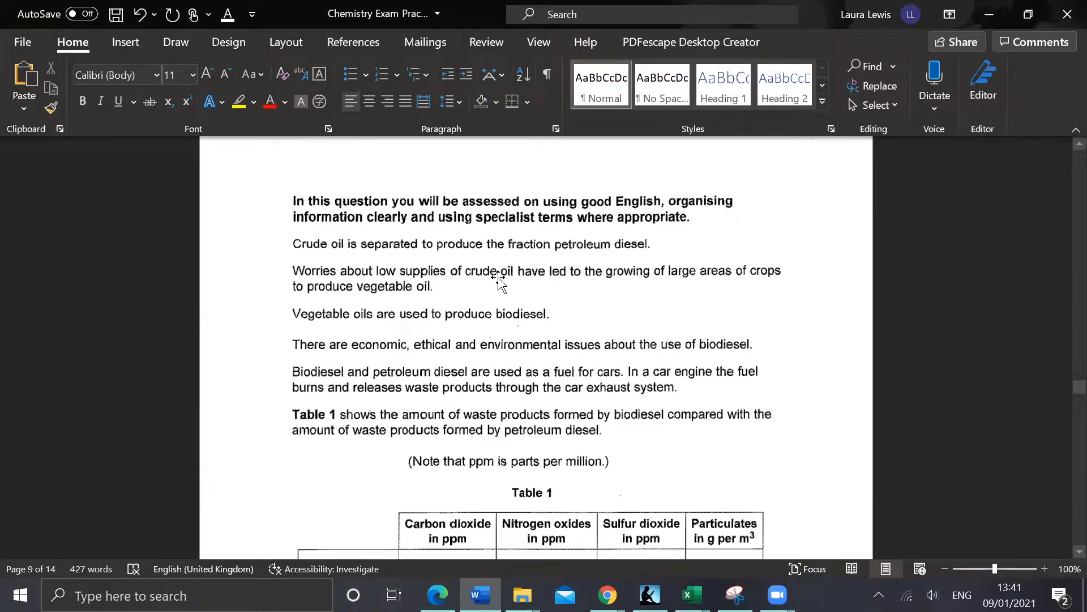
pyautogui.moveTo(477, 291)
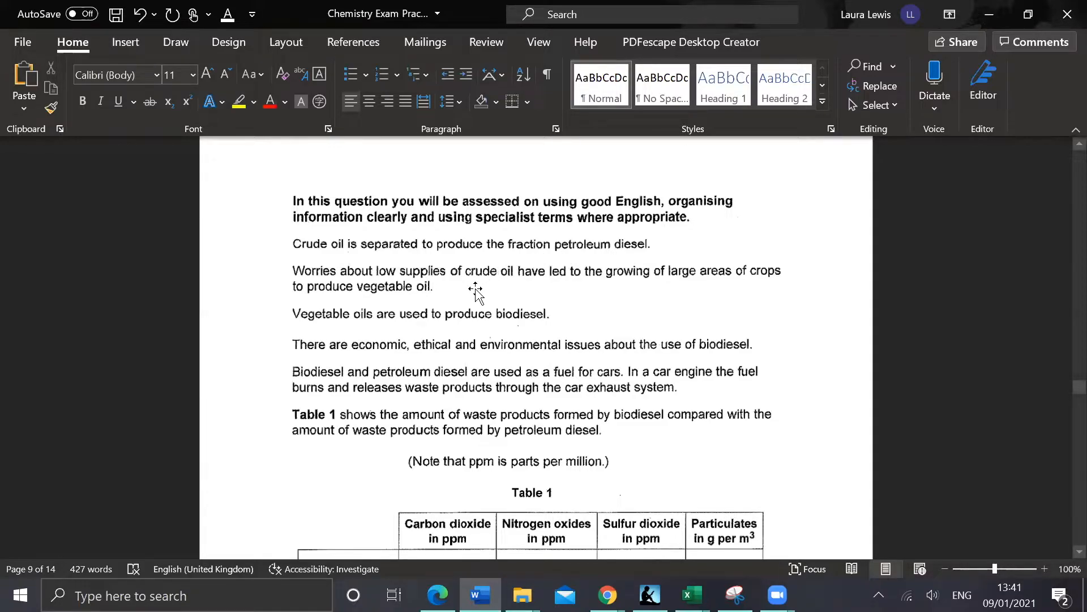
pyautogui.moveTo(338, 286)
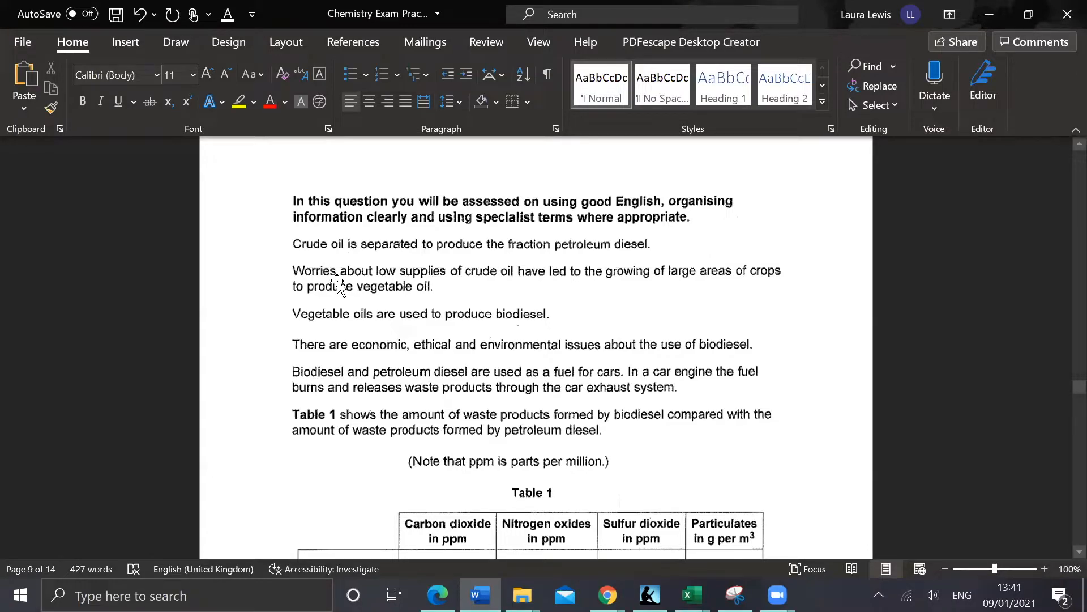
pyautogui.moveTo(679, 283)
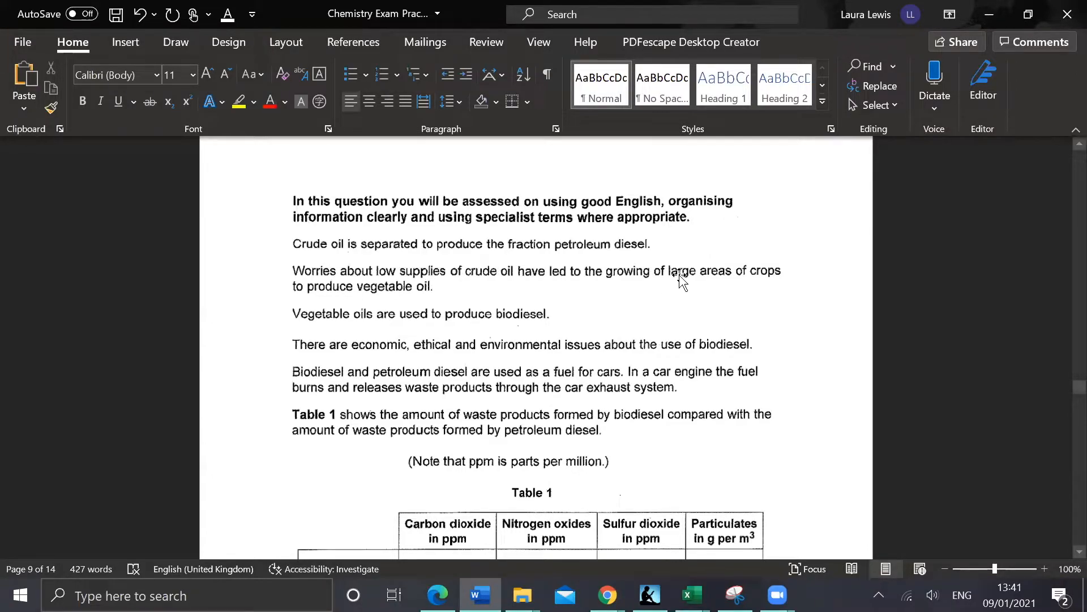
pyautogui.moveTo(503, 327)
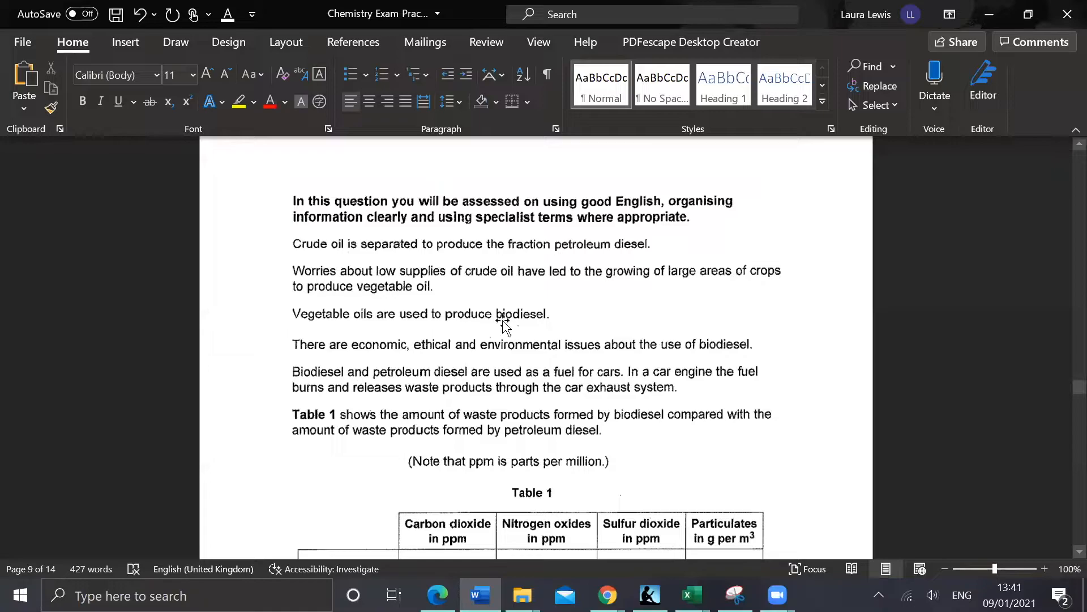
pyautogui.scroll(-3)
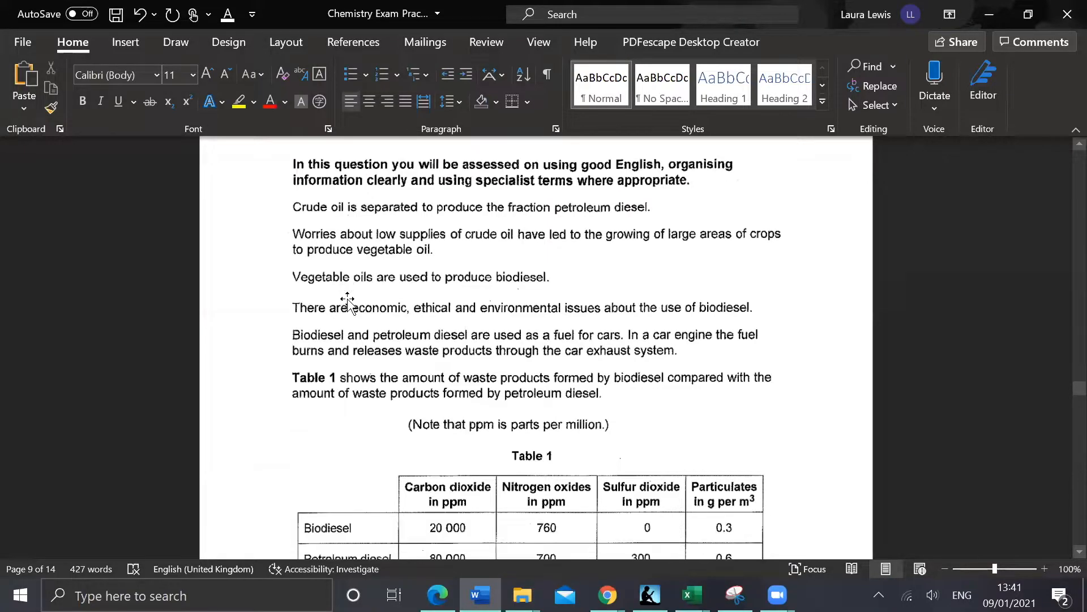
pyautogui.scroll(-3)
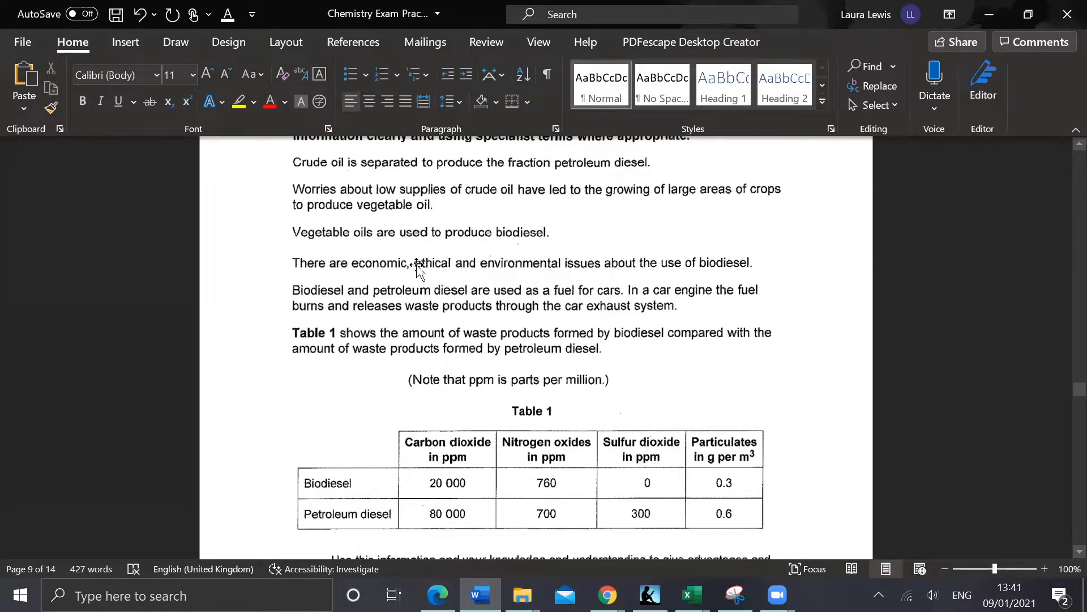
pyautogui.moveTo(364, 269)
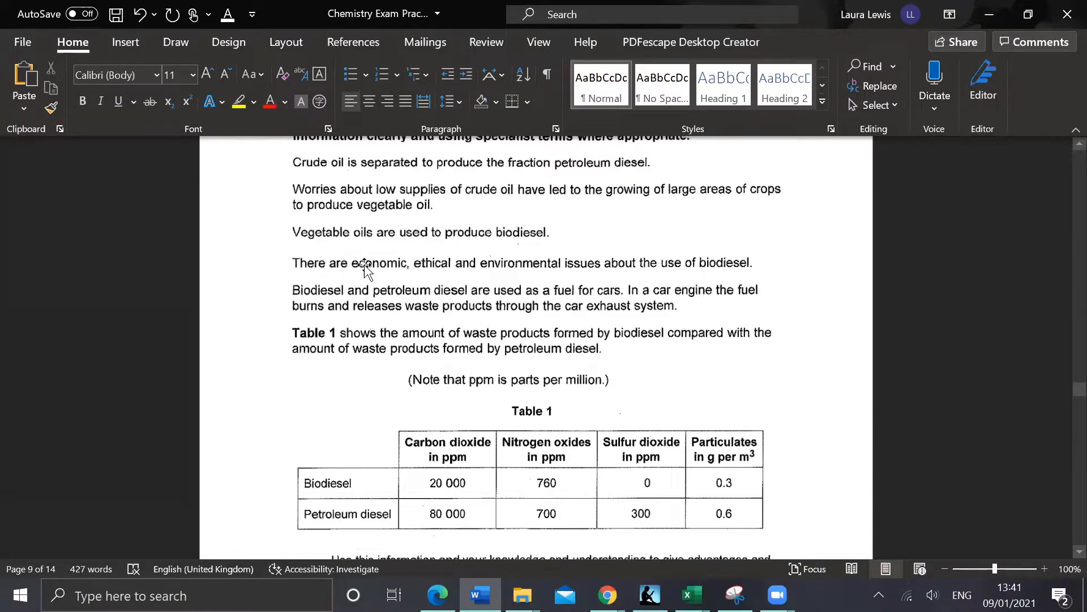
pyautogui.moveTo(500, 272)
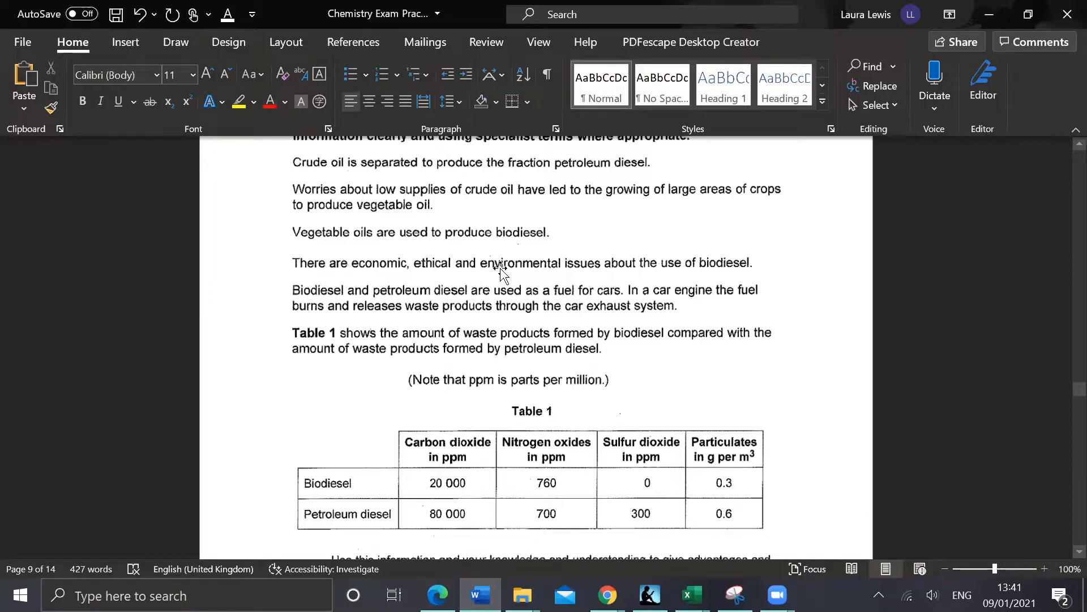
pyautogui.moveTo(347, 287)
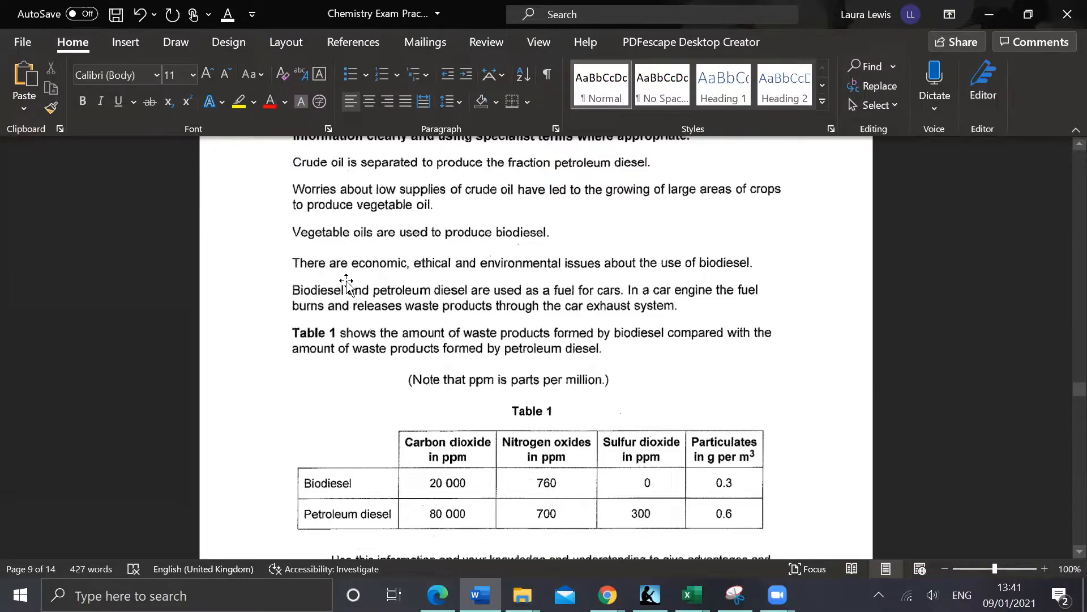
pyautogui.moveTo(419, 284)
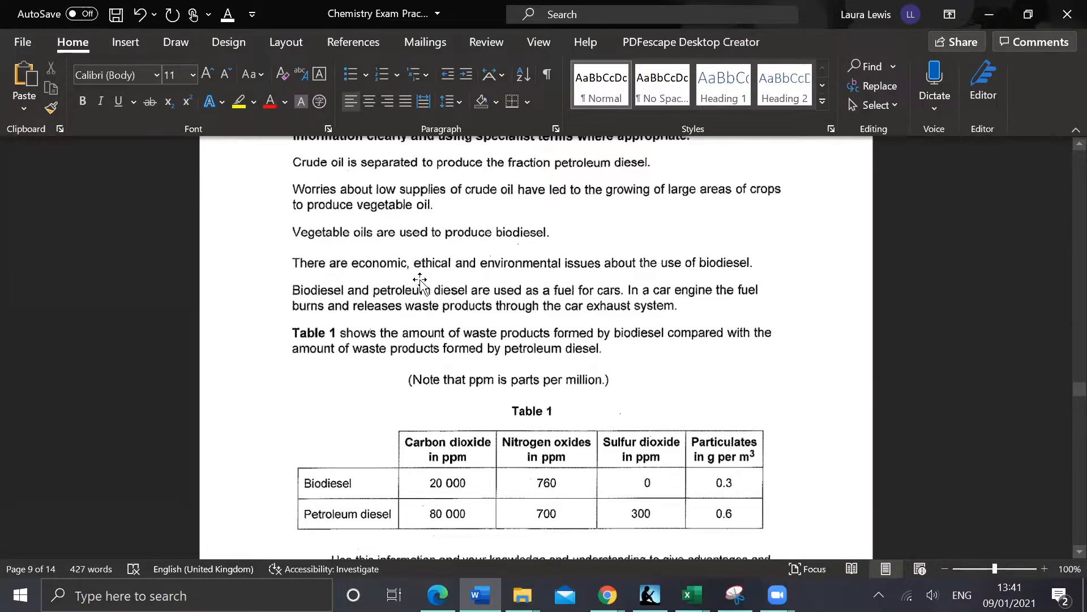
pyautogui.moveTo(530, 286)
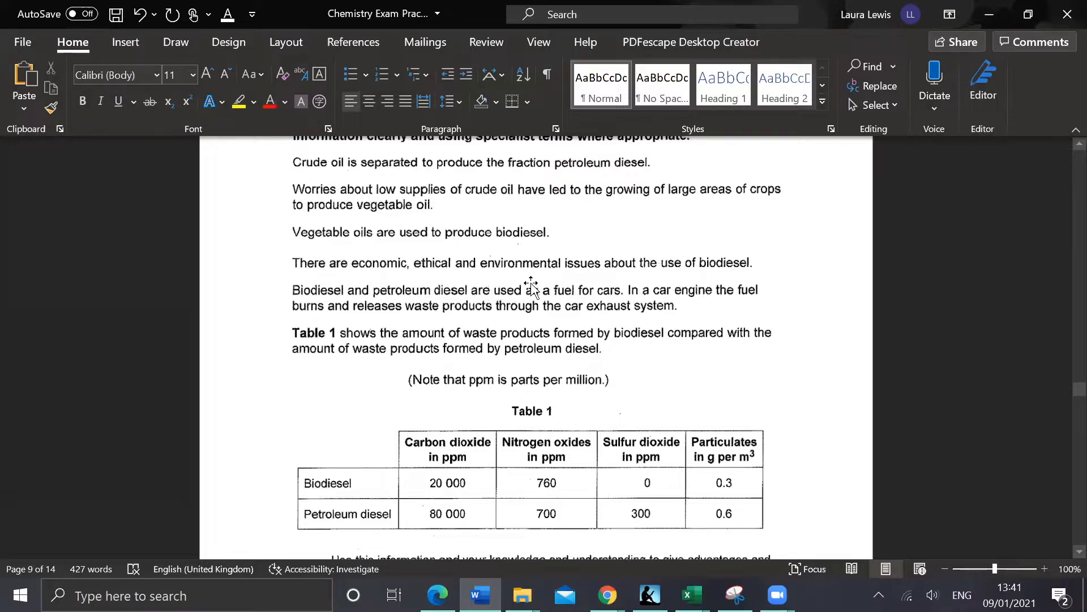
pyautogui.moveTo(531, 277)
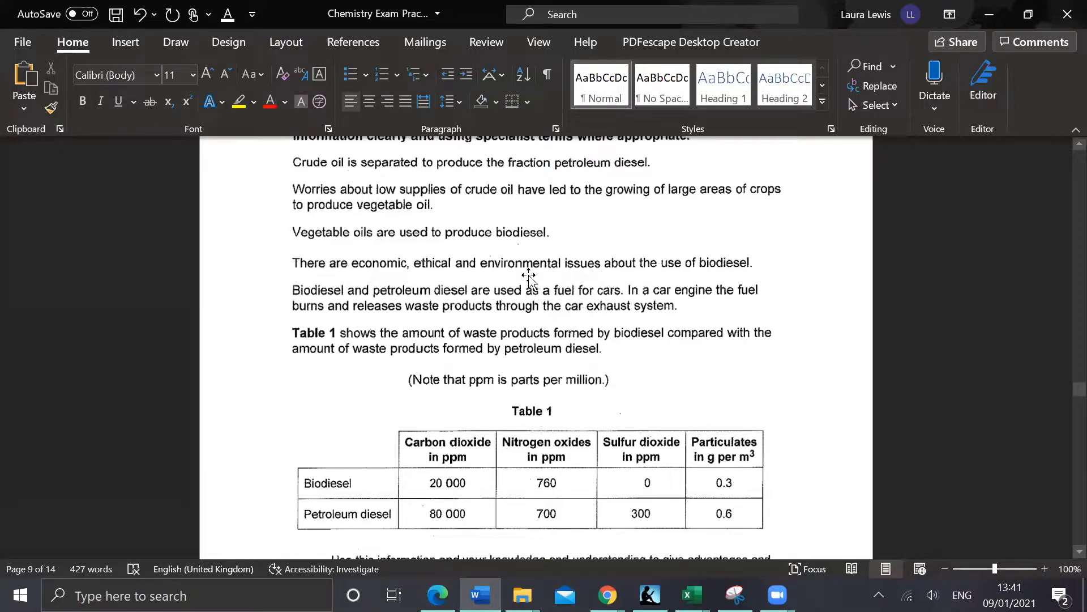
pyautogui.scroll(-3)
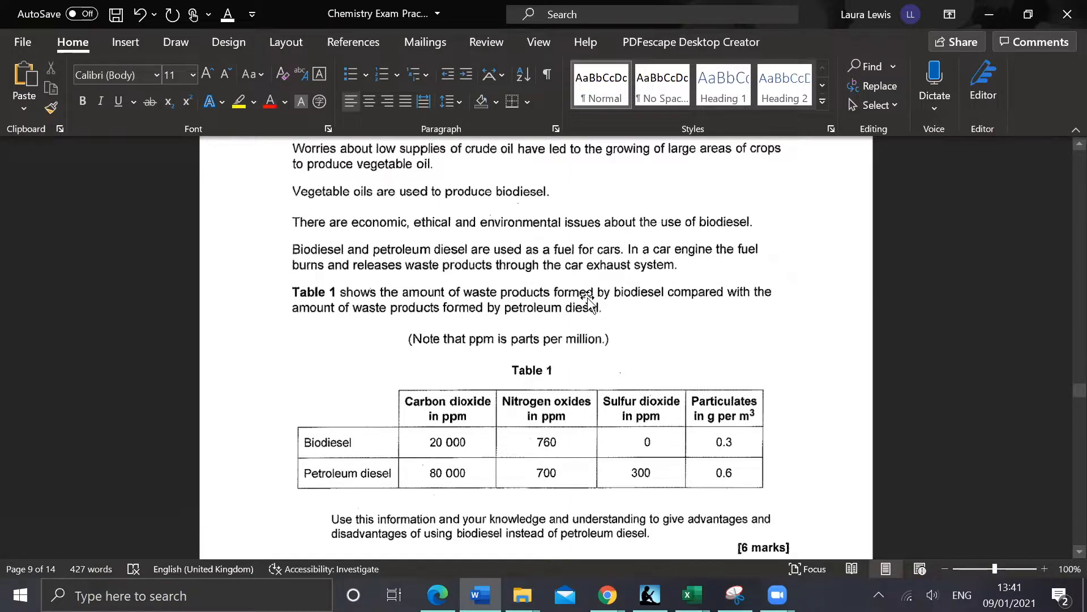
pyautogui.moveTo(581, 294)
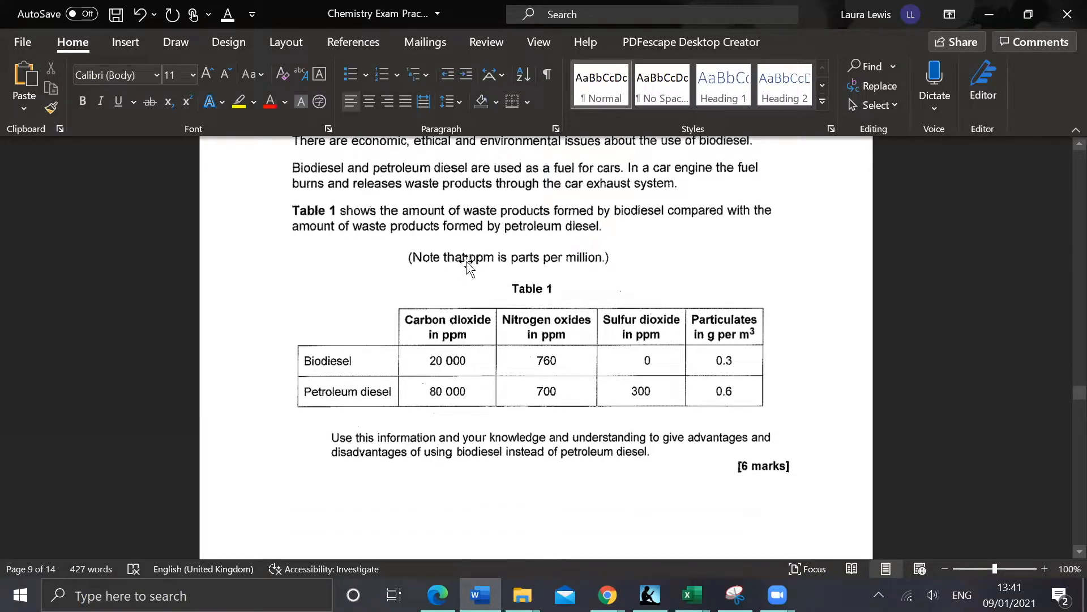
pyautogui.moveTo(592, 268)
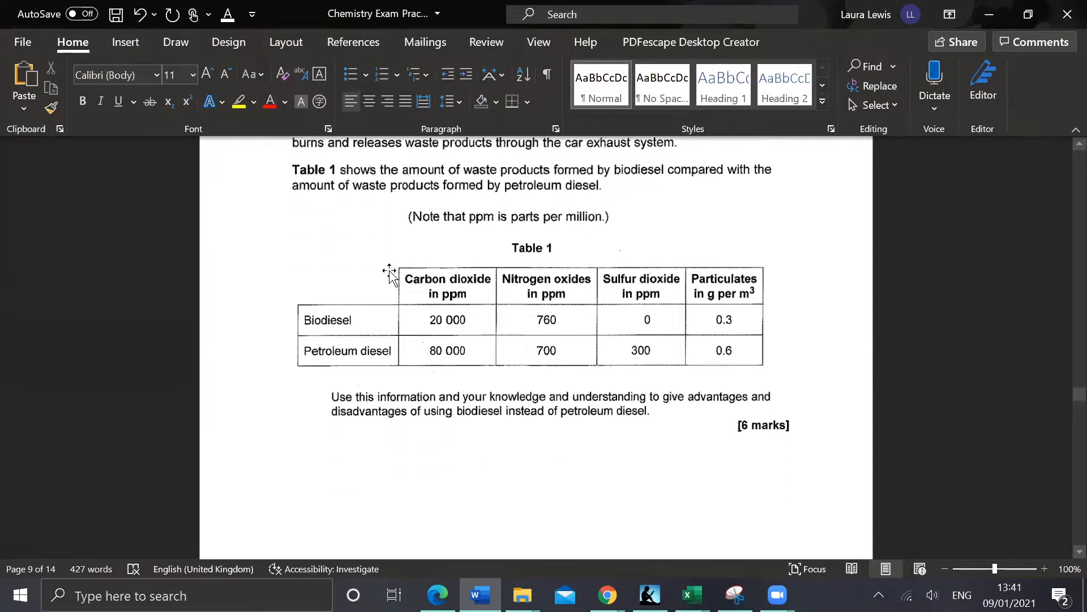
pyautogui.moveTo(353, 295)
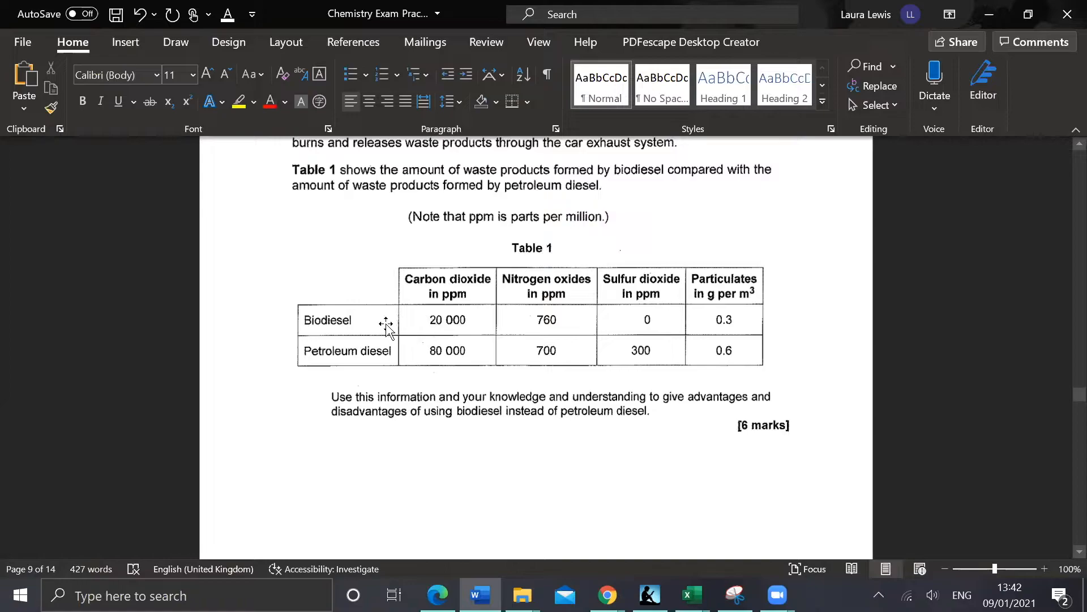
pyautogui.moveTo(424, 364)
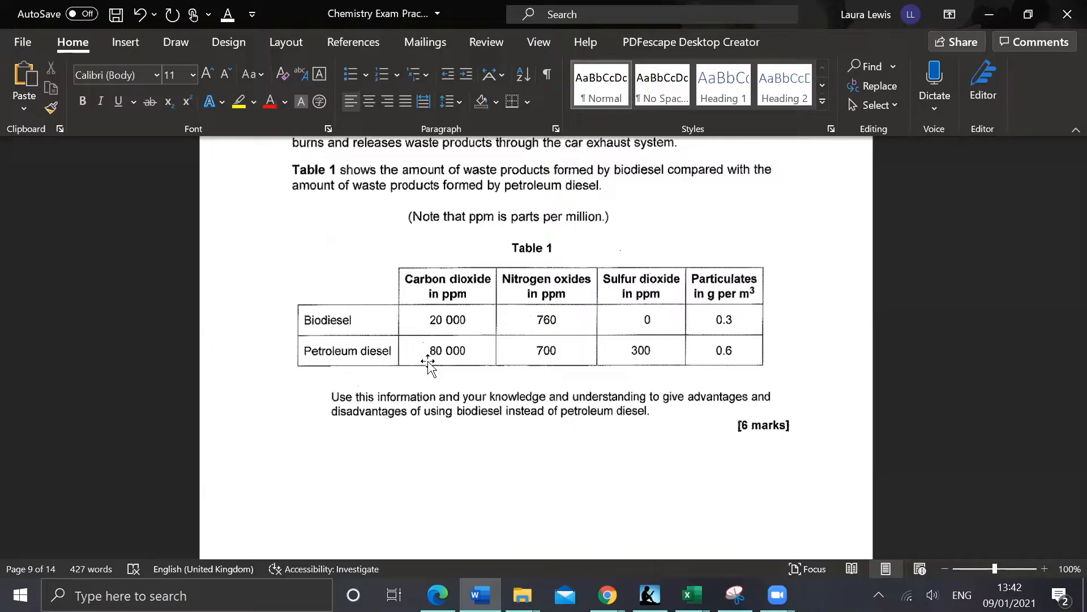
pyautogui.moveTo(500, 290)
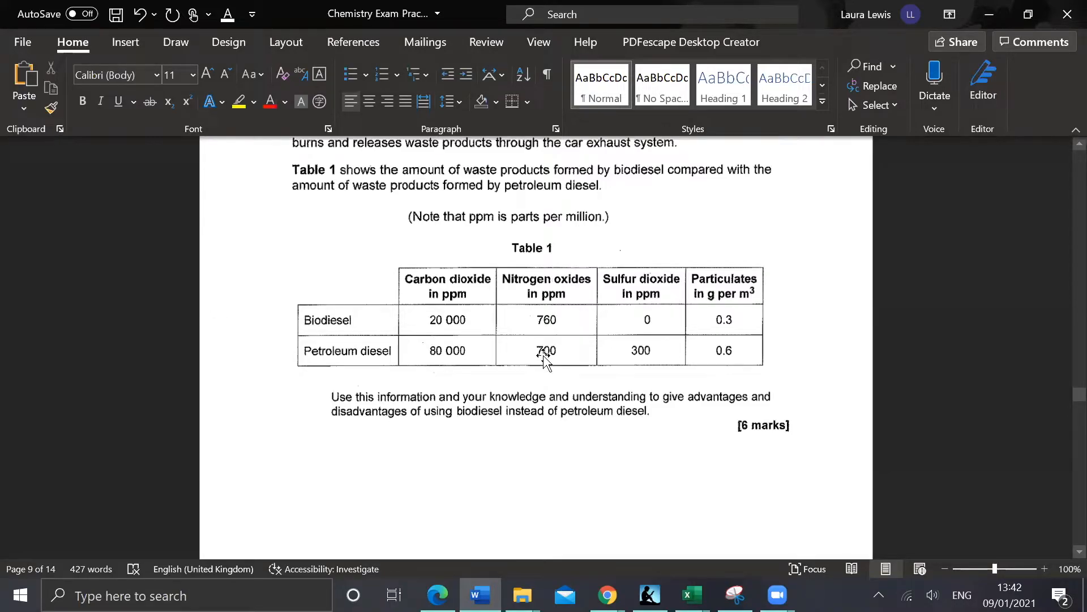
pyautogui.moveTo(552, 288)
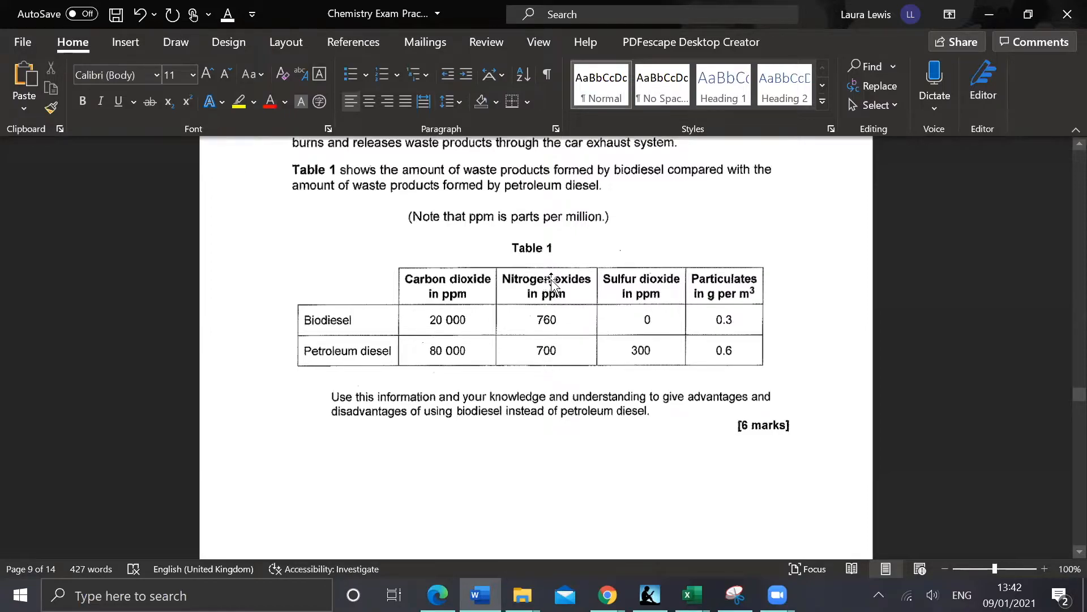
pyautogui.moveTo(546, 325)
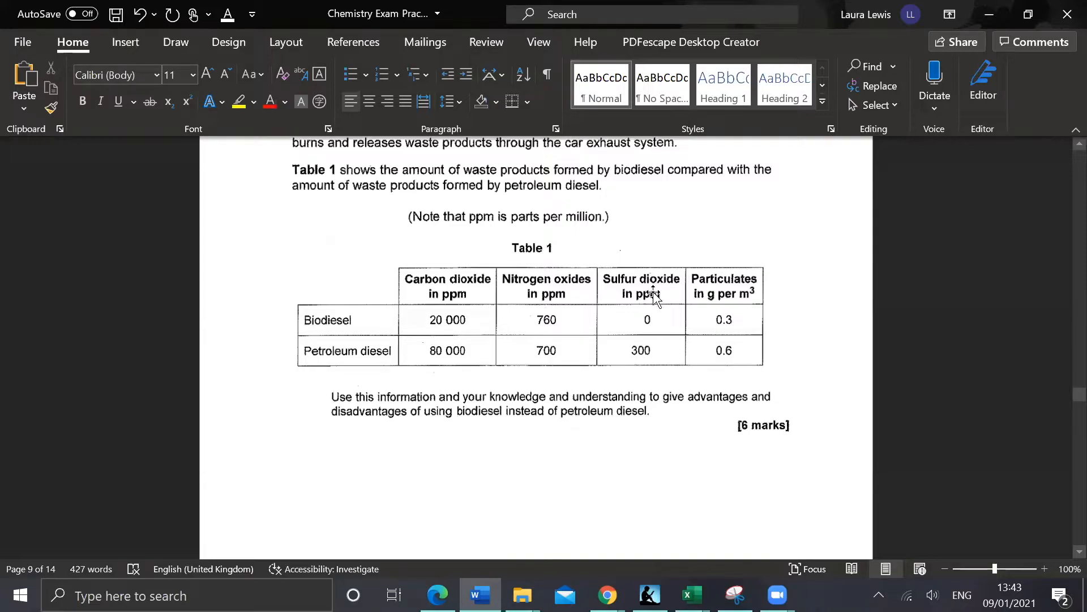
pyautogui.moveTo(638, 331)
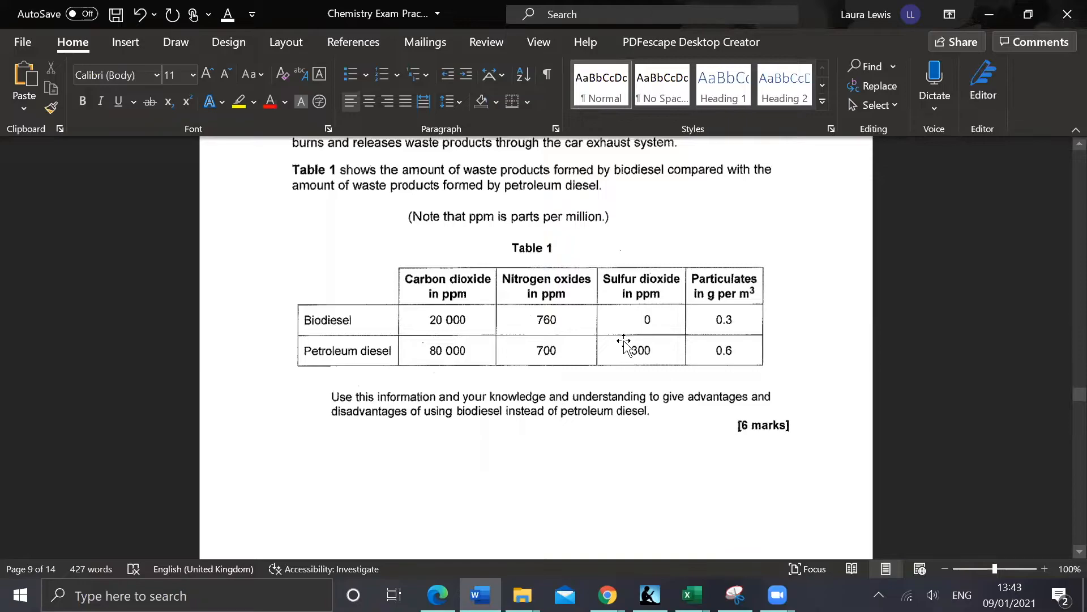
pyautogui.moveTo(609, 363)
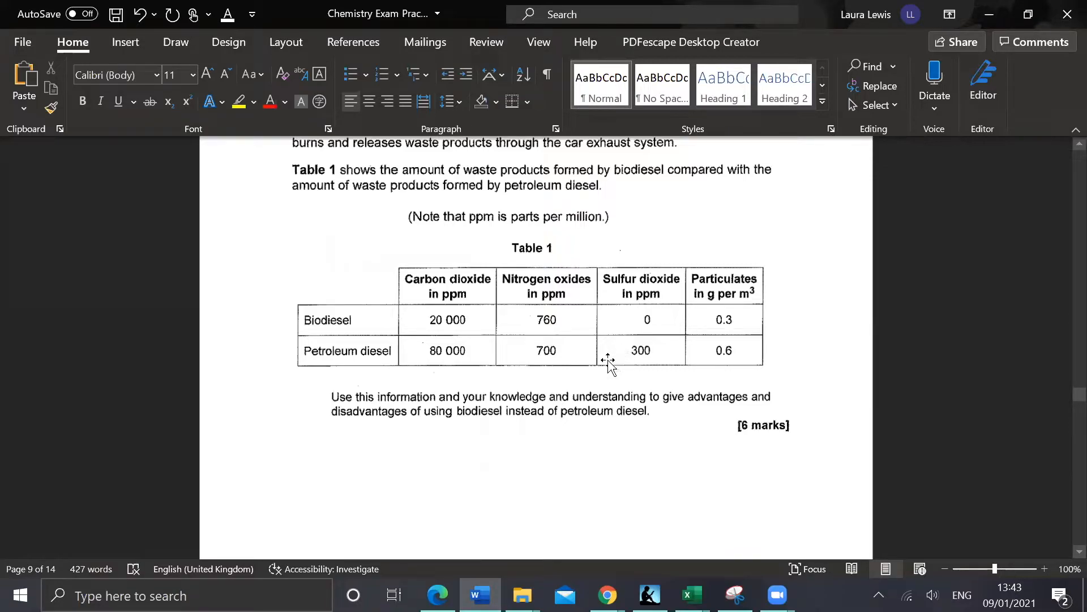
pyautogui.moveTo(636, 357)
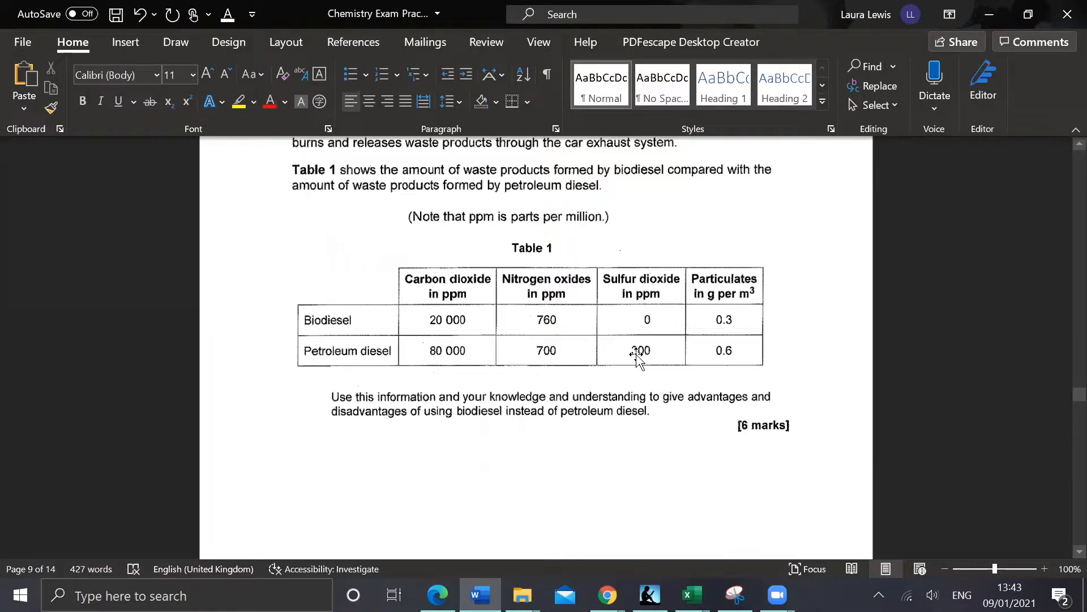
pyautogui.write('300')
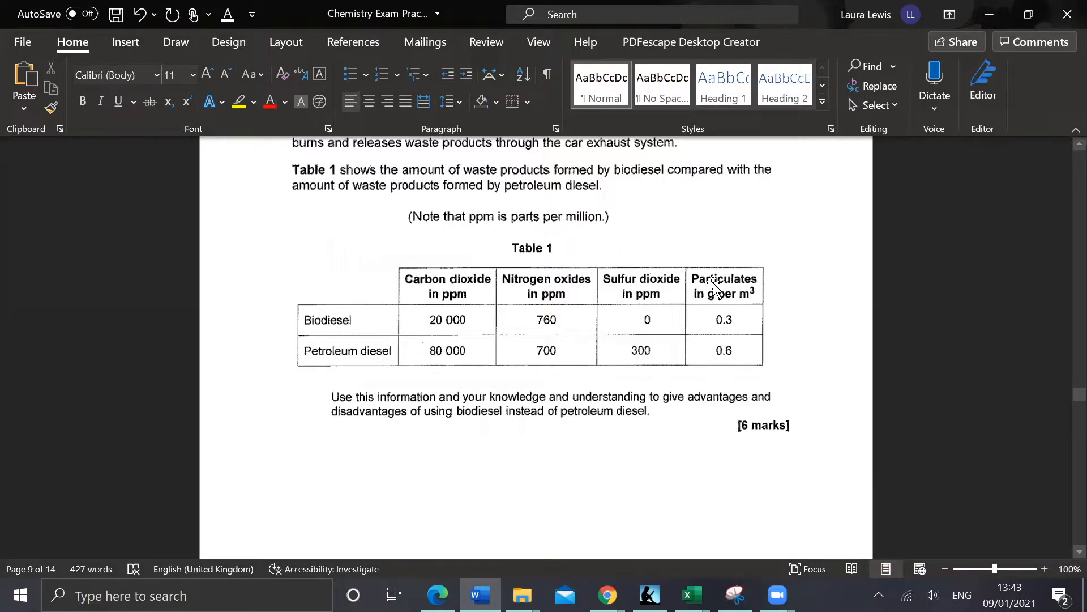
pyautogui.moveTo(712, 320)
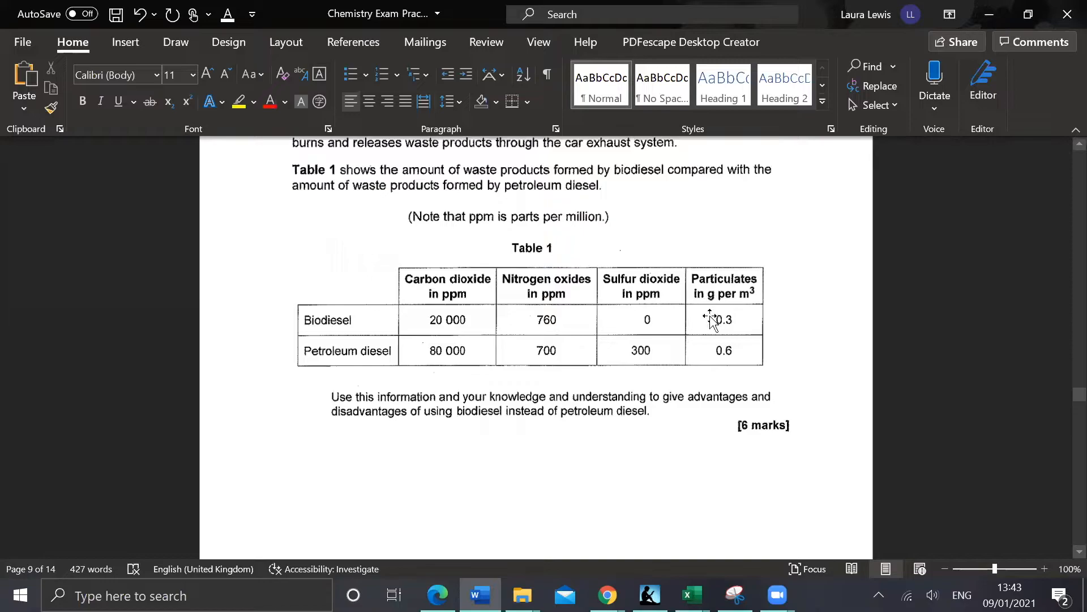
pyautogui.moveTo(670, 364)
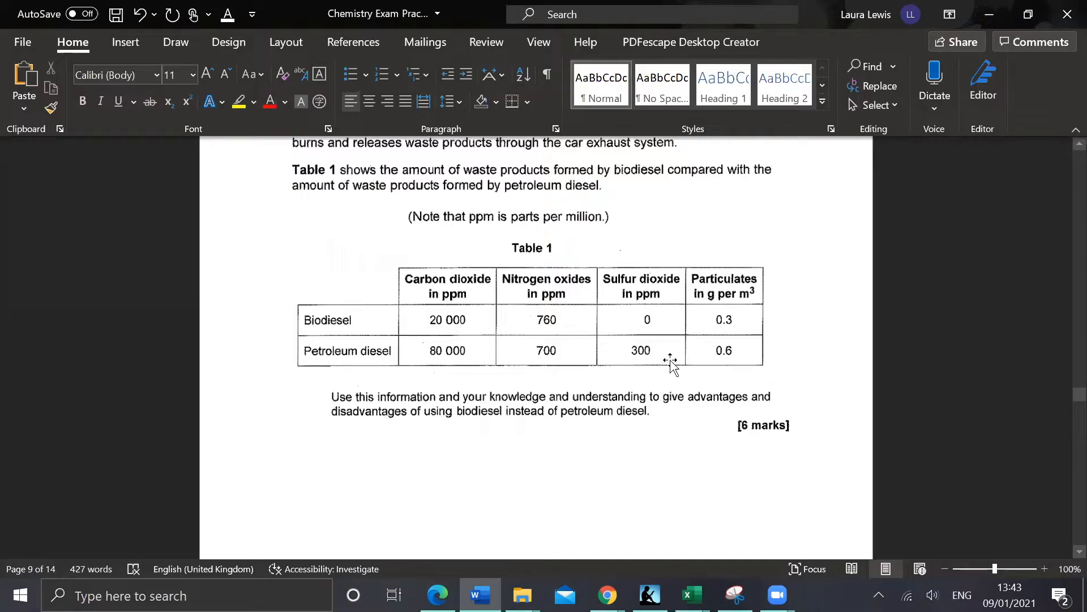
pyautogui.moveTo(721, 350)
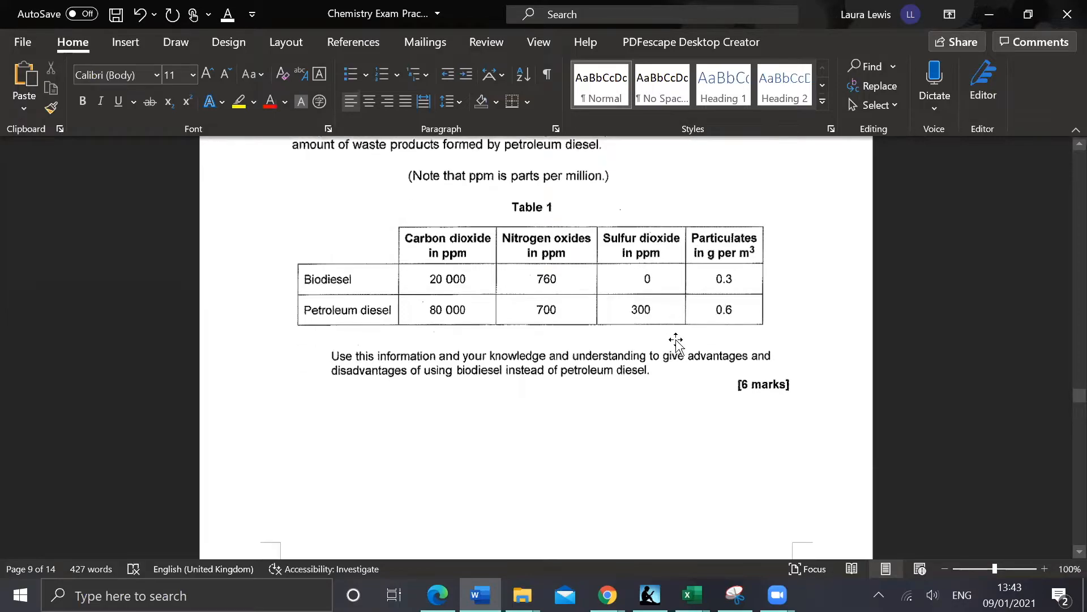
pyautogui.scroll(-3)
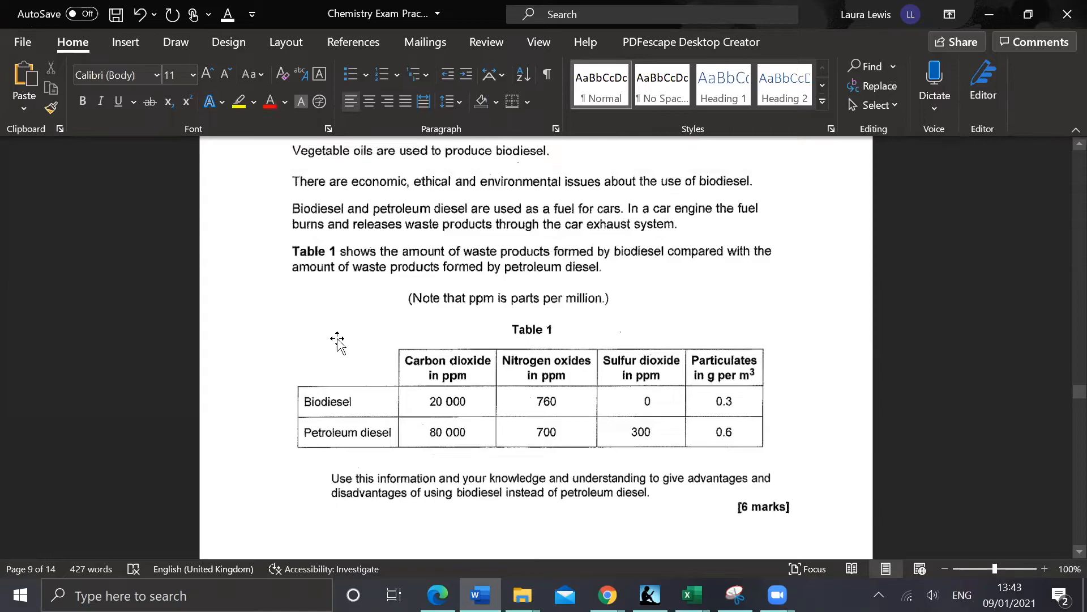
pyautogui.scroll(-3)
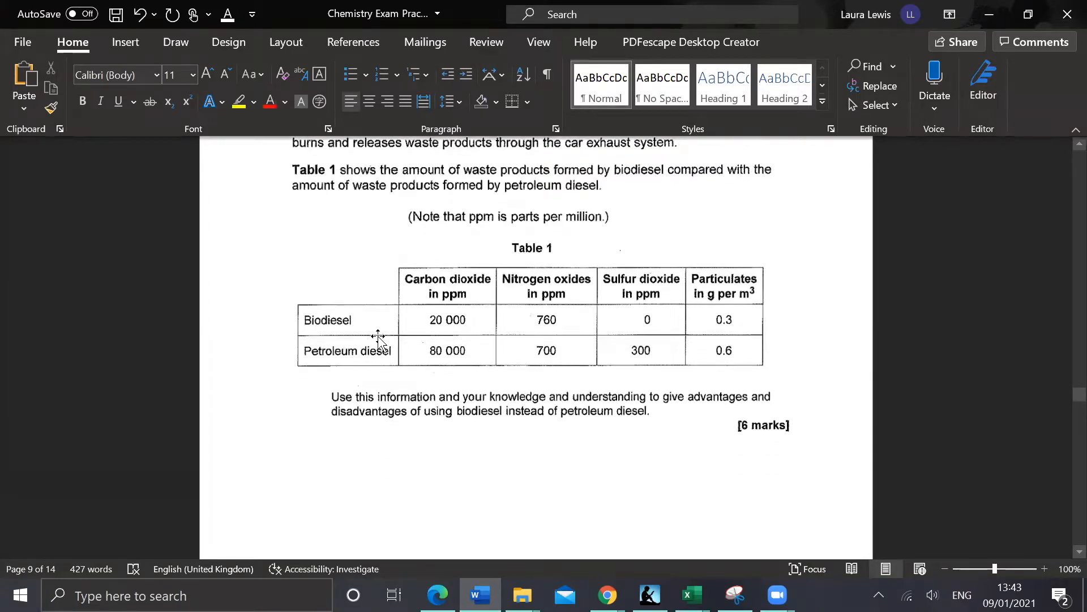
pyautogui.scroll(-3)
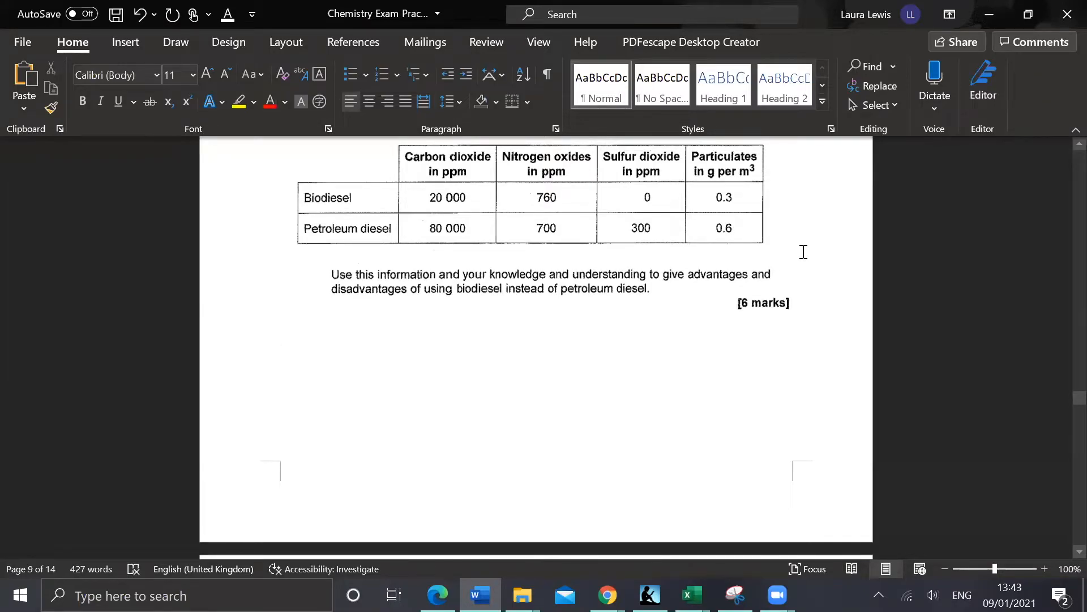
# Step: Begin the answer below the question with the heading 'Advantages of biodiesel:'
pyautogui.click(280, 337)
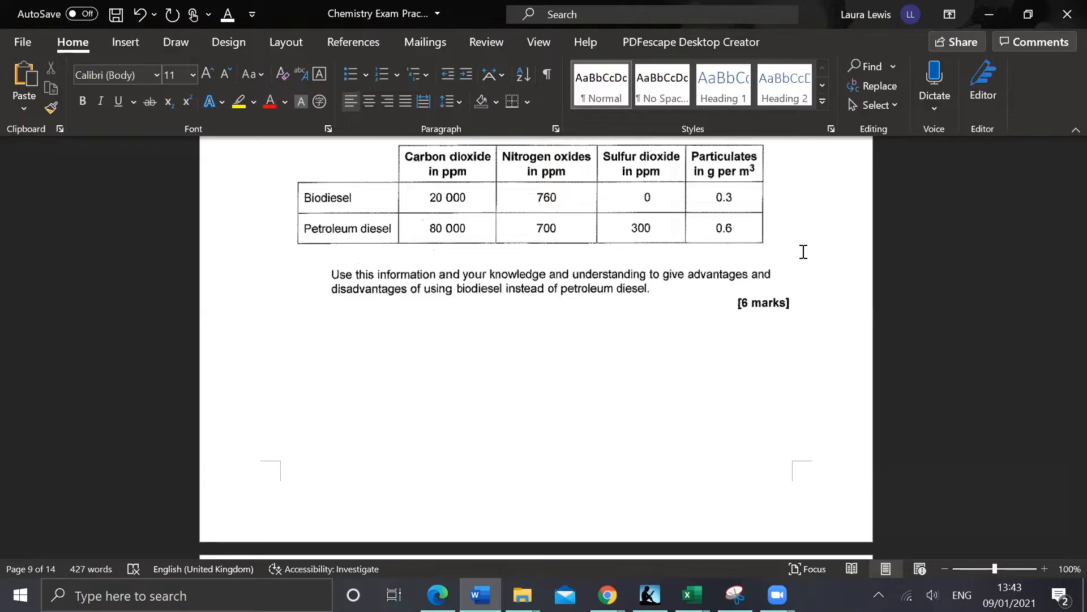
pyautogui.write('Advantages of b')
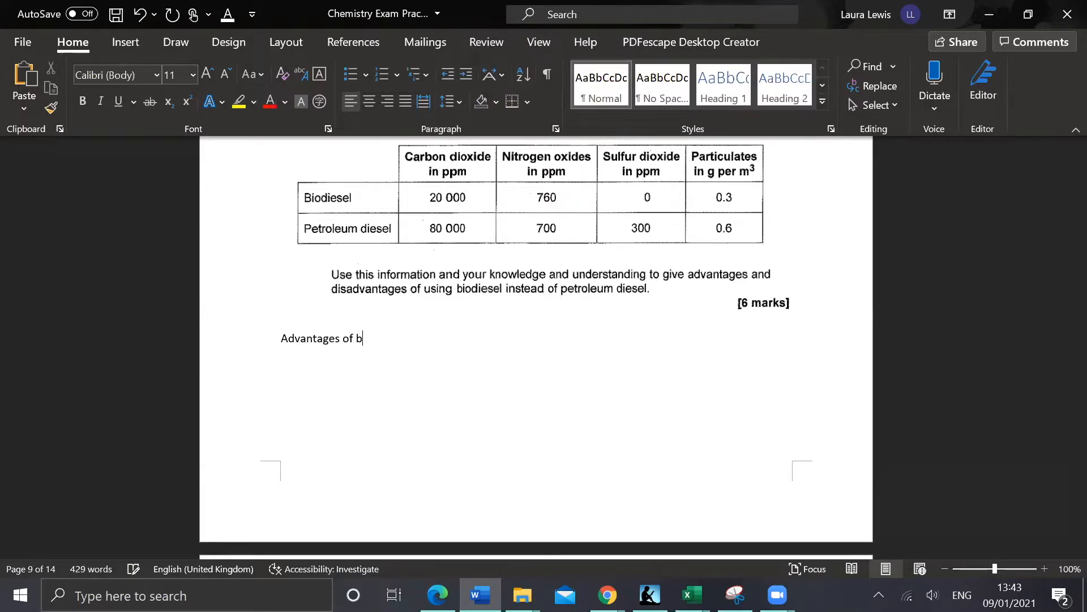
pyautogui.write('iod')
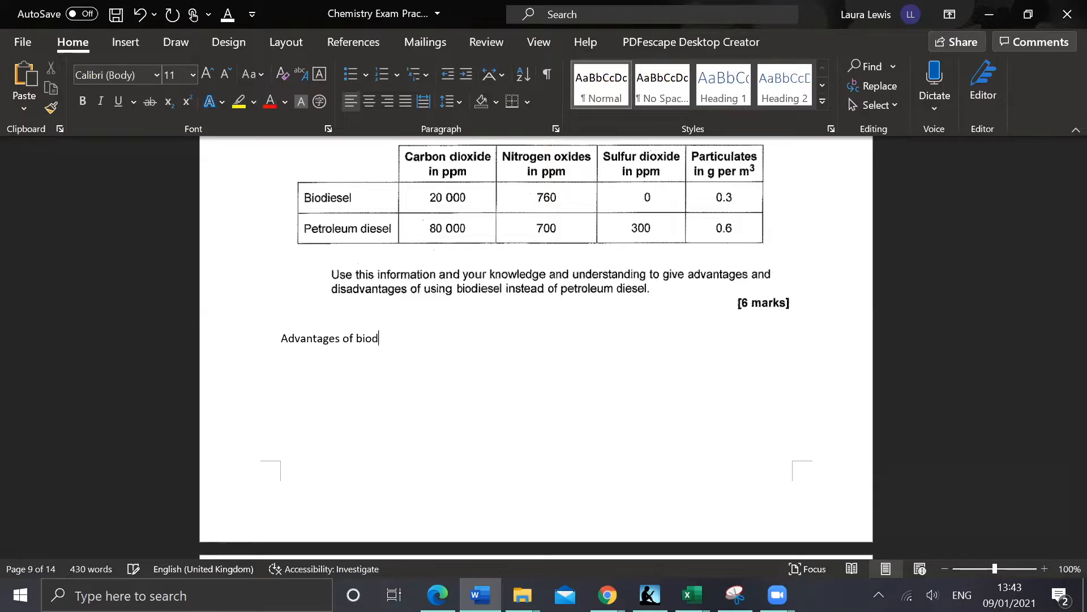
pyautogui.write('iesel:')
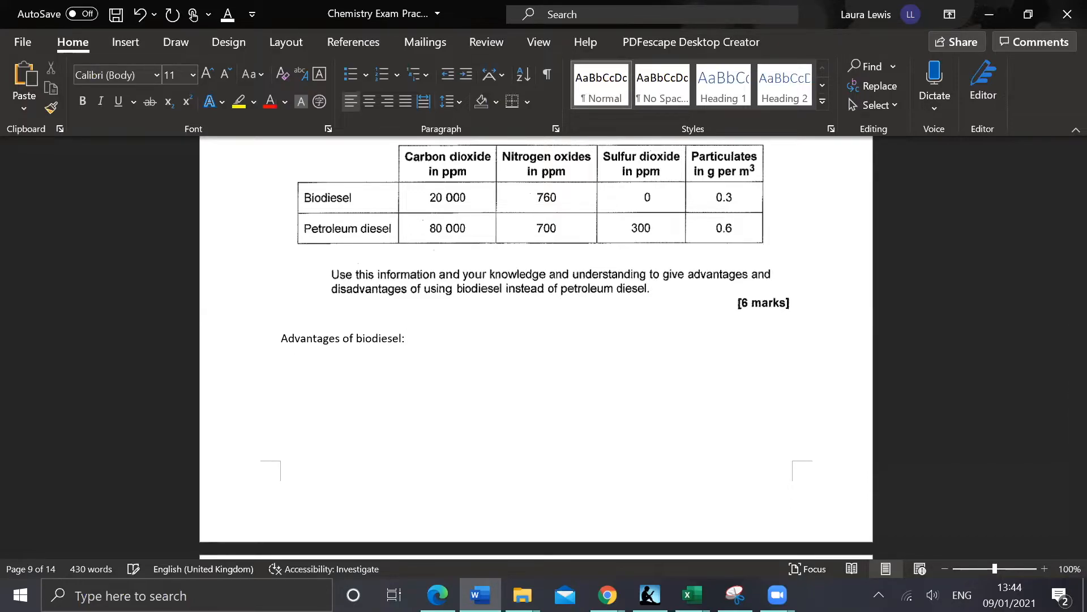
# Step: List the advantages: produces less carbon dioxide, no sulfur dioxide and less particulates
pyautogui.write('Produces less carbon dioxide')
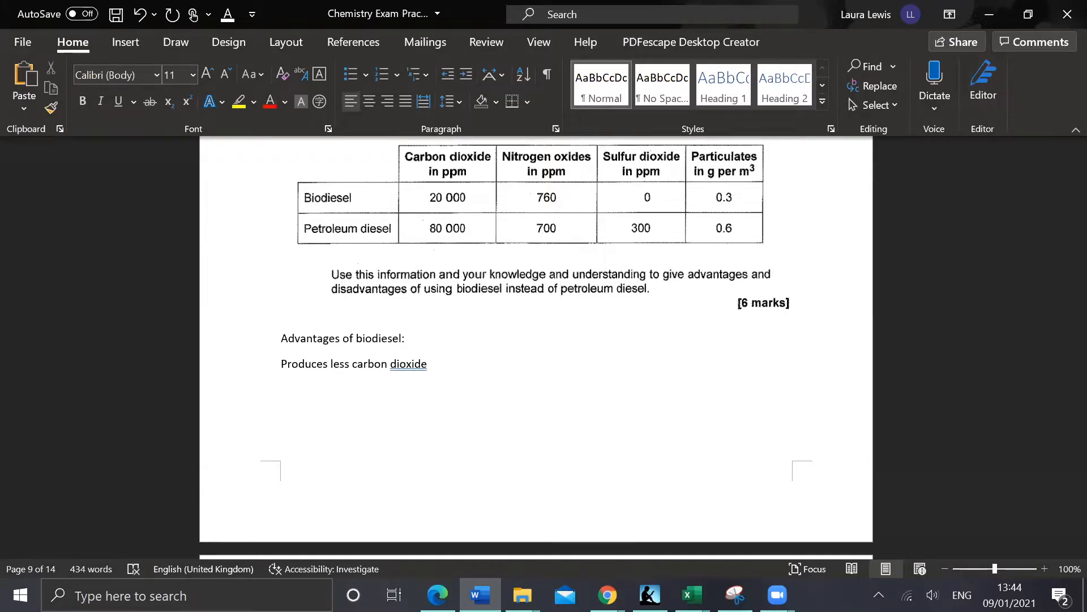
pyautogui.write('Produces no su')
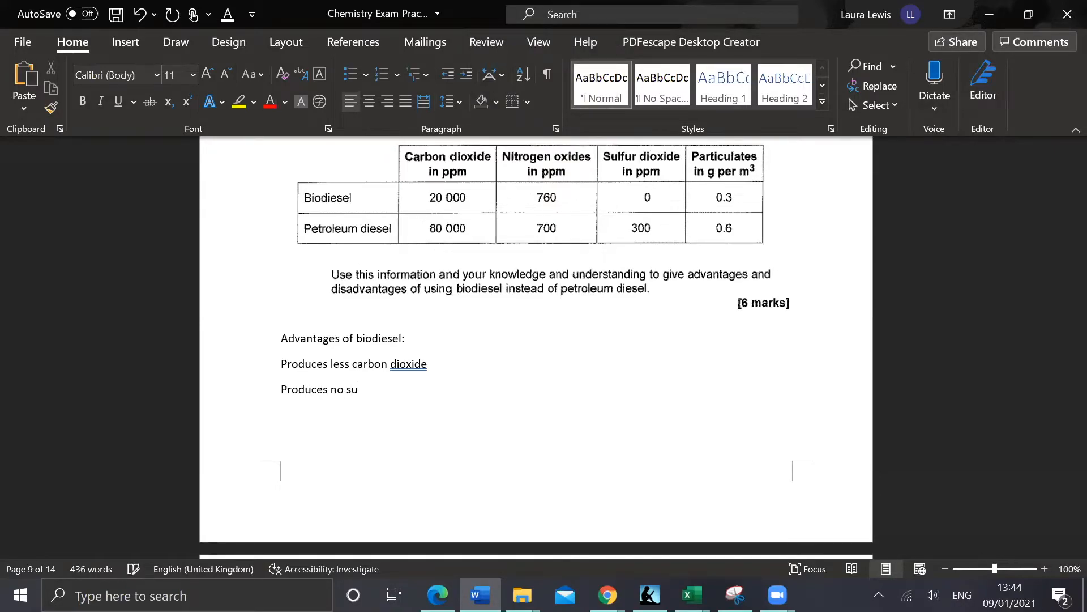
pyautogui.write('lfur diox')
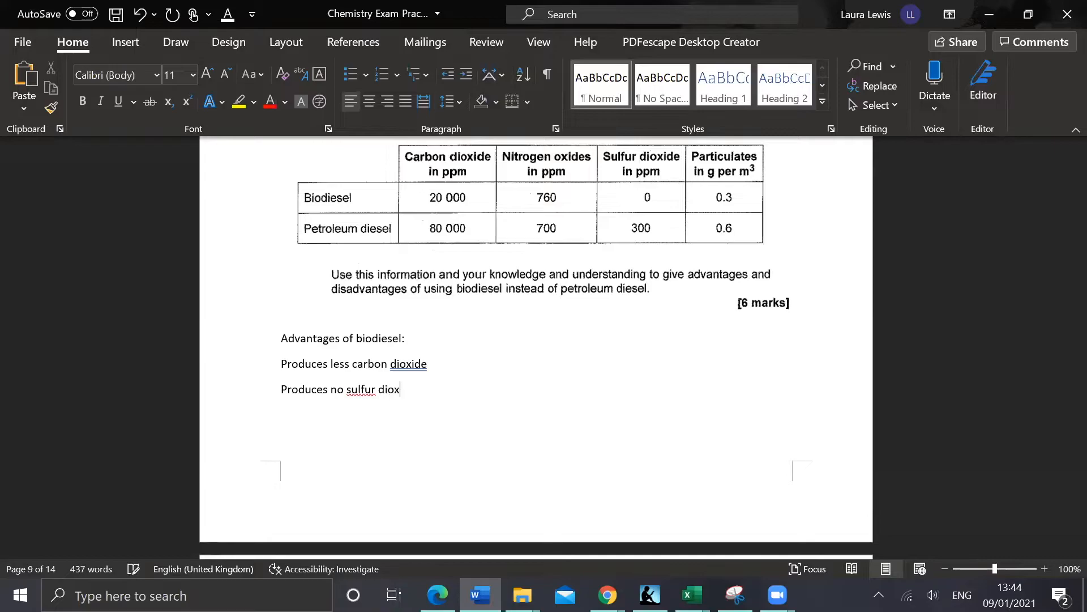
pyautogui.write('ide')
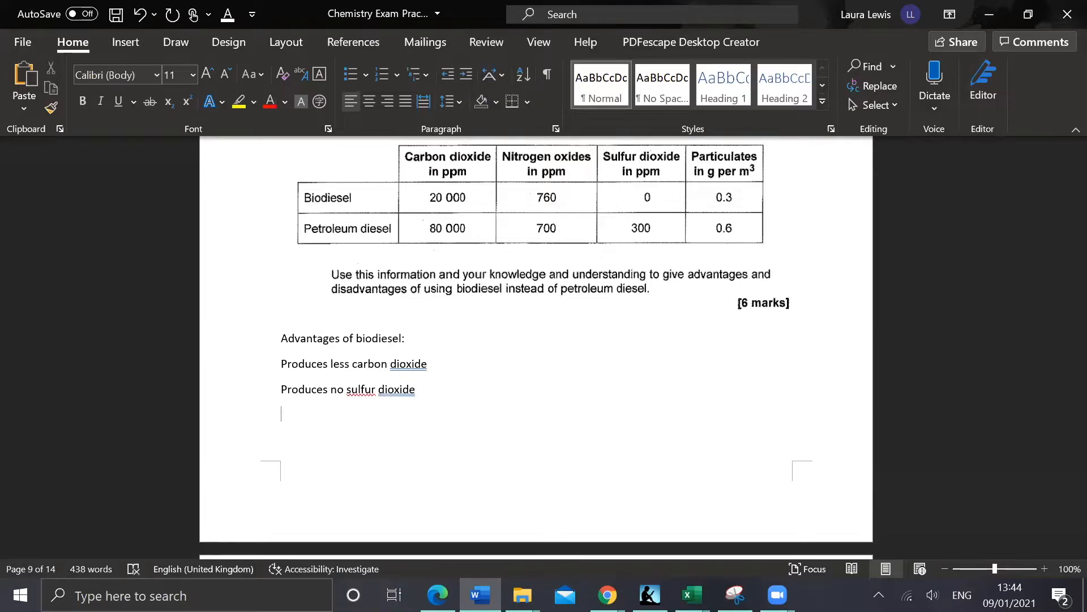
pyautogui.write('Produces')
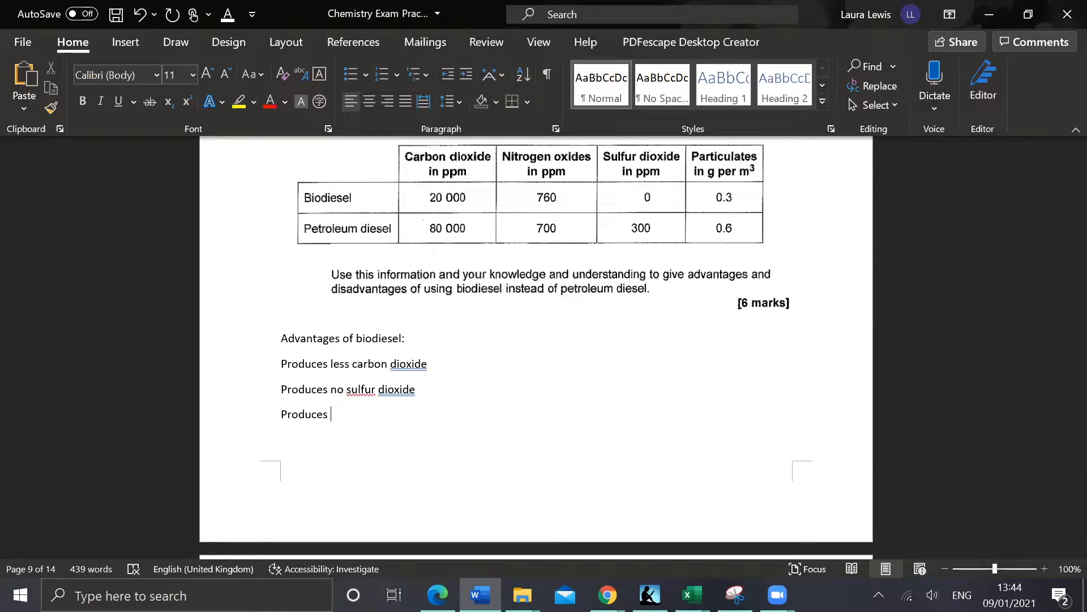
pyautogui.write('less par')
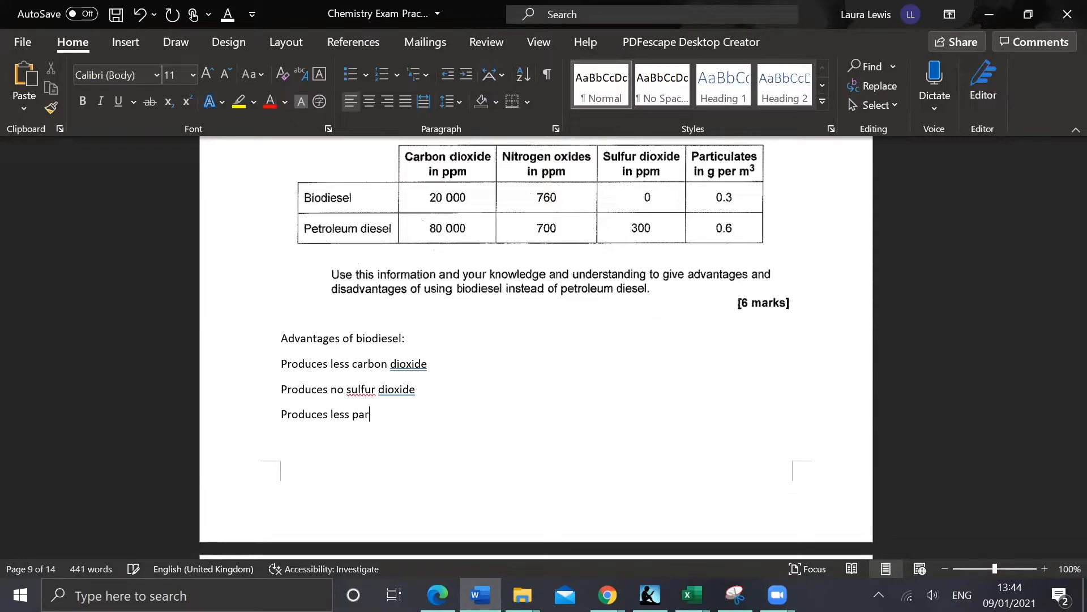
pyautogui.write('ticulates')
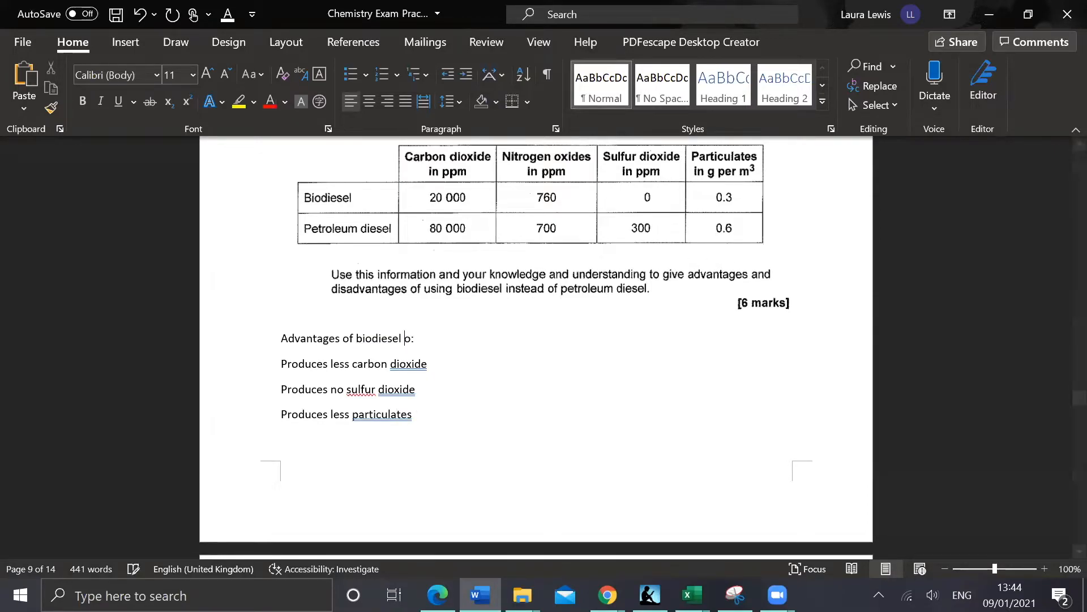
# Step: Extend the heading to read 'Advantages of biodiesel over petroleum diesel:'
pyautogui.write('over petr')
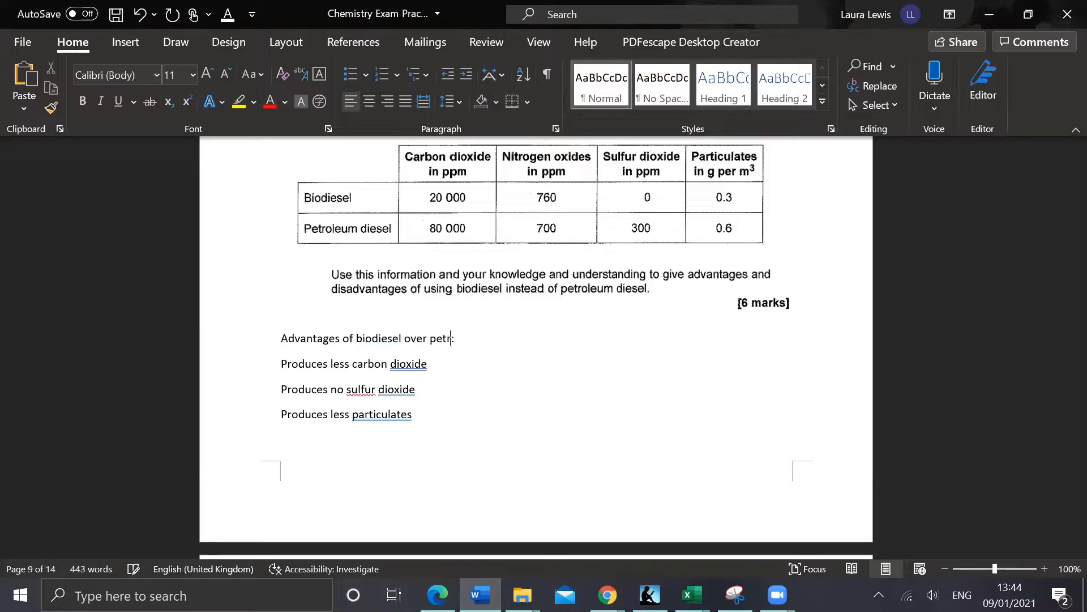
pyautogui.write('oleu')
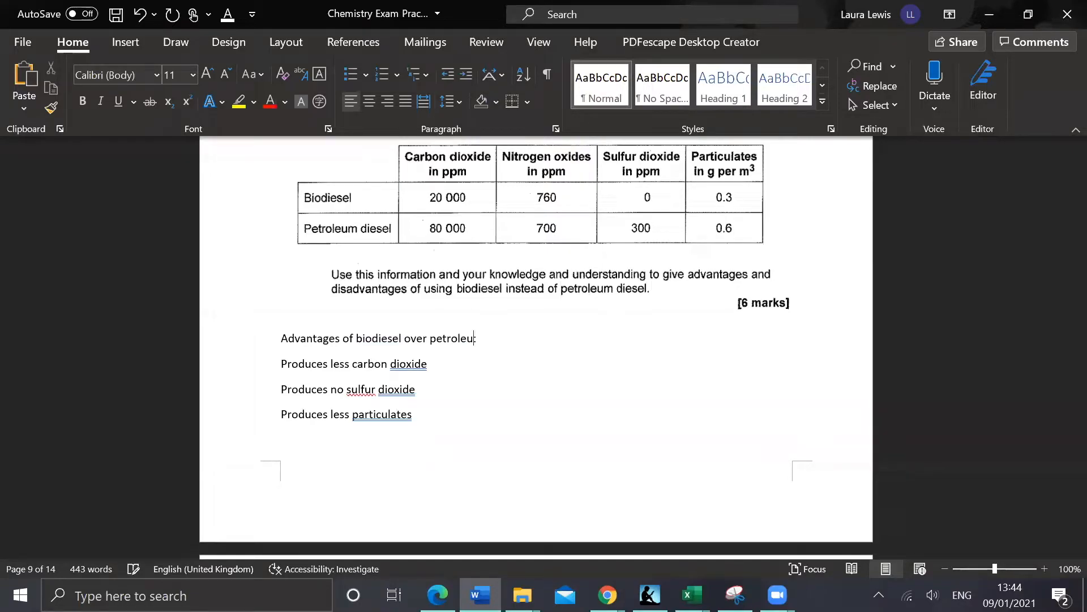
pyautogui.write('m diesel')
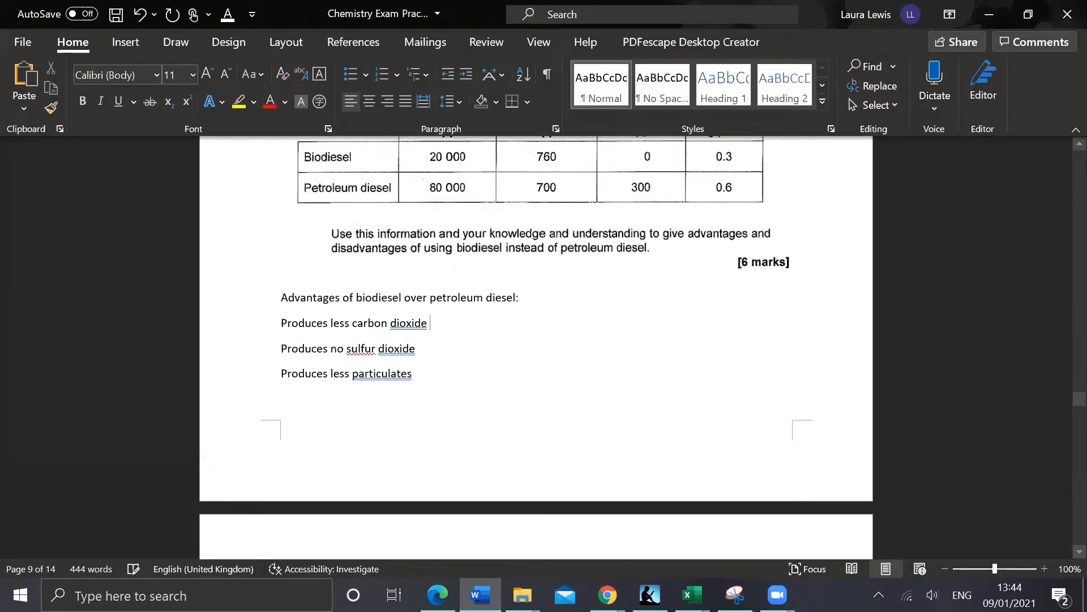
# Step: Explain the carbon dioxide point as not contributing to global warming/climate change
pyautogui.write('– does not con')
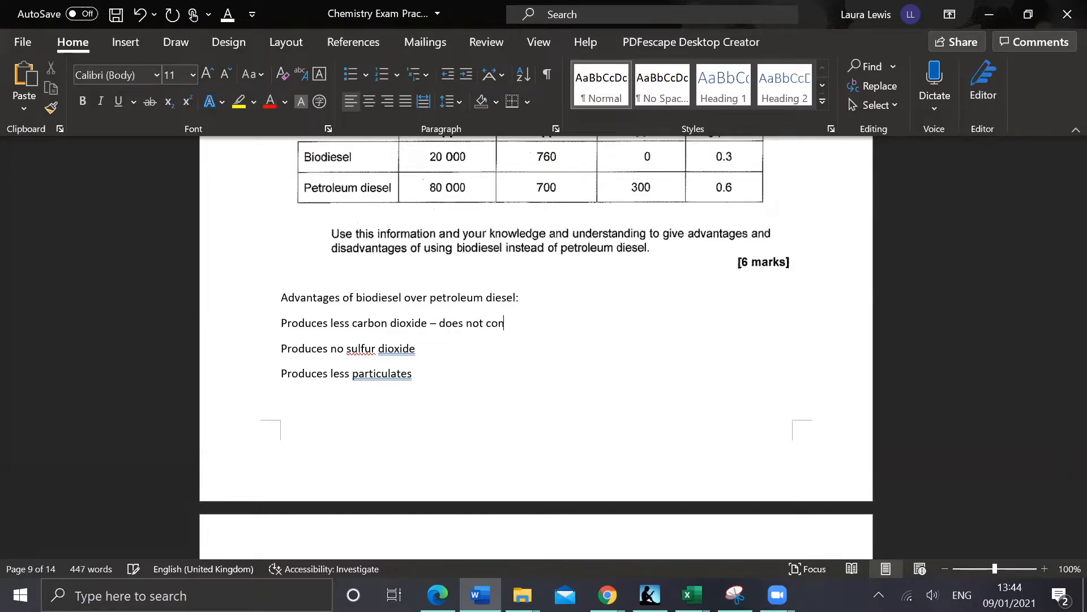
pyautogui.write('tribute as much to')
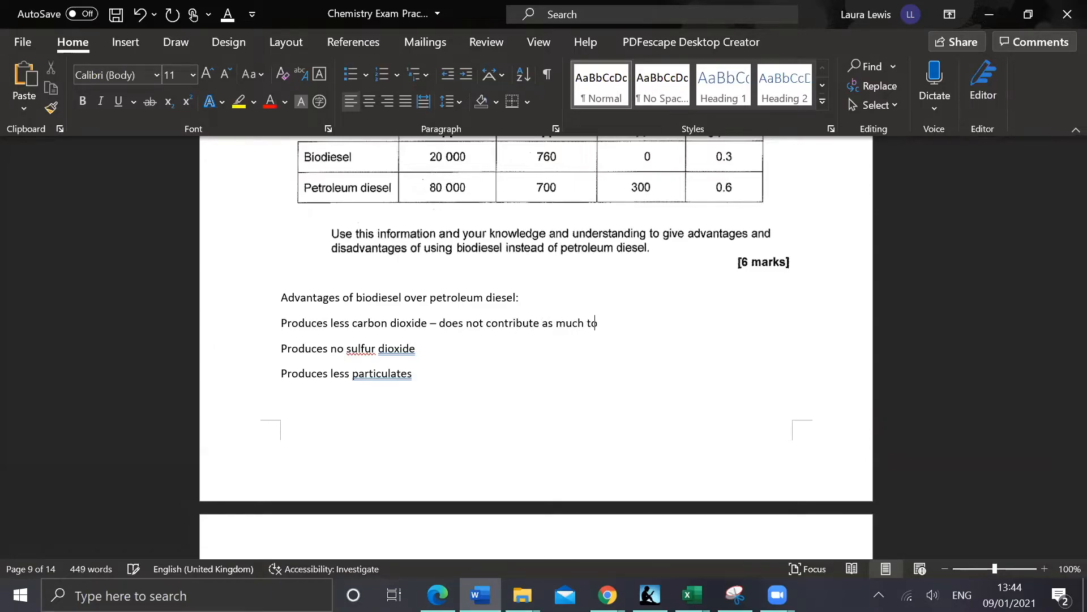
pyautogui.write('global')
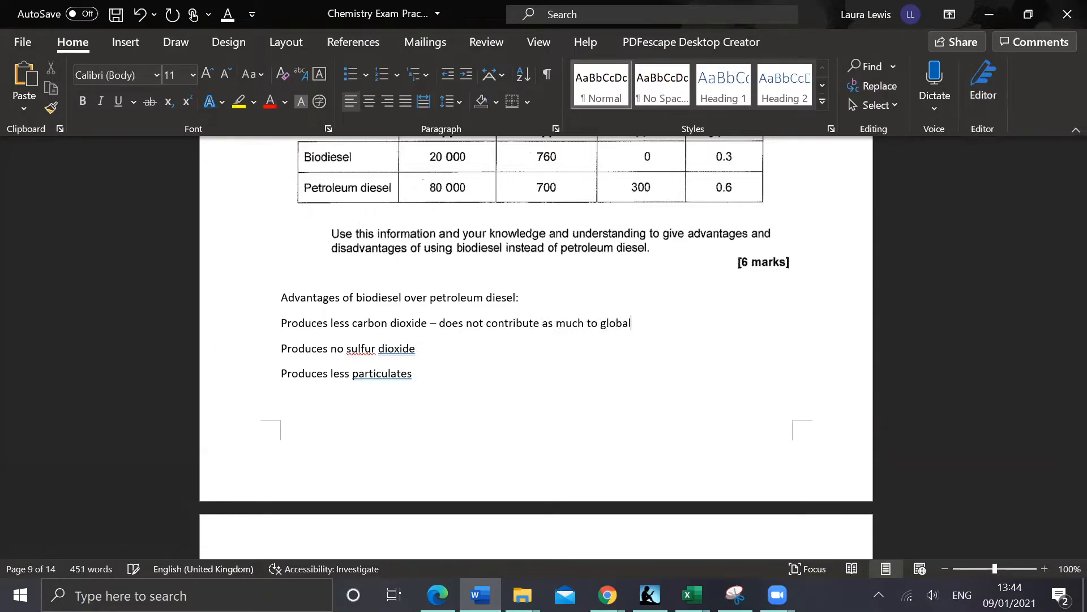
pyautogui.write('warming')
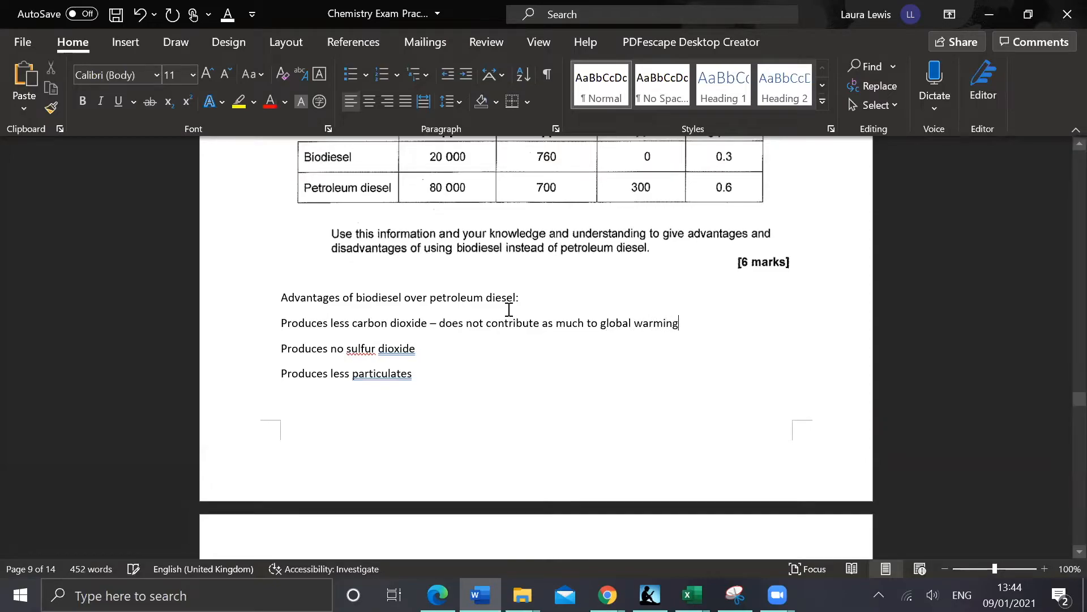
pyautogui.write('/climate')
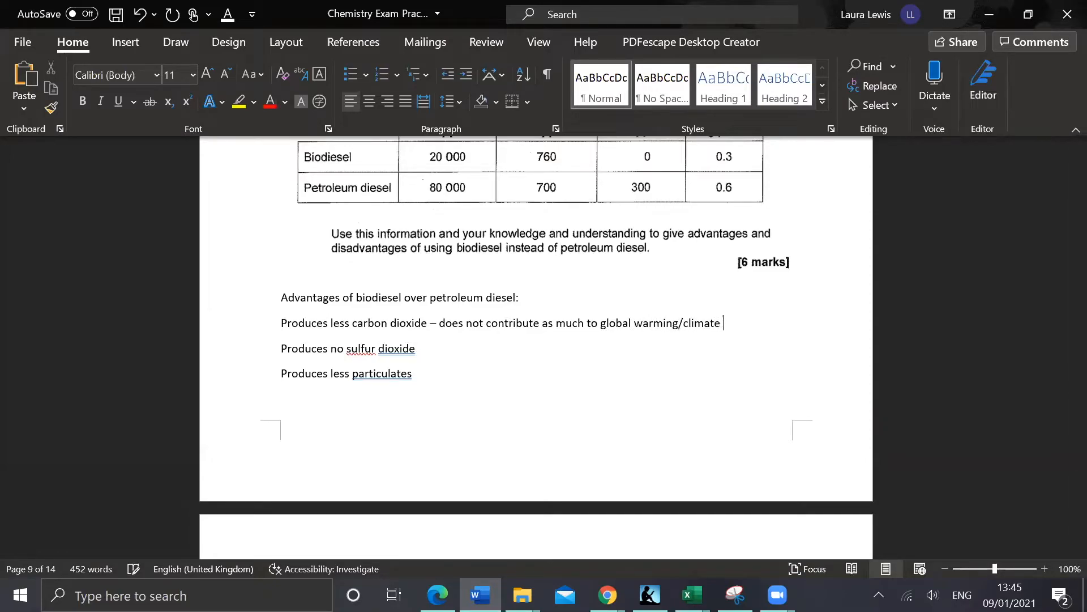
pyautogui.write('chane')
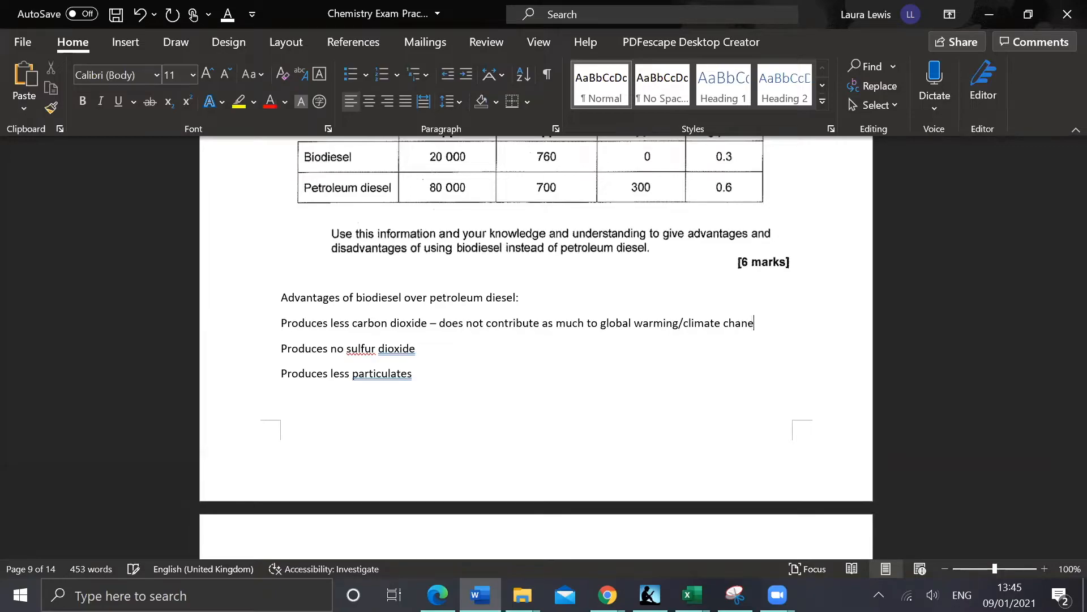
# Step: Explain that sulfur dioxide contributes to acid rain, damaging environments and ecosystems, especially marine life
pyautogui.write('-')
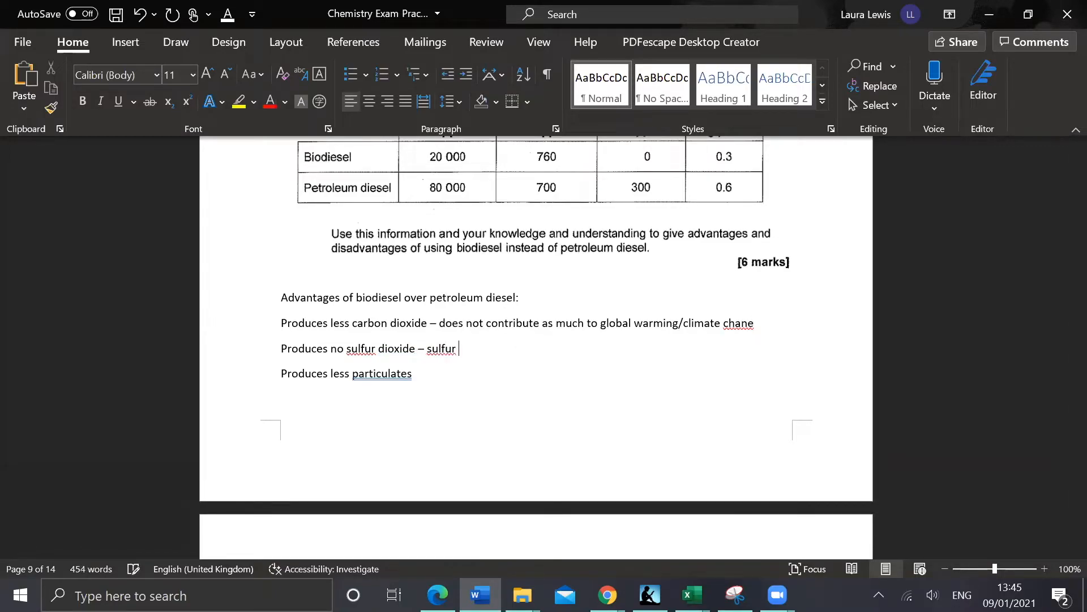
pyautogui.write('dioxide')
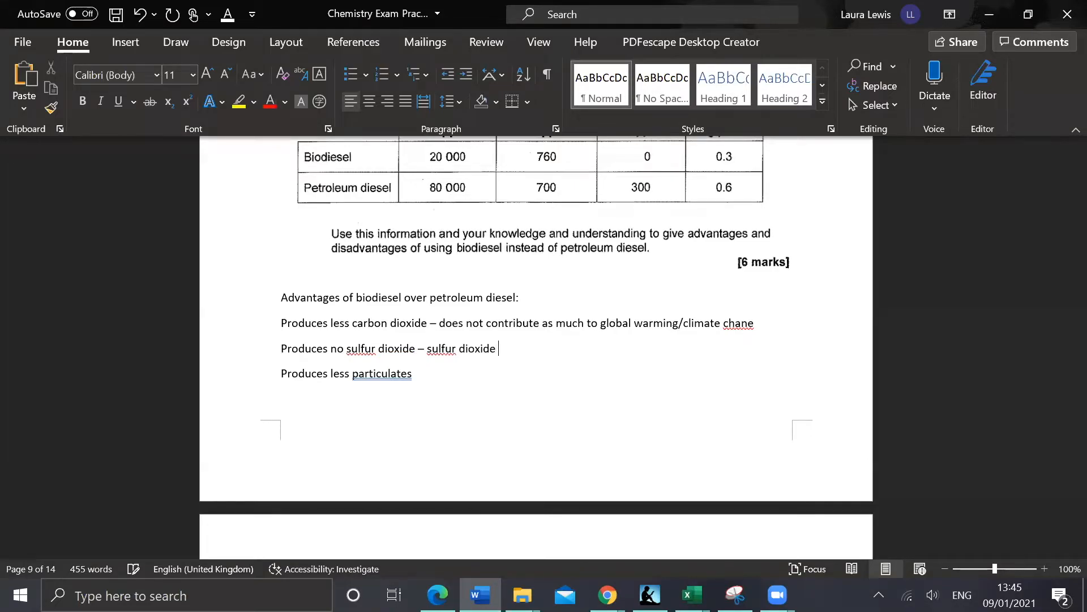
pyautogui.write('contr')
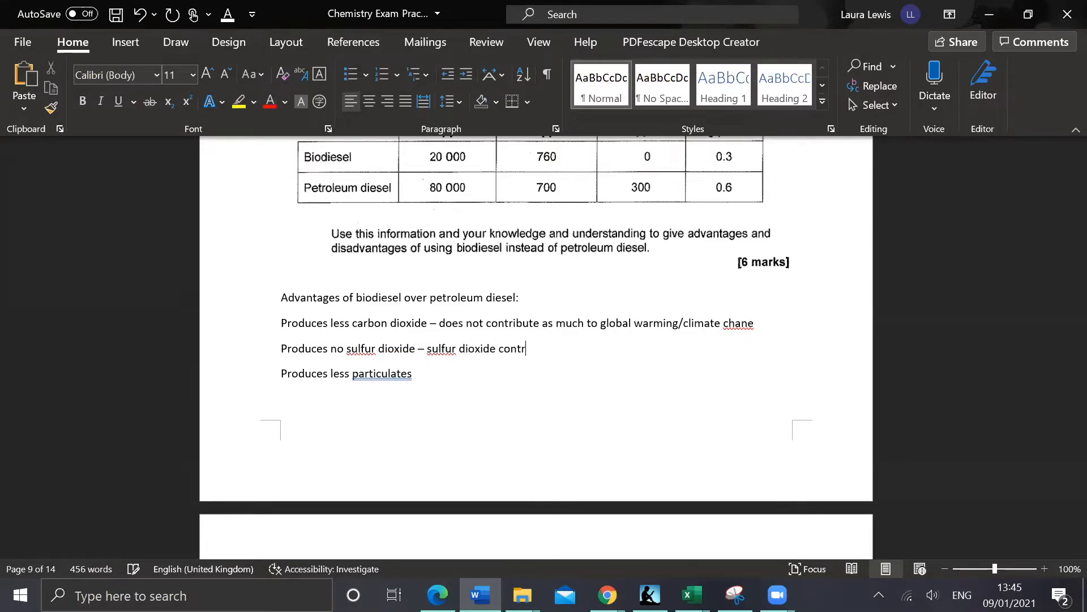
pyautogui.write('ibutes to')
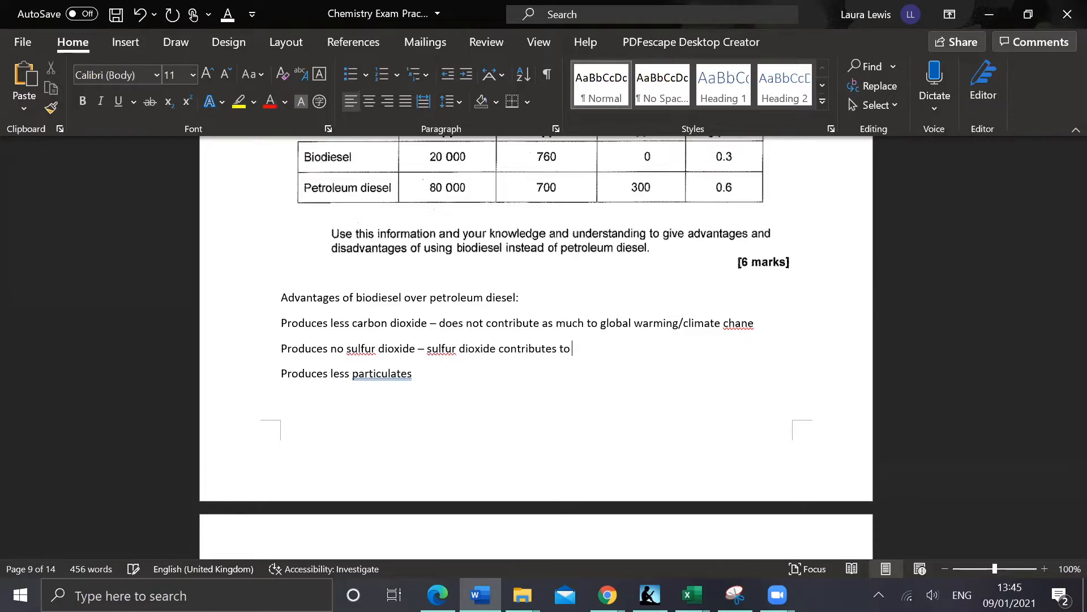
pyautogui.write('ac')
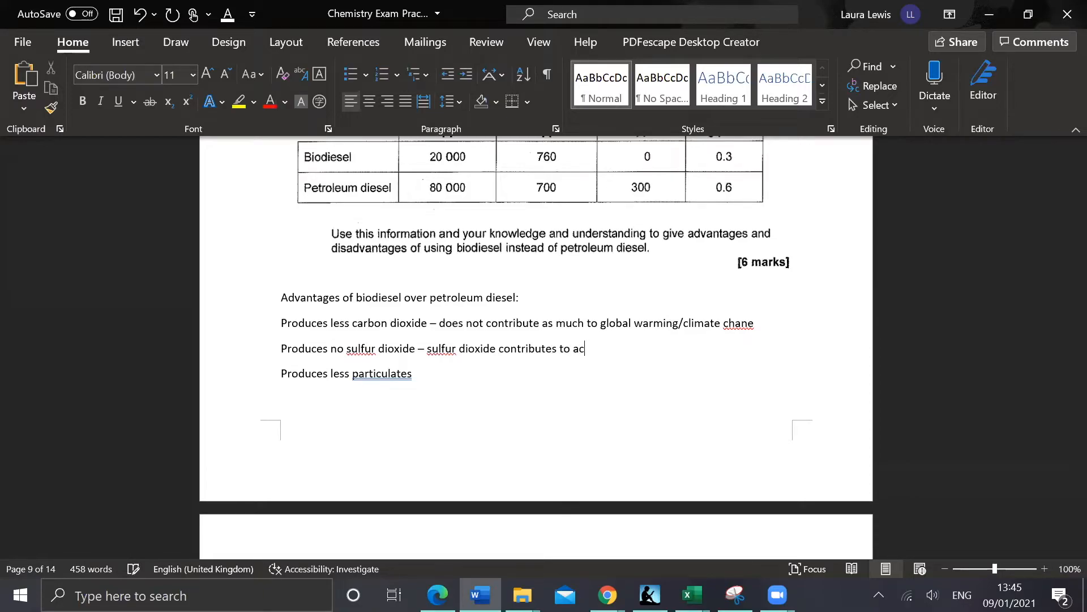
pyautogui.write('id rain')
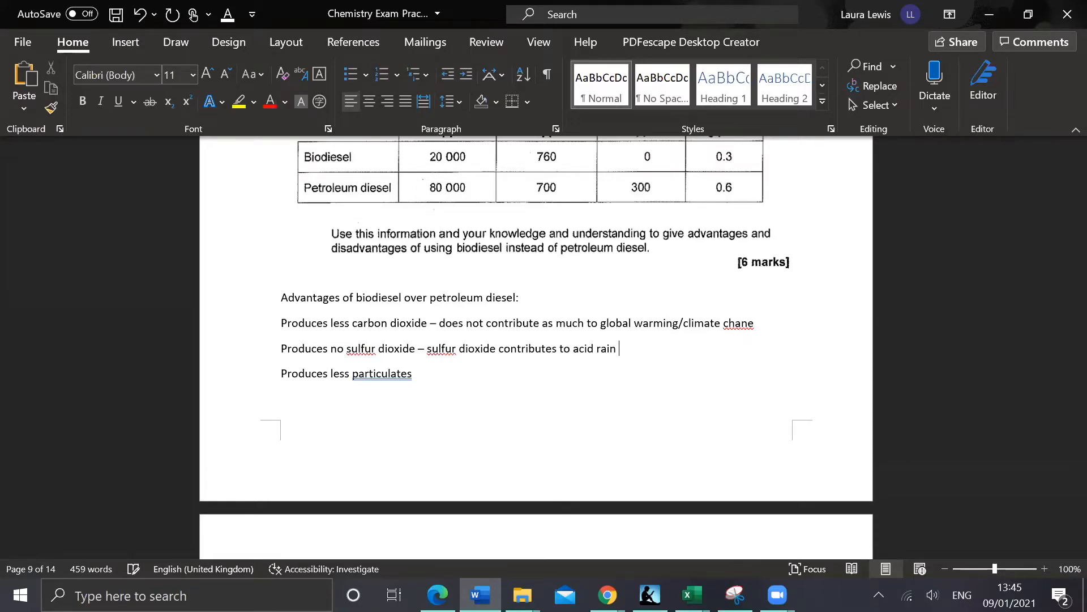
pyautogui.write('(acid')
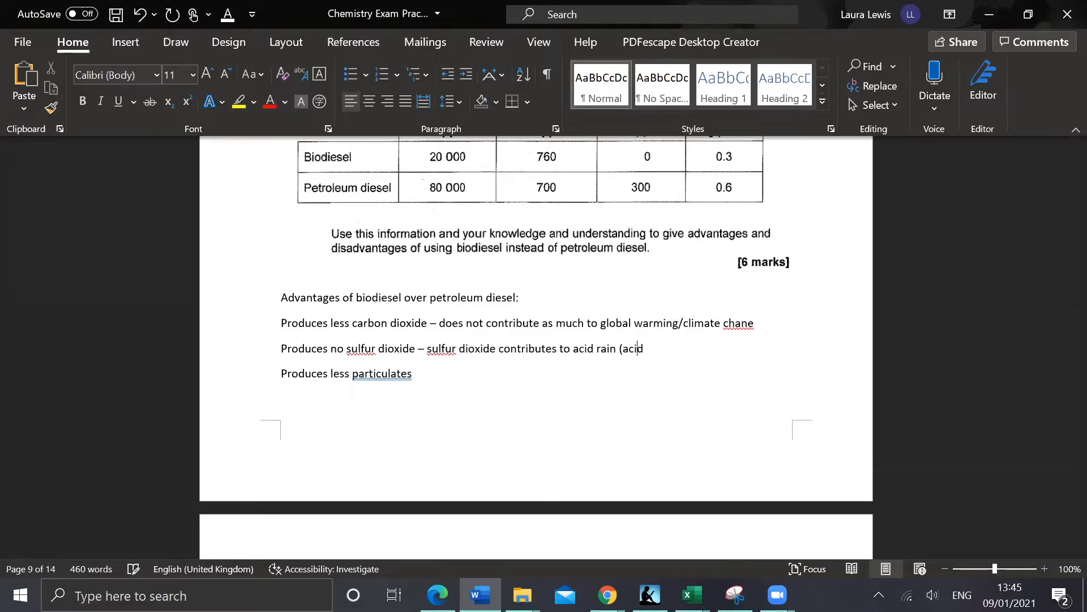
pyautogui.write('rain')
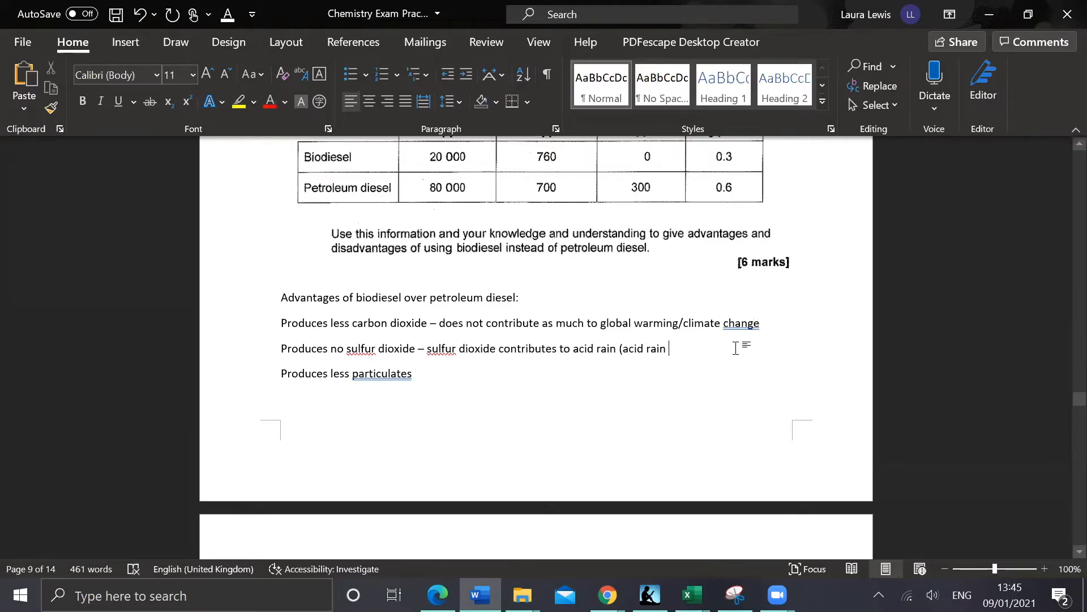
pyautogui.write('can cause')
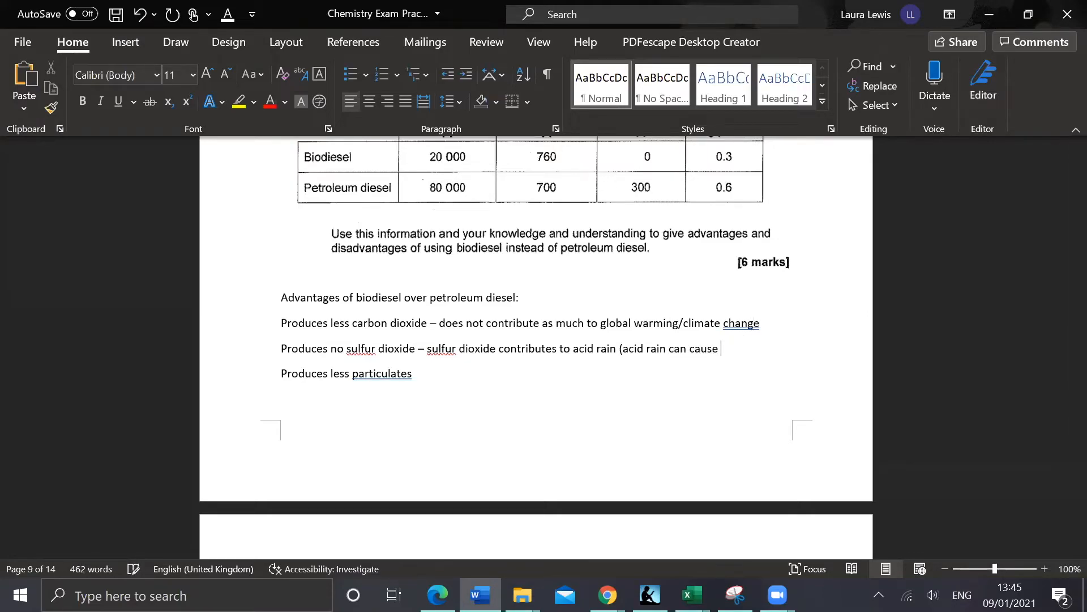
pyautogui.write('damage to the en')
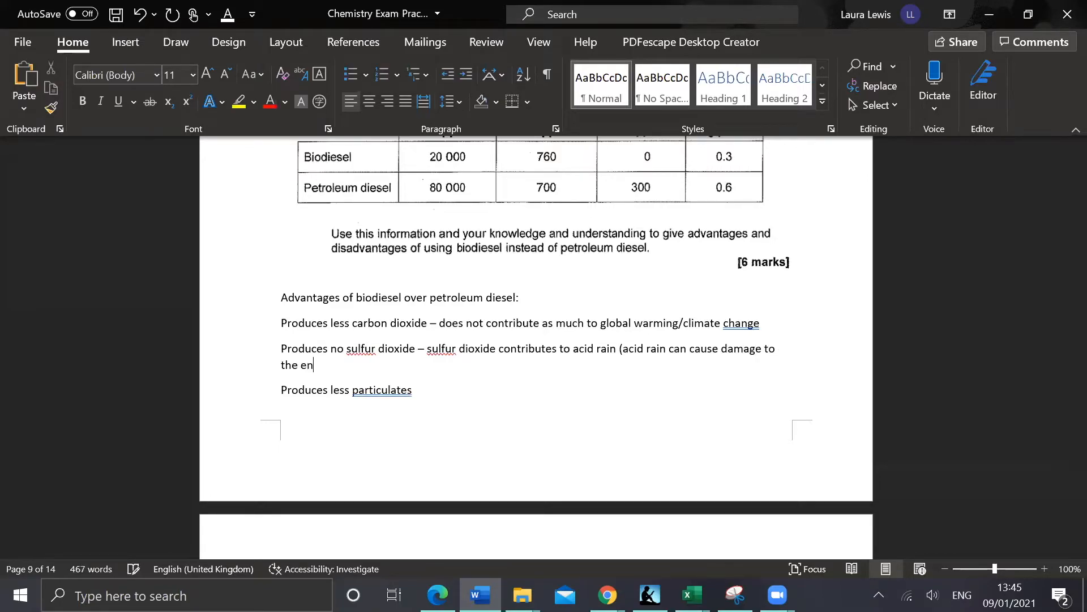
pyautogui.write('vironment an')
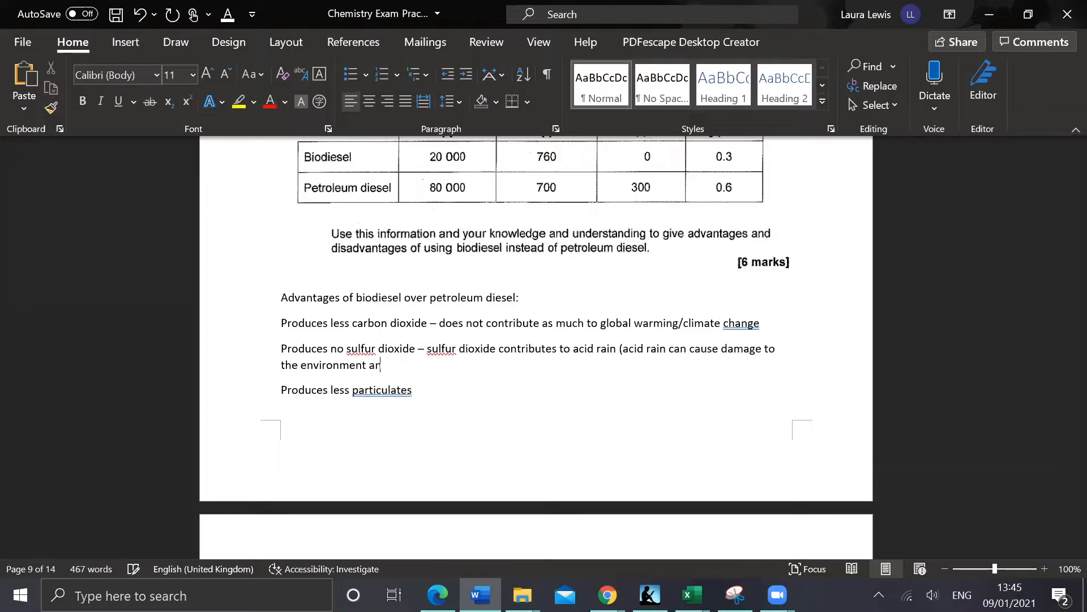
pyautogui.write('d ecosystem')
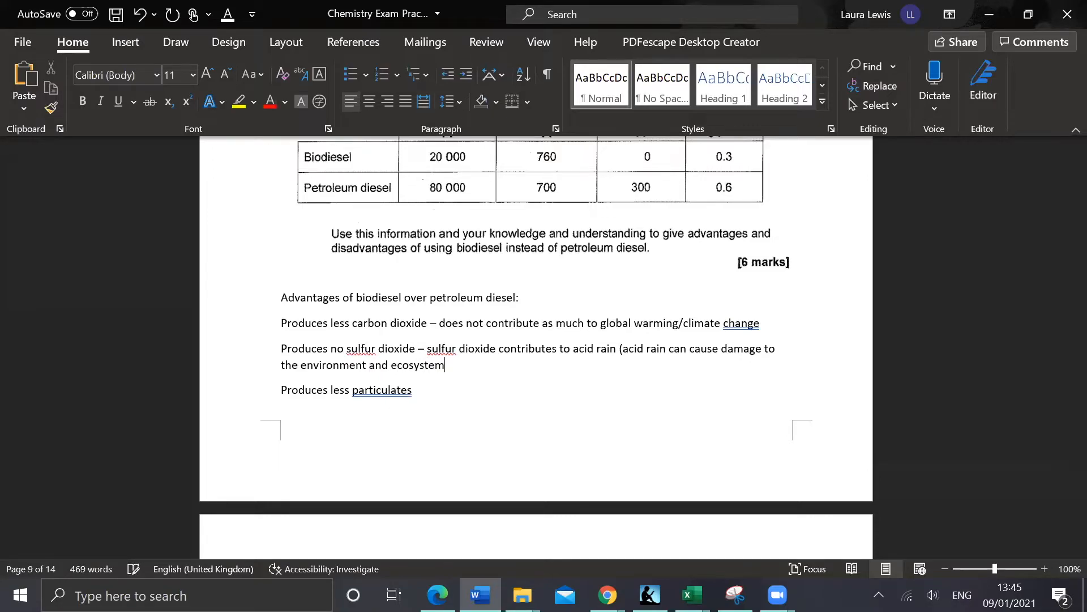
pyautogui.write('s - especially ma')
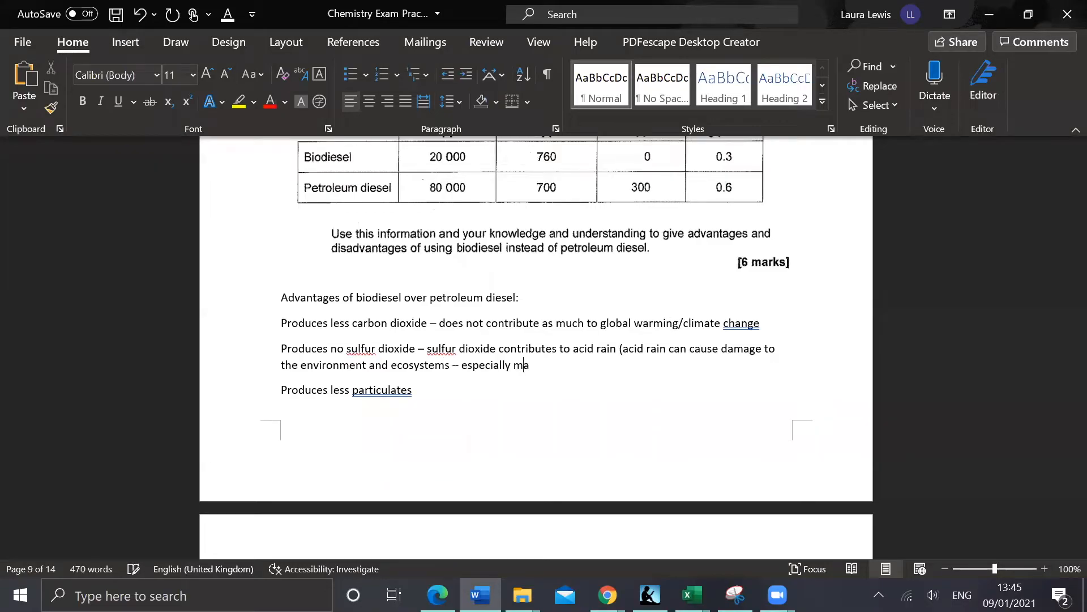
pyautogui.write('rine li')
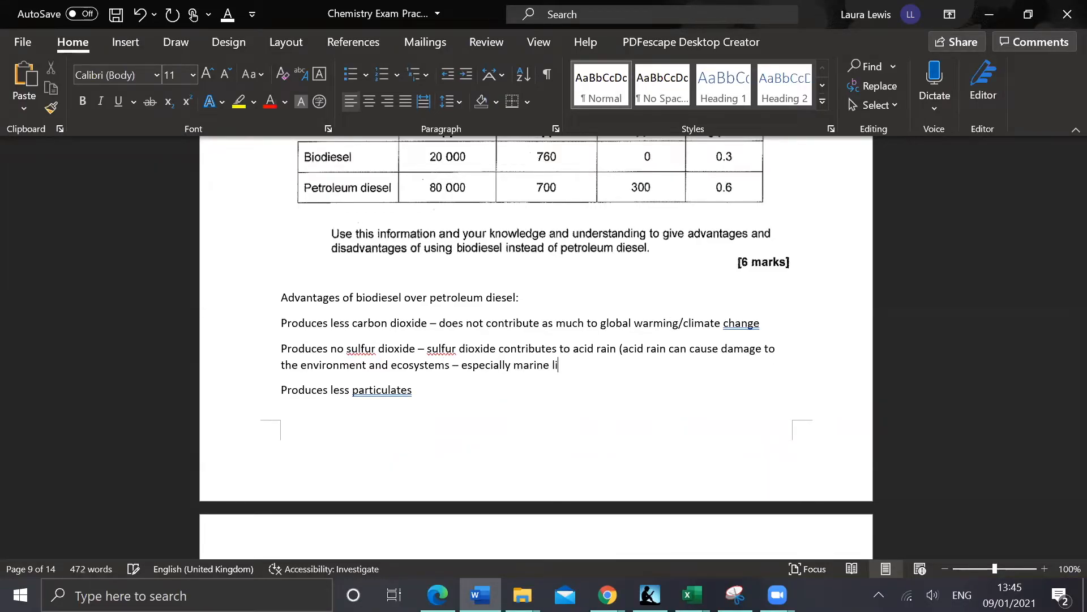
pyautogui.write('fe)')
pyautogui.click(521, 323)
pyautogui.write(' -')
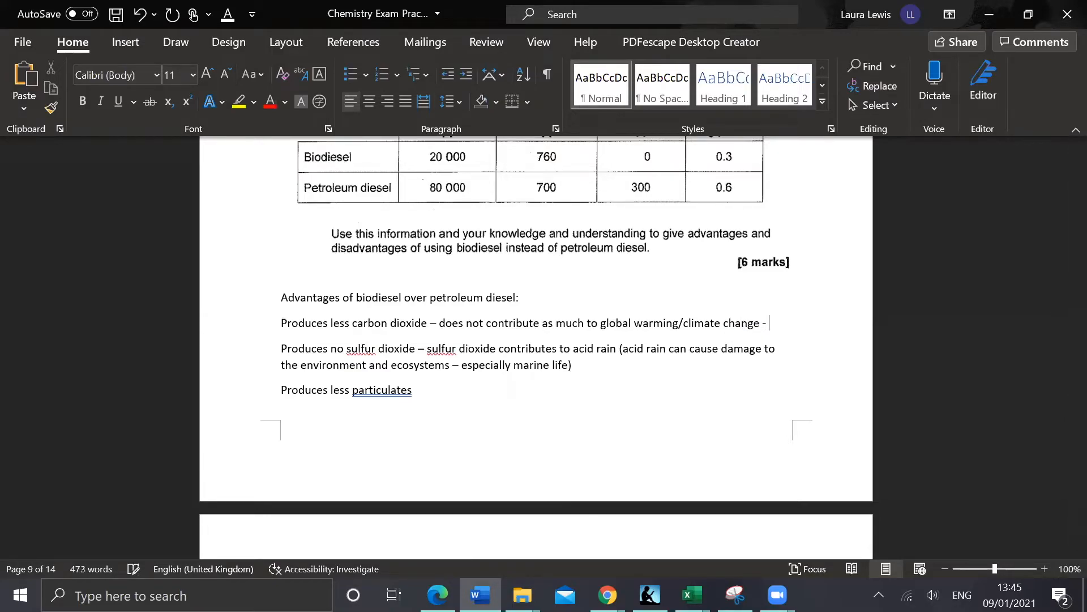
# Step: Add that carbon dioxide can lead to ocean acidification and death of coral and other marine life
pyautogui.write('also, carbon dioxide')
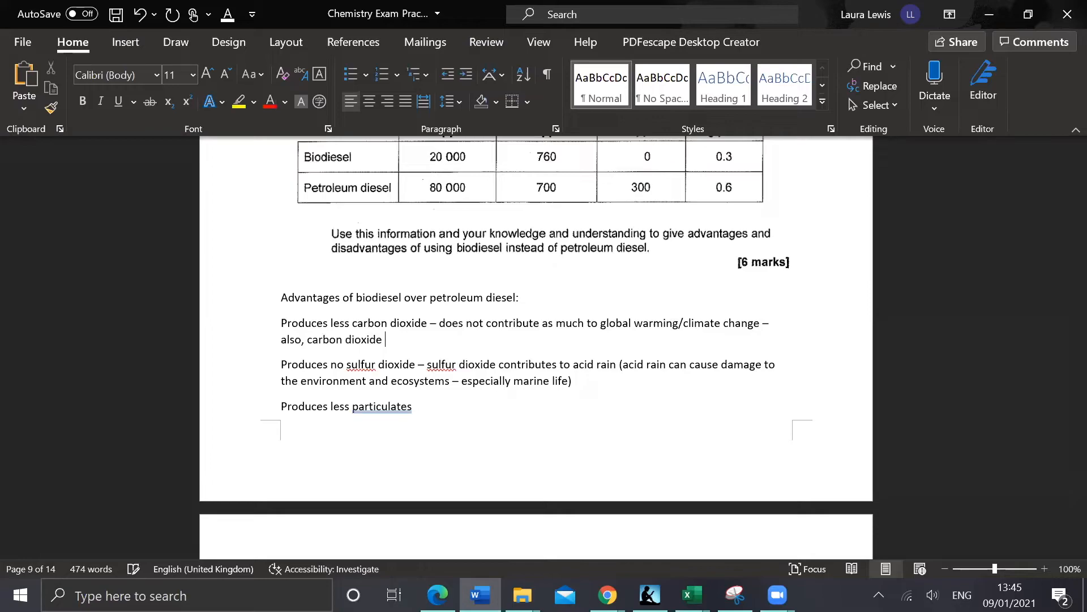
pyautogui.write('can lead to oc')
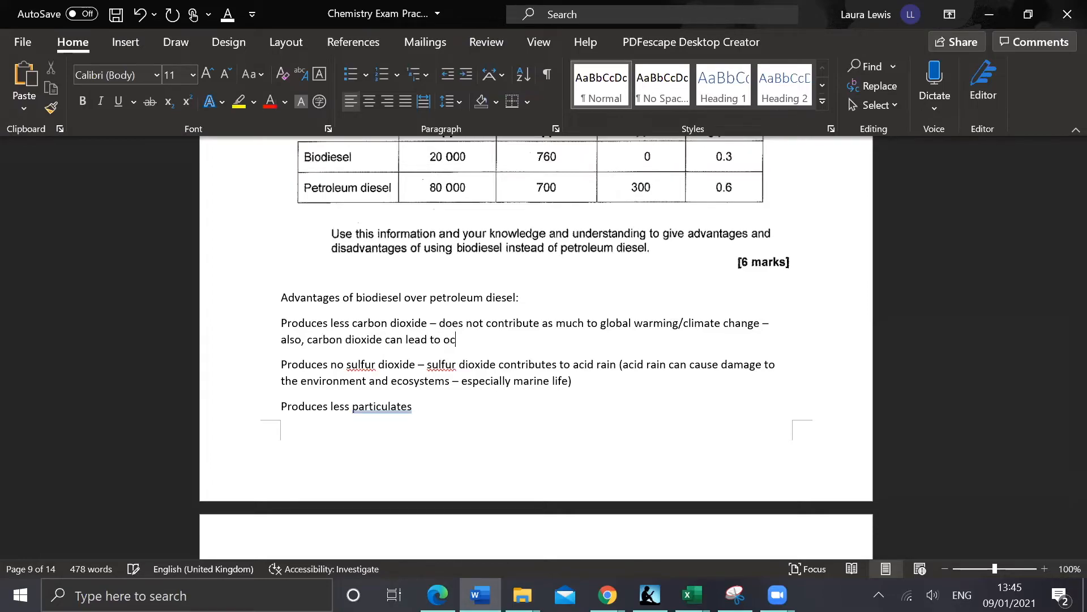
pyautogui.write('ean acii')
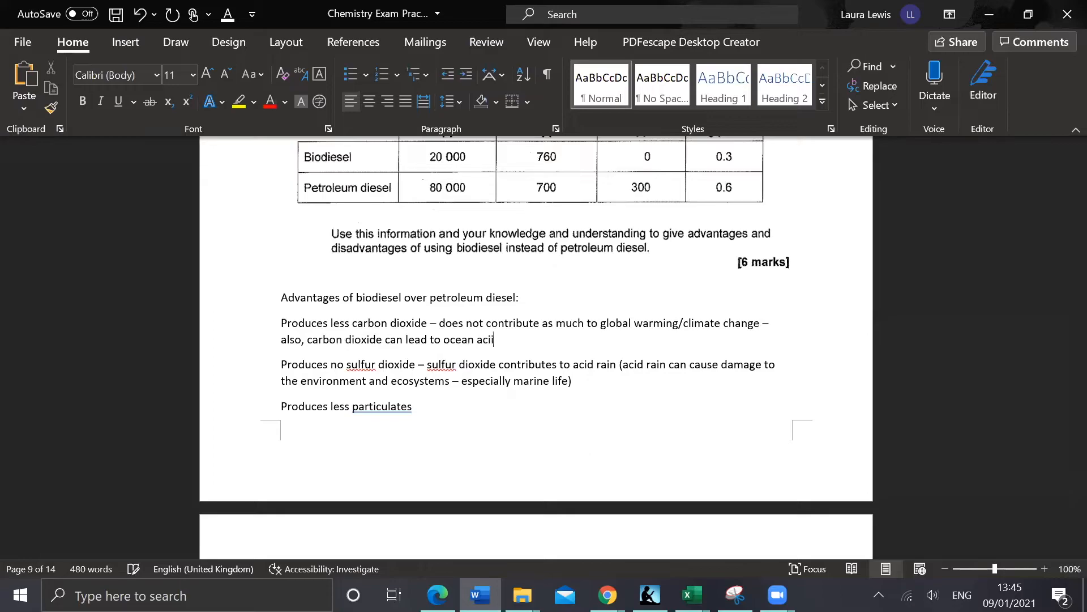
pyautogui.write('dification')
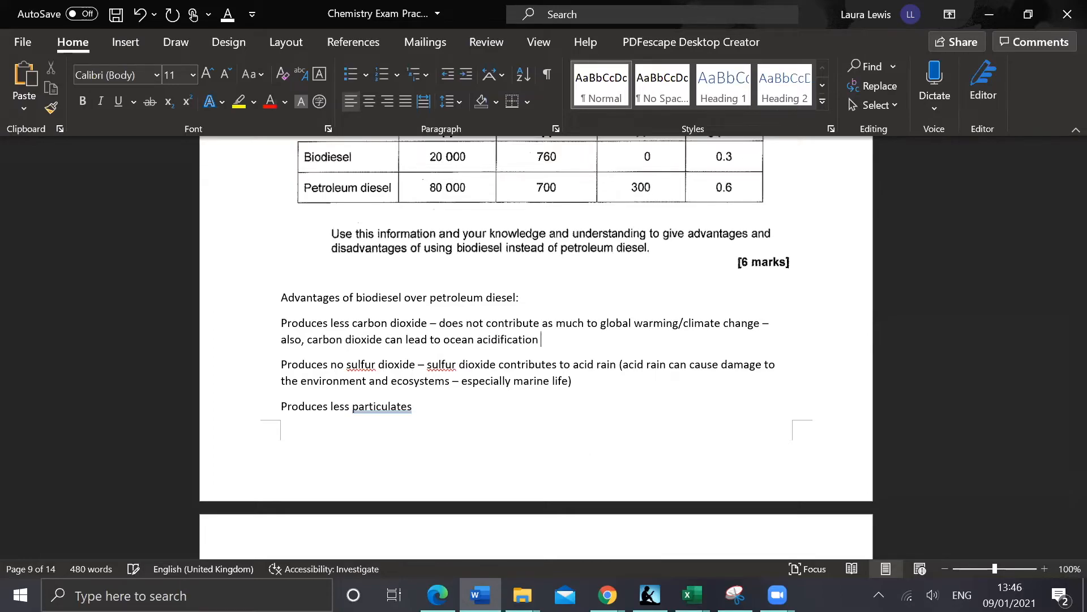
pyautogui.write('and death of corals')
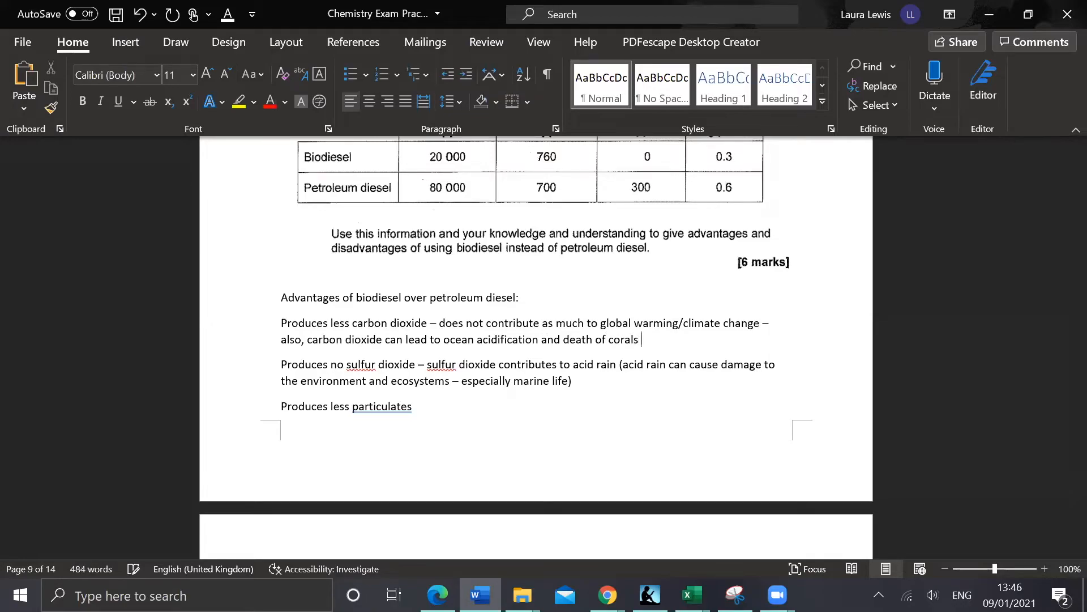
pyautogui.write('and other ma')
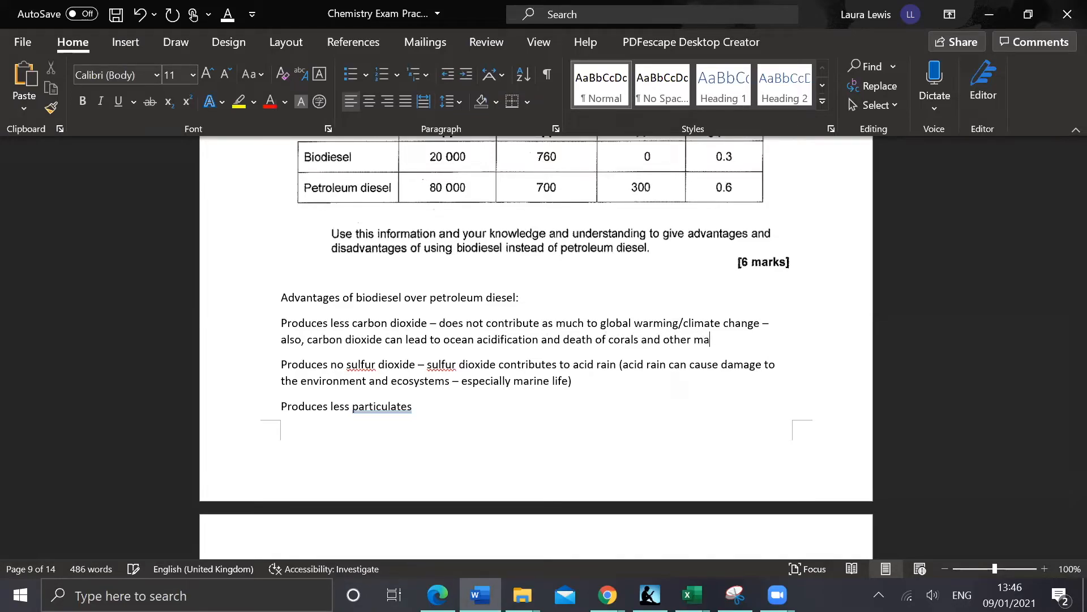
pyautogui.write('rine life.')
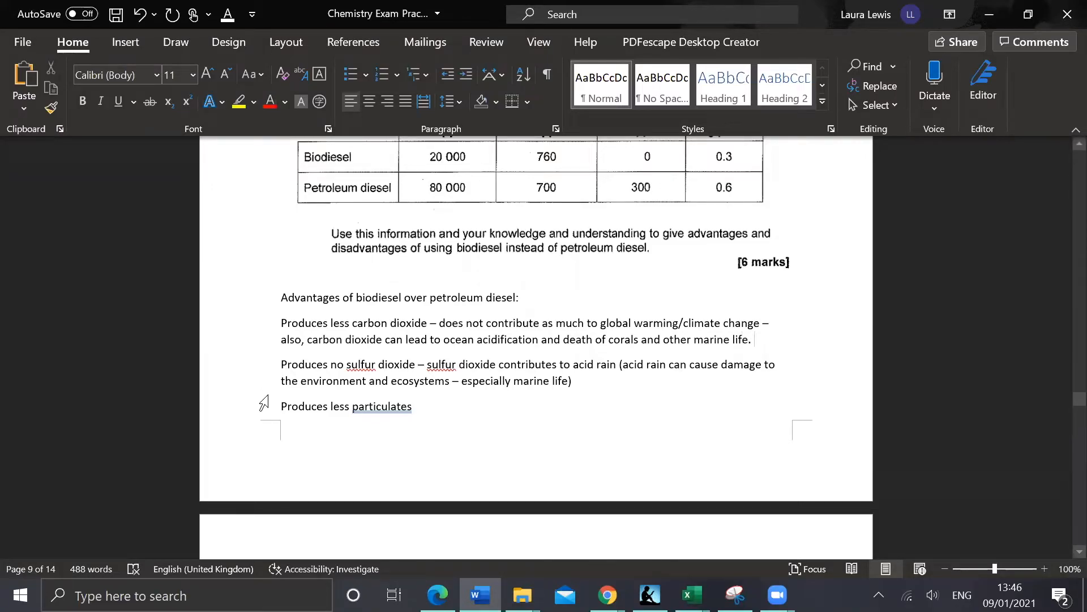
# Step: Explain the particulates point as less soot and pollution
pyautogui.write('0')
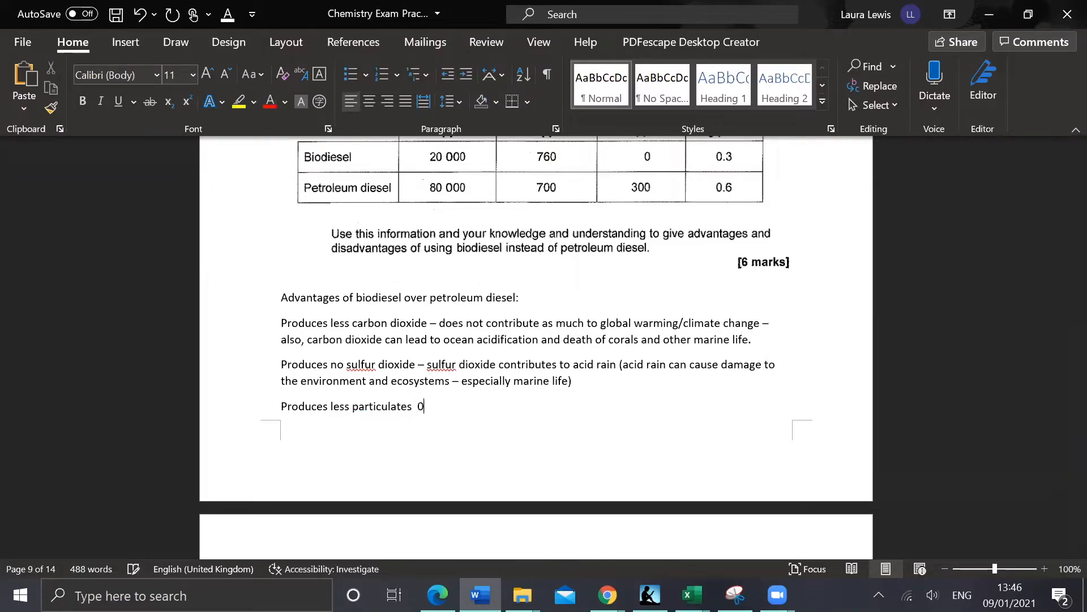
pyautogui.write('-')
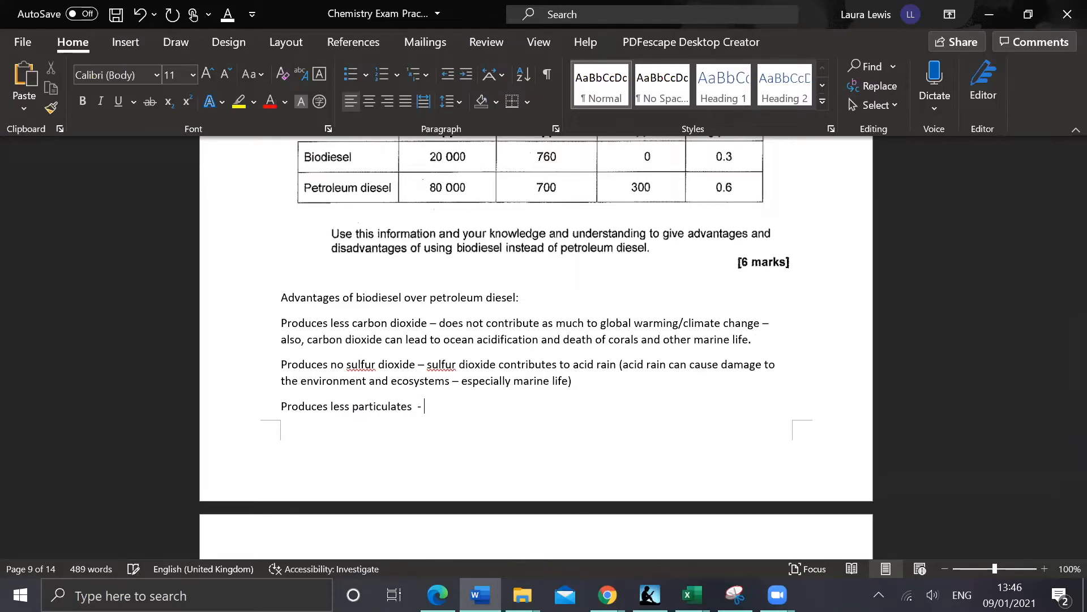
pyautogui.write('less soot a')
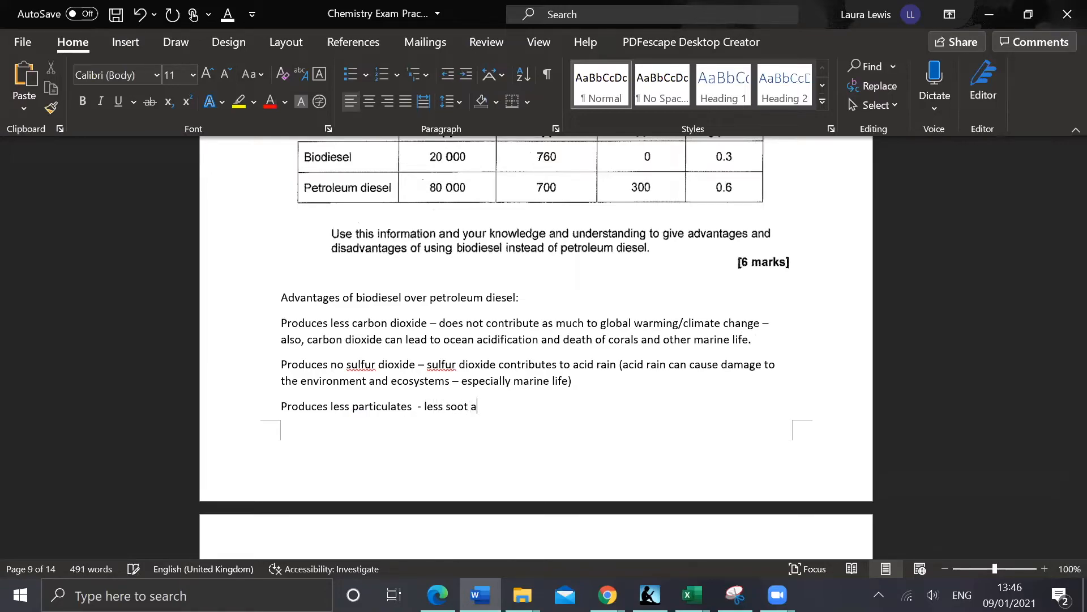
pyautogui.write('nd poll')
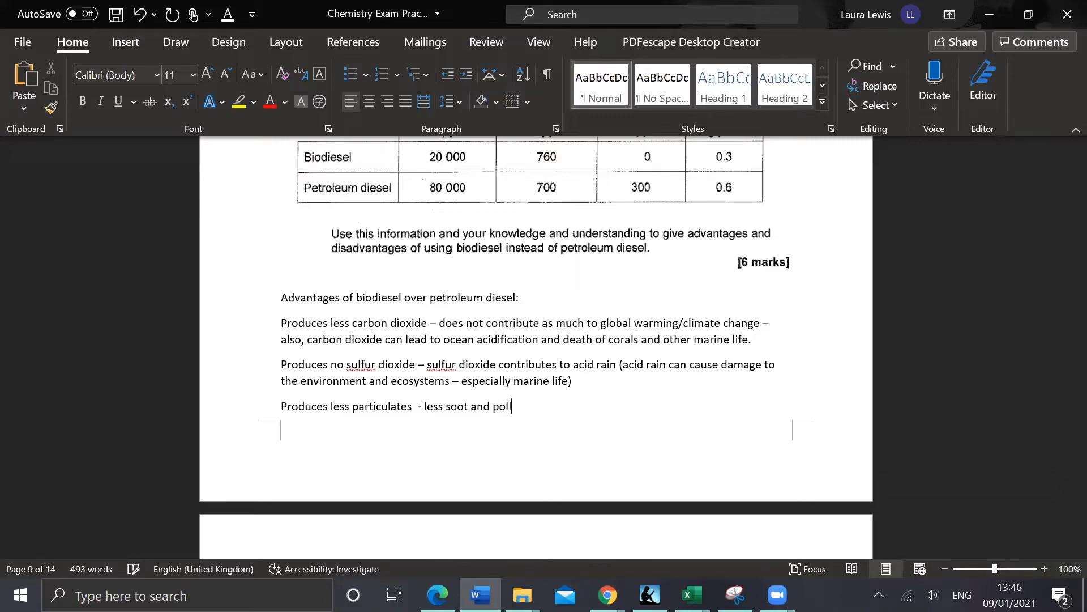
pyautogui.write('ution')
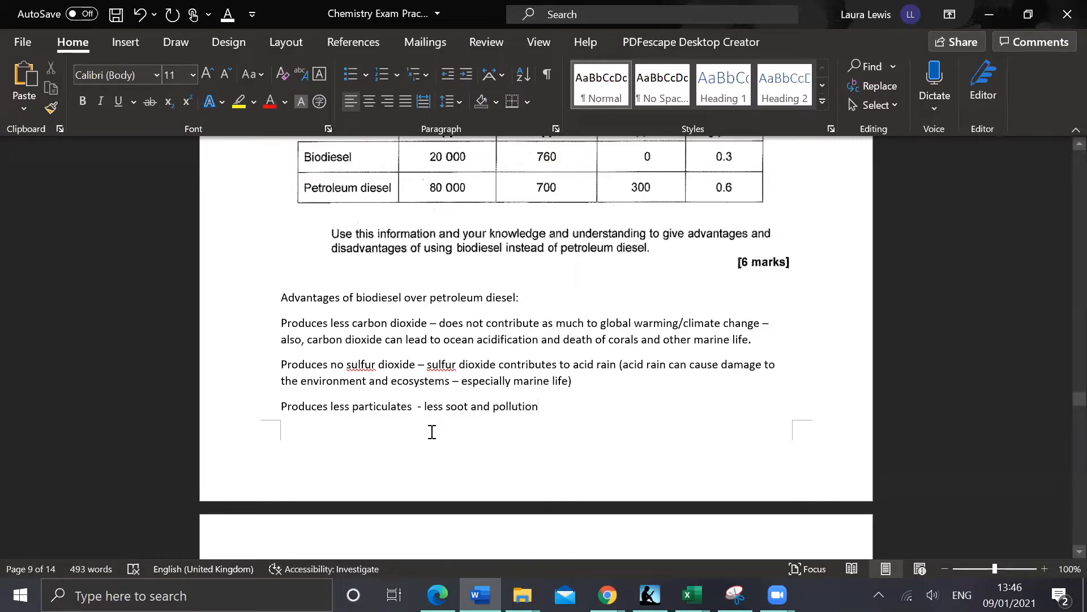
pyautogui.scroll(-3)
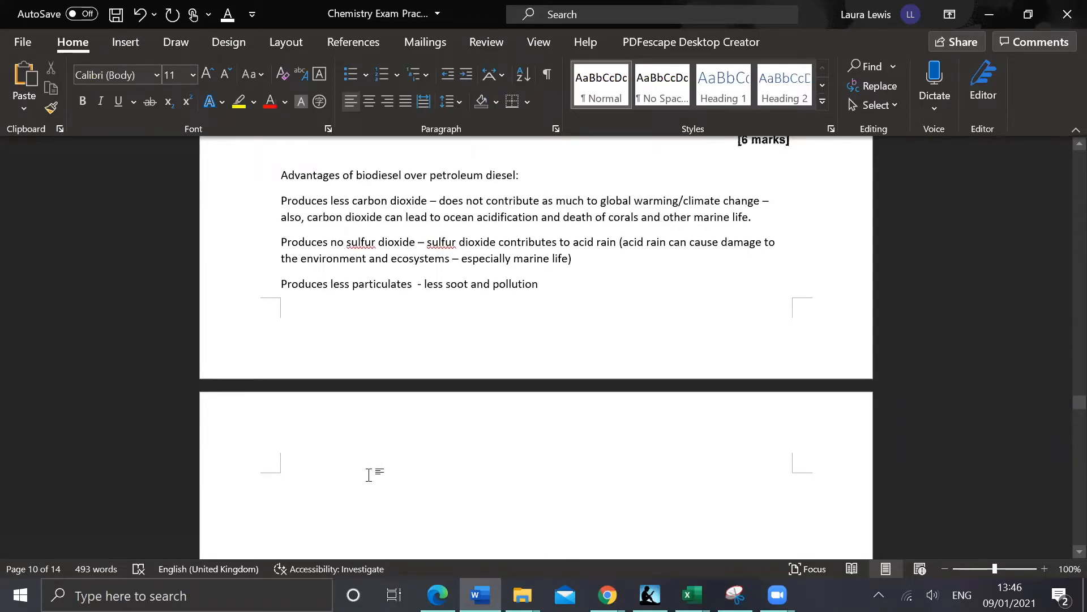
# Step: Add 'Biodiesel is renewable (we can grow more of it when it runs out) and sustainable'
pyautogui.write('Biod')
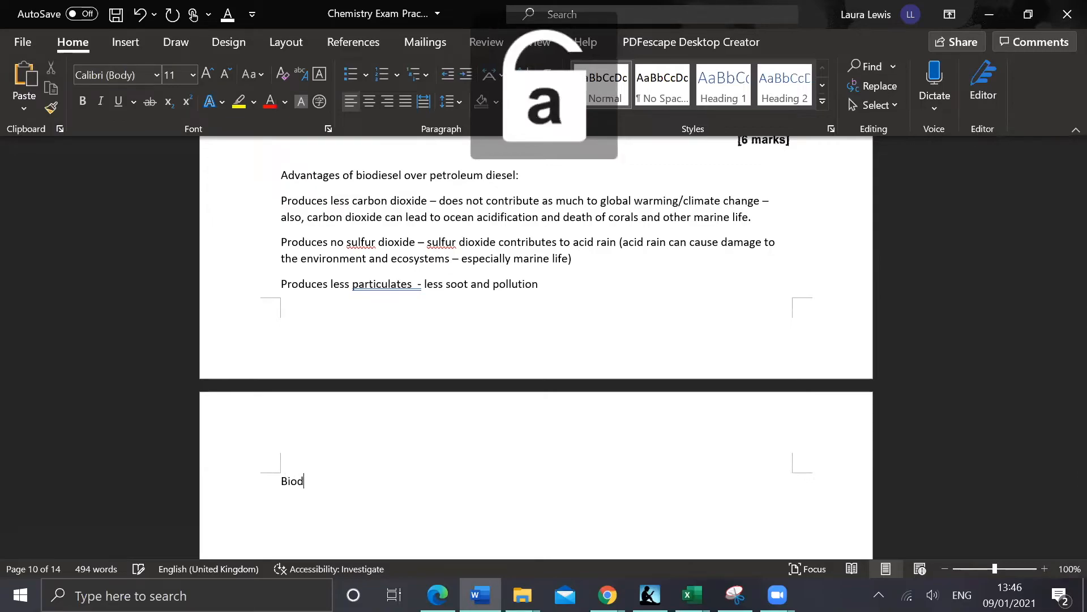
pyautogui.write('iesel Is')
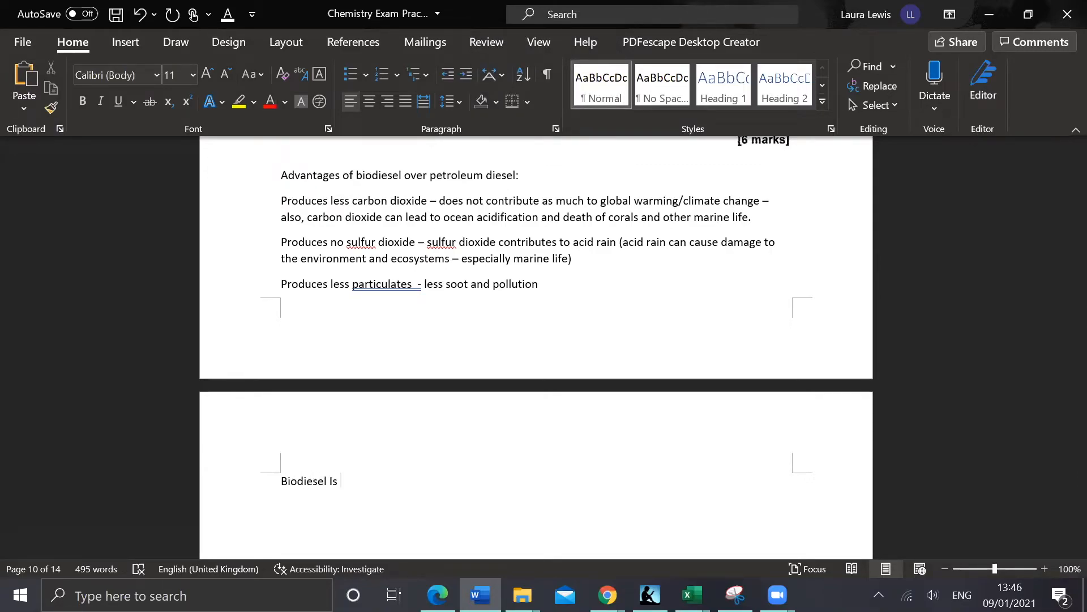
pyautogui.write('renewab')
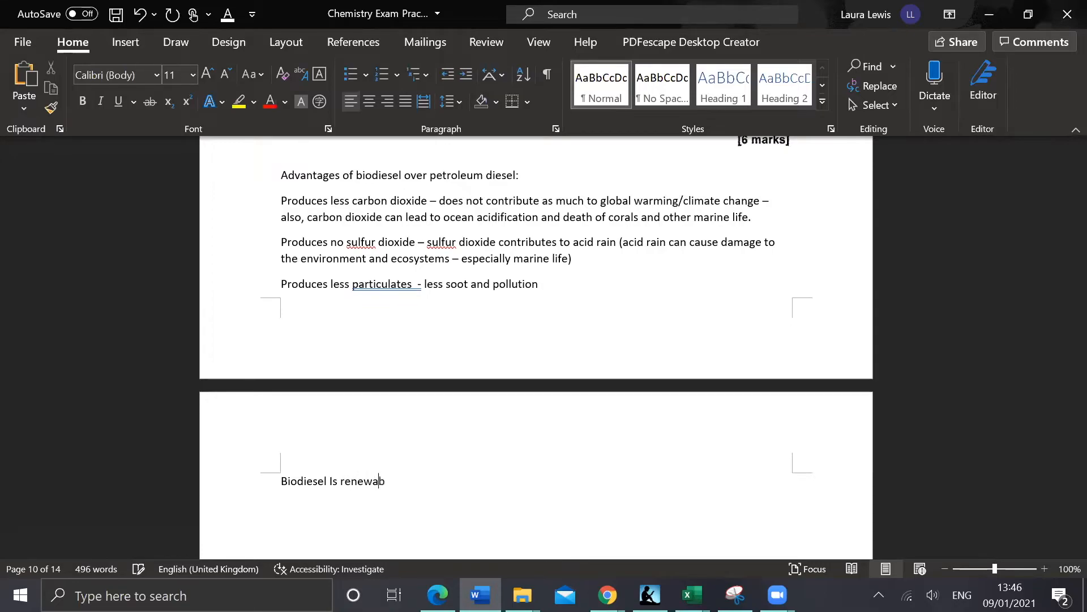
pyautogui.write('ble (')
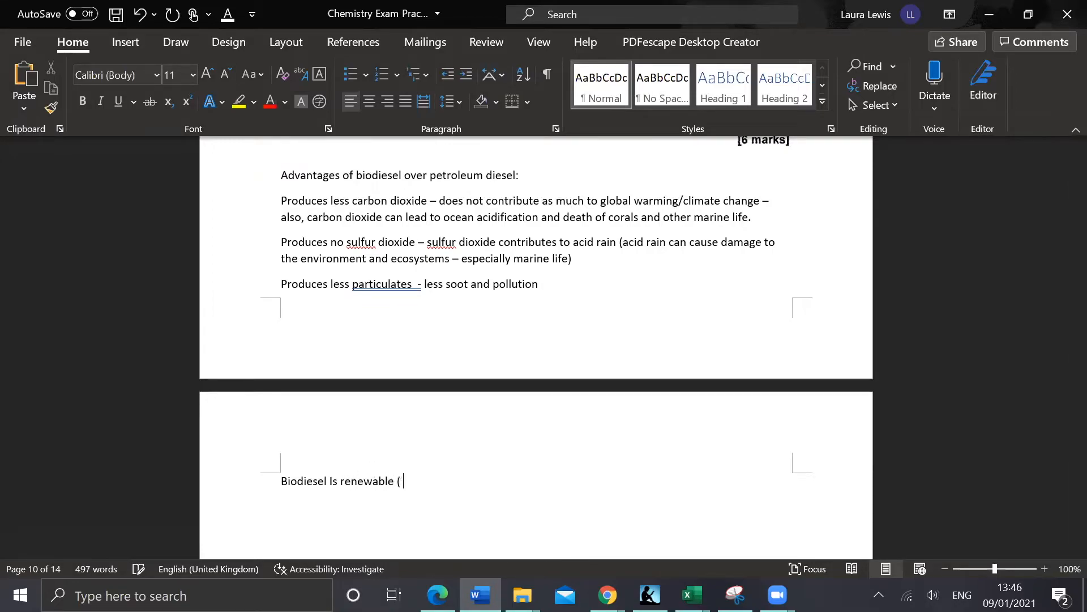
pyautogui.write('we can')
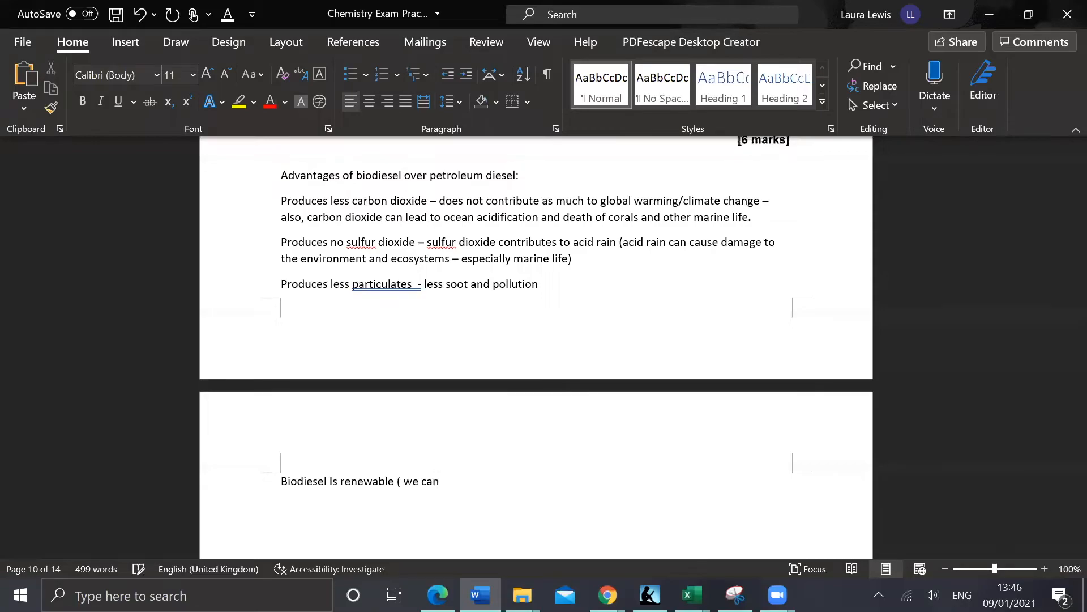
pyautogui.write('grow mo')
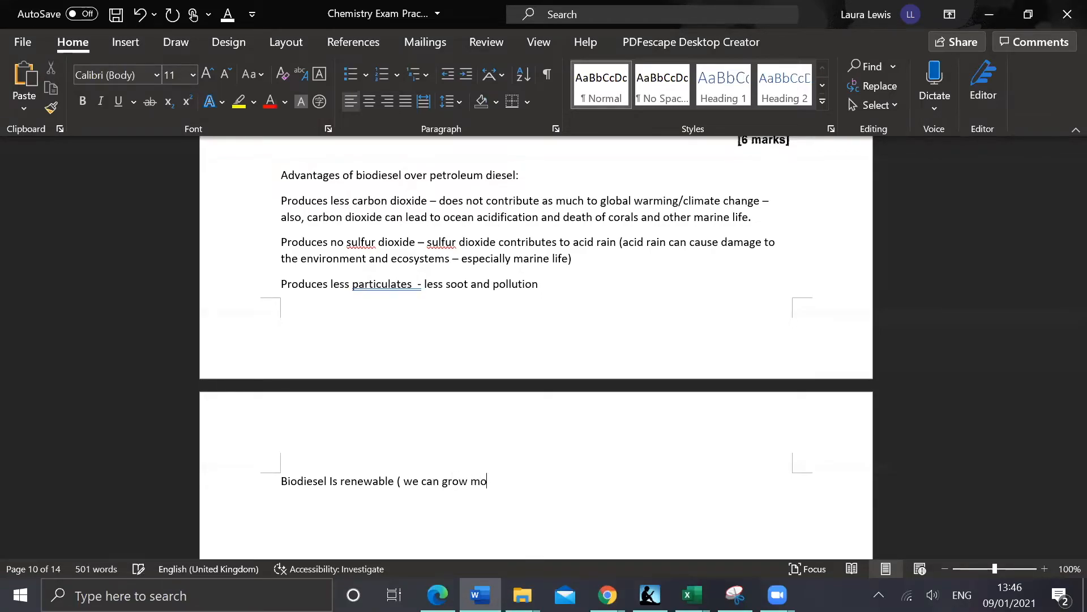
pyautogui.write('re of it an')
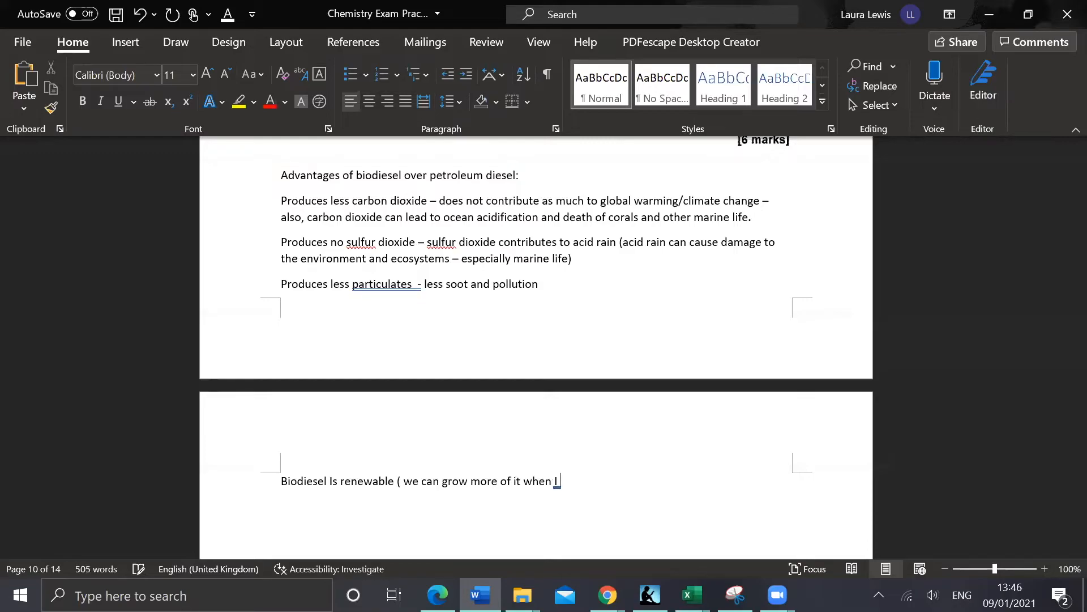
pyautogui.write('t runs')
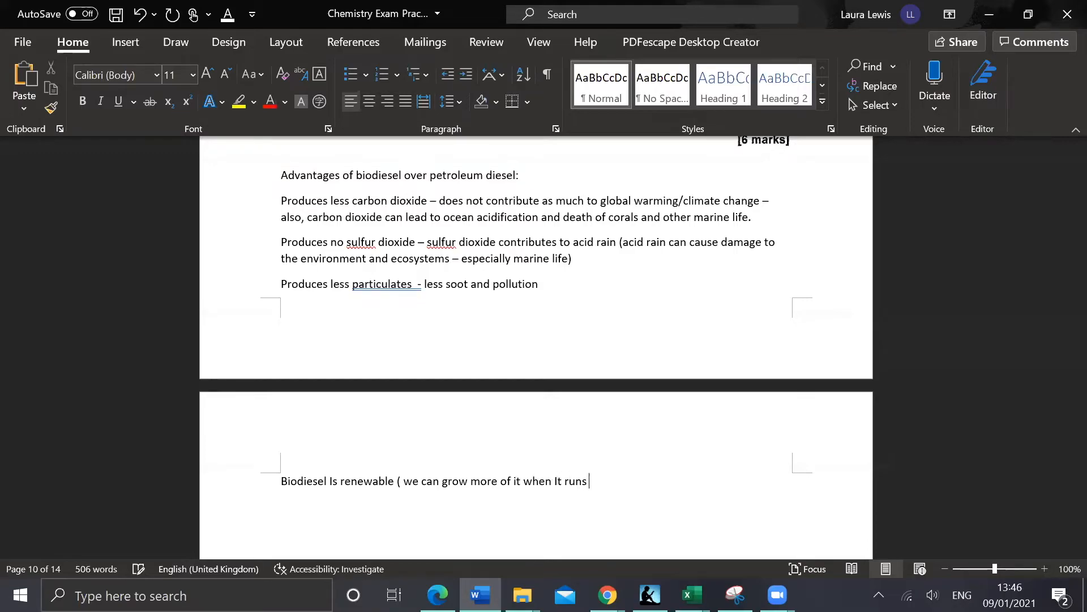
pyautogui.write('out)')
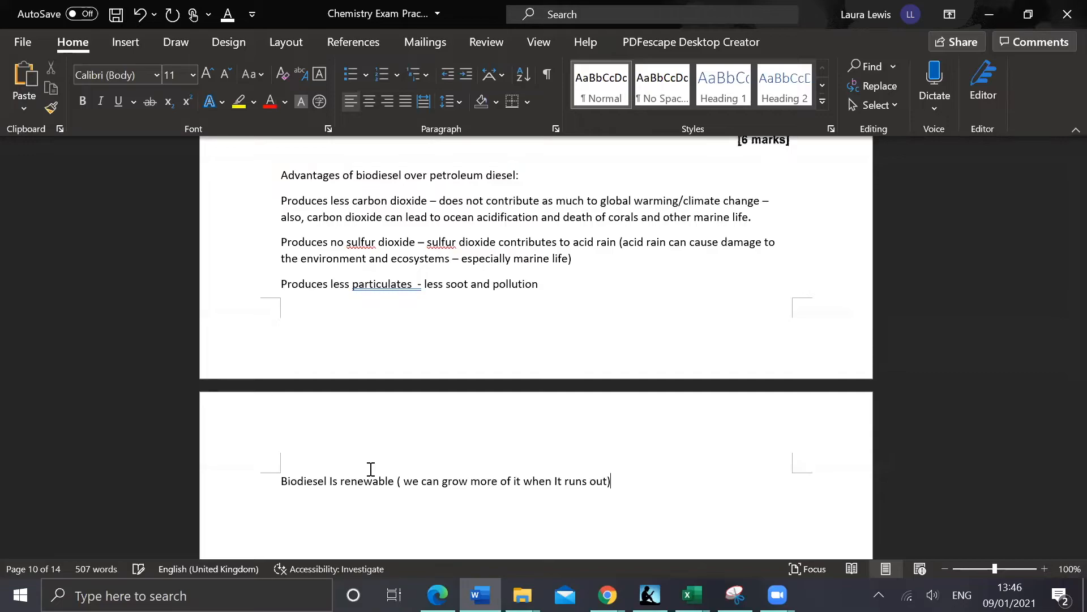
pyautogui.write('sustain')
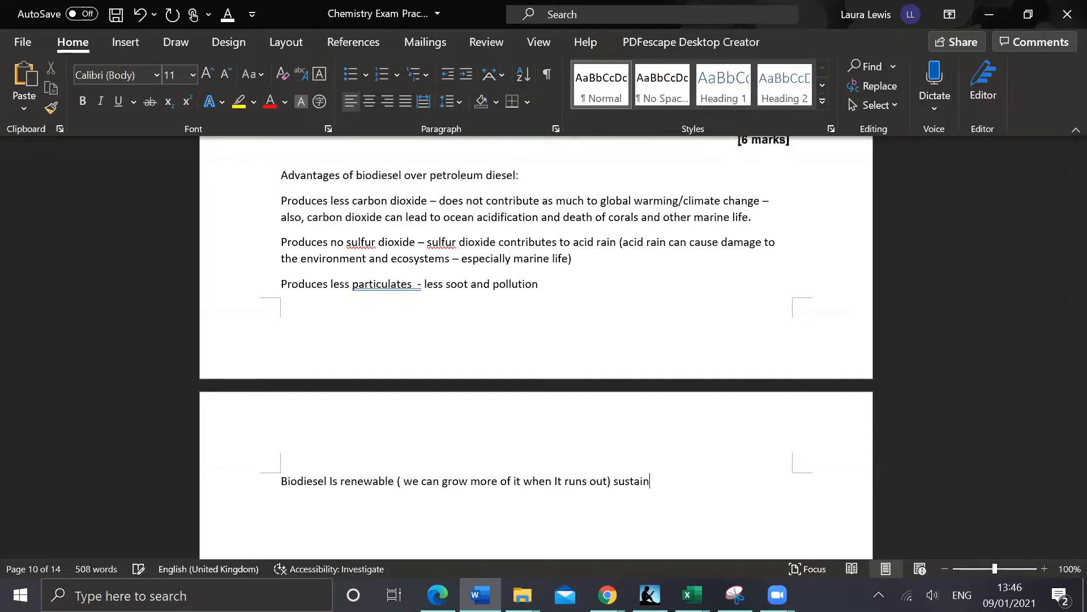
pyautogui.write('ab')
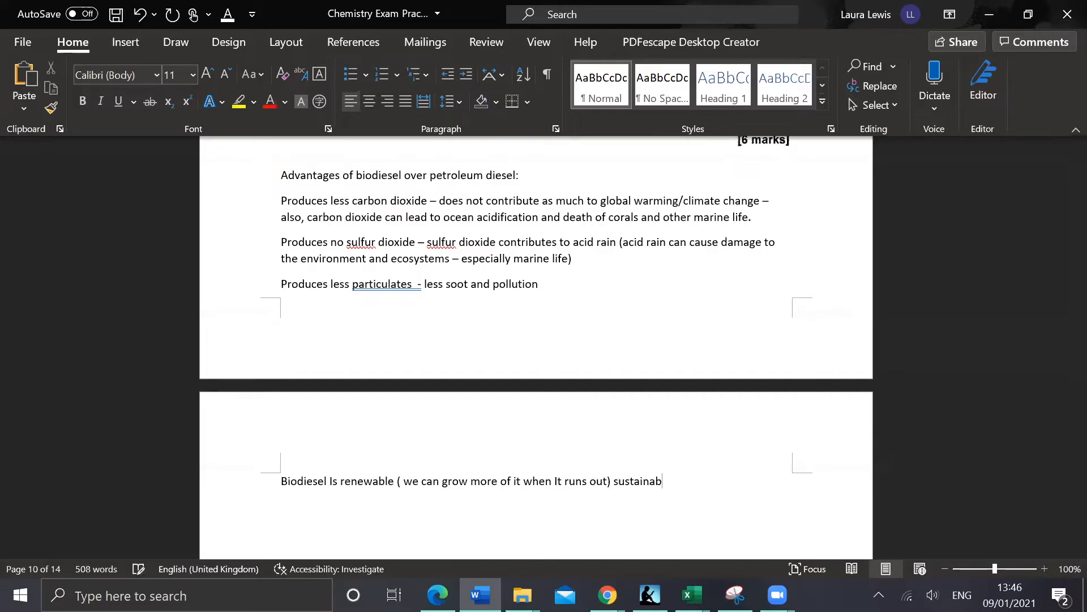
pyautogui.write('le')
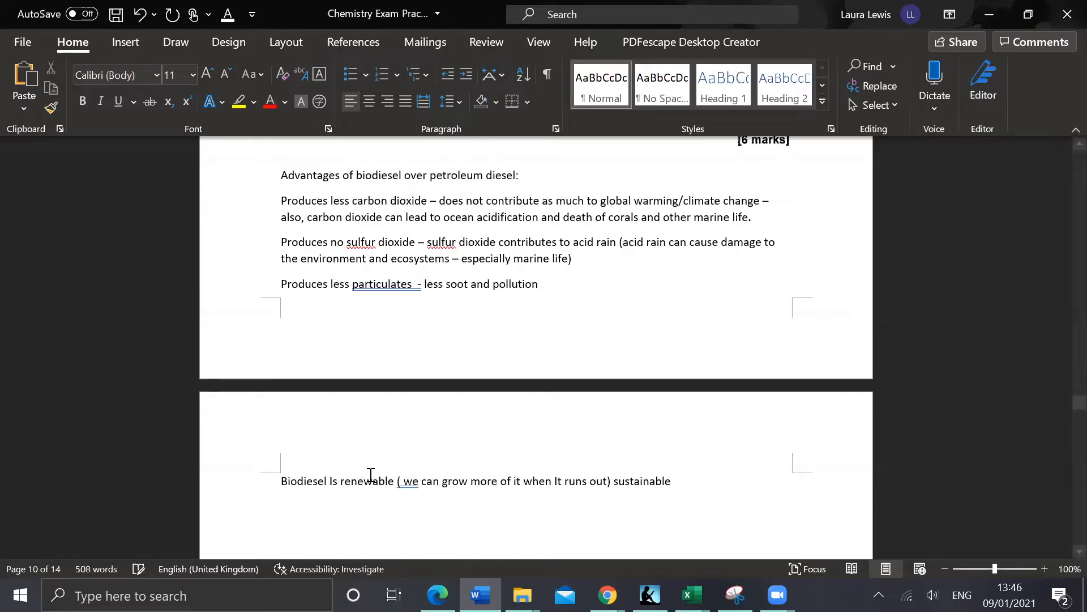
pyautogui.scroll(3)
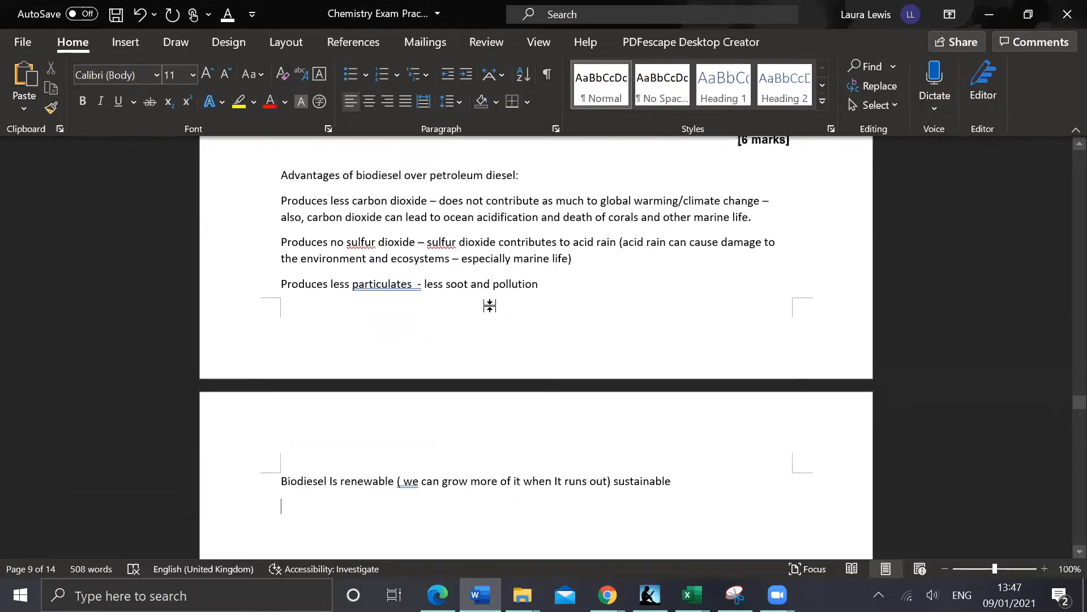
pyautogui.scroll(-3)
pyautogui.write('Dis')
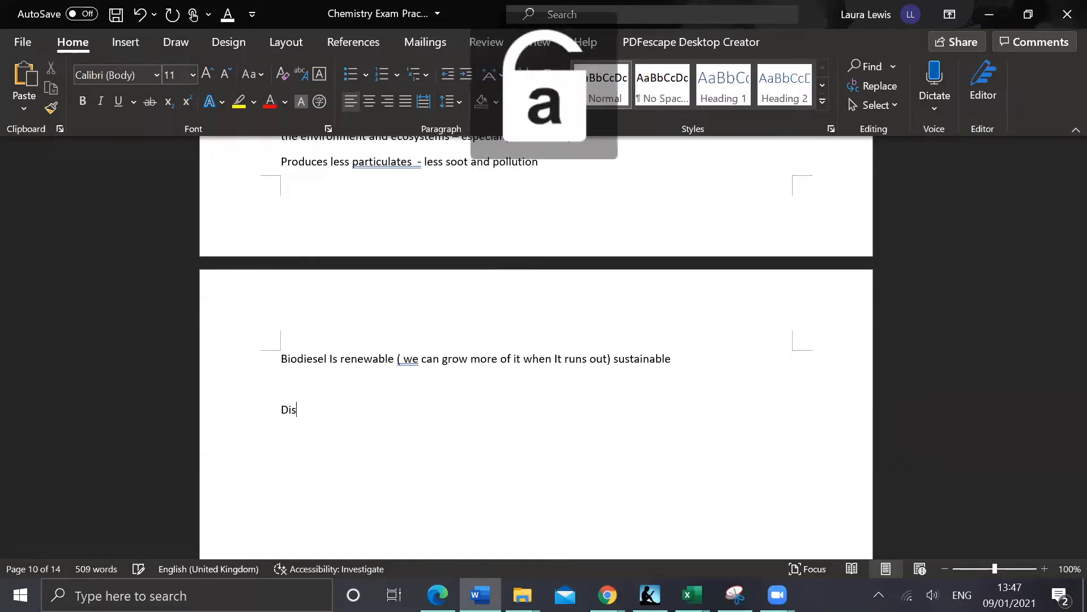
# Step: Complete the heading 'Disadvantages of biodiesel' and start a new line beneath it
pyautogui.write('a')
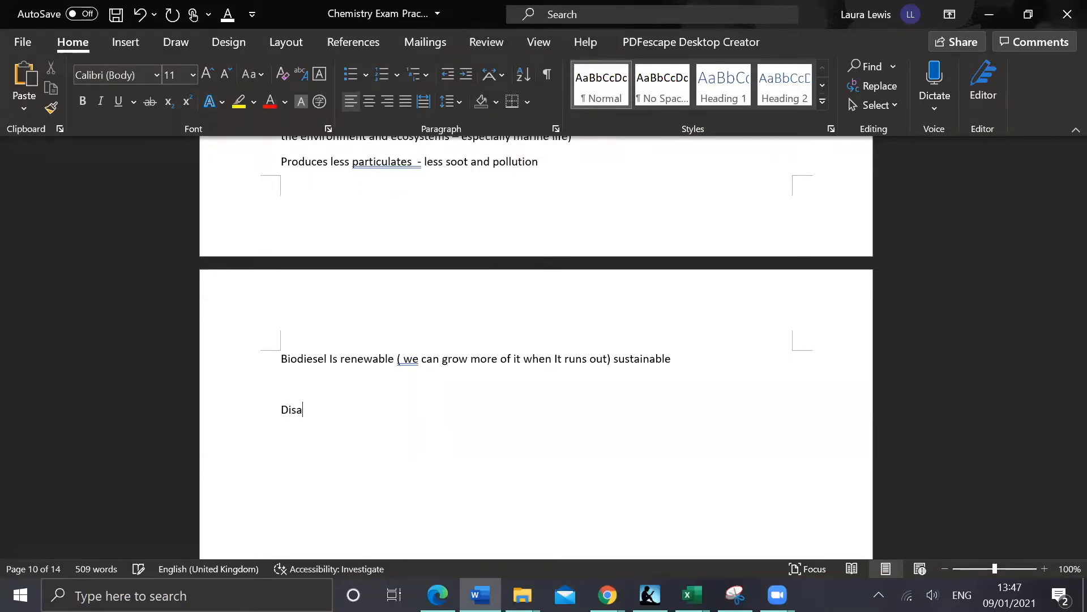
pyautogui.write('dvanta')
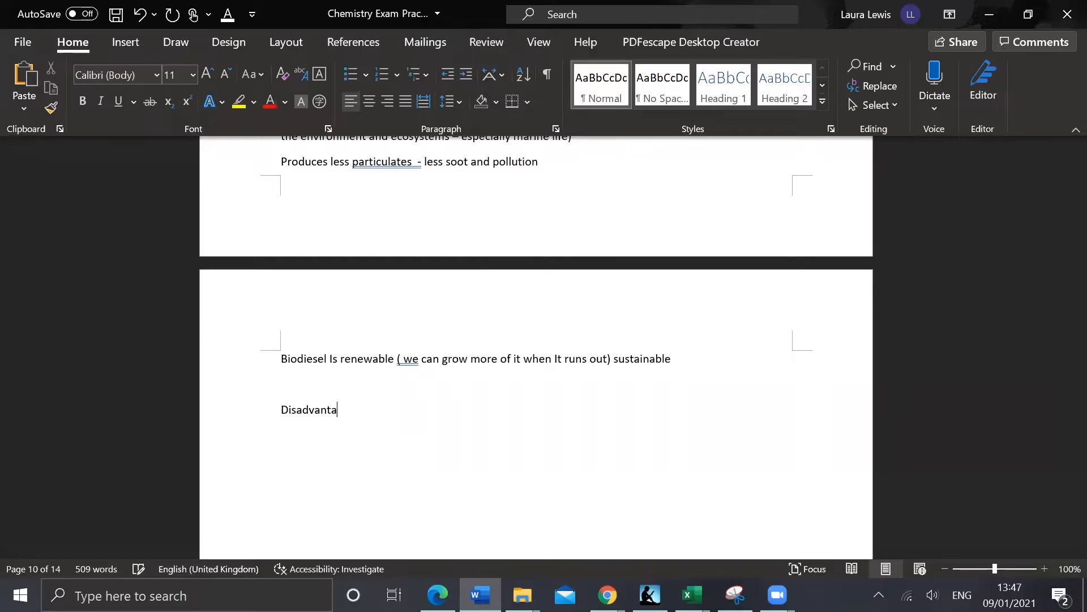
pyautogui.write('ges of b')
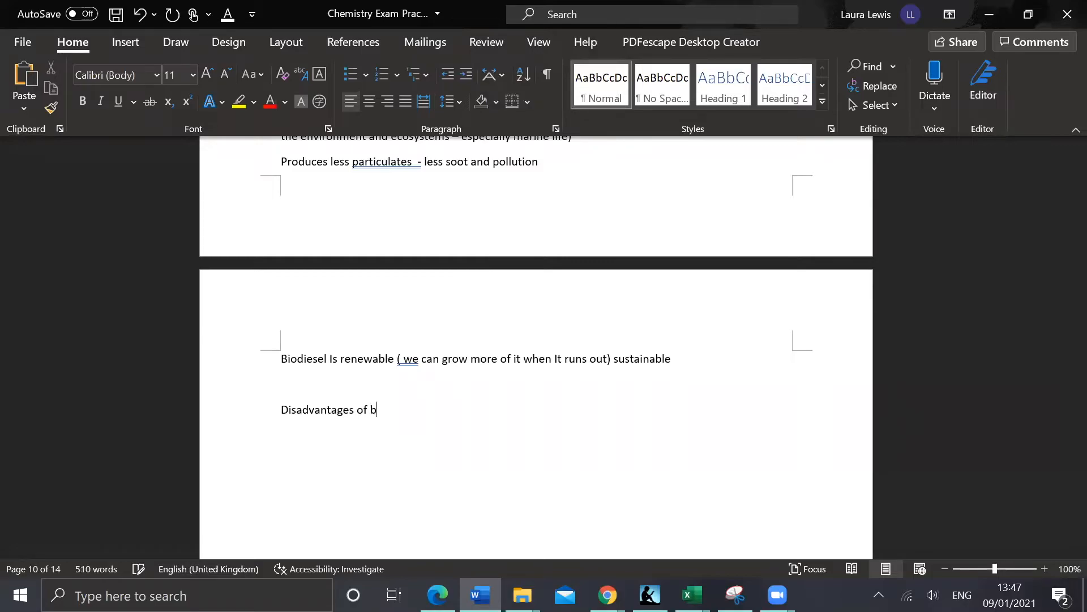
pyautogui.write('iod')
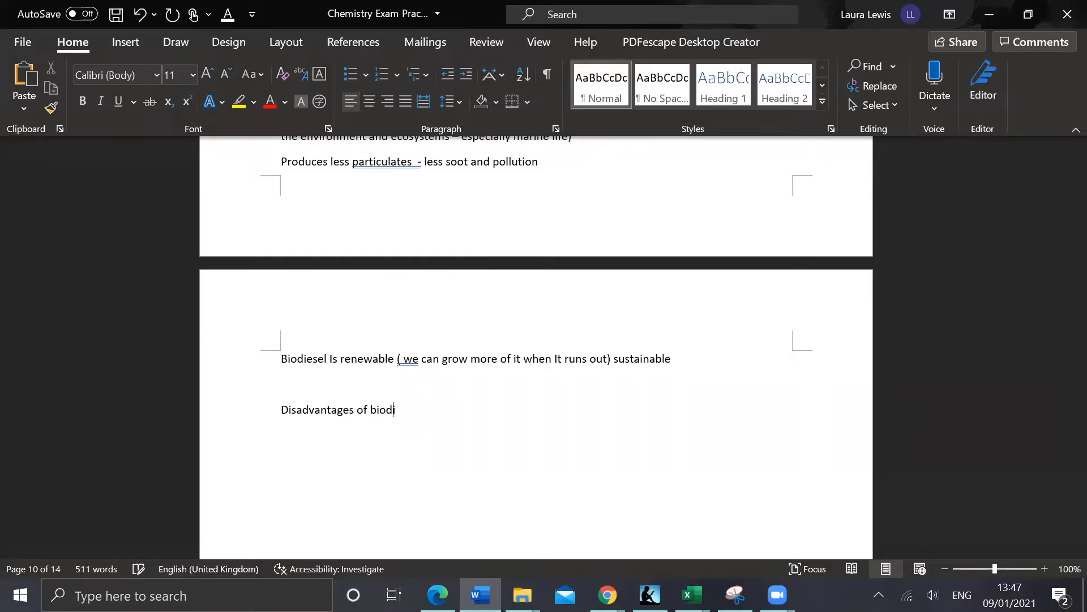
pyautogui.write('i')
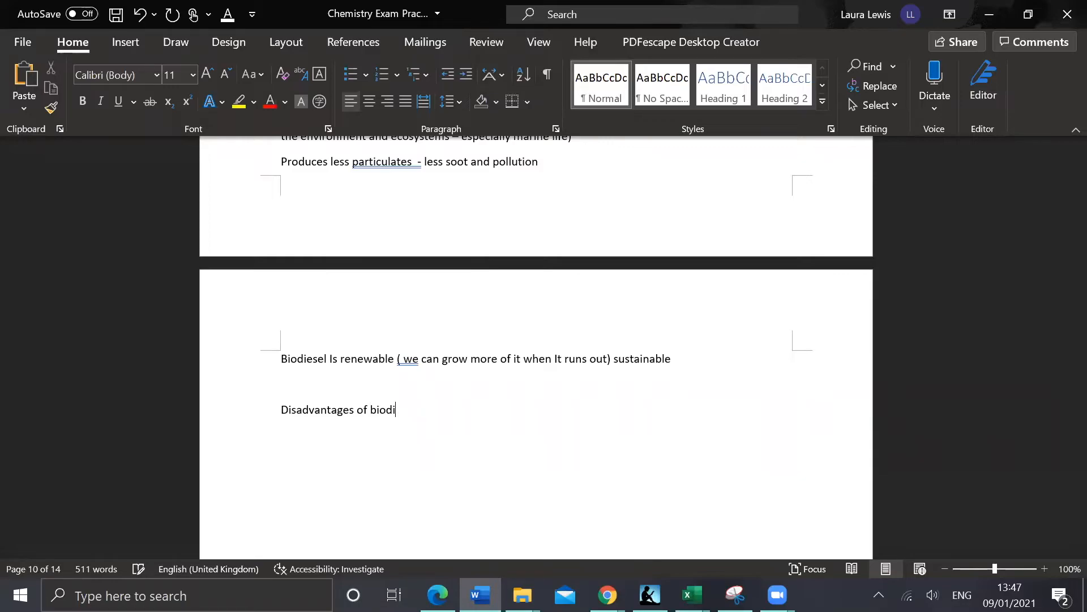
pyautogui.write('esel')
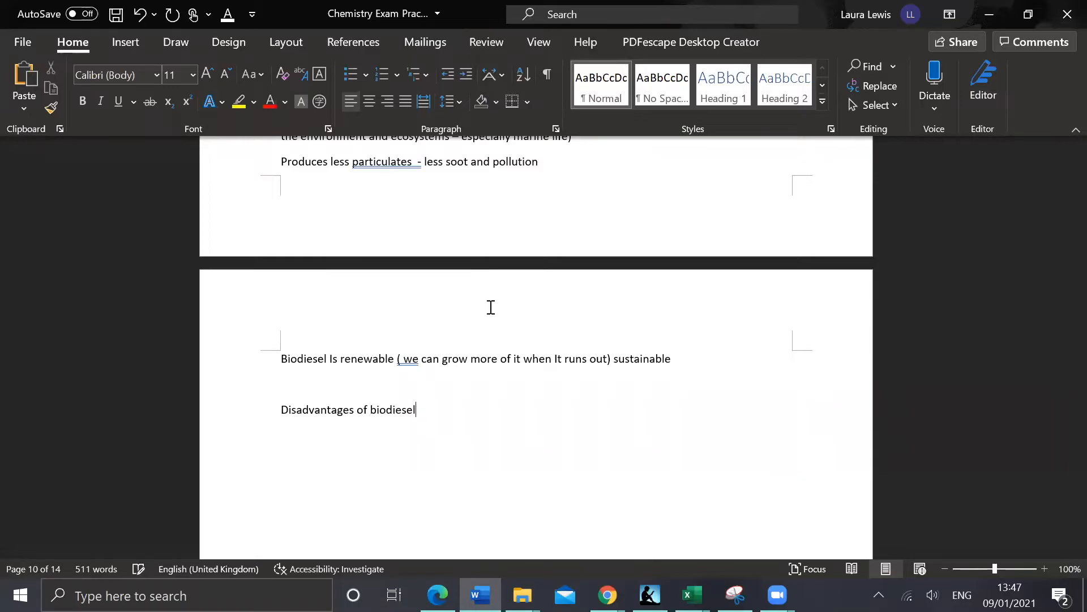
pyautogui.press('enter')
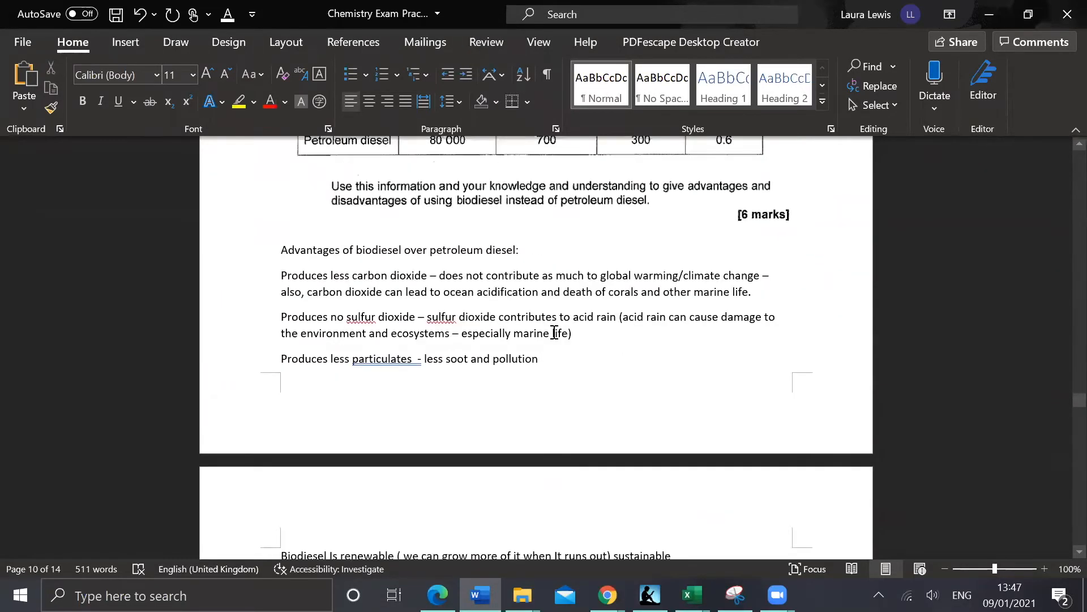
# Step: Add the first disadvantage: produces more nitrogen oxides
pyautogui.write('p')
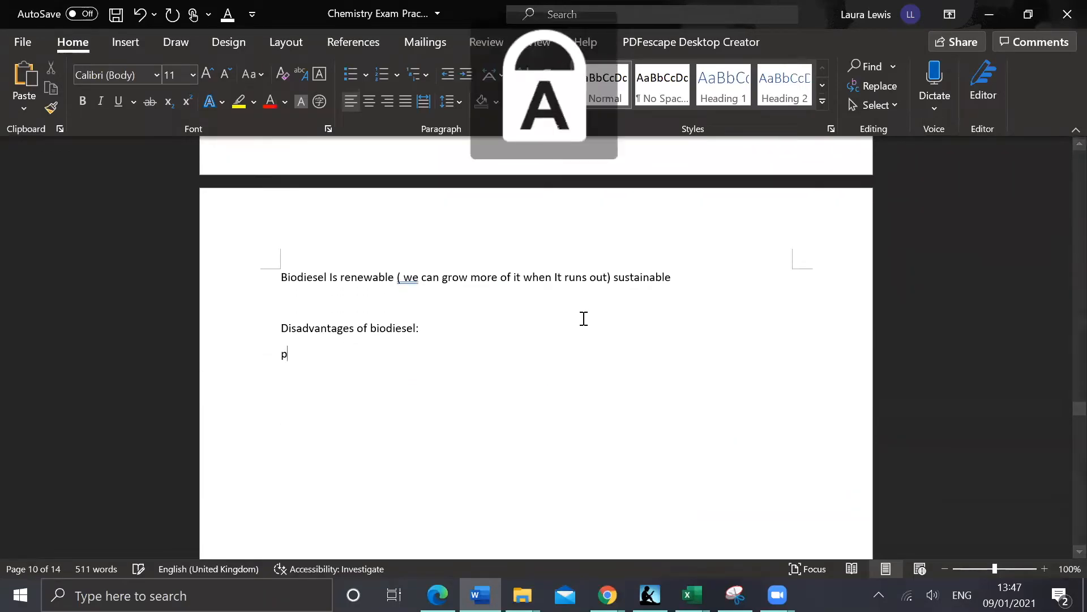
pyautogui.write('roduces')
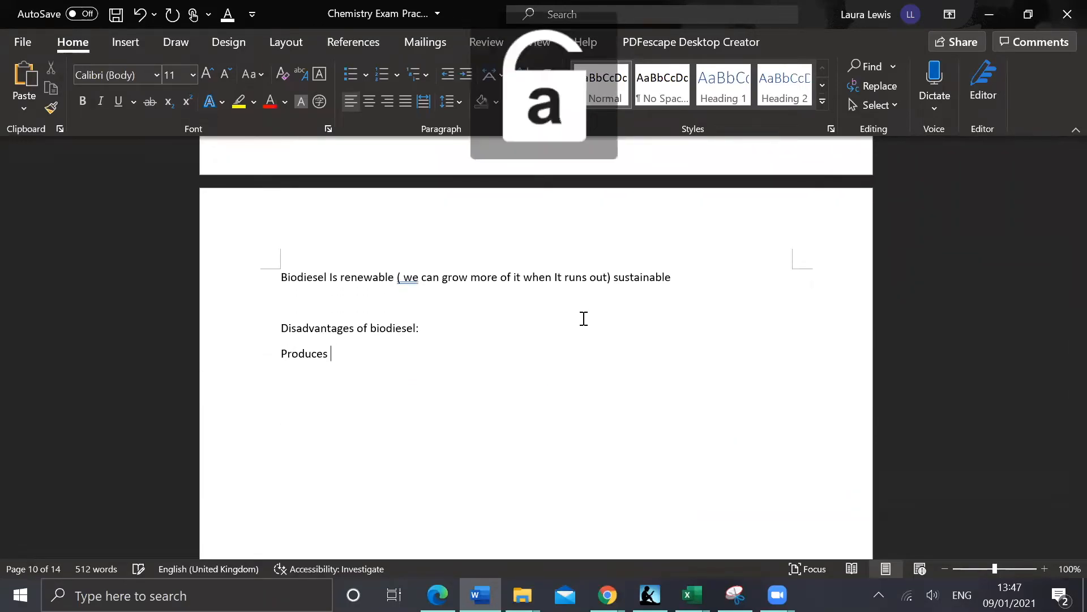
pyautogui.write('more ni')
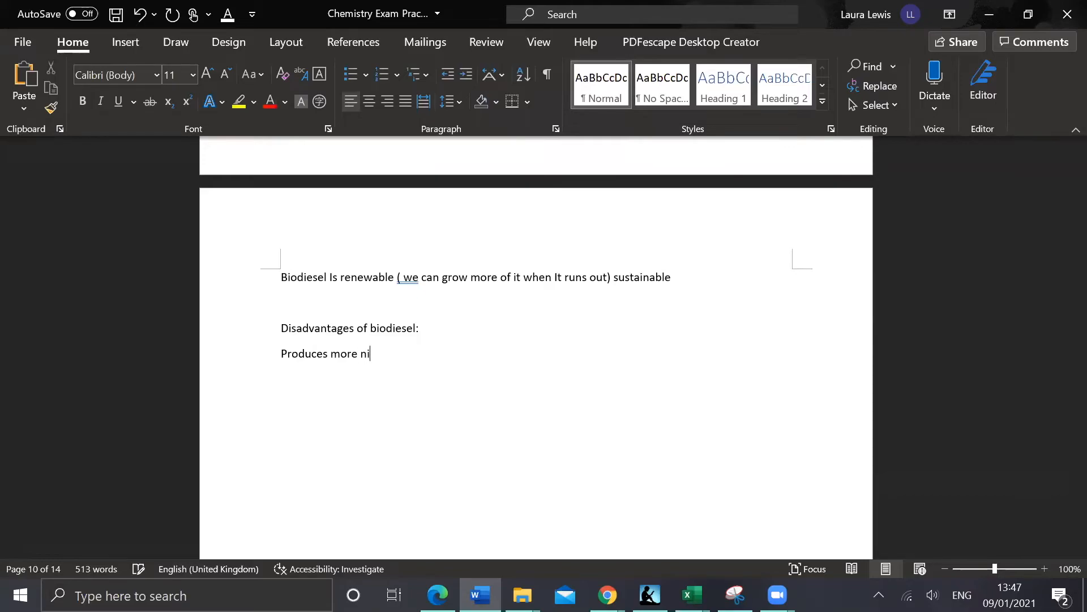
pyautogui.write('trogen o')
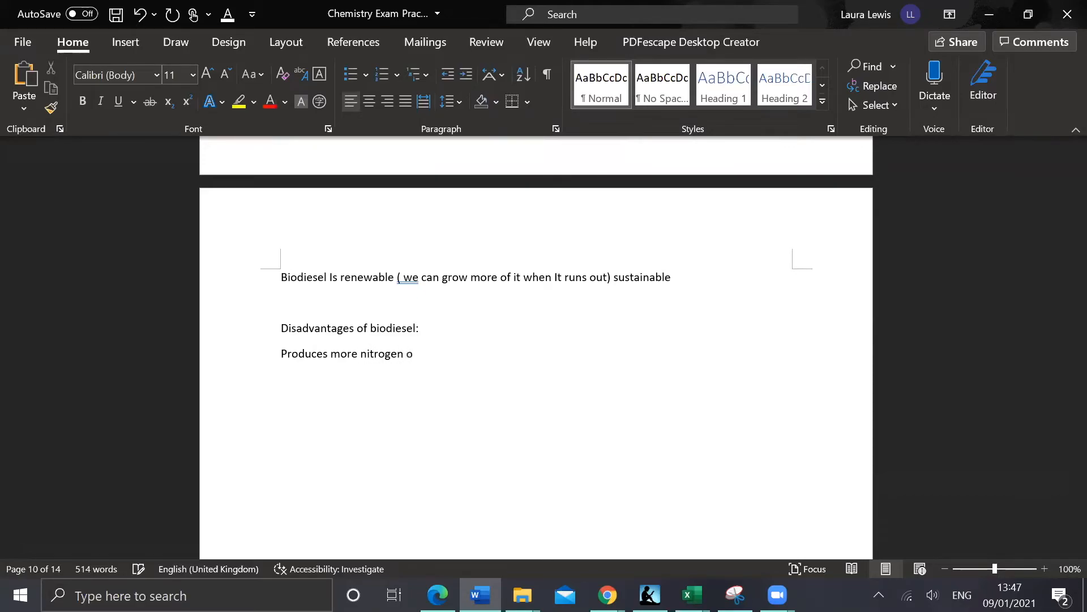
pyautogui.write('oxides')
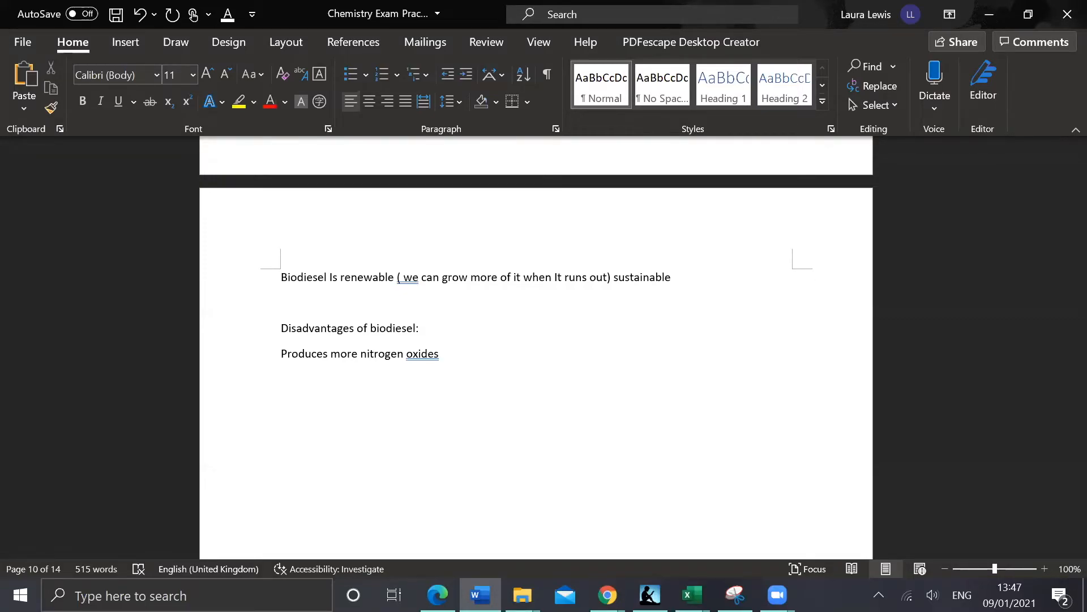
# Step: Add that growing the crop may require deforestation
pyautogui.write('c')
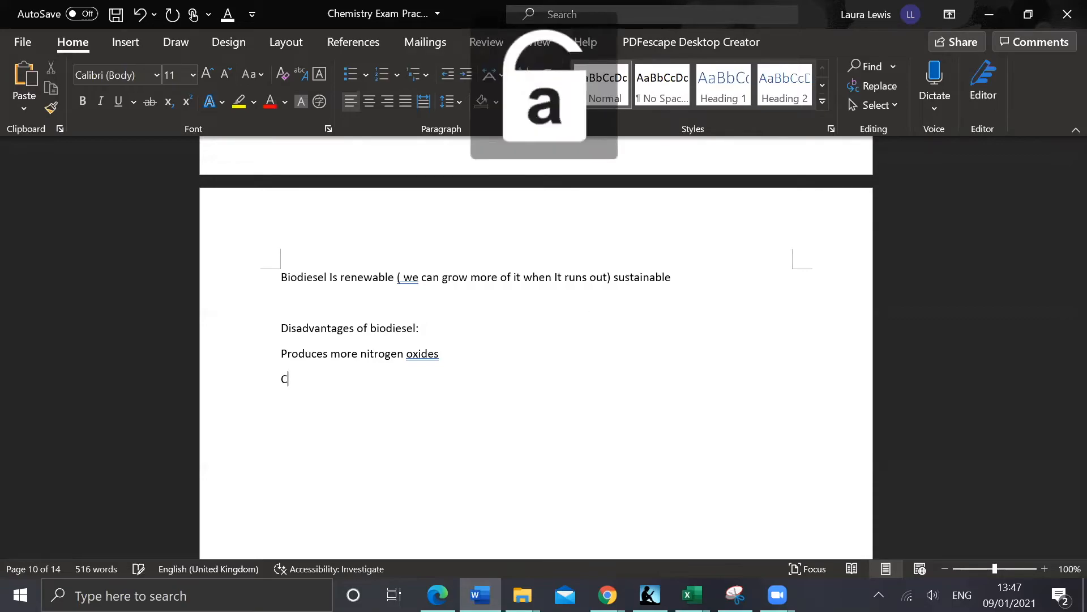
pyautogui.write('rops need to be grown')
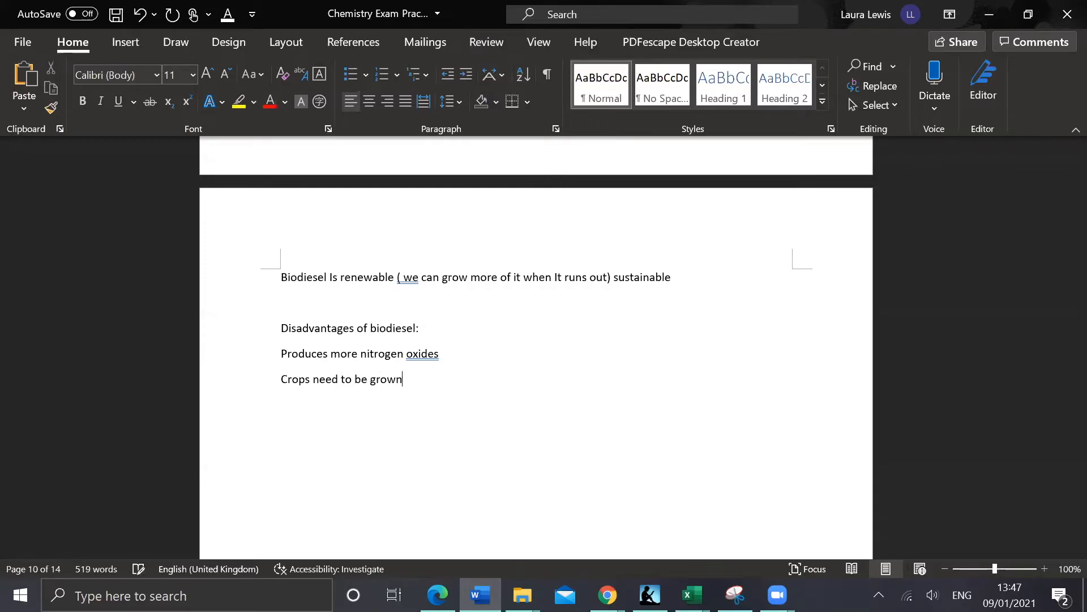
pyautogui.write(', this may')
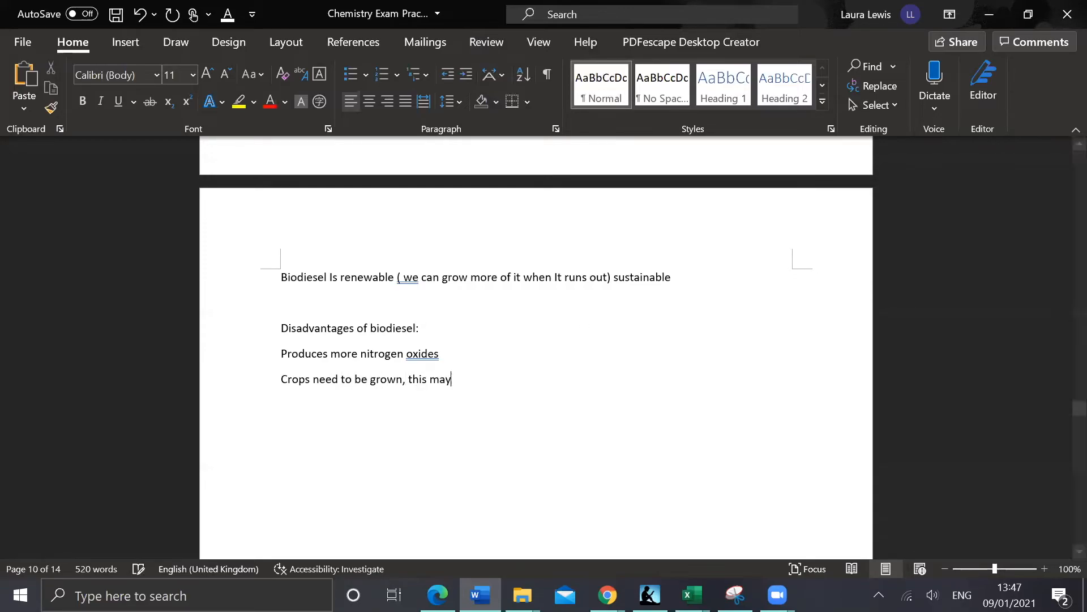
pyautogui.write('require')
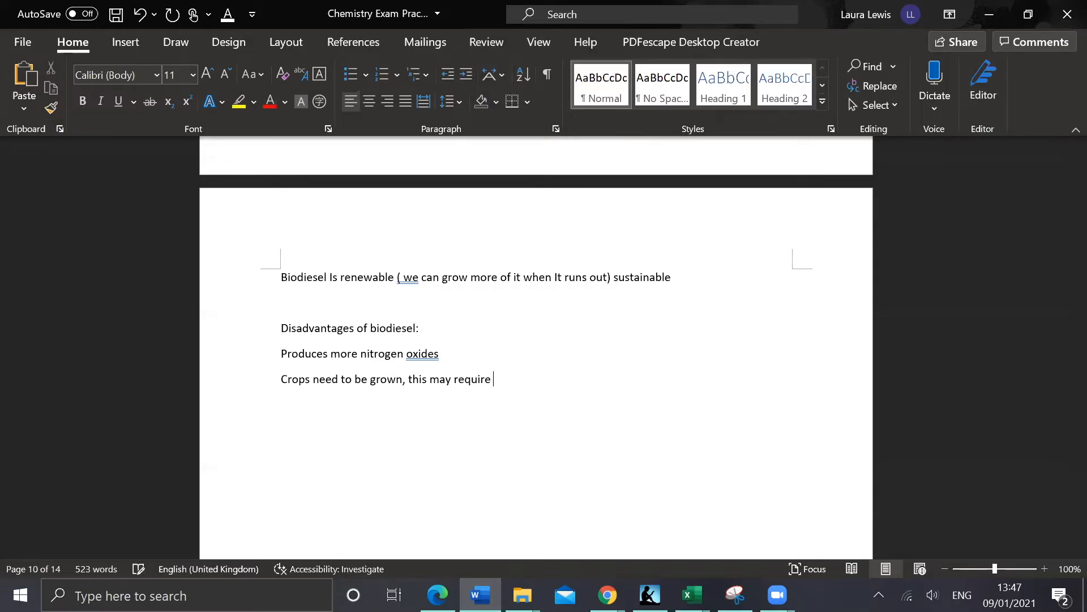
pyautogui.write('deforess')
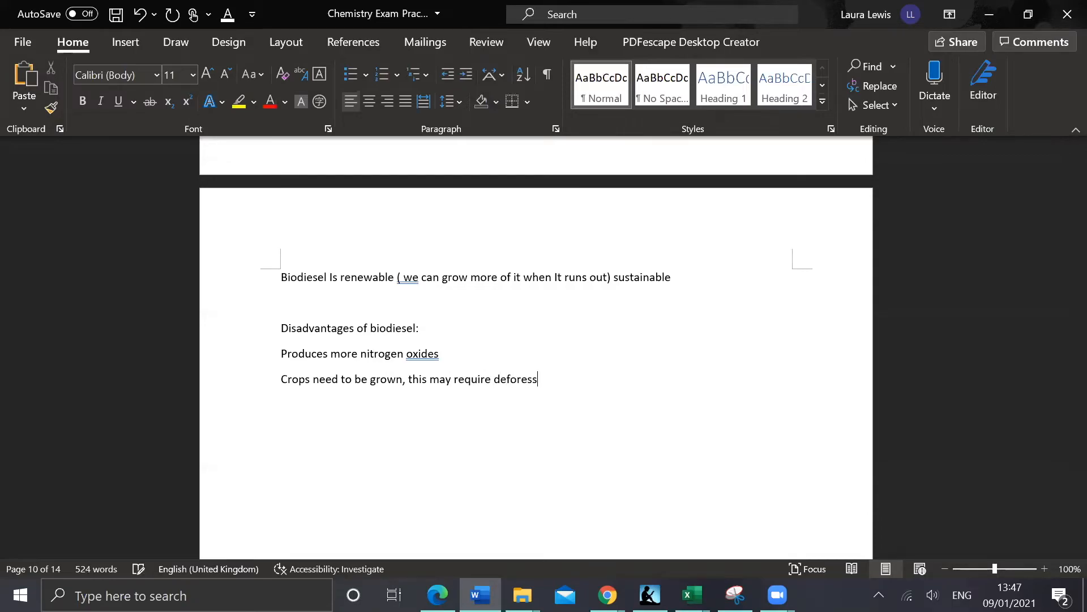
pyautogui.write('ation')
pyautogui.write('Defores')
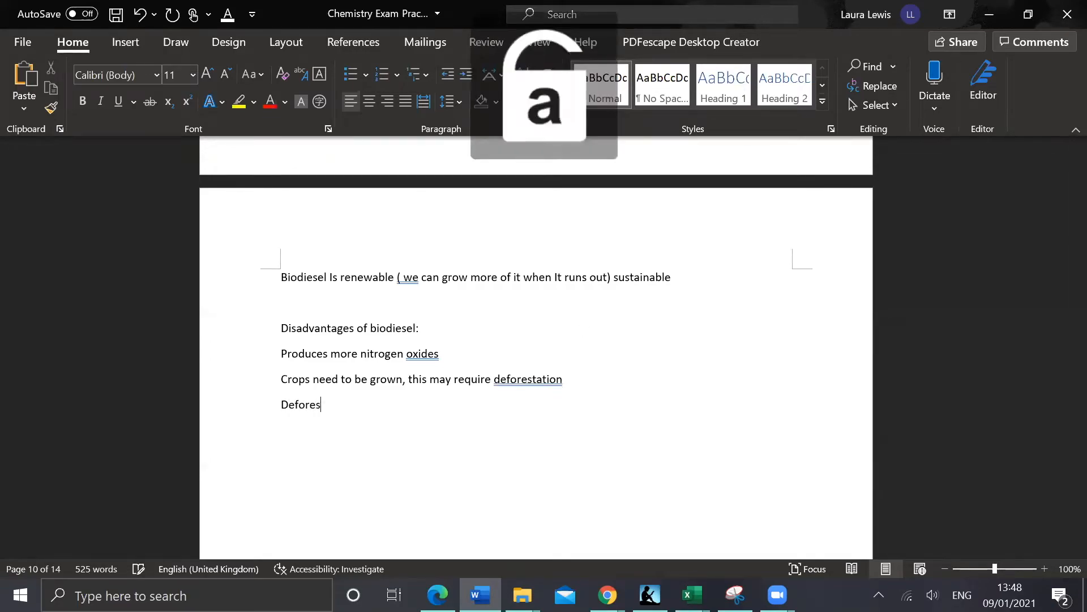
pyautogui.write('t')
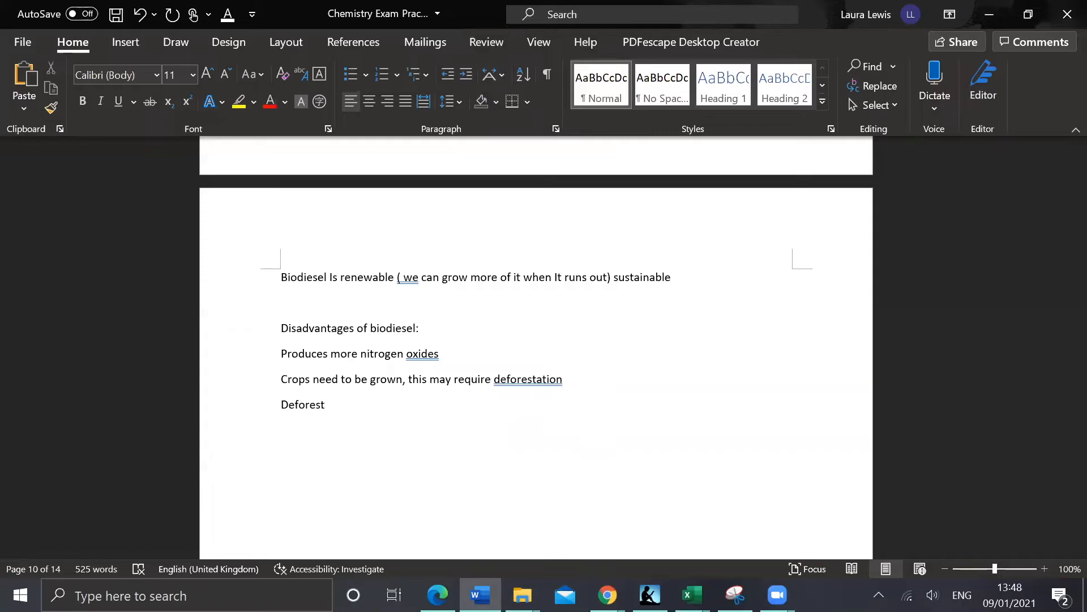
pyautogui.write('ation')
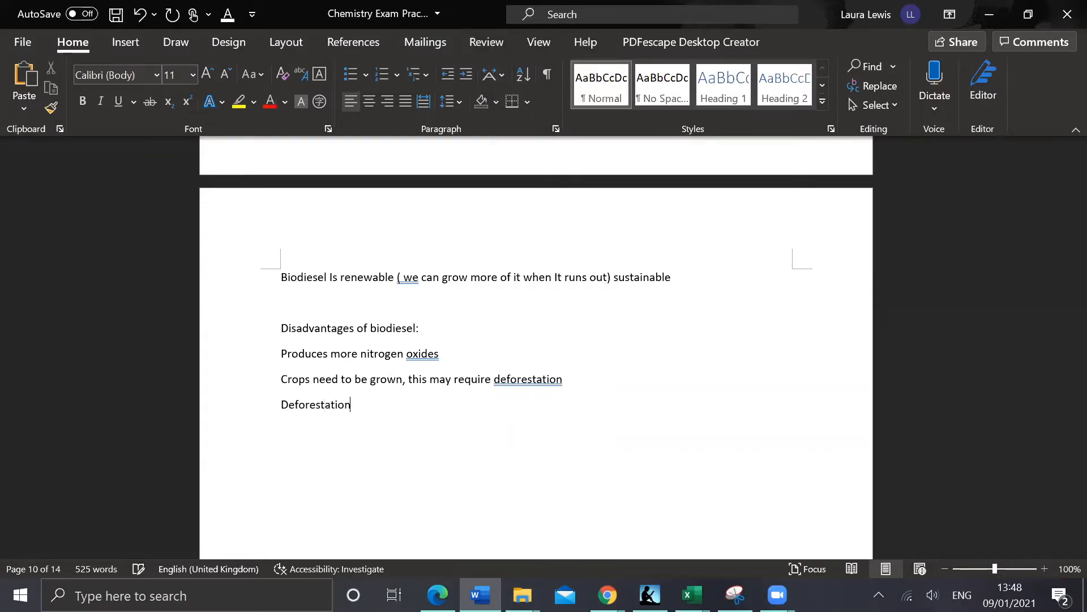
# Step: Add that this could lead to destruction of habitats in the wild
pyautogui.write('could')
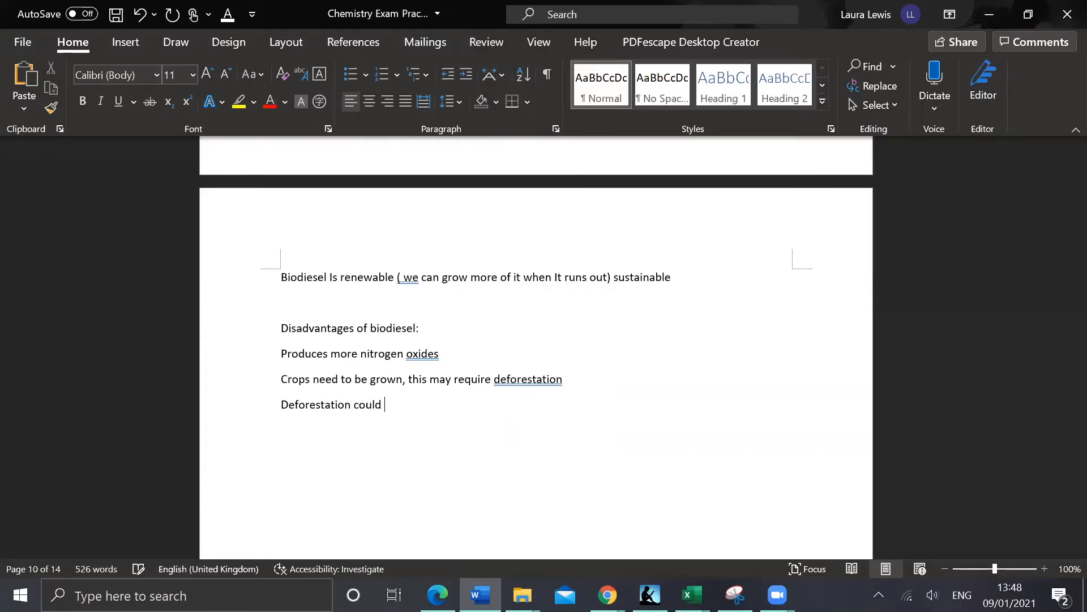
pyautogui.write('lead to de')
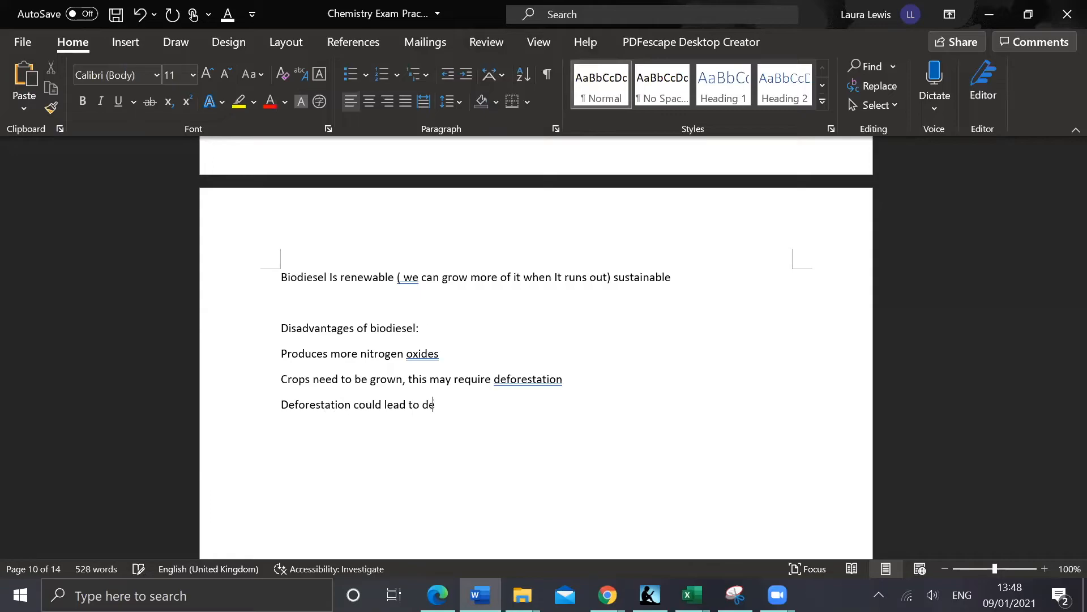
pyautogui.write('struction')
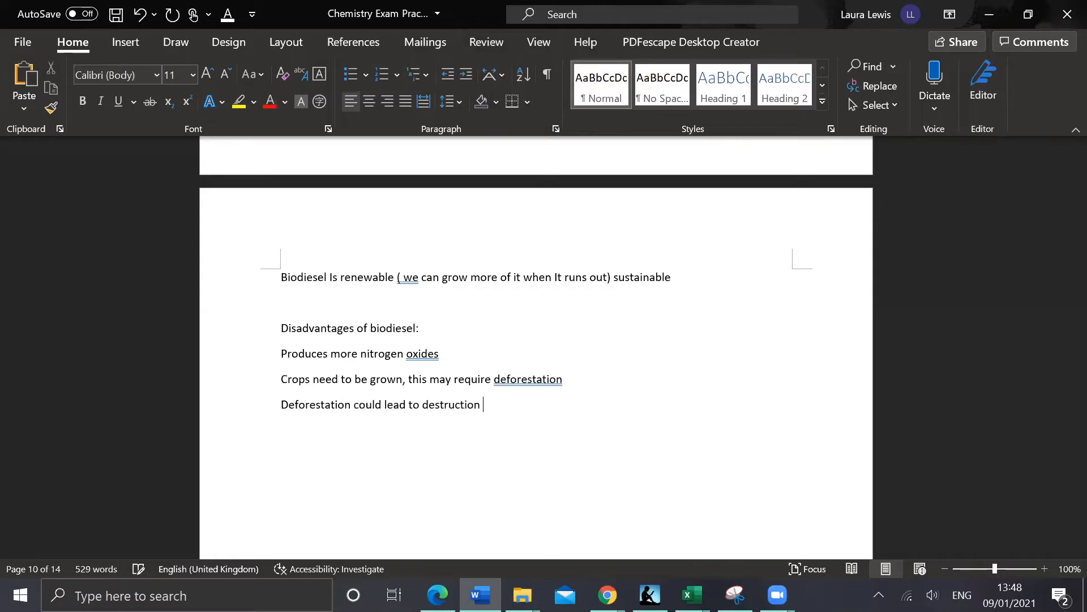
pyautogui.write('of hab')
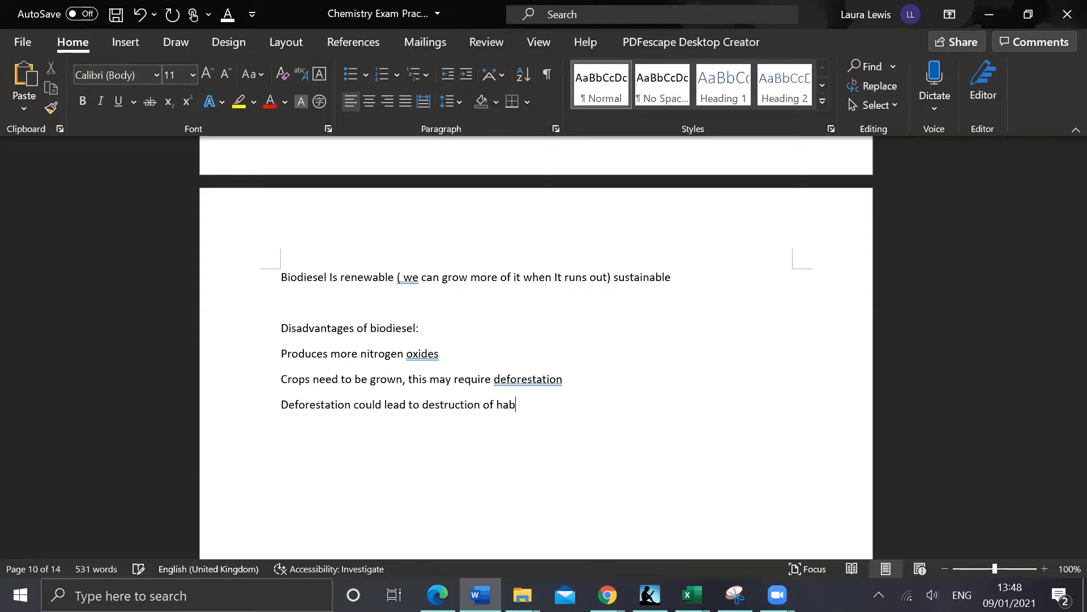
pyautogui.write('itats')
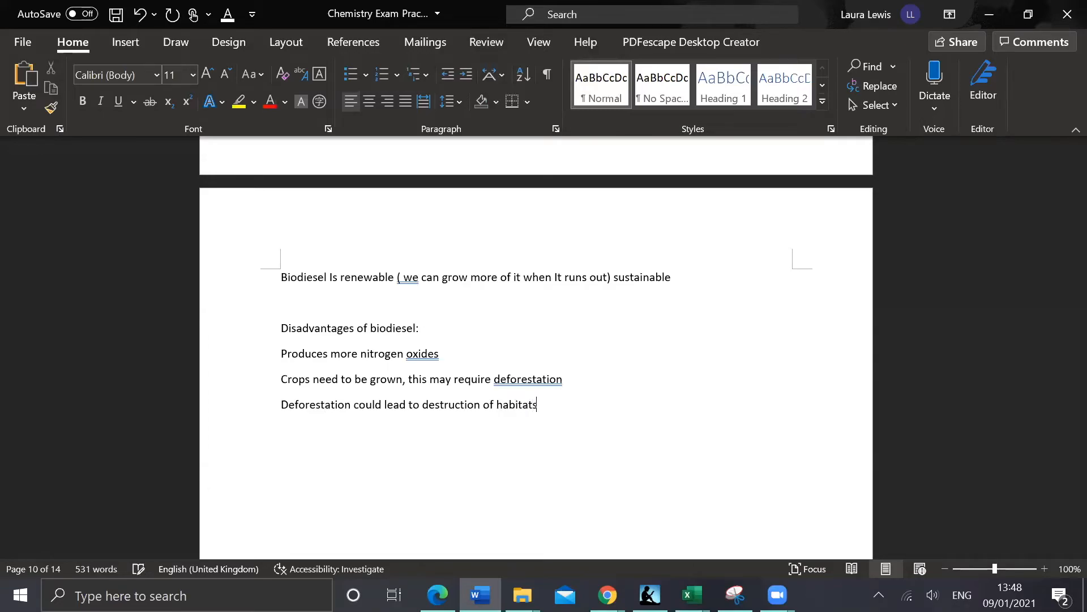
pyautogui.write('in the')
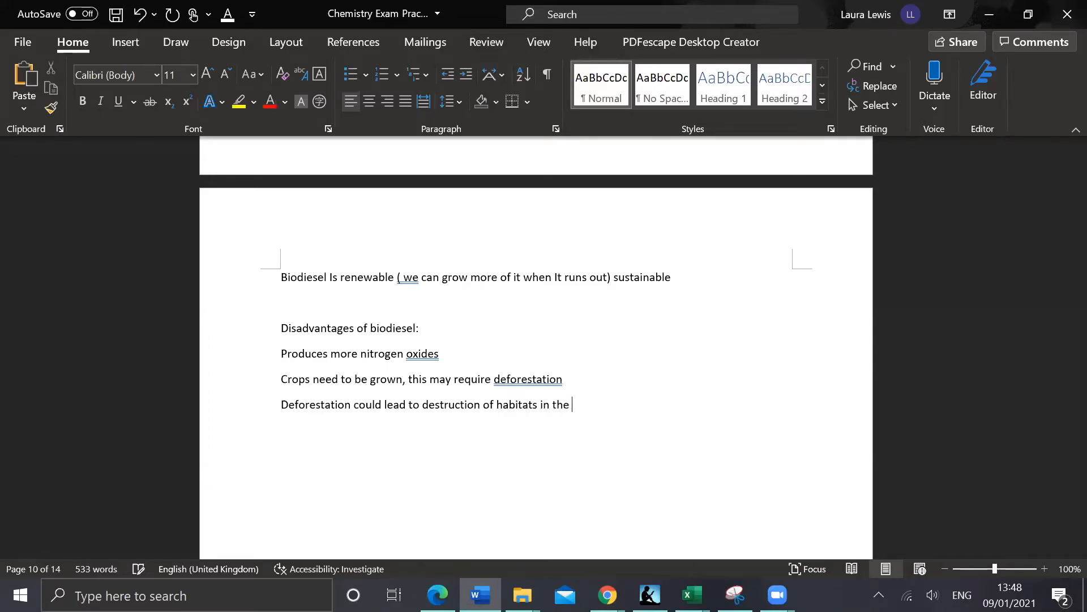
pyautogui.write('wi')
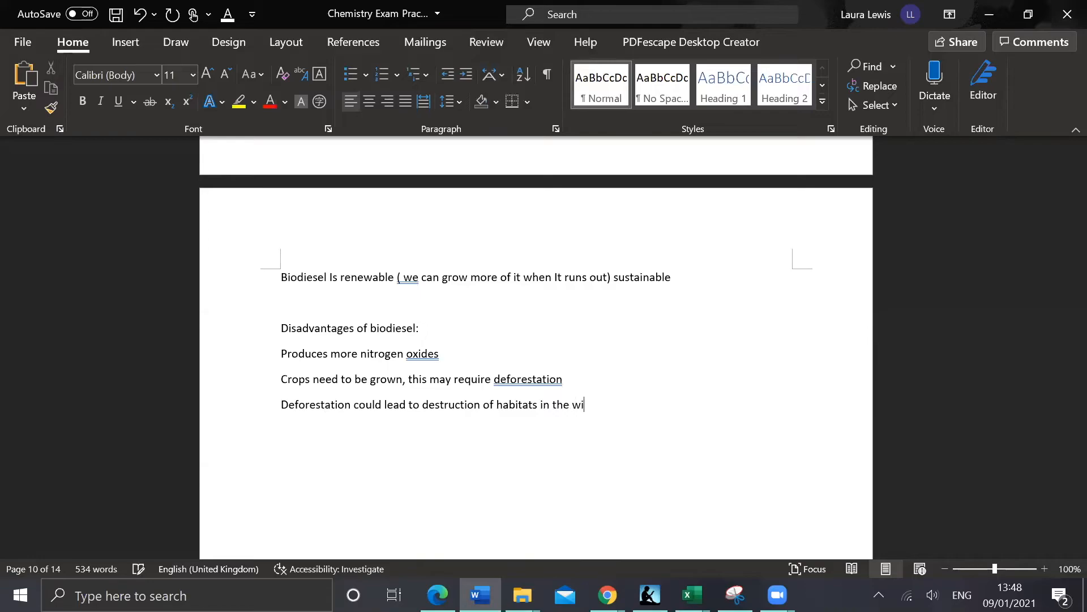
pyautogui.write('ld')
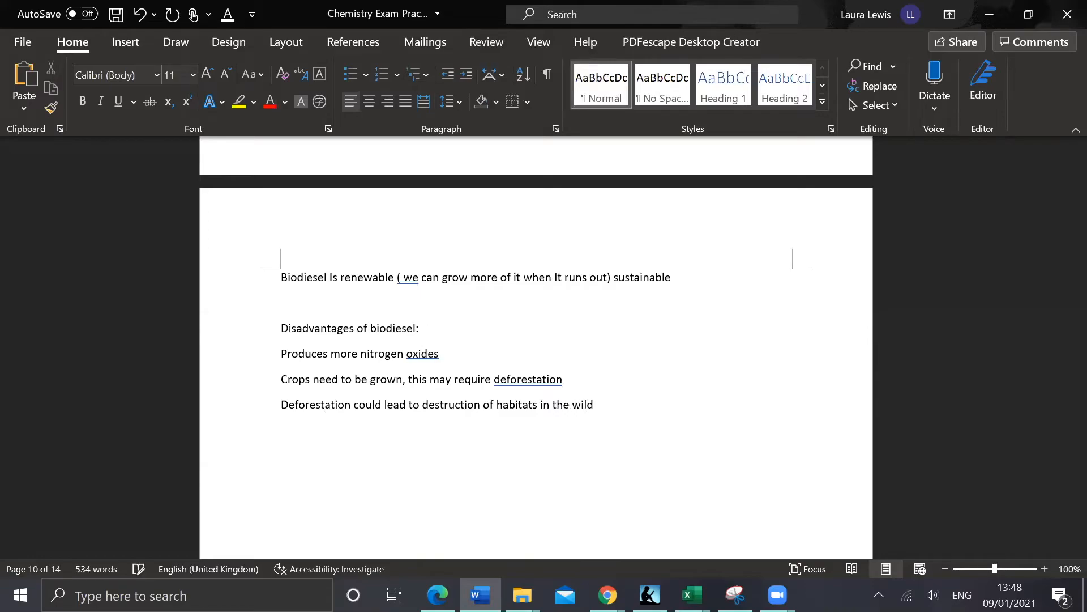
# Step: Add that crops could fail if the weather conditions are not appropriate
pyautogui.write('Crops w')
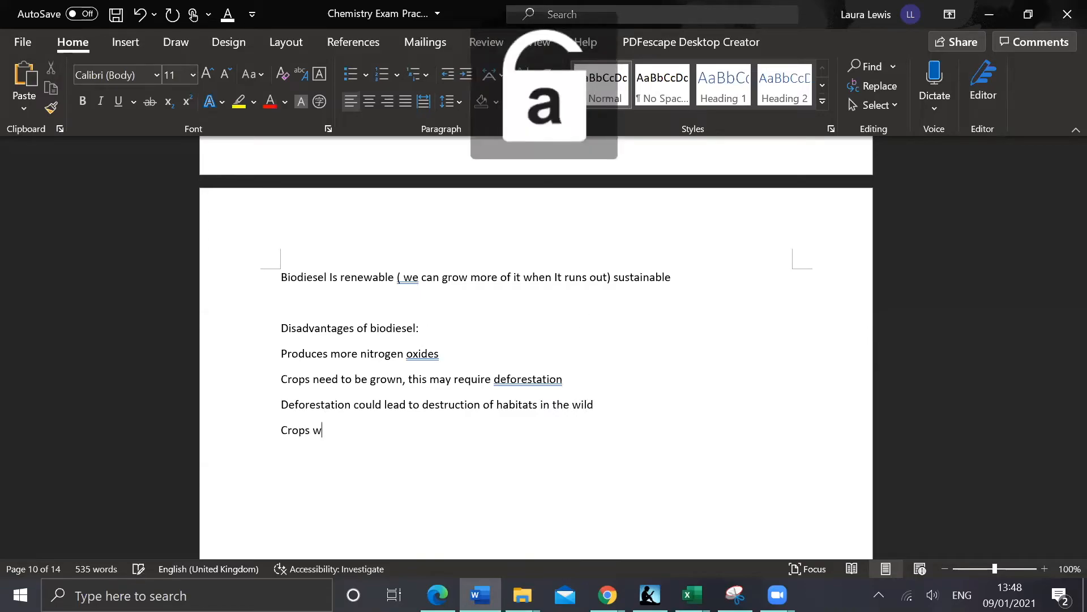
pyautogui.write('ou')
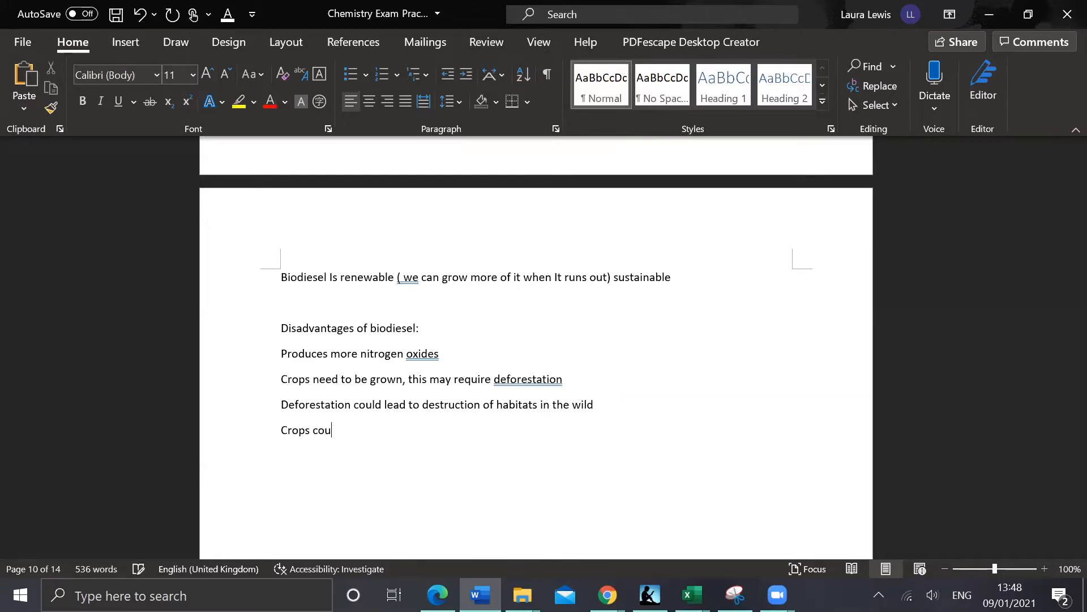
pyautogui.write('ld')
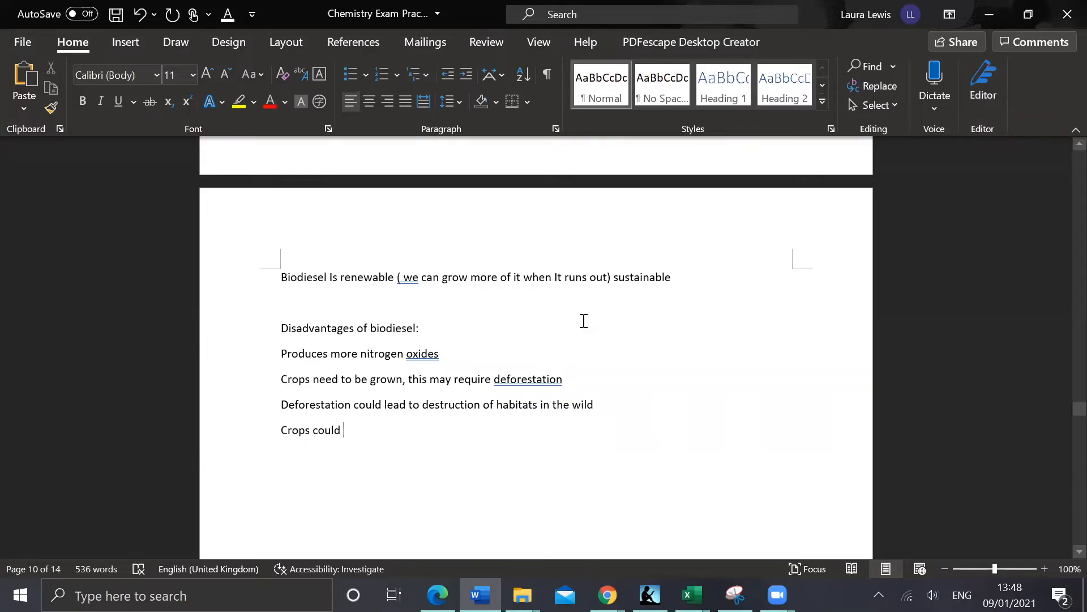
pyautogui.press('backspace')
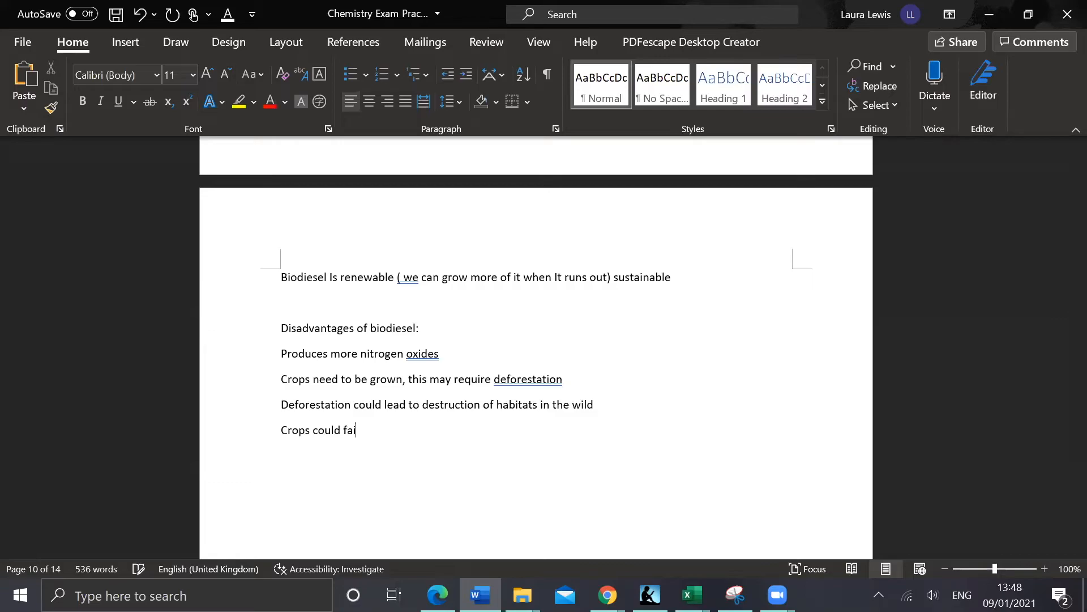
pyautogui.write('l if the wea')
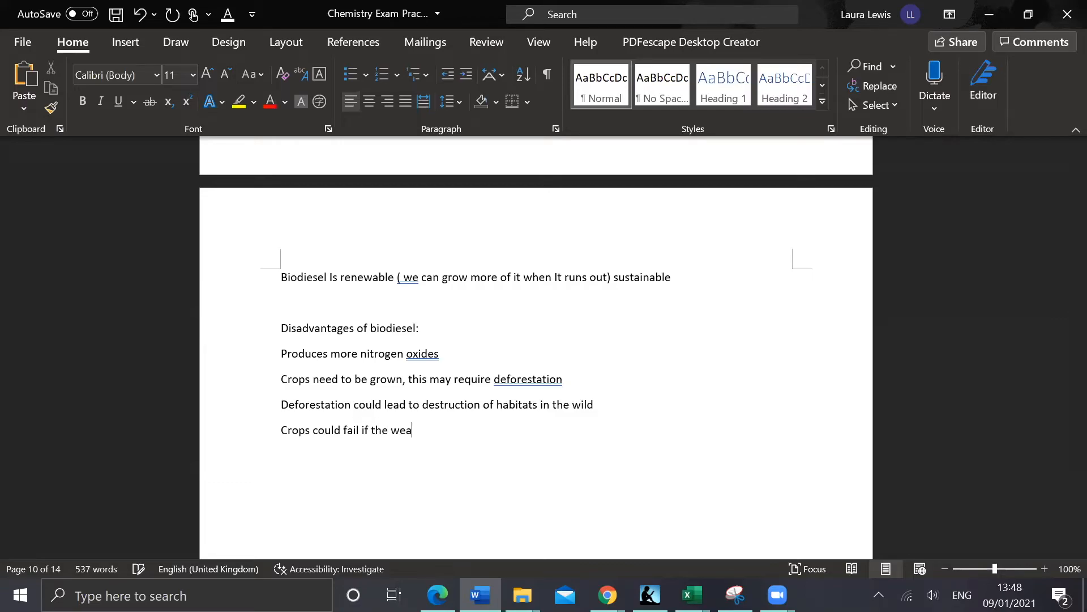
pyautogui.write('ther')
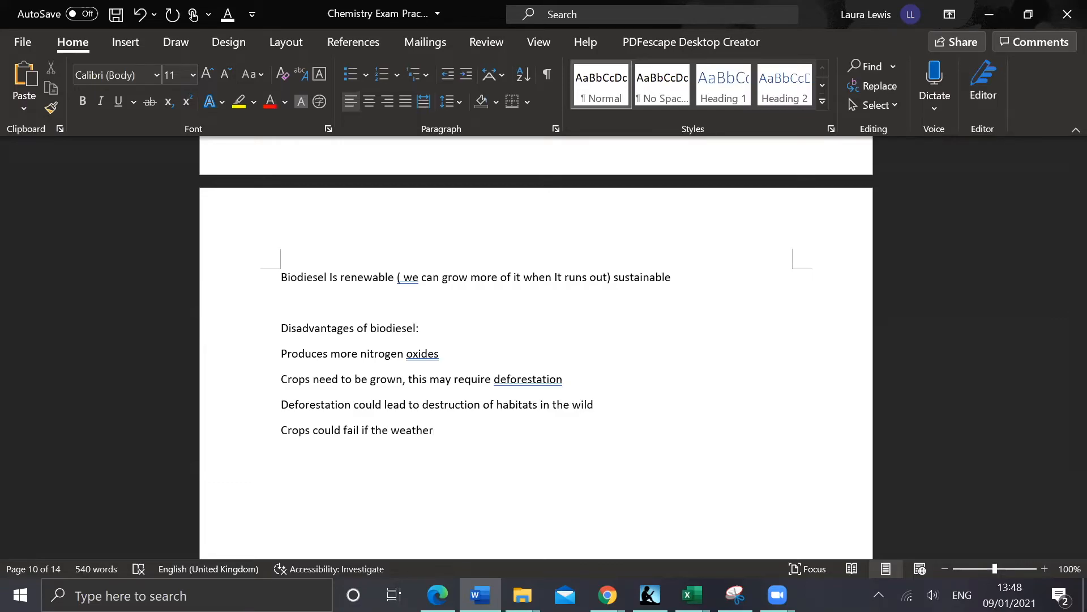
pyautogui.write('conditions')
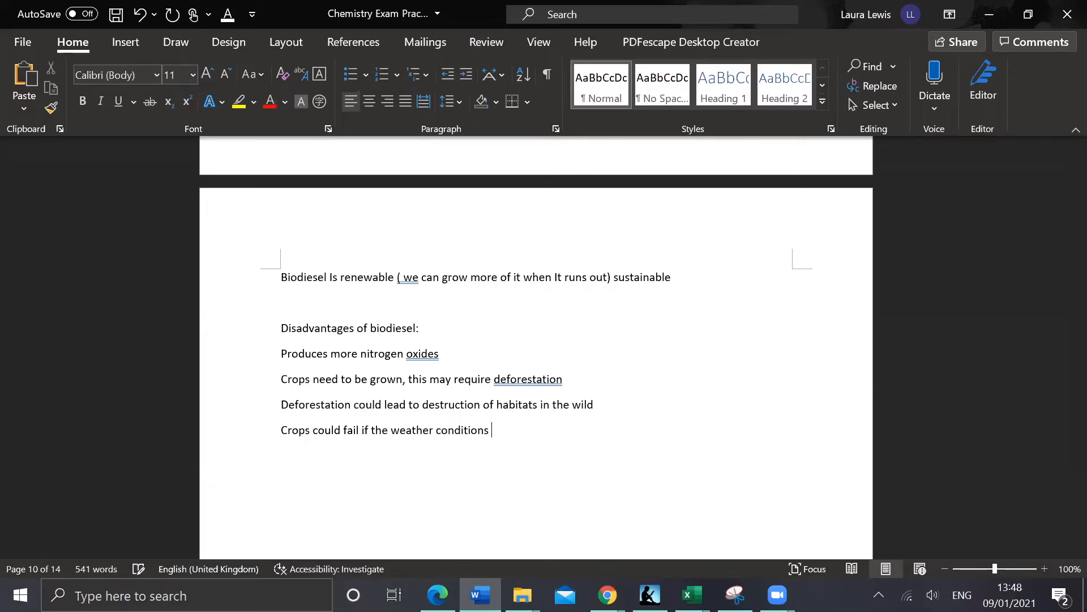
pyautogui.write('are not')
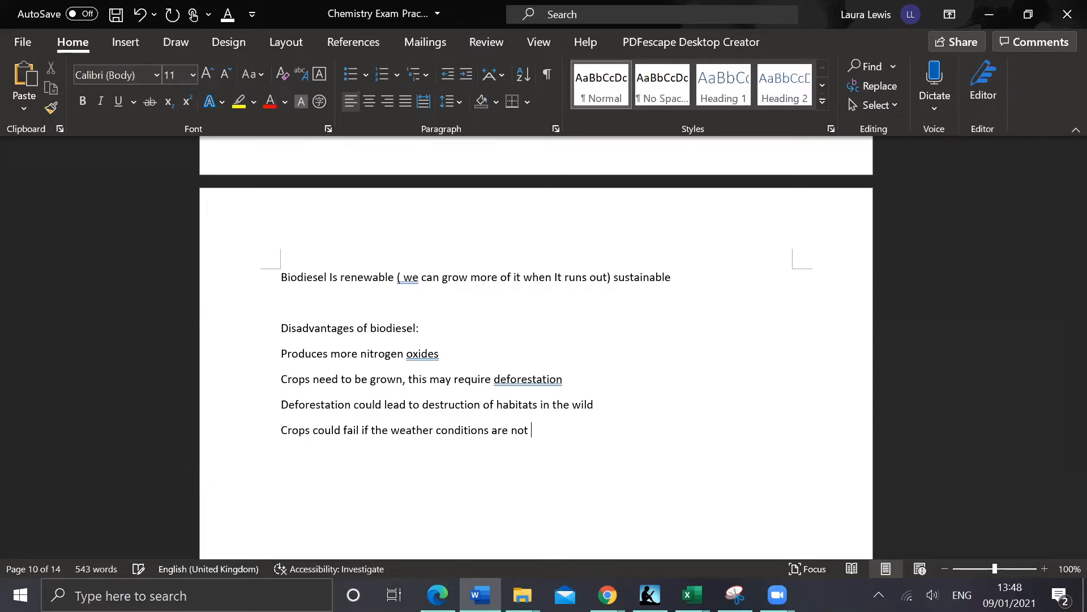
pyautogui.write('app')
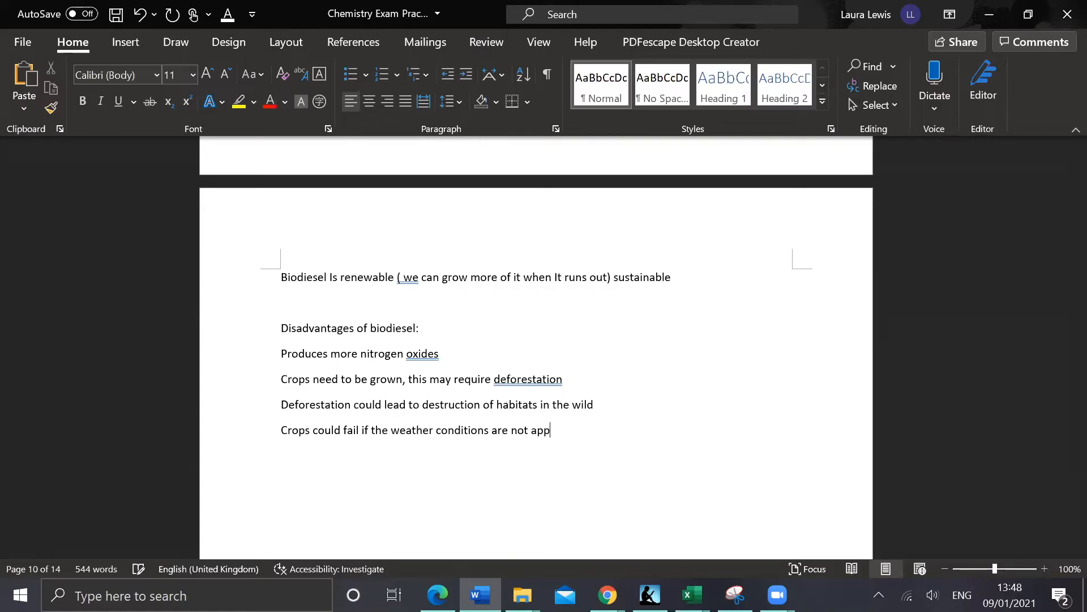
pyautogui.write('ropriate')
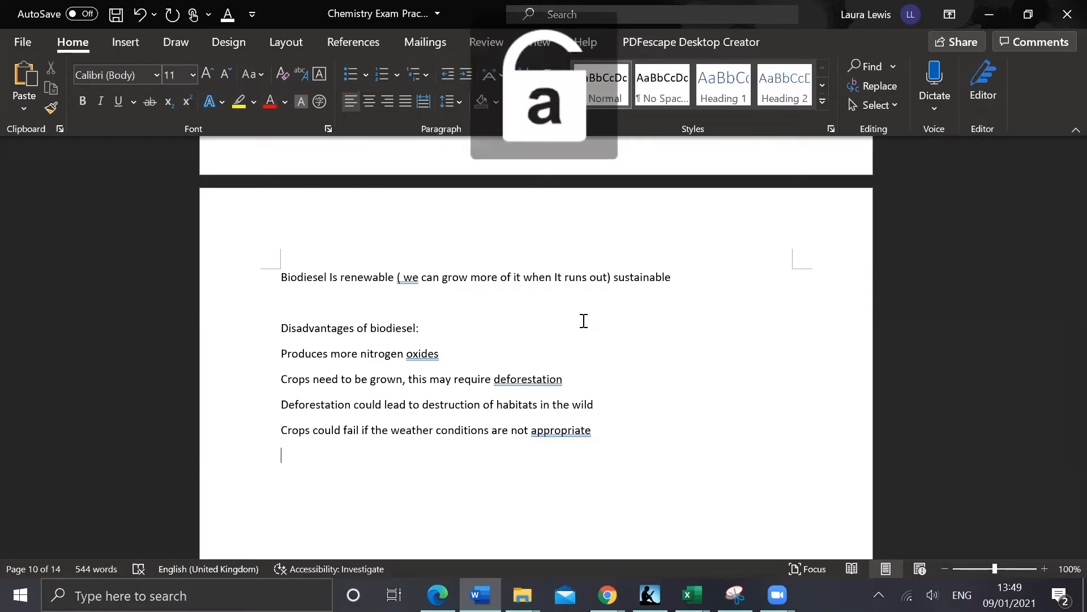
# Step: Write that if biodiesel demand is high, the crop could be grown at the expense (instead of) food crops
pyautogui.write('If the demand for')
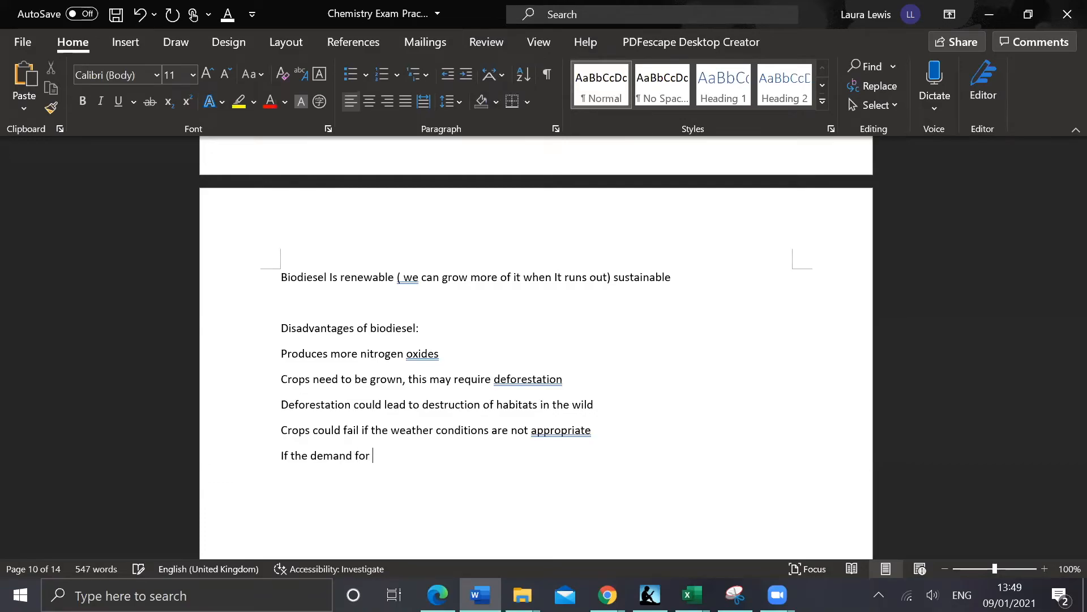
pyautogui.write('biodie')
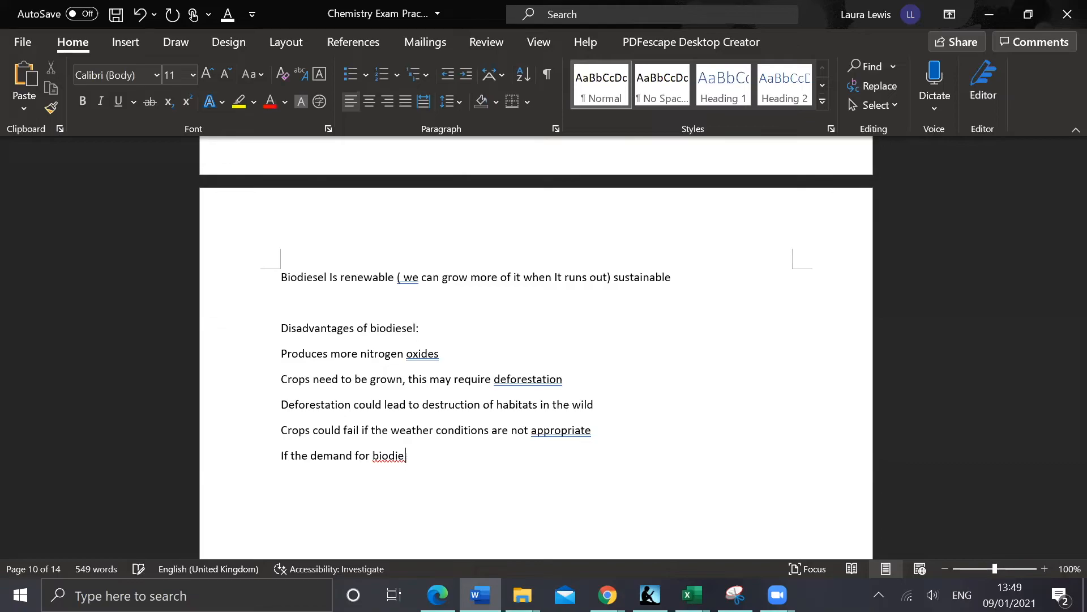
pyautogui.write('sel is high')
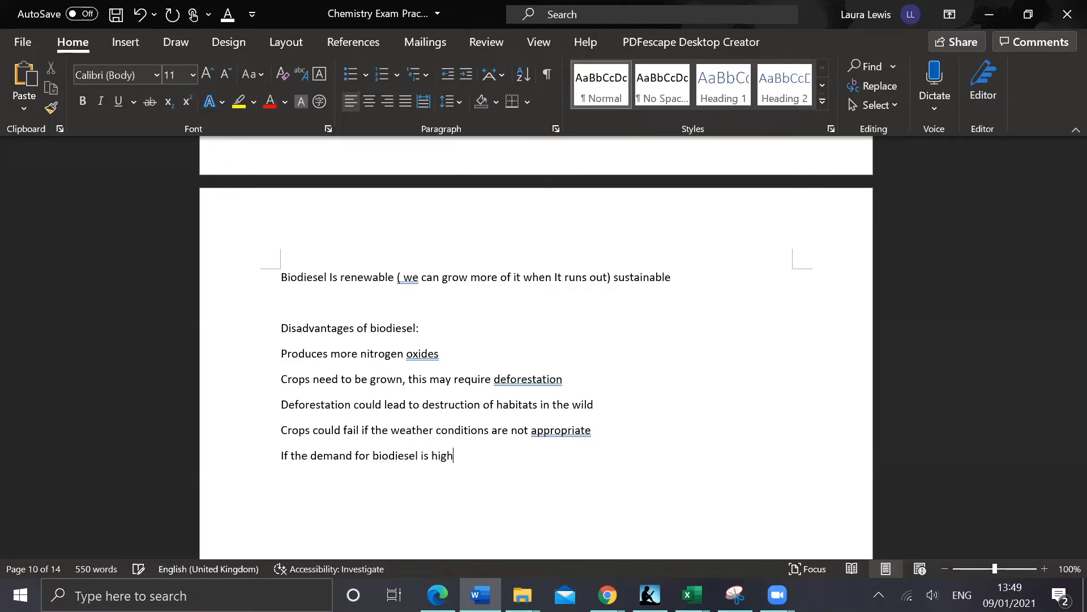
pyautogui.write(', the')
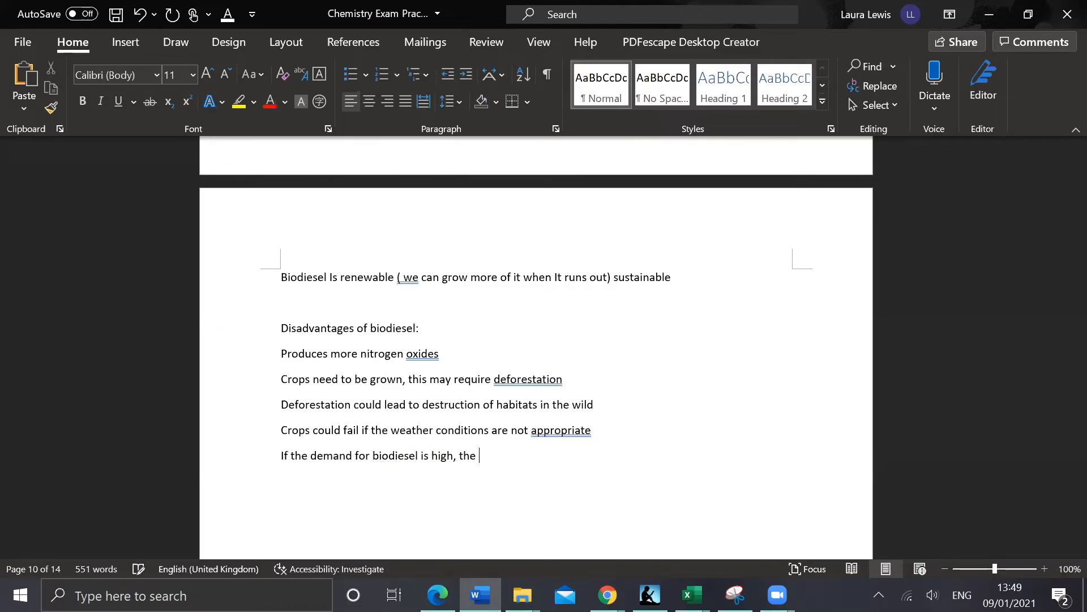
pyautogui.write('cro')
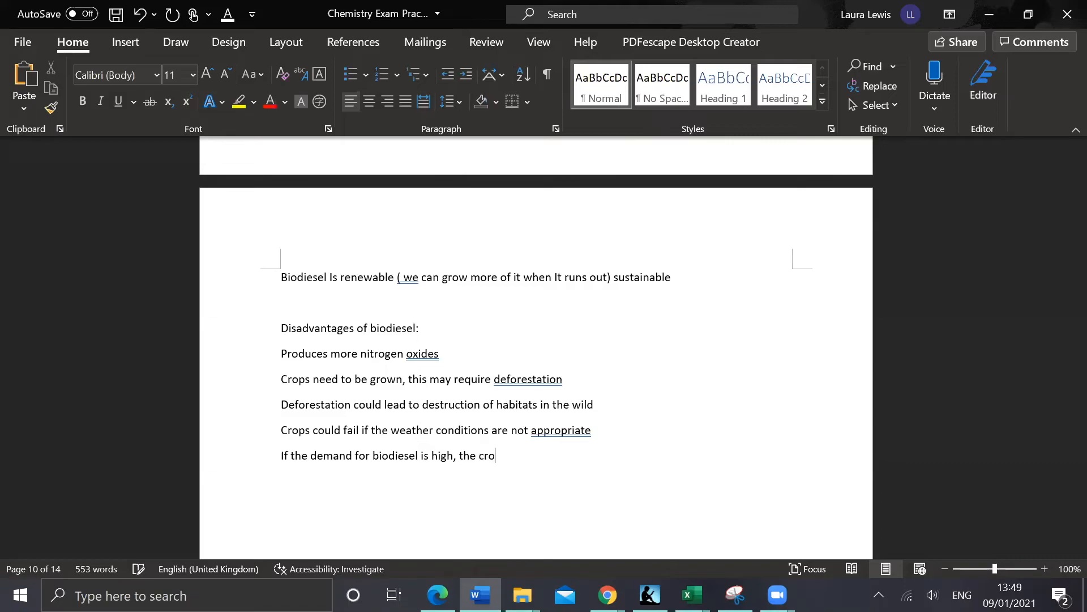
pyautogui.write('p could b')
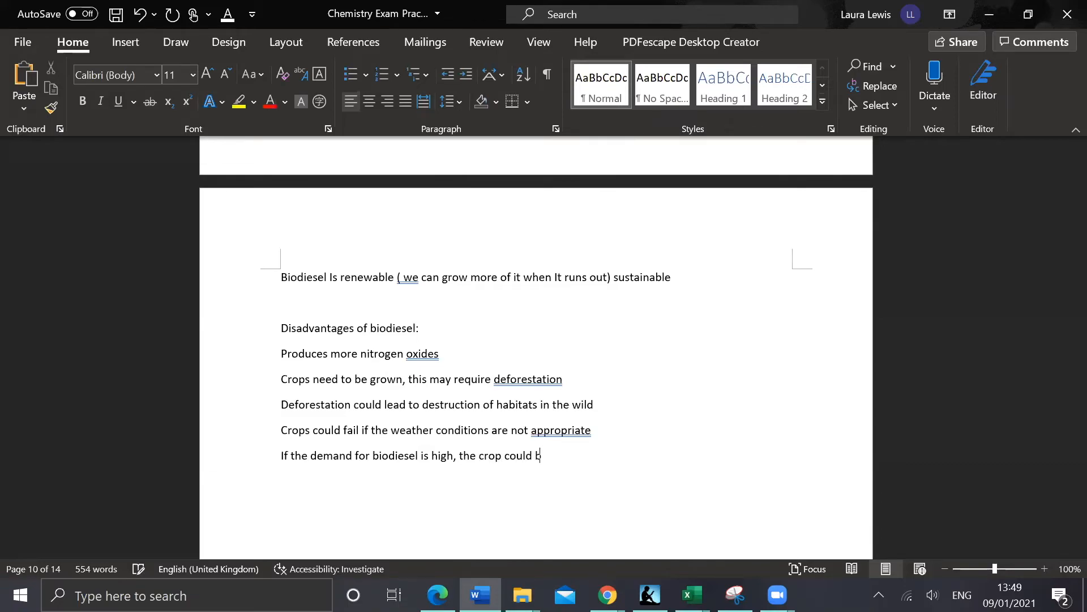
pyautogui.write('be grown')
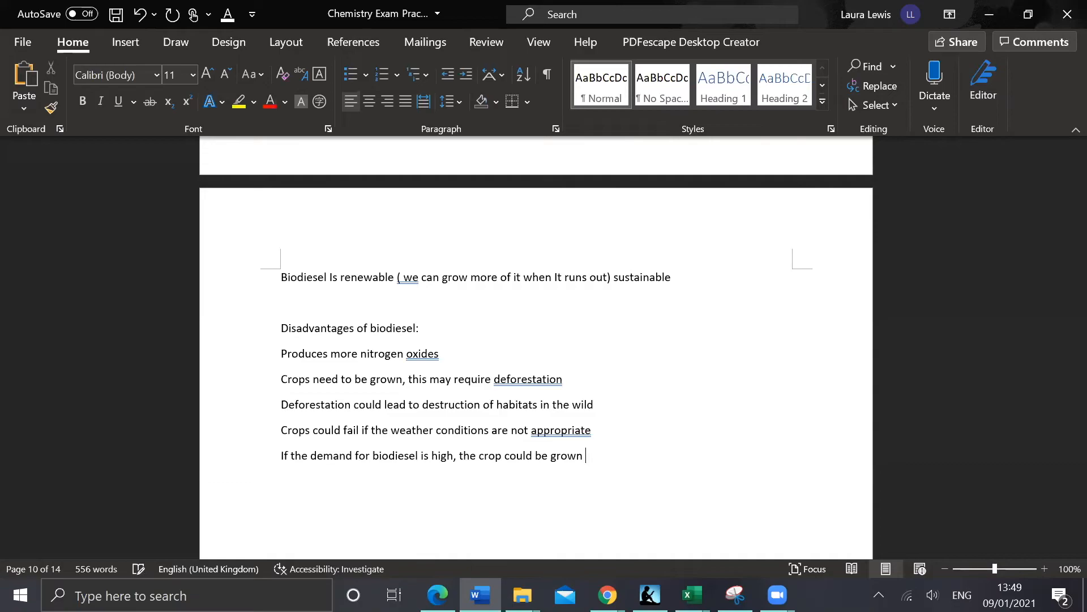
pyautogui.write('at the')
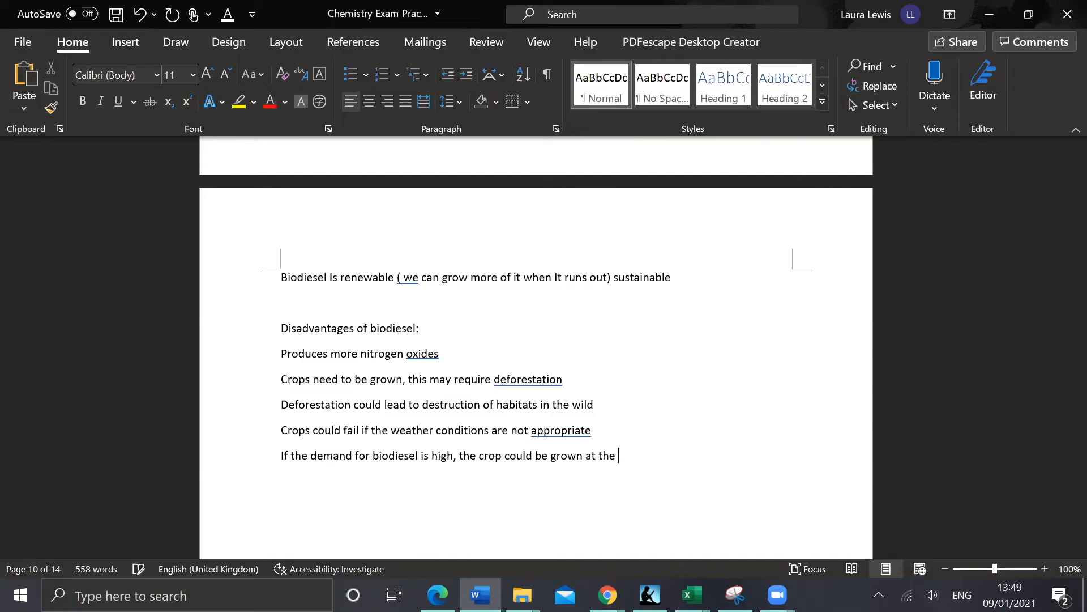
pyautogui.write('expense')
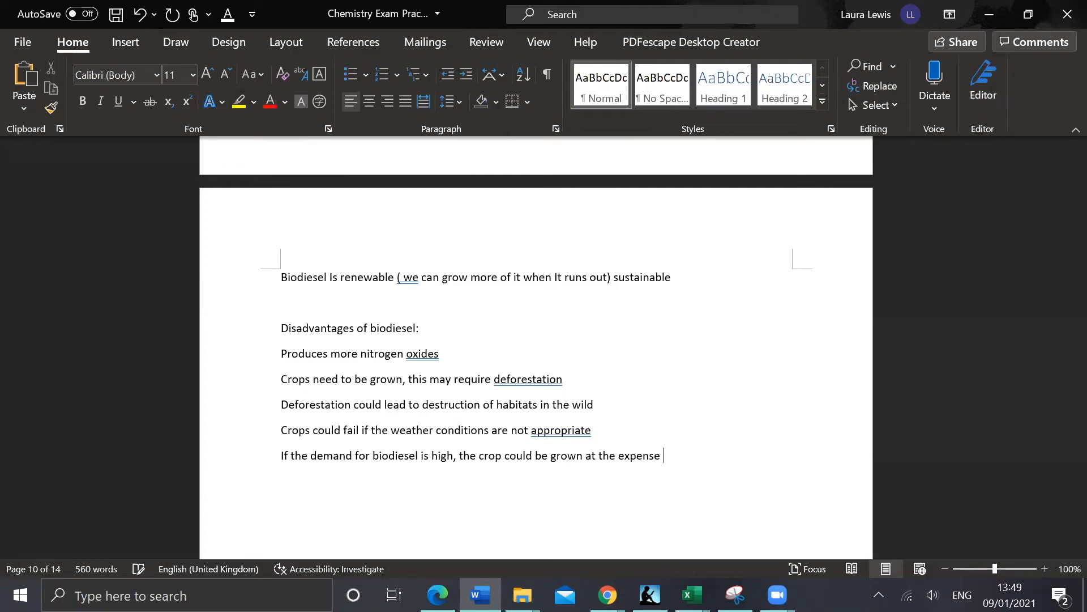
pyautogui.write('(instead of) food')
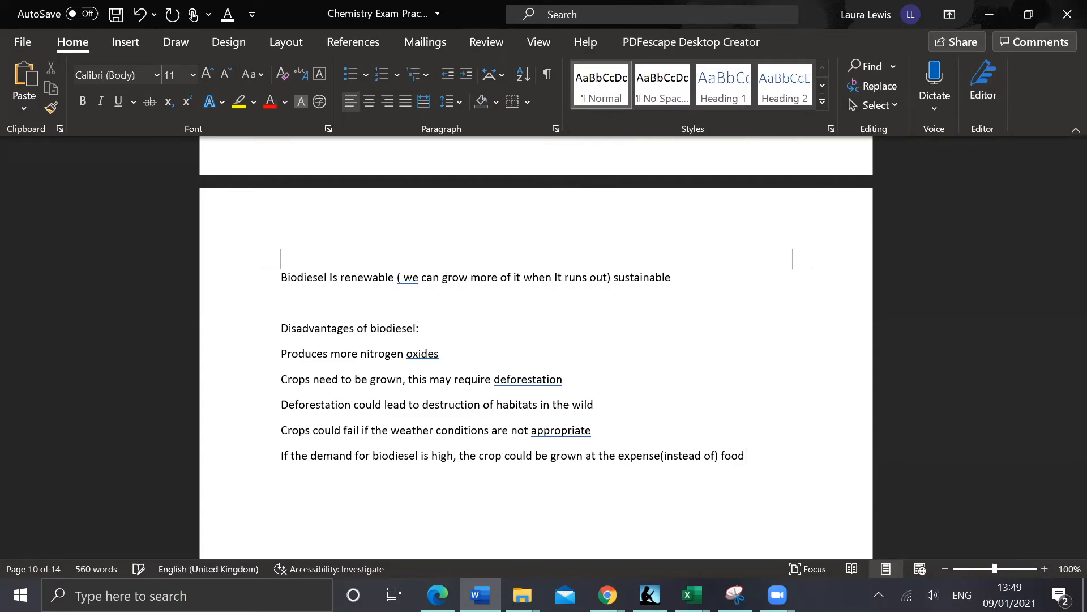
# Step: Finish the point: in some countries this could lead to food shortages
pyautogui.write('crops in s')
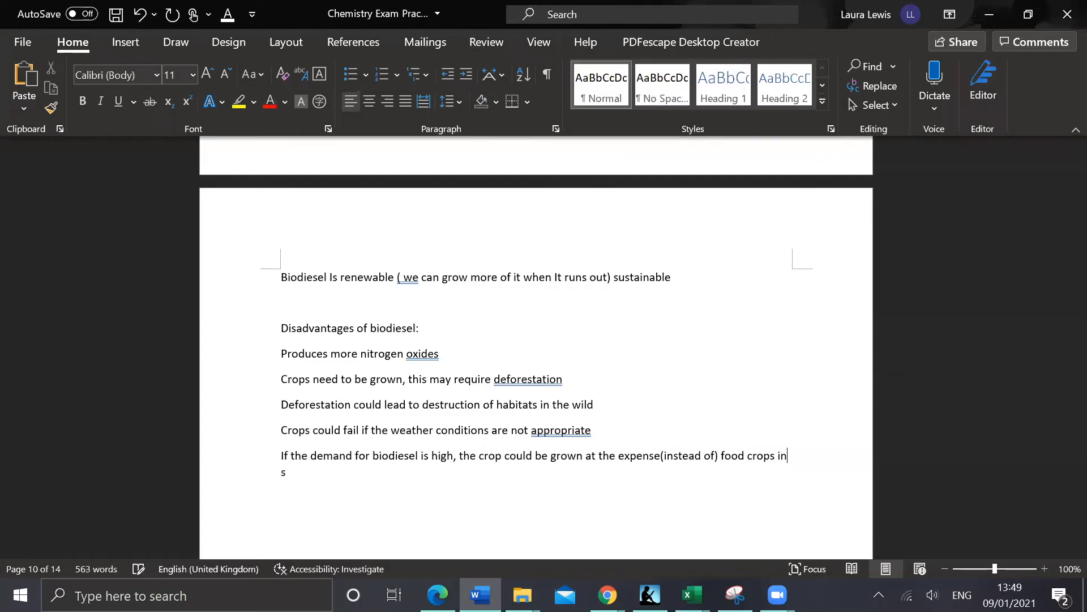
pyautogui.write('ome count')
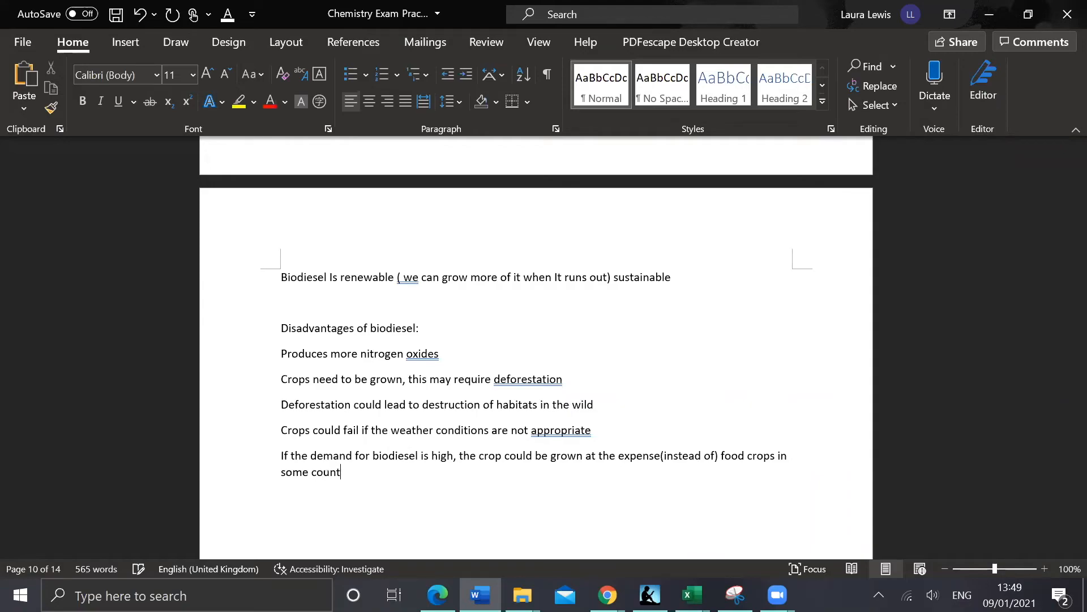
pyautogui.write('ries, bu')
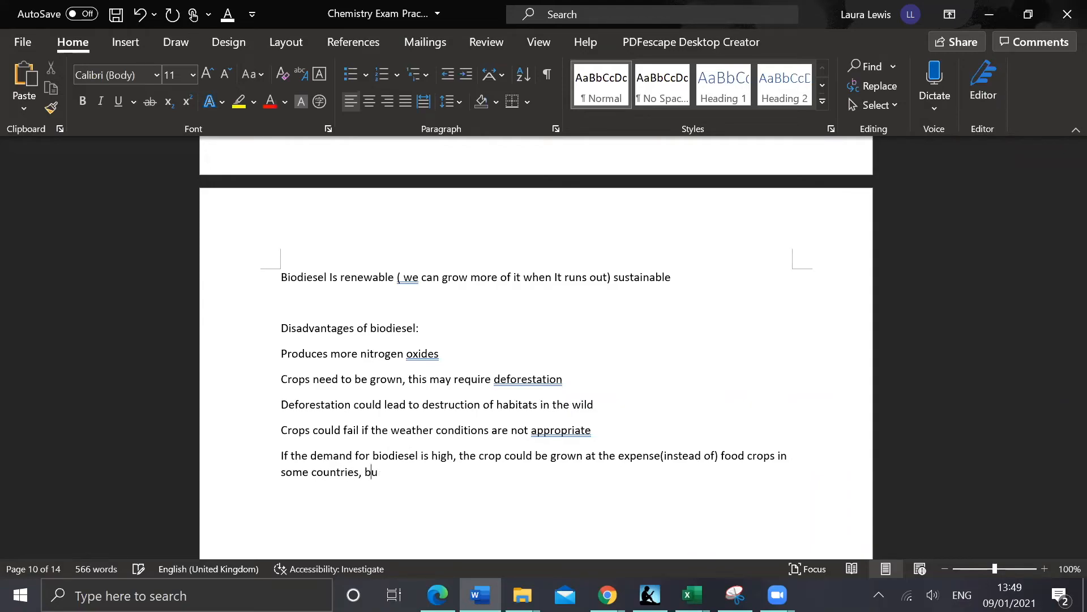
pyautogui.write('t this could')
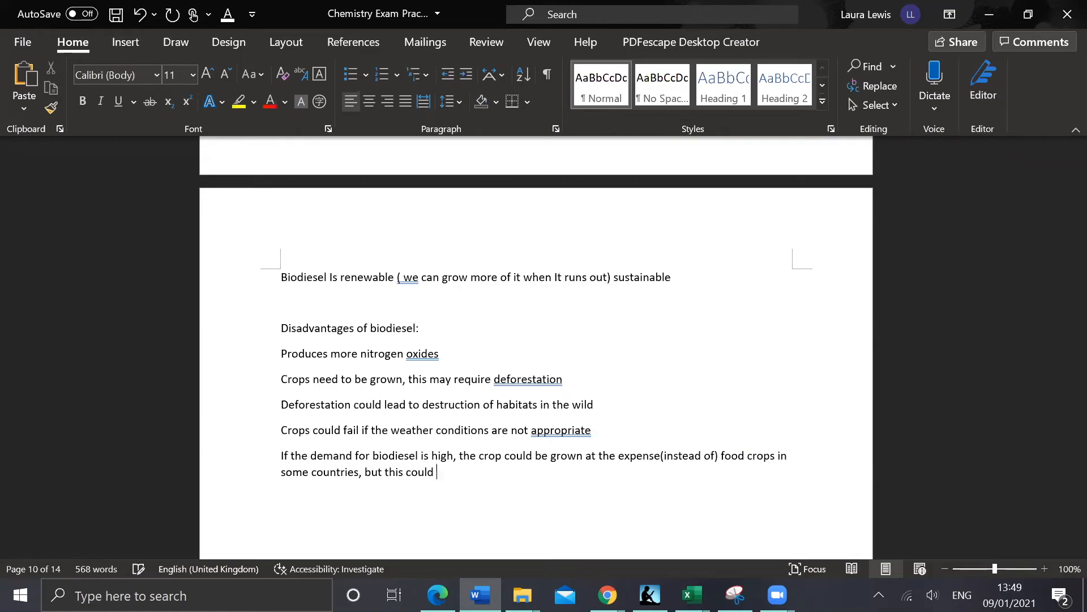
pyautogui.write('lead to')
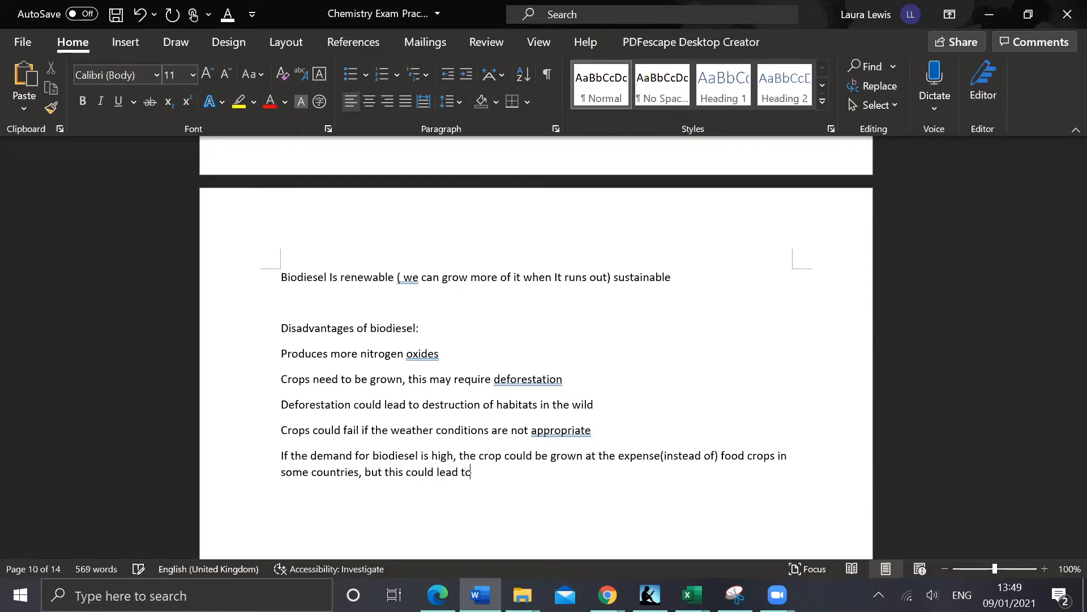
pyautogui.write('foo')
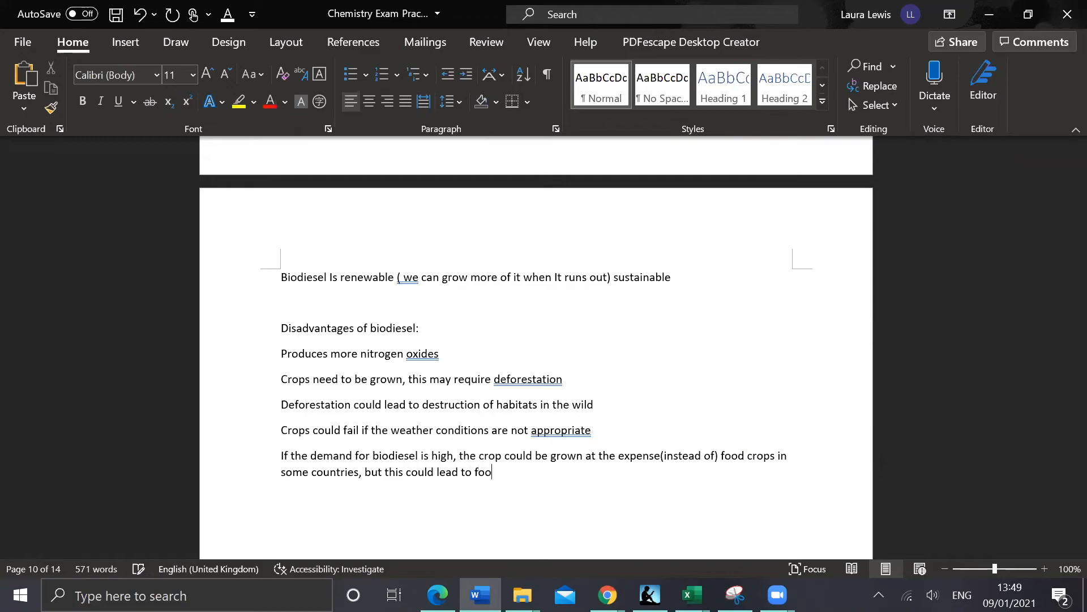
pyautogui.write('d sho')
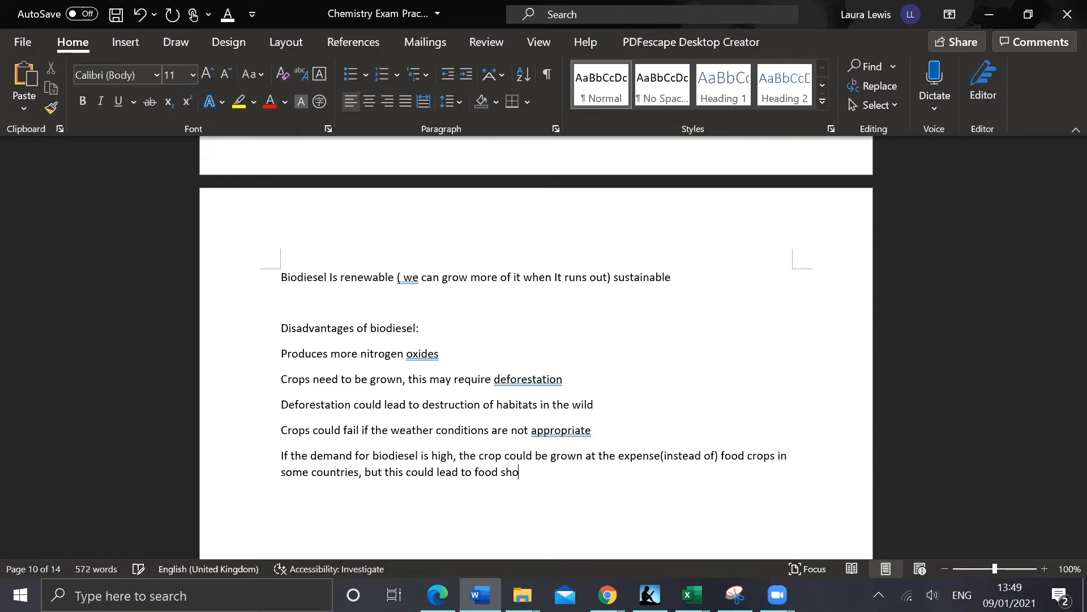
pyautogui.write('rtages')
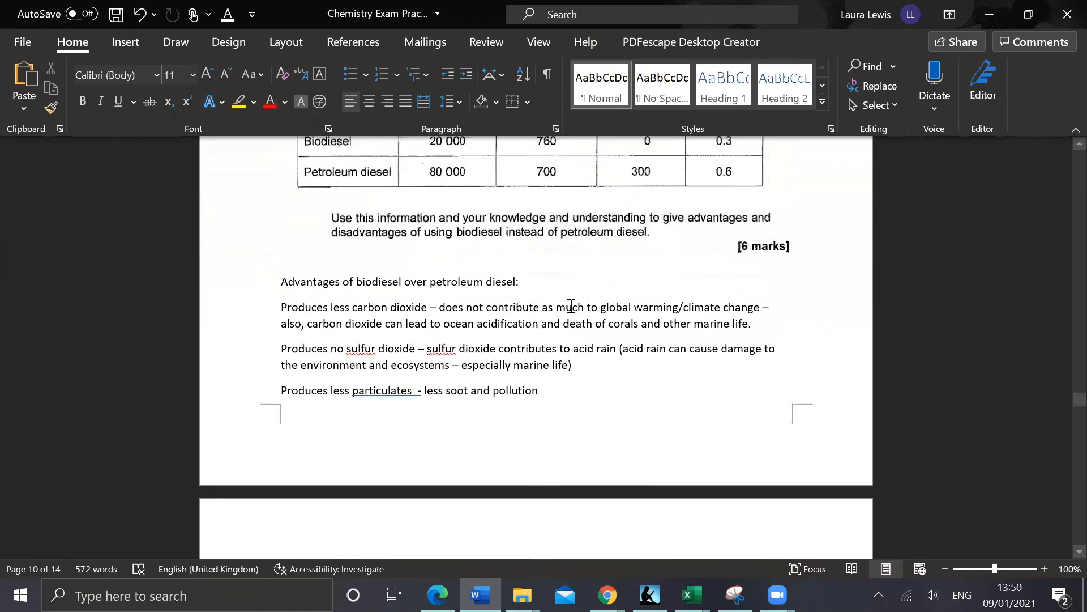
# Step: Scroll through the document to bring Table 1 and its six-mark question back into view
pyautogui.scroll(3)
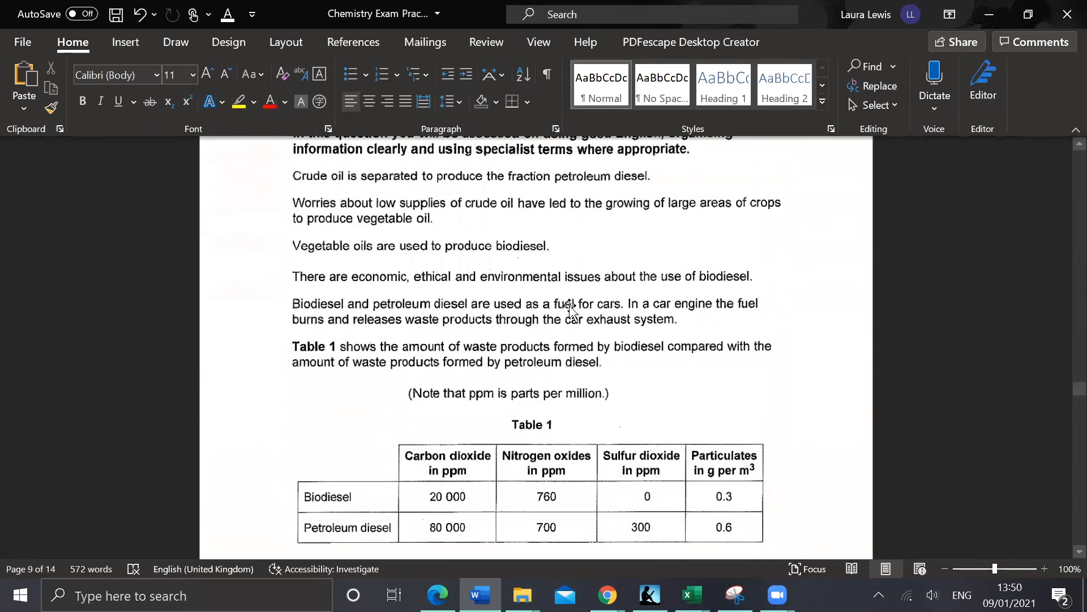
pyautogui.scroll(-3)
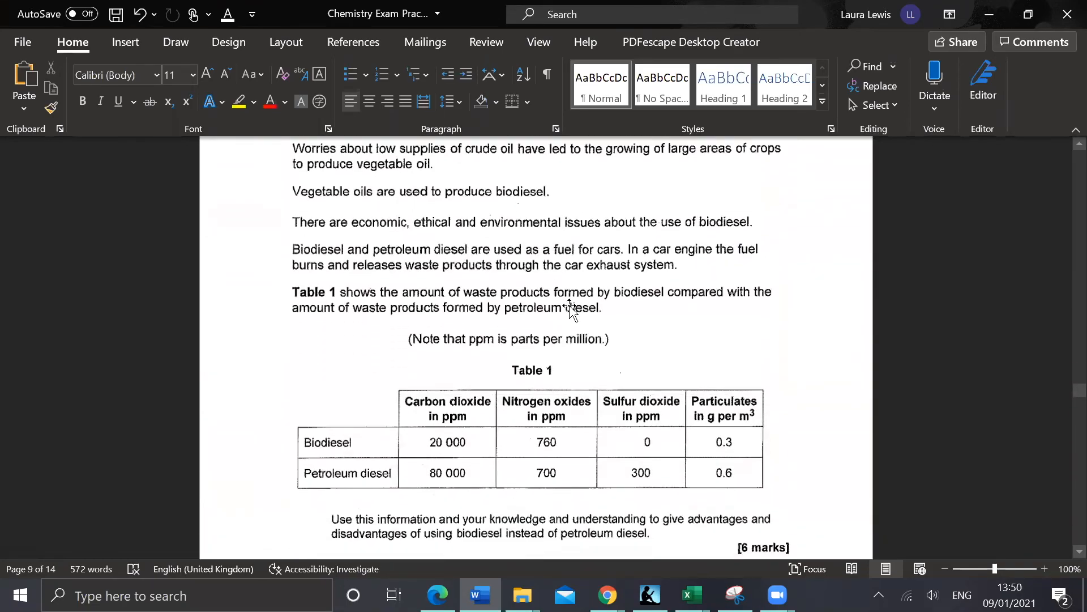
pyautogui.scroll(-3)
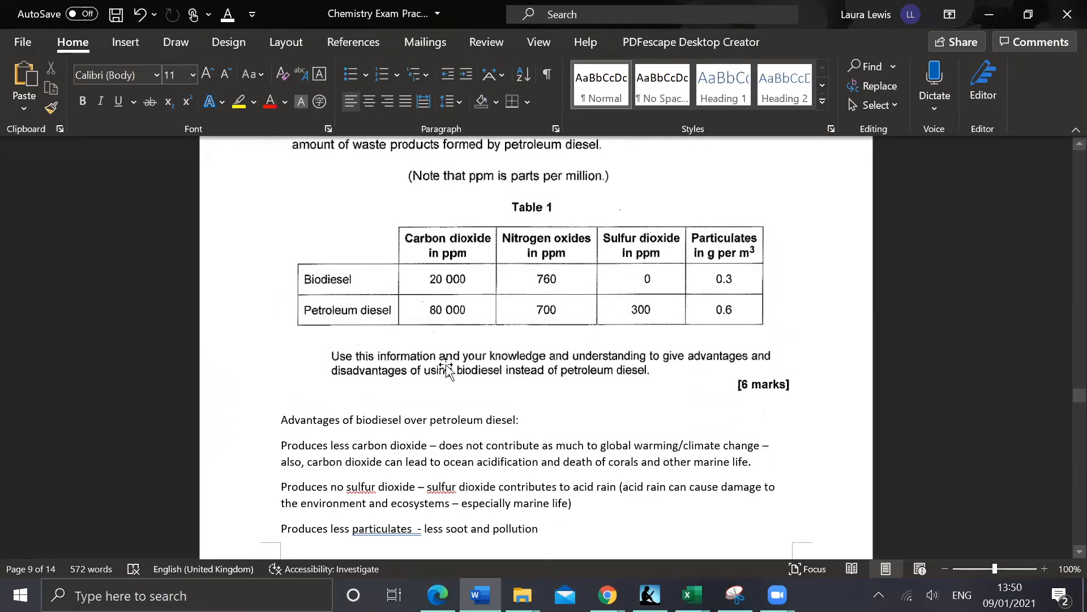
pyautogui.scroll(-3)
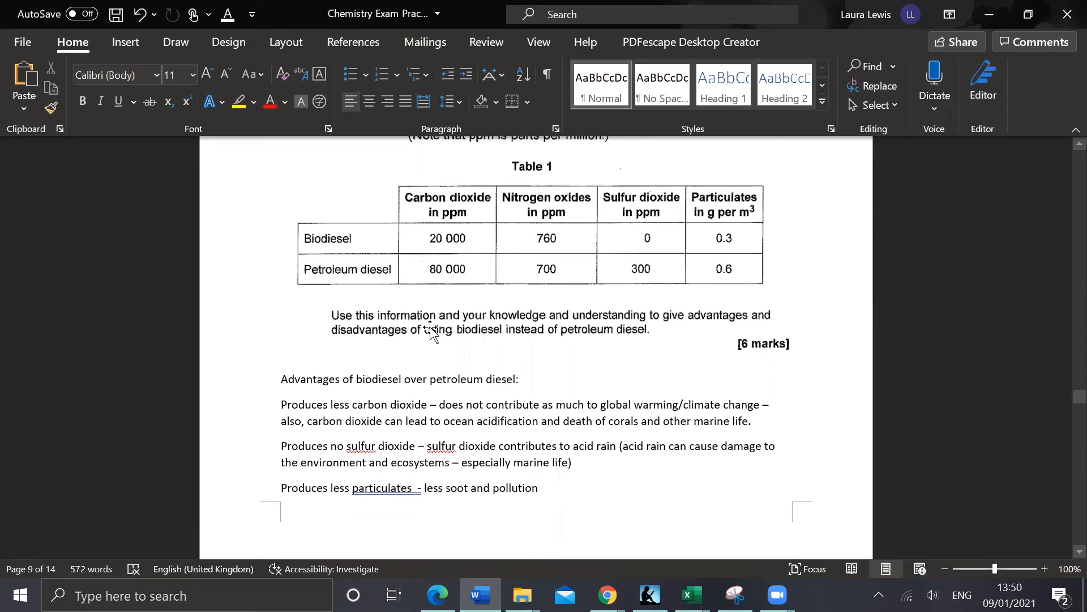
pyautogui.scroll(-3)
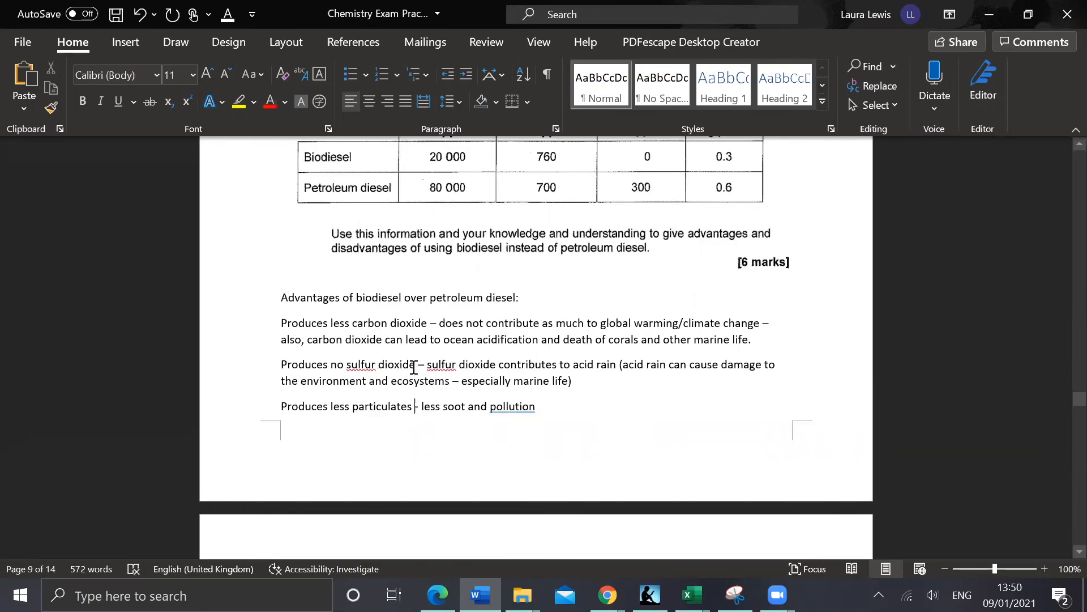
pyautogui.scroll(-3)
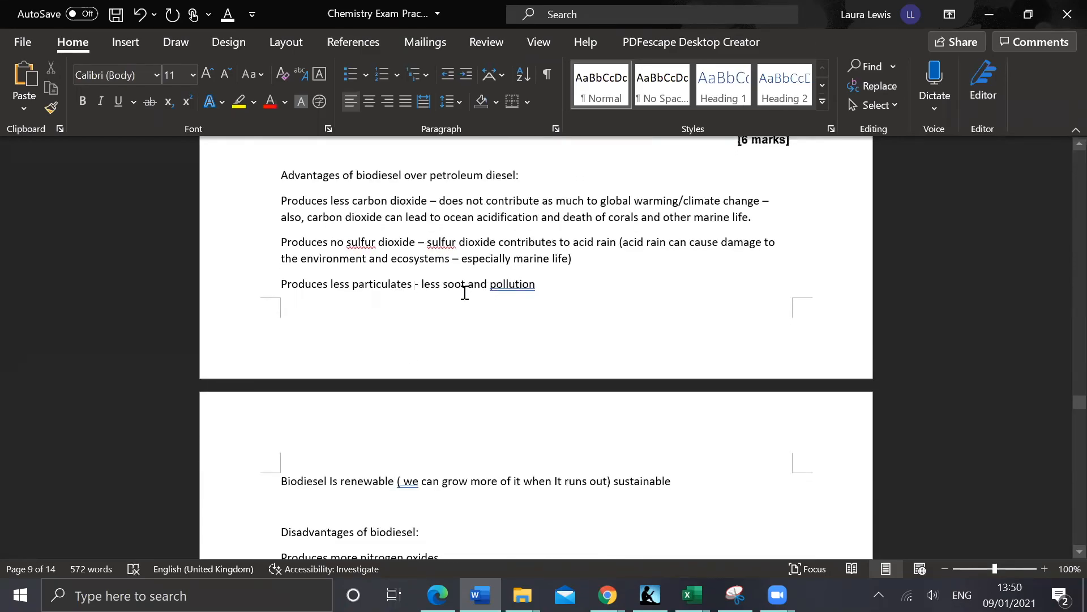
pyautogui.scroll(-3)
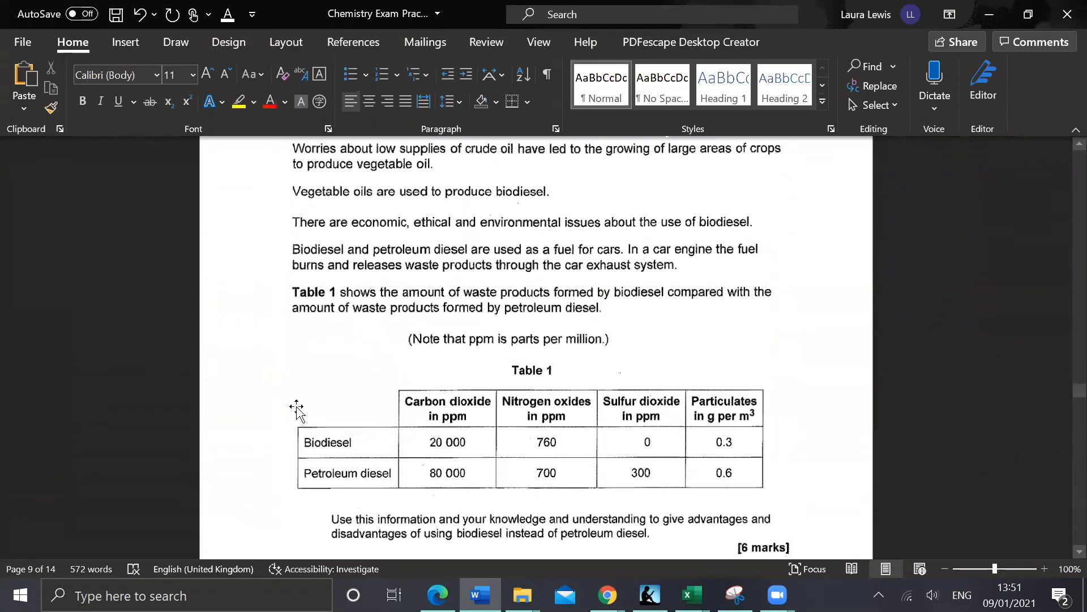
pyautogui.scroll(-3)
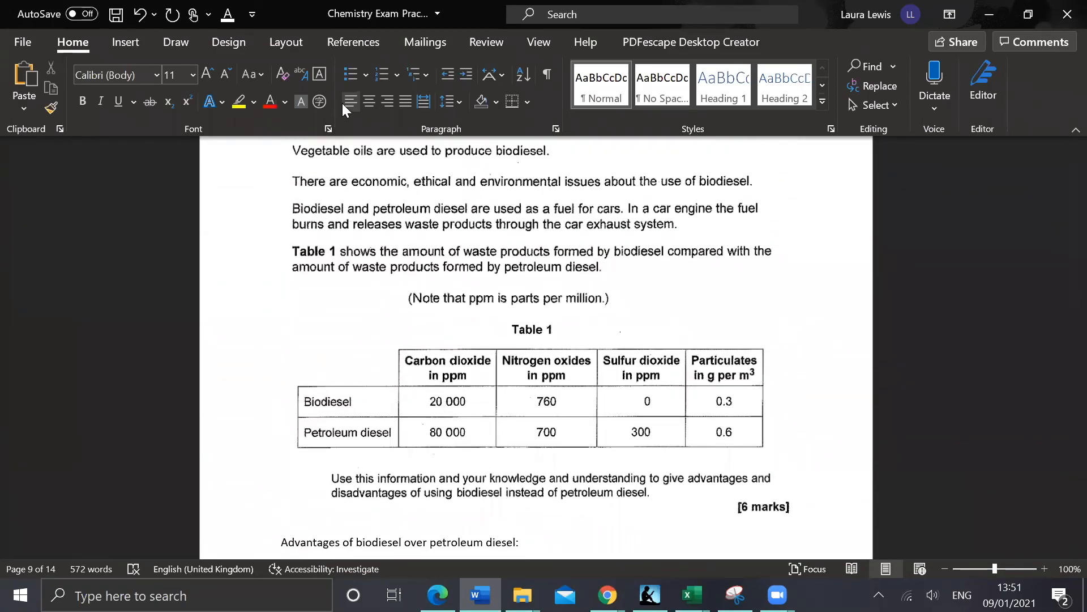